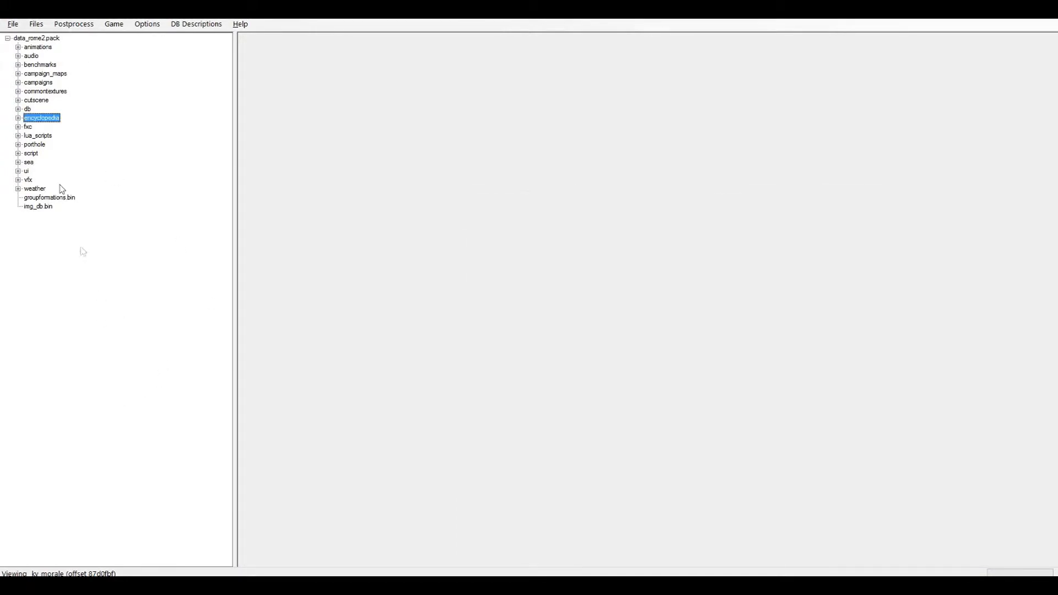
# Step: Expand the db folder of data_rome2.pack and open the land_units table
pyautogui.click(20, 108)
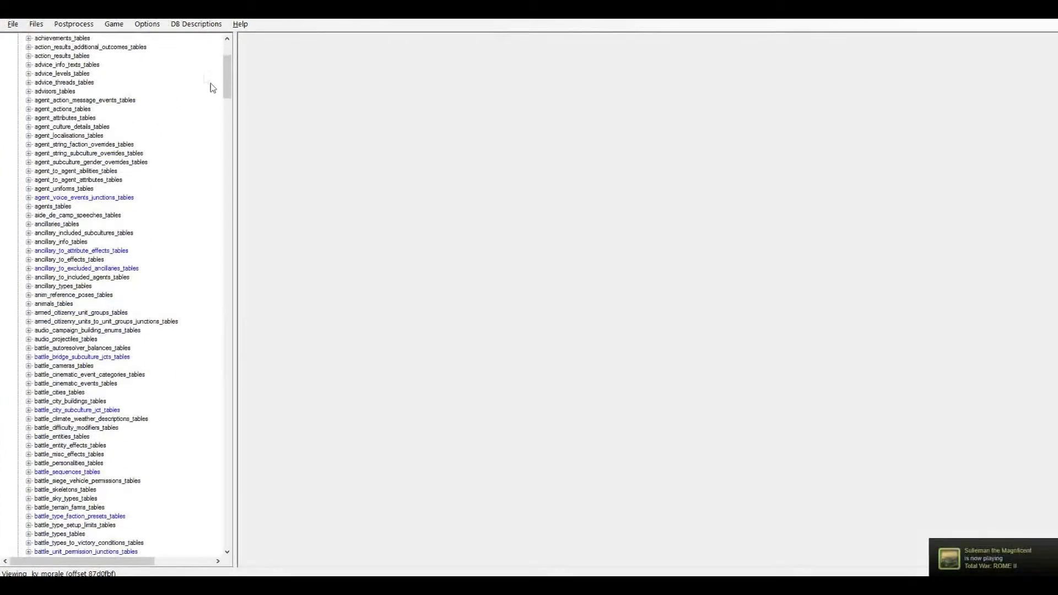
pyautogui.scroll(-3)
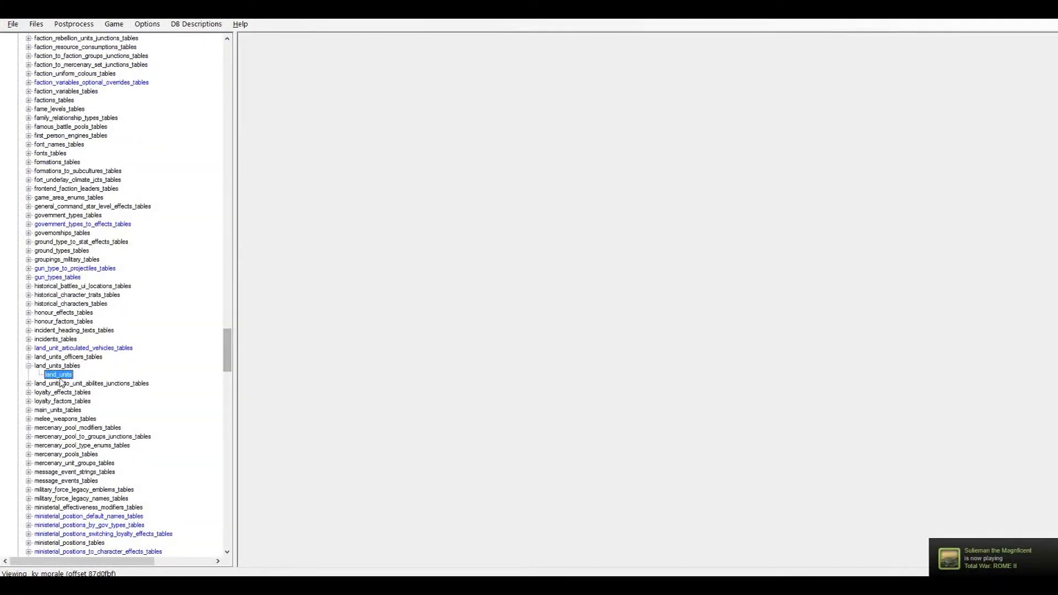
pyautogui.doubleClick(57, 374)
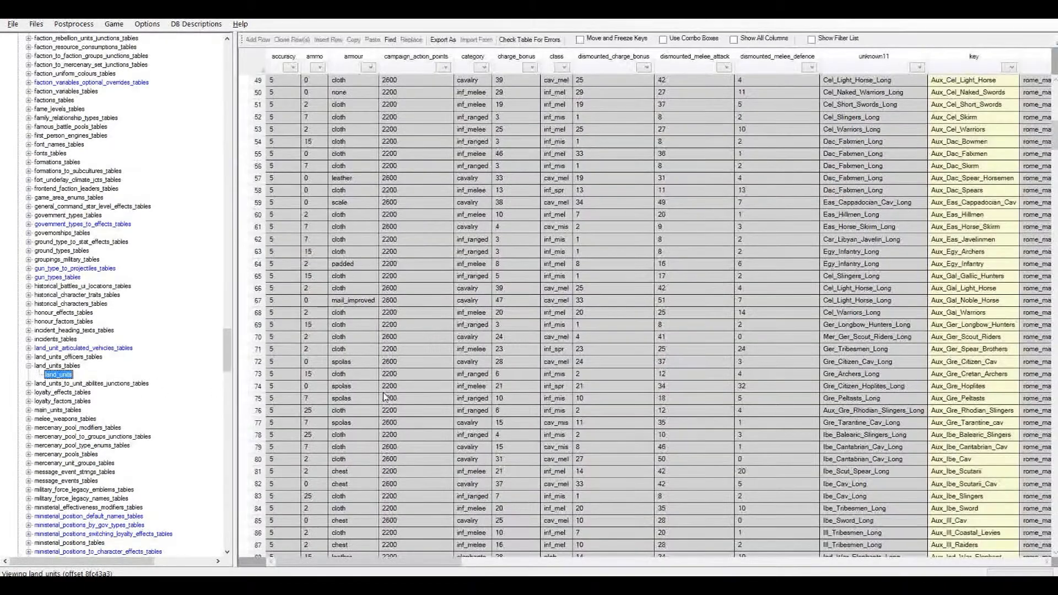
# Step: Scroll the land_units grid right to the morale column, then scroll the tree back up
pyautogui.hscroll(3)
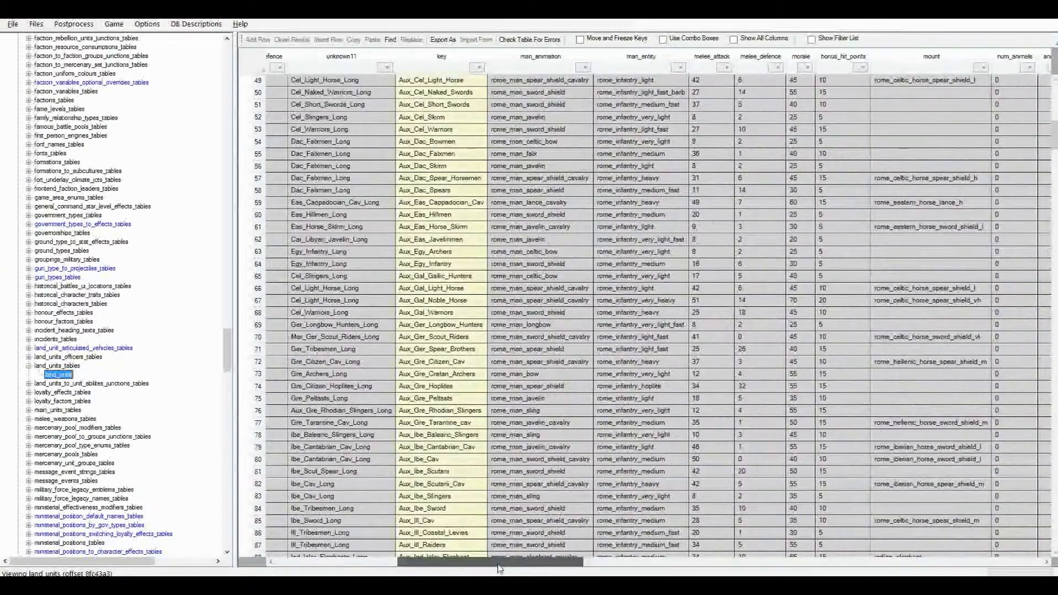
pyautogui.hscroll(3)
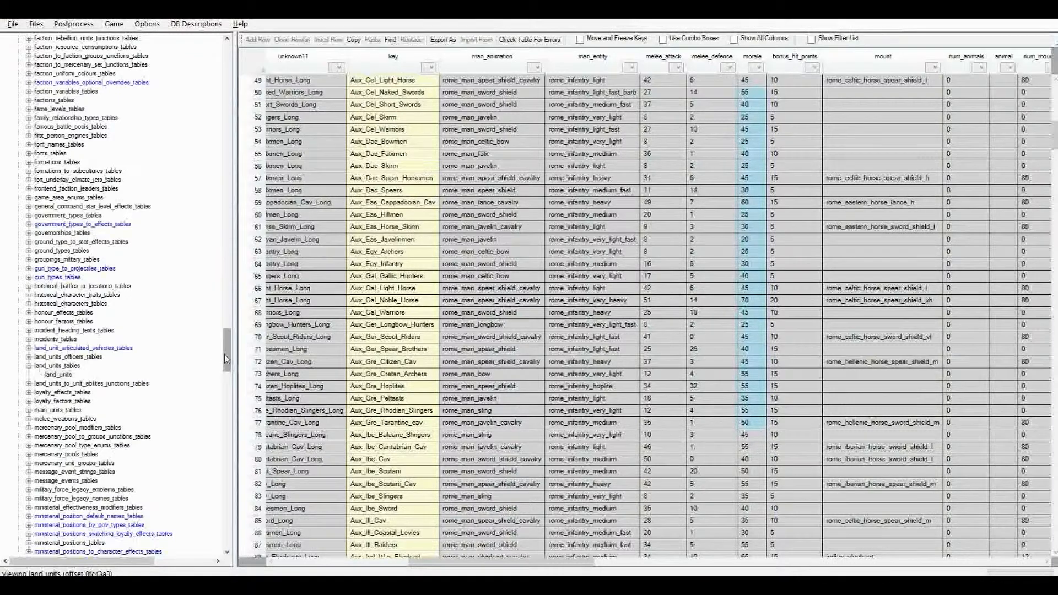
pyautogui.scroll(3)
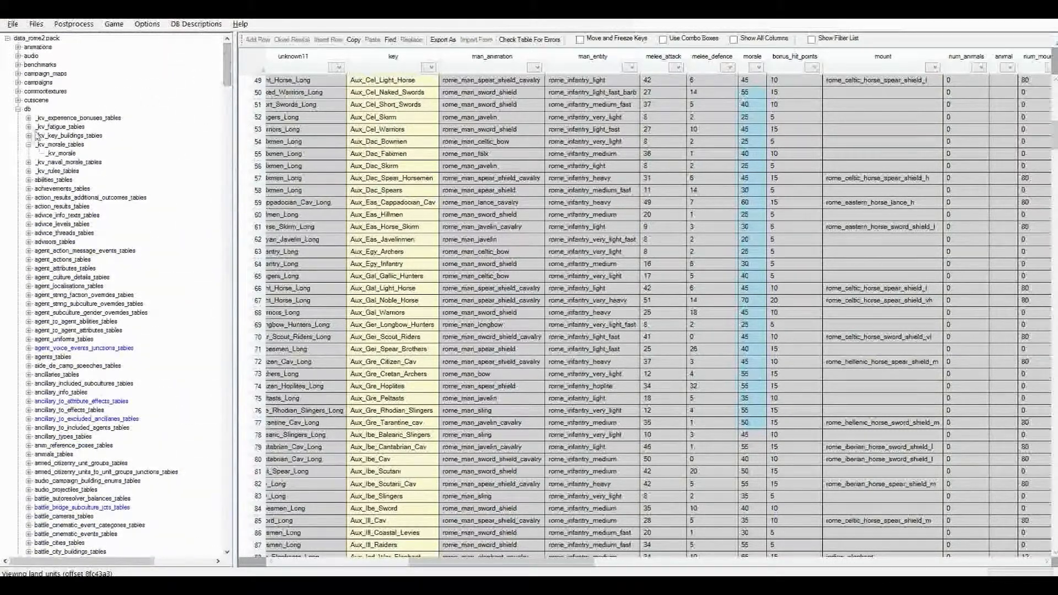
# Step: Open the _kv_morale table from _kv_morale_tables and scroll to its first rows
pyautogui.click(61, 145)
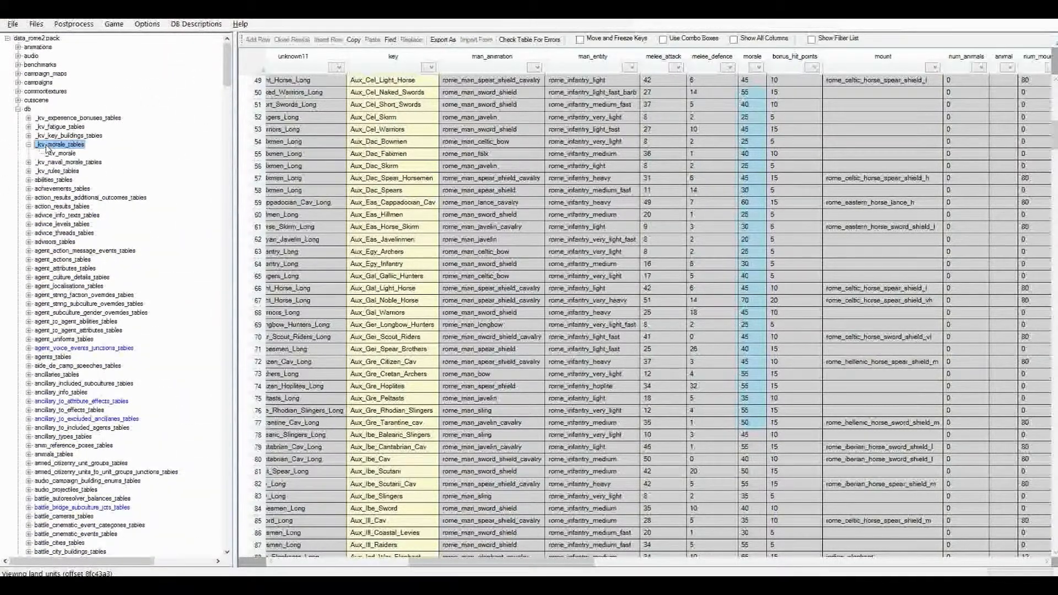
pyautogui.click(60, 143)
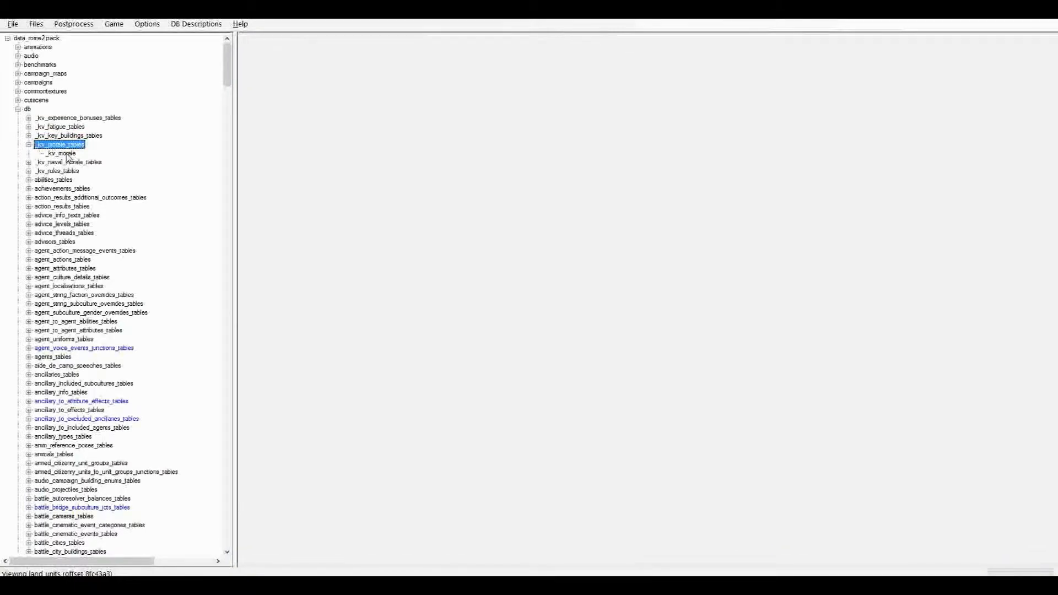
pyautogui.click(60, 153)
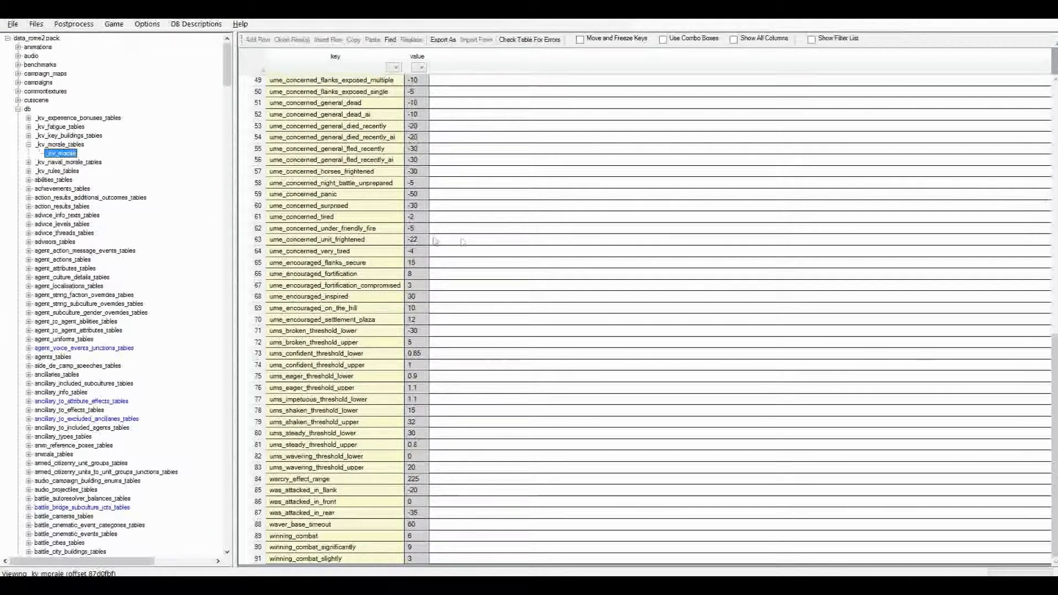
pyautogui.scroll(3)
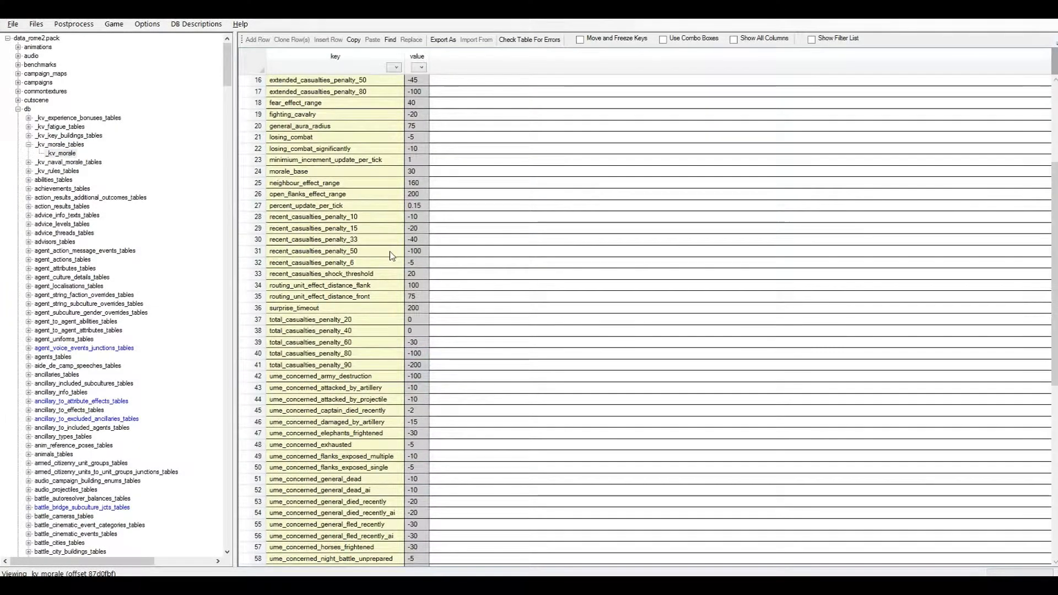
pyautogui.scroll(3)
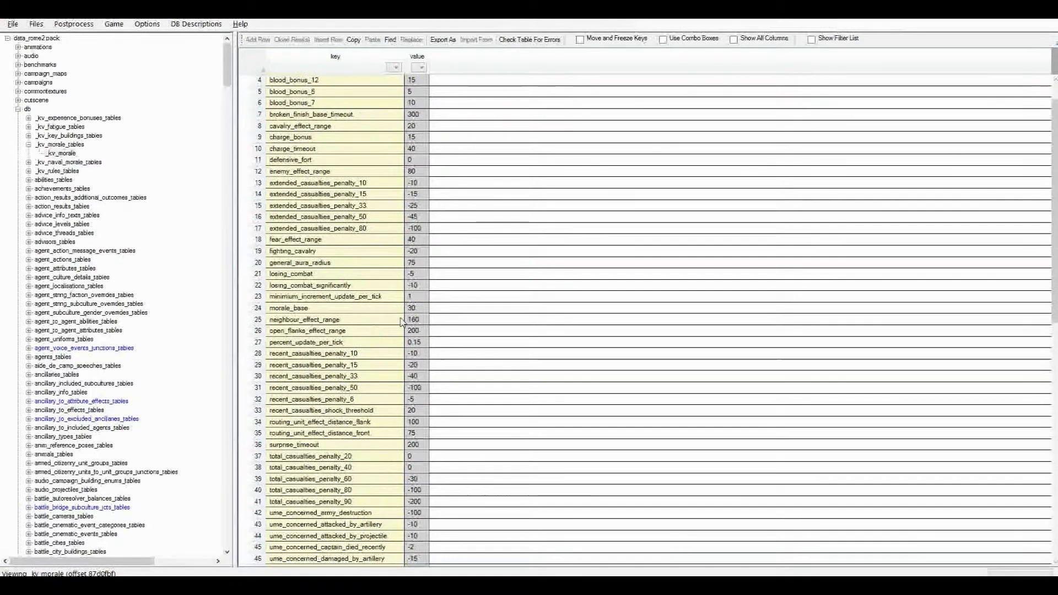
pyautogui.scroll(3)
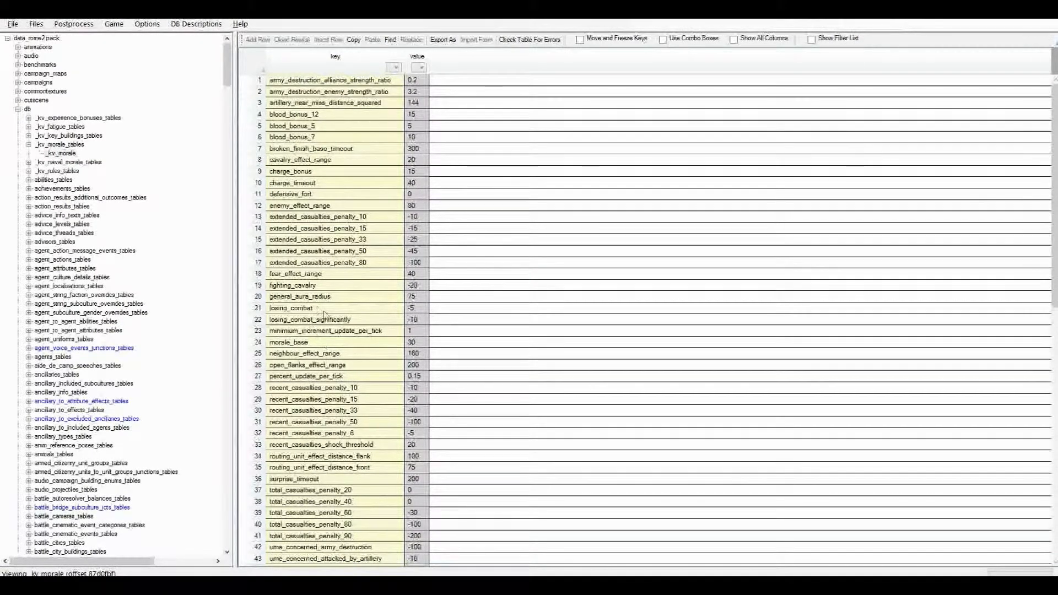
# Step: Inspect the morale_base, general_aura_radius and charge_bonus settings
pyautogui.click(289, 342)
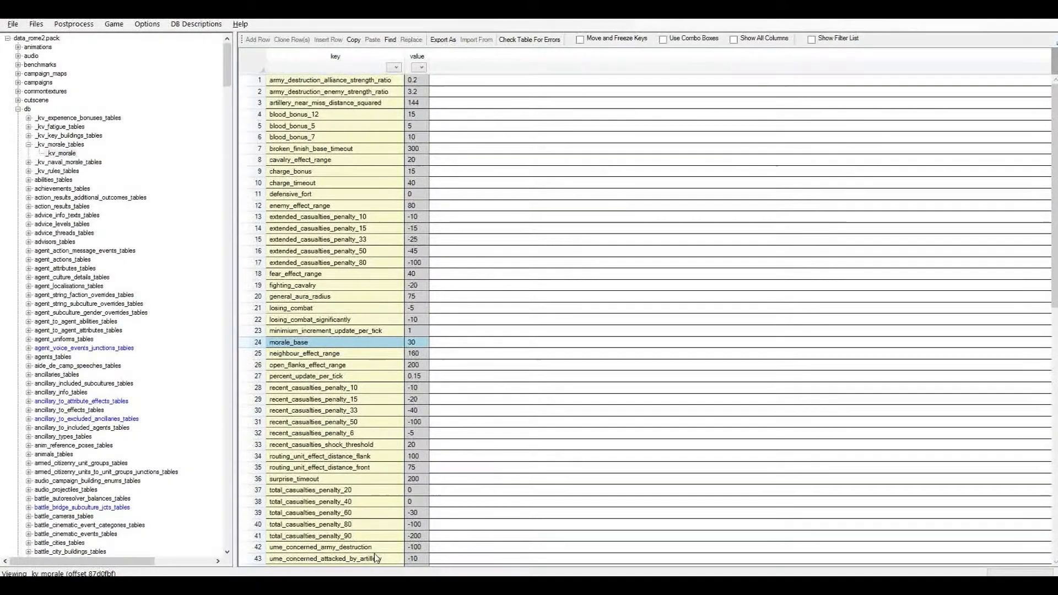
pyautogui.moveTo(439, 352)
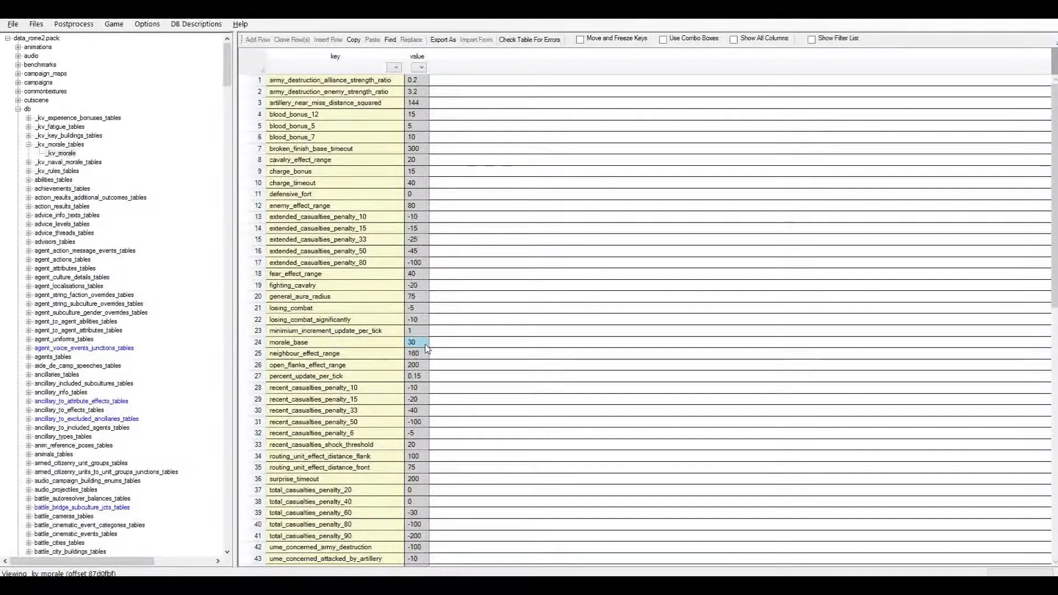
pyautogui.moveTo(394, 289)
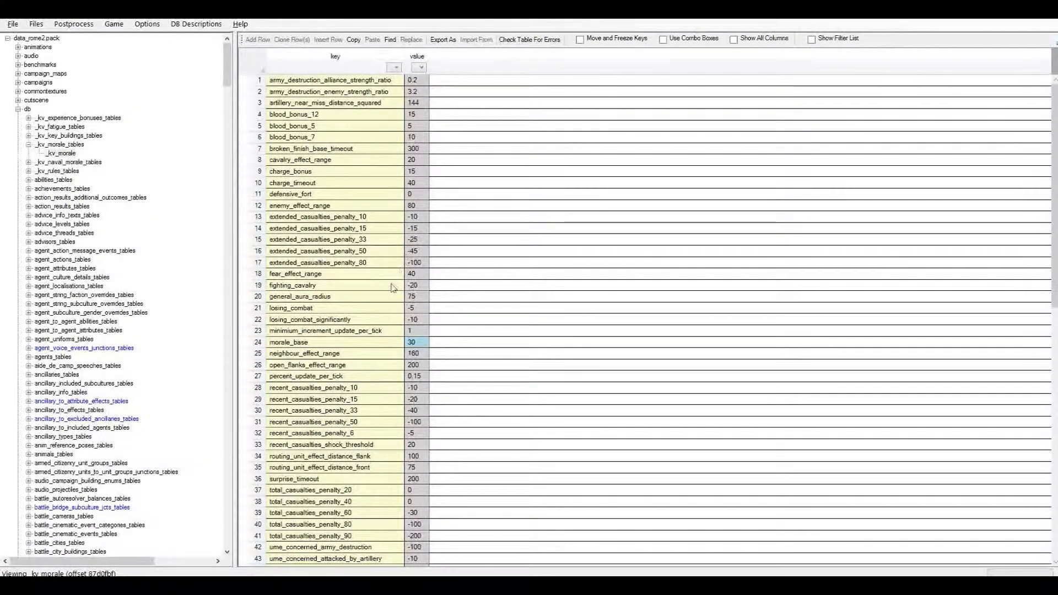
pyautogui.moveTo(425, 342)
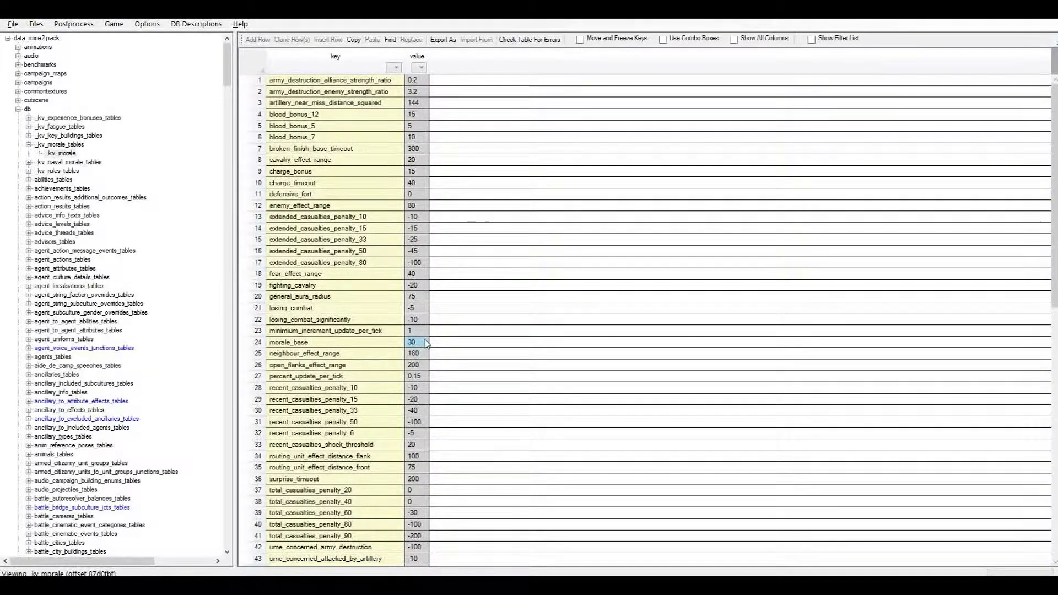
pyautogui.moveTo(398, 349)
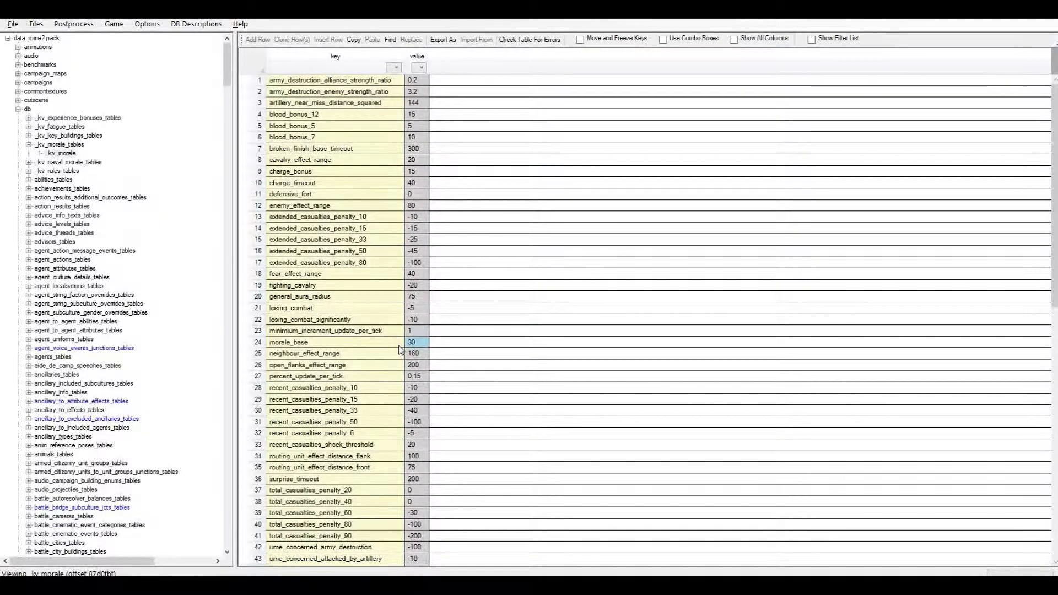
pyautogui.moveTo(379, 328)
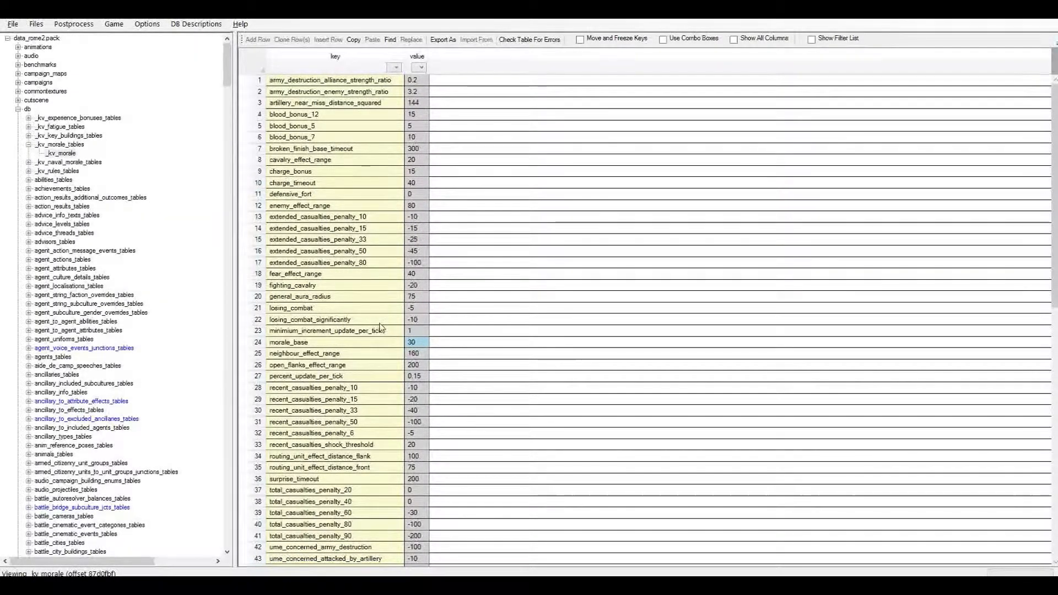
pyautogui.click(337, 342)
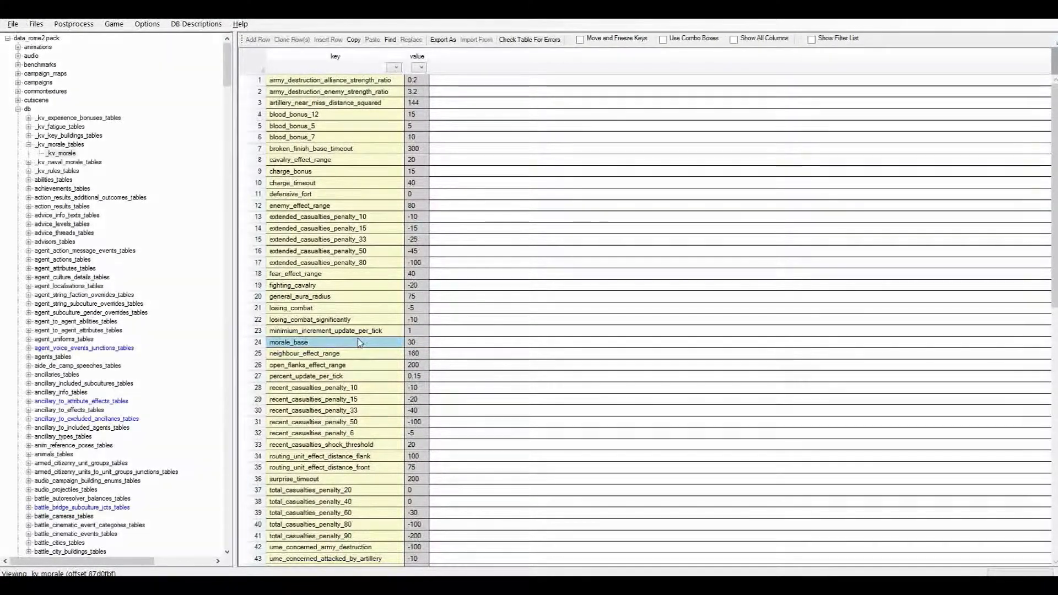
pyautogui.click(300, 297)
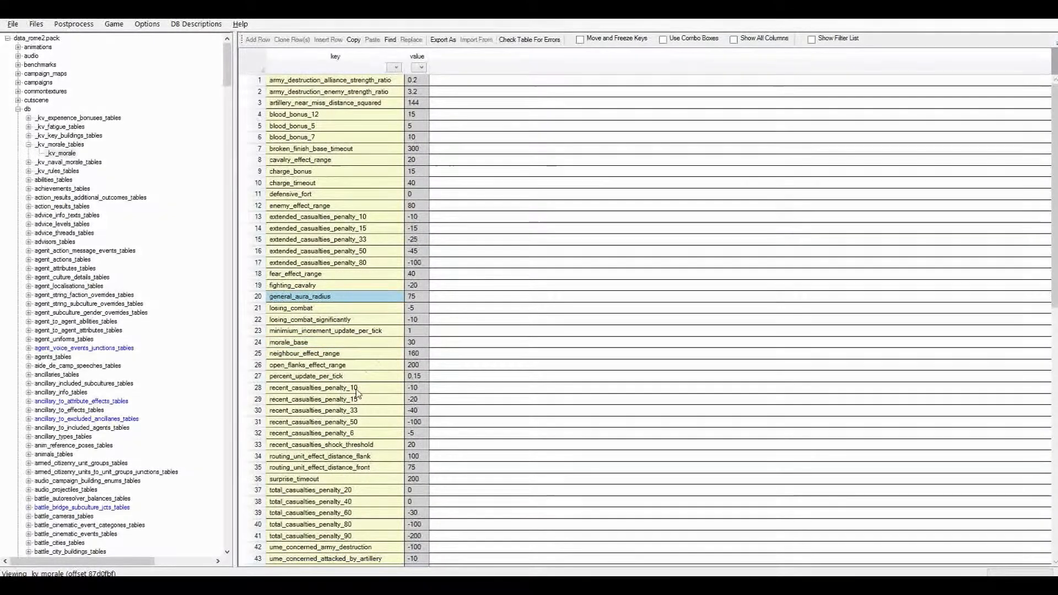
pyautogui.click(304, 353)
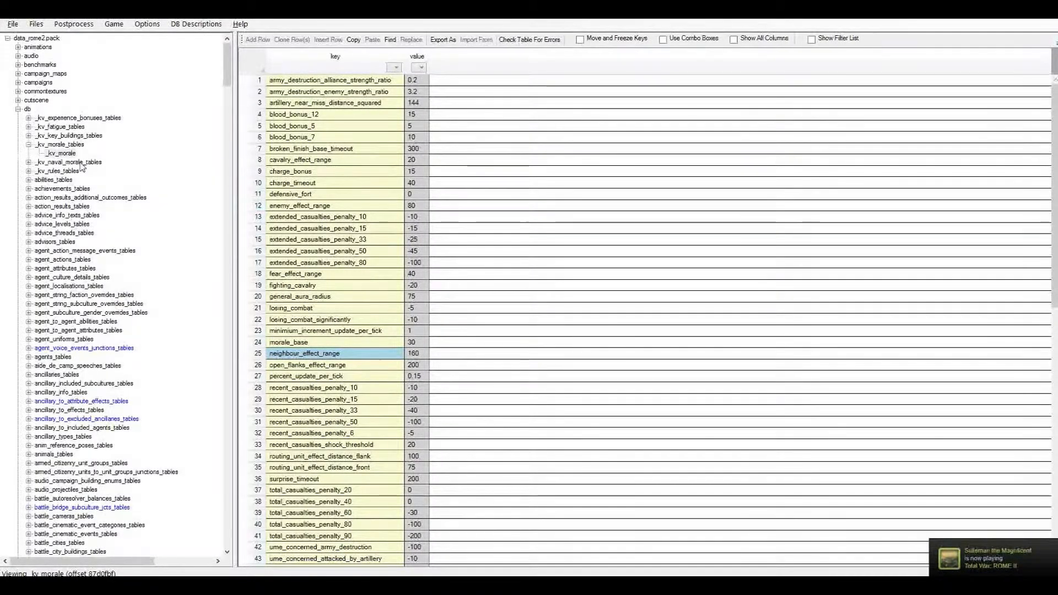
pyautogui.click(304, 170)
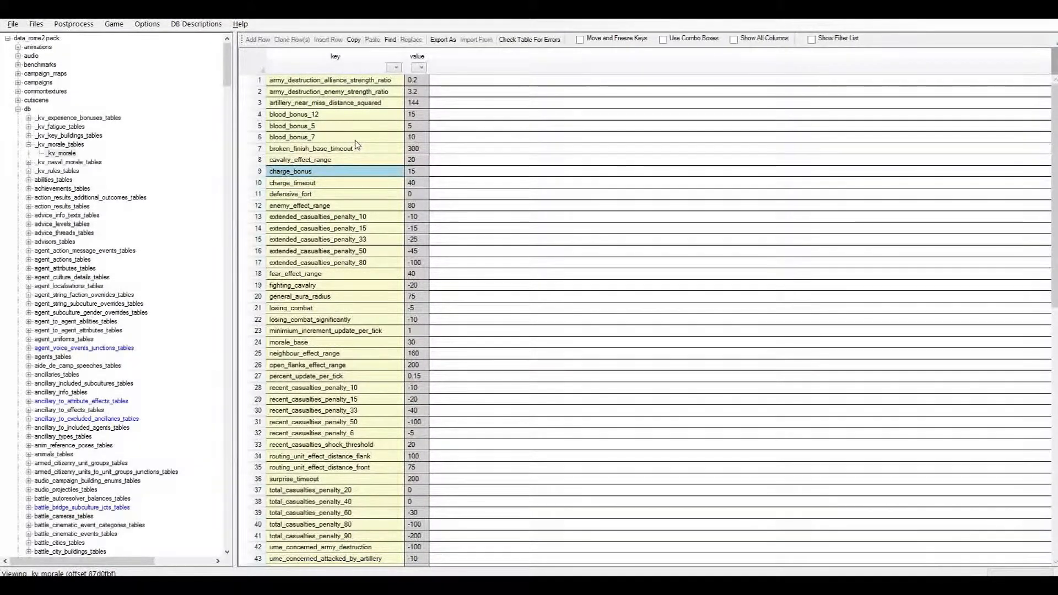
pyautogui.scroll(-3)
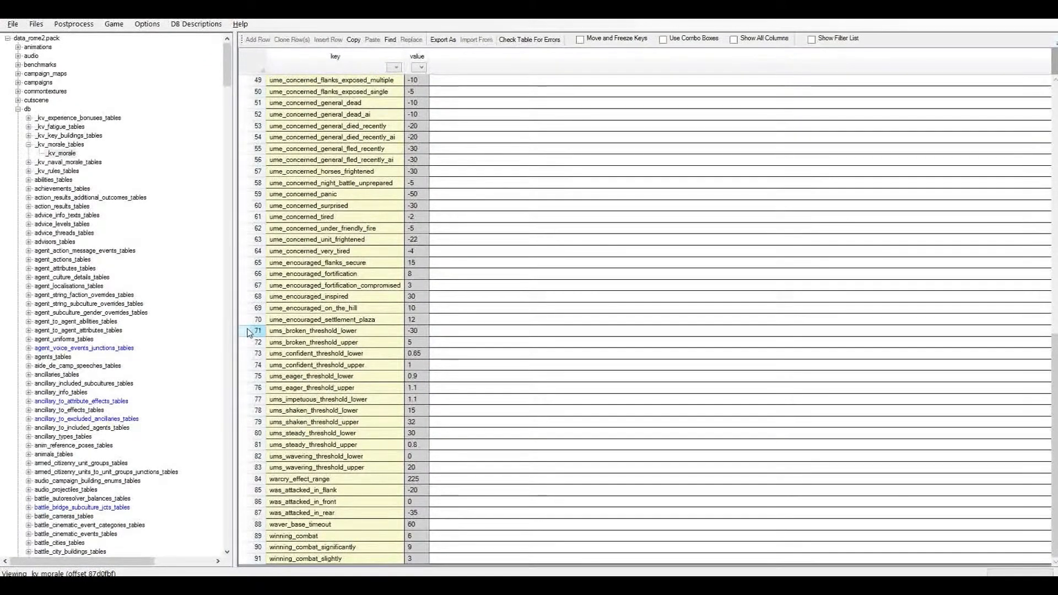
pyautogui.click(312, 331)
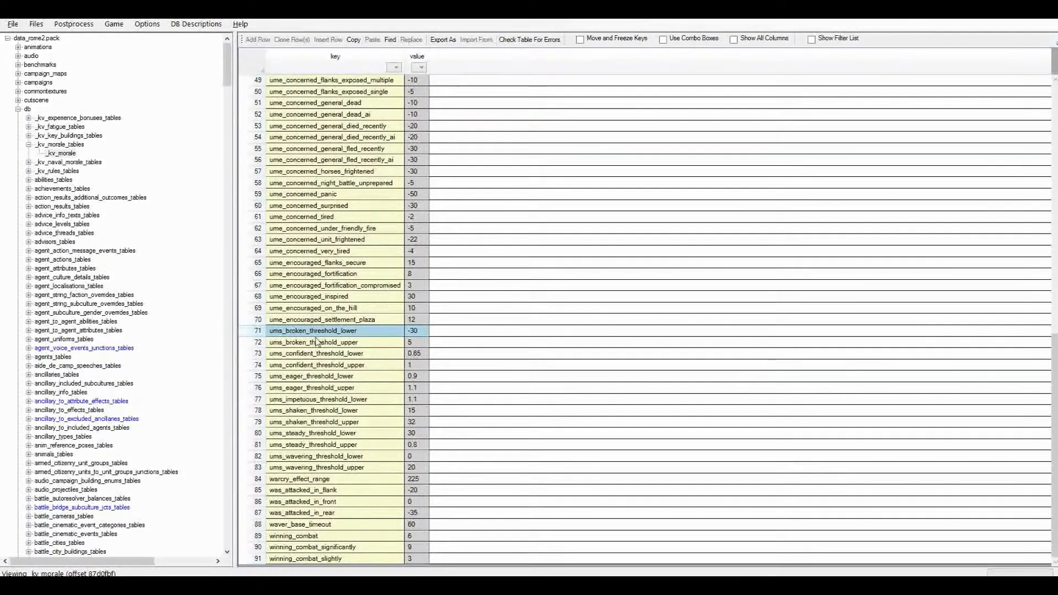
pyautogui.click(315, 352)
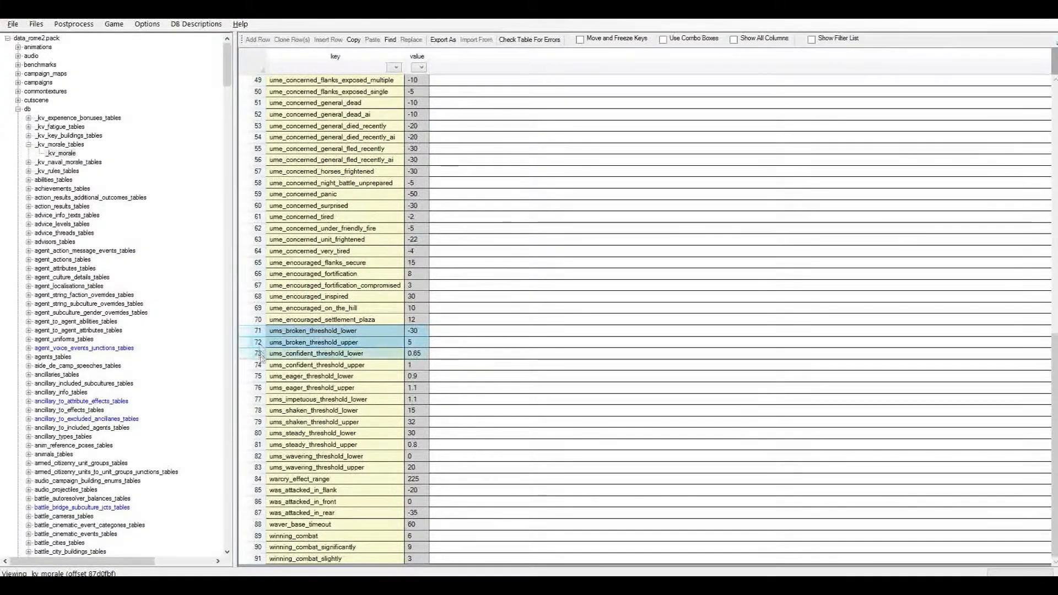
pyautogui.click(313, 466)
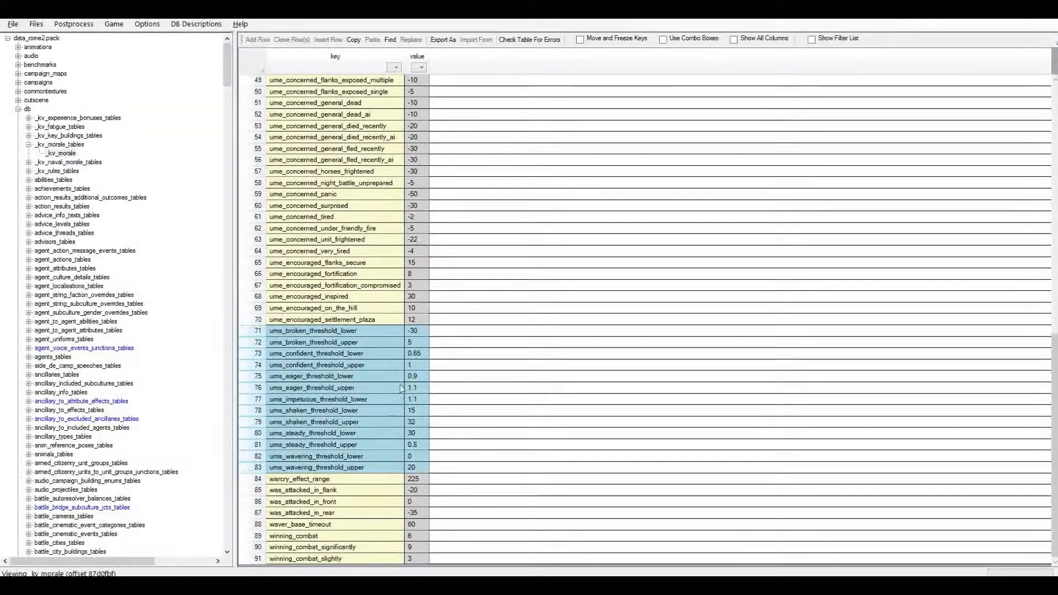
pyautogui.click(318, 364)
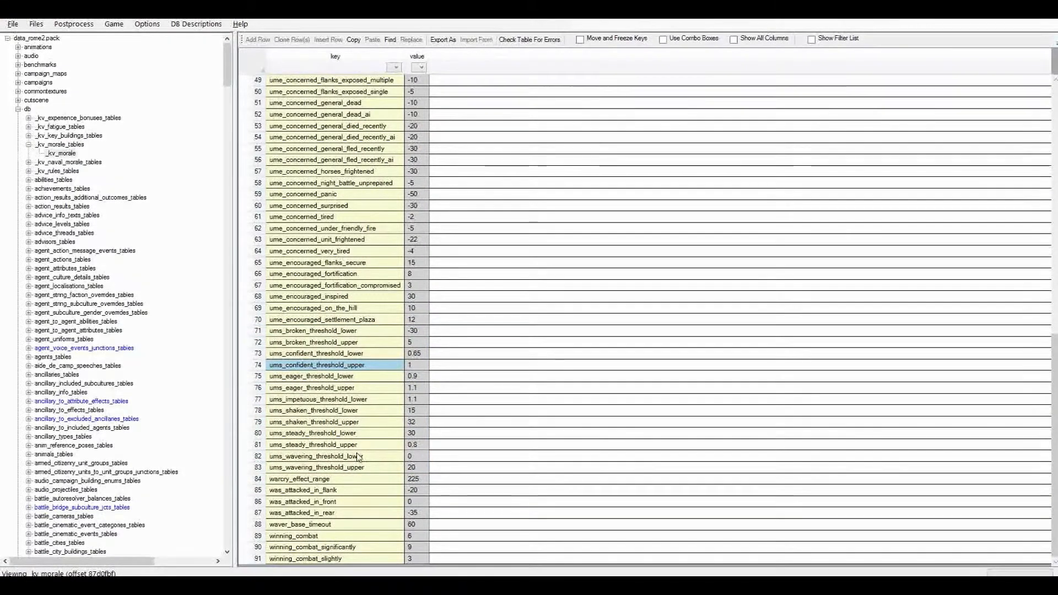
pyautogui.moveTo(424, 435)
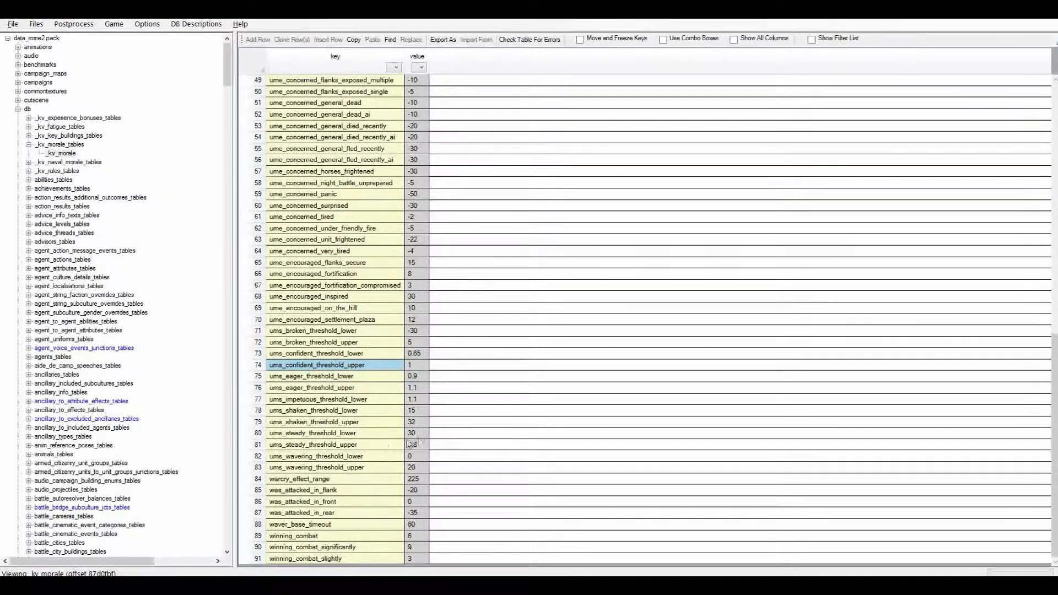
pyautogui.click(312, 432)
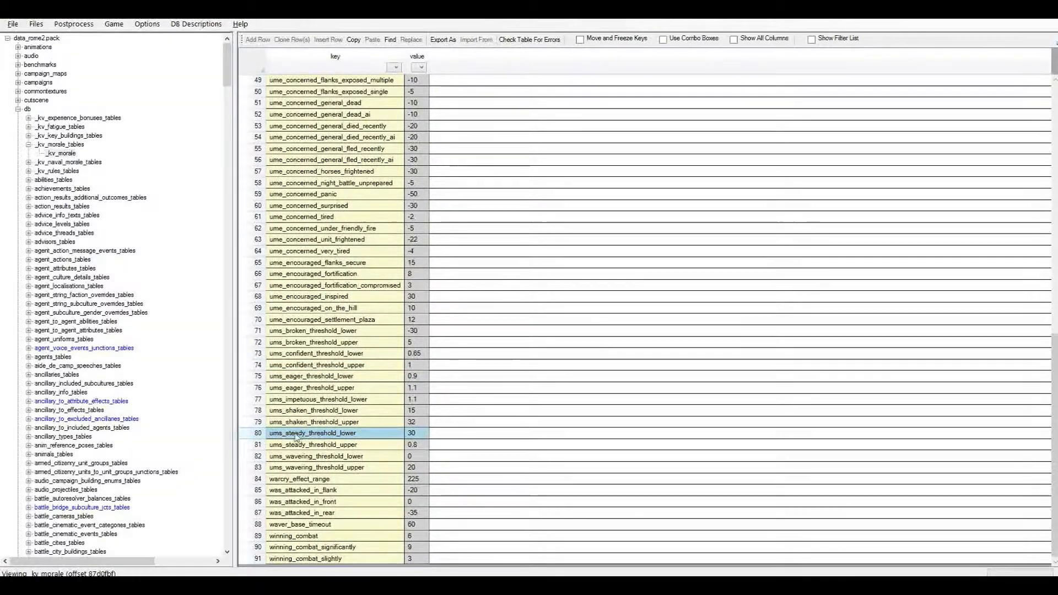
pyautogui.moveTo(365, 435)
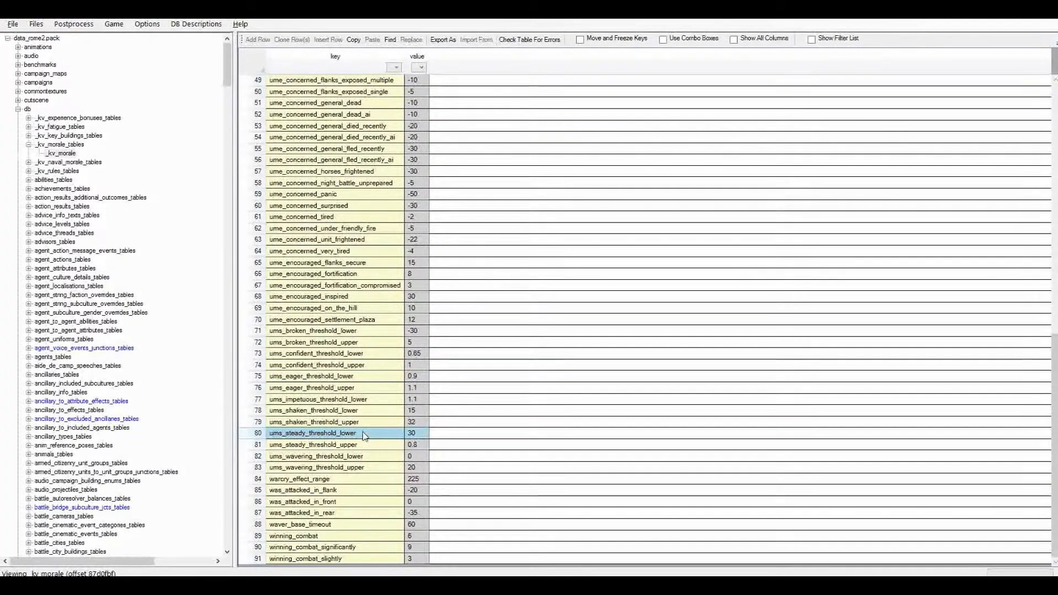
pyautogui.moveTo(288, 406)
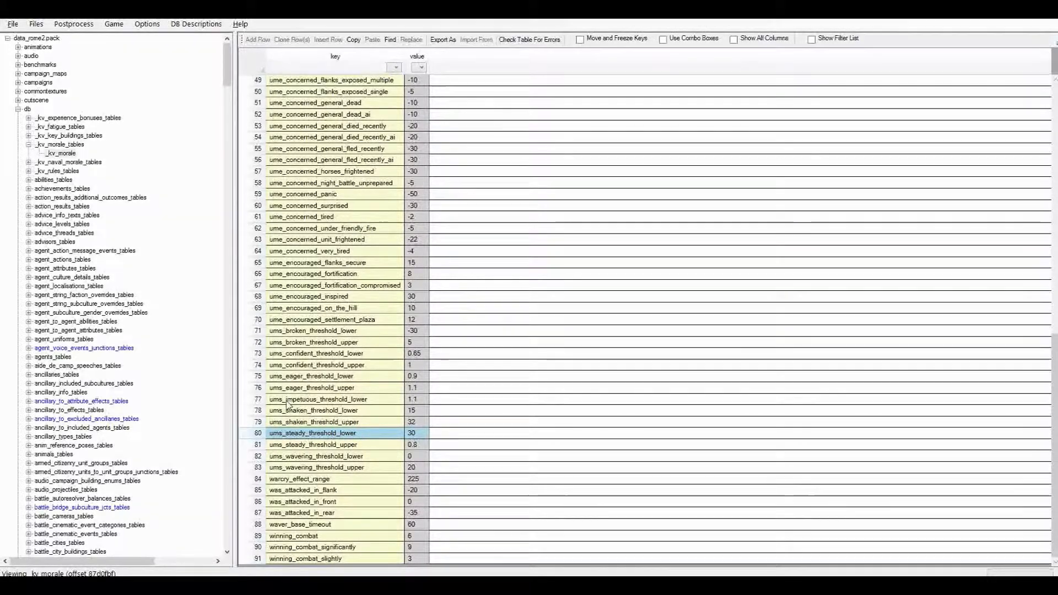
pyautogui.click(312, 444)
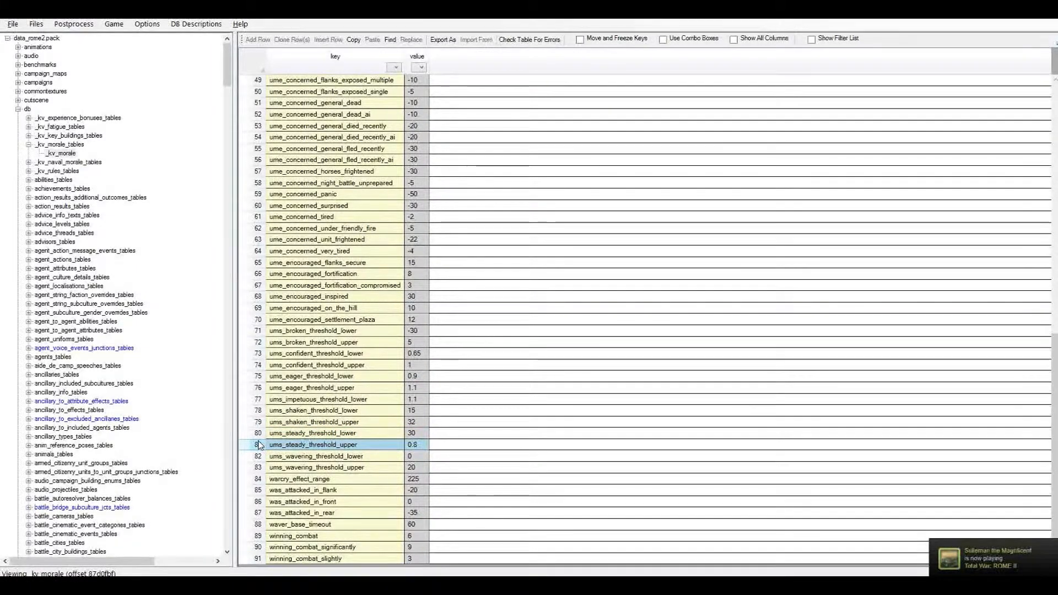
pyautogui.click(313, 410)
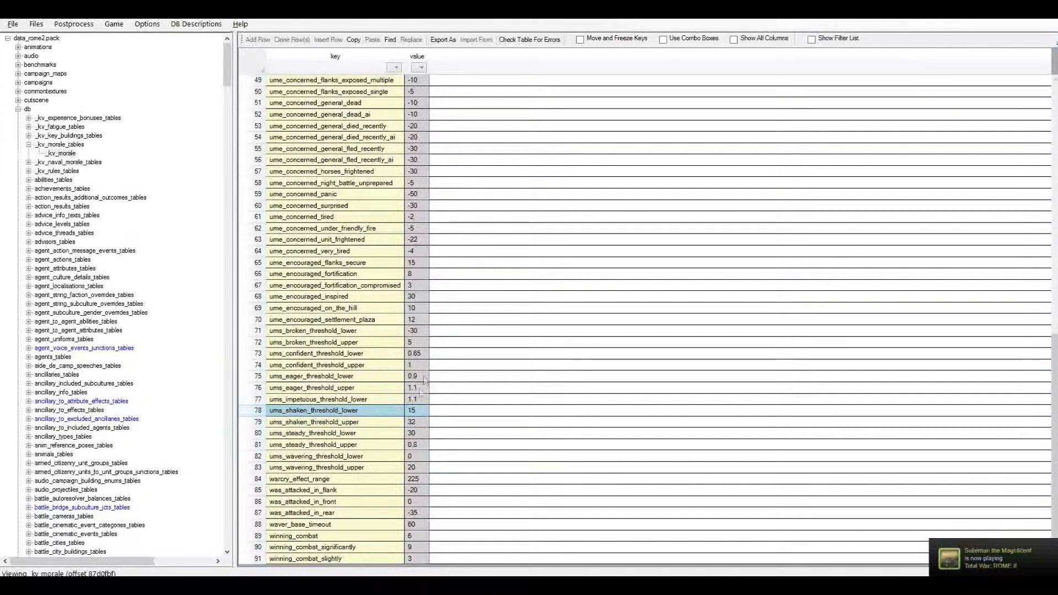
pyautogui.moveTo(415, 432)
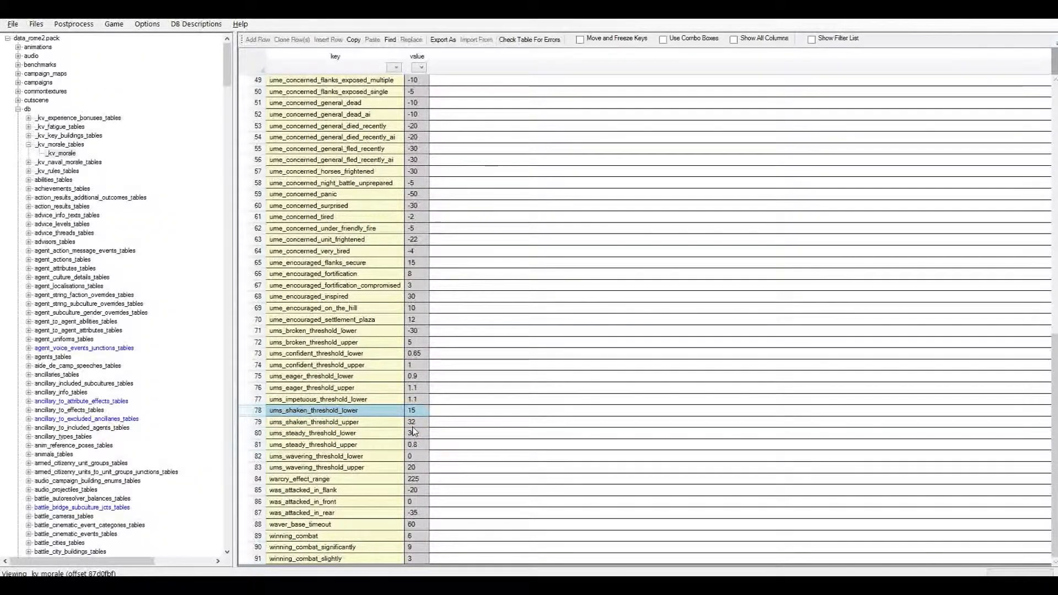
pyautogui.click(313, 422)
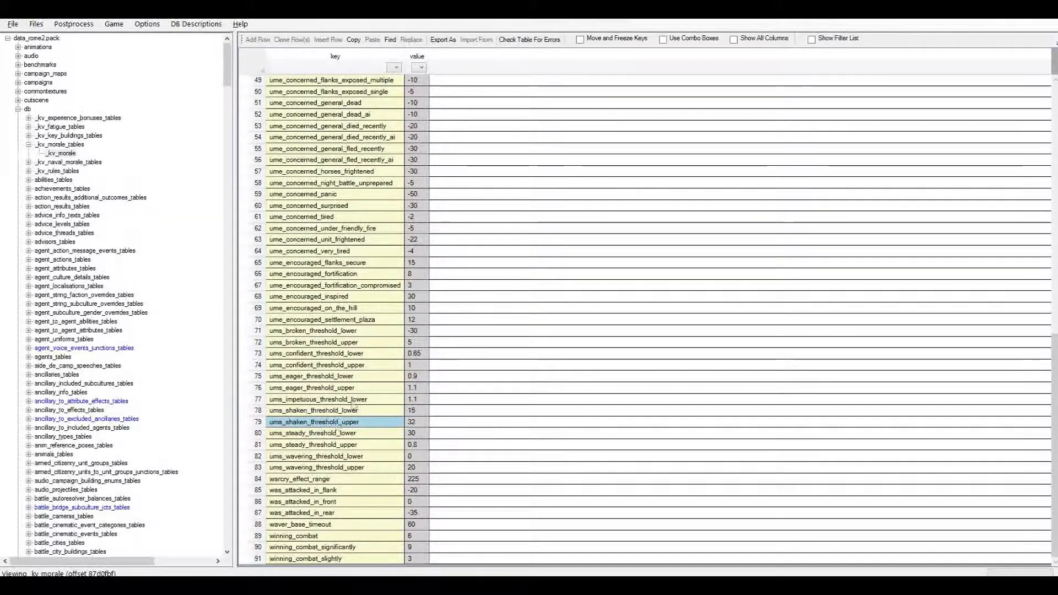
pyautogui.moveTo(396, 434)
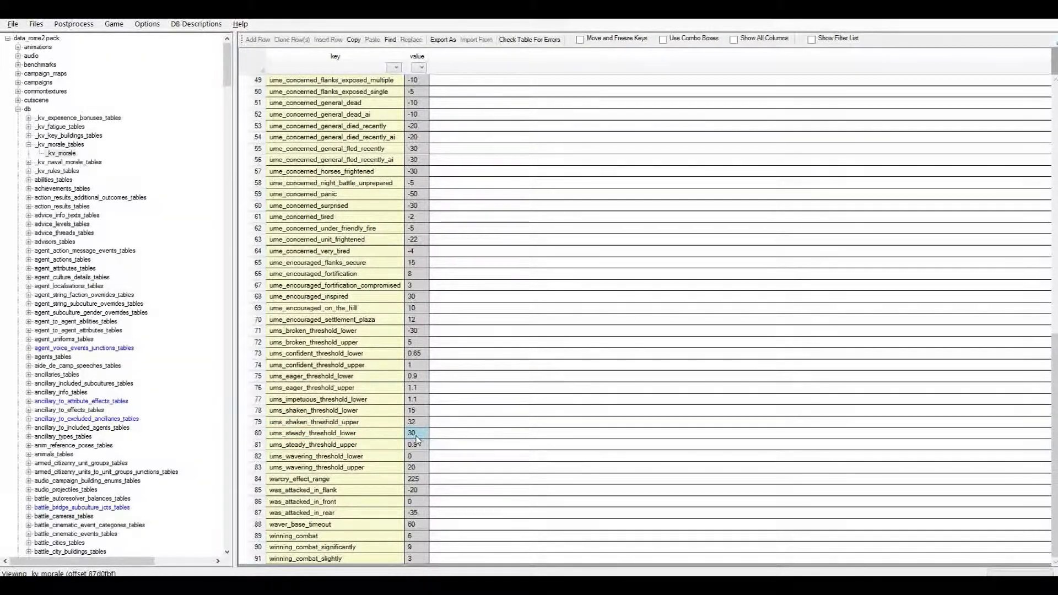
pyautogui.click(415, 342)
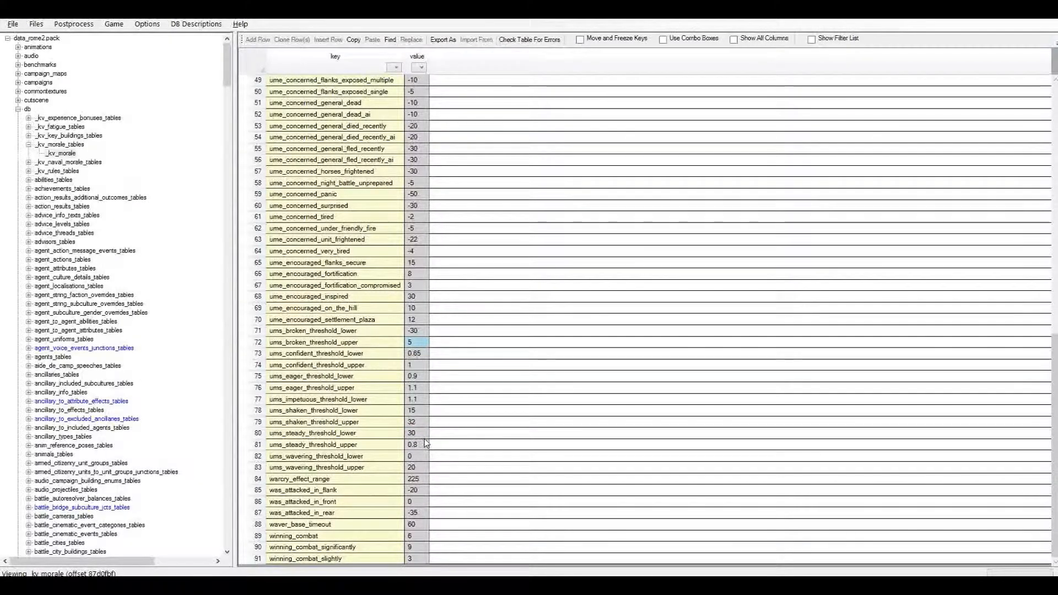
pyautogui.moveTo(426, 446)
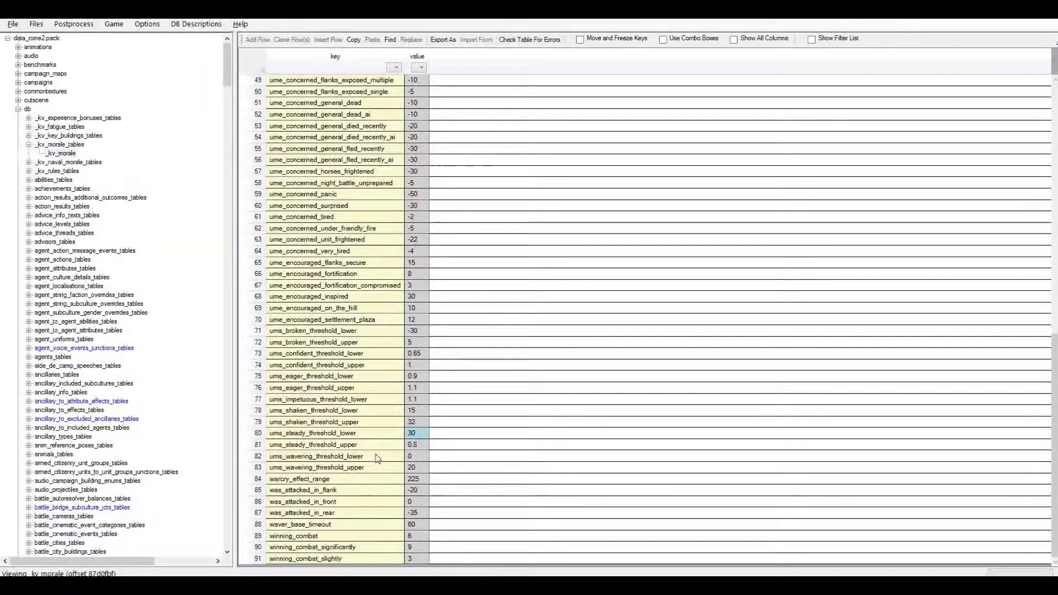
pyautogui.moveTo(324, 438)
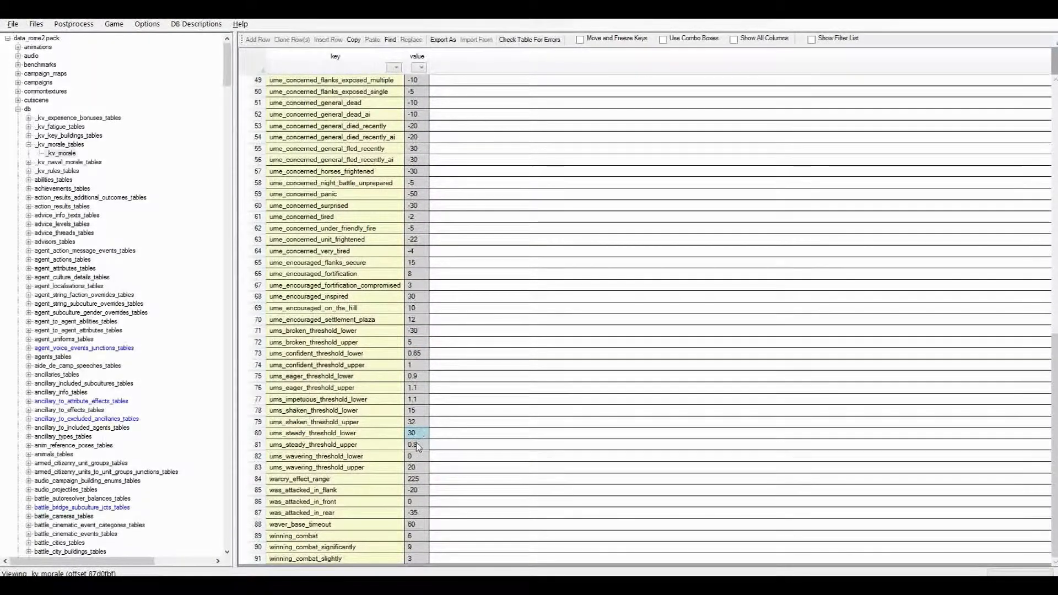
pyautogui.click(314, 421)
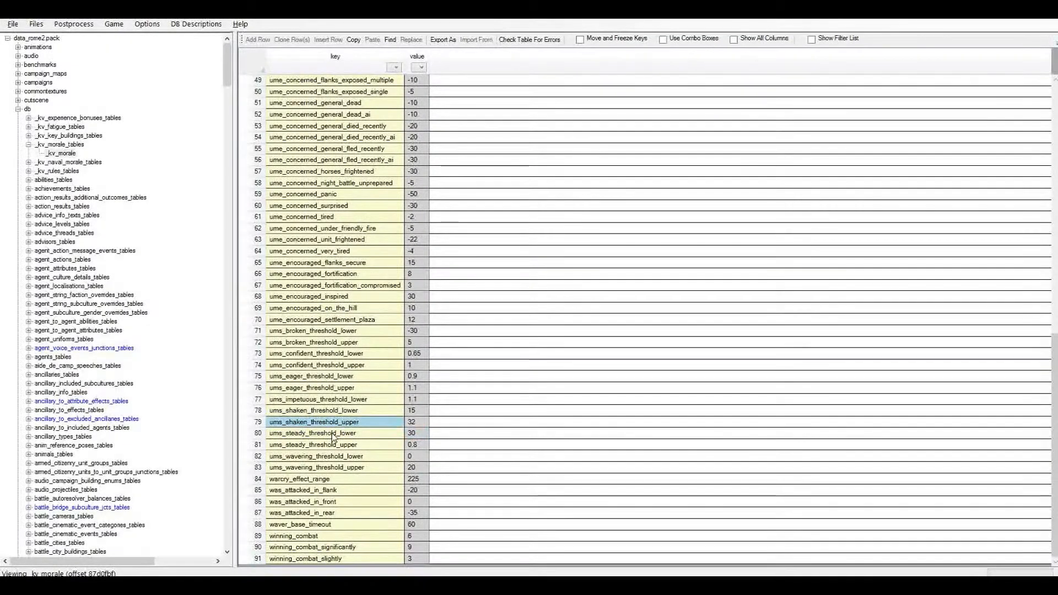
pyautogui.moveTo(354, 402)
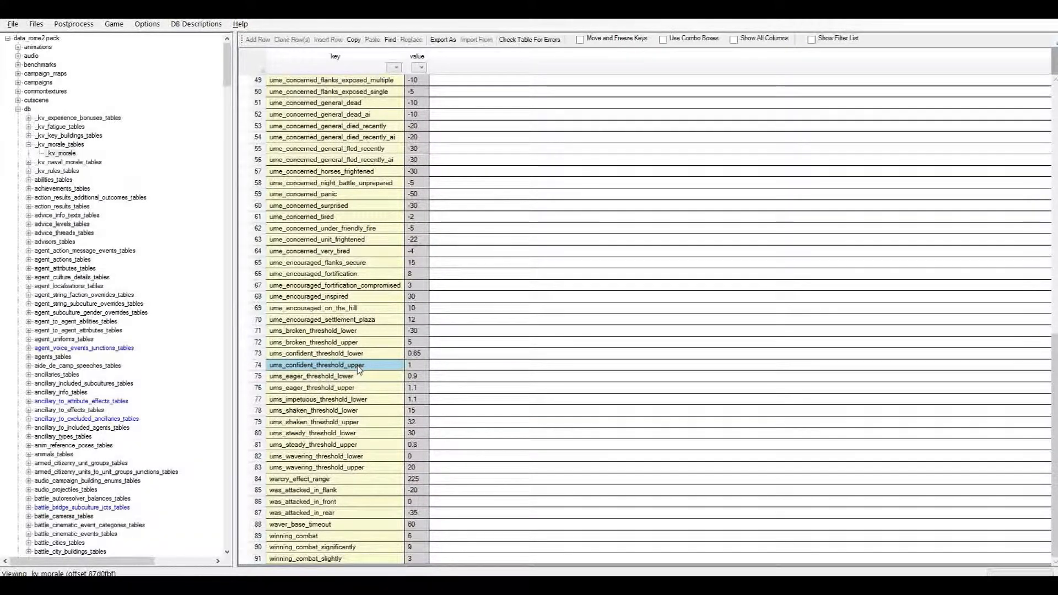
pyautogui.moveTo(301, 124)
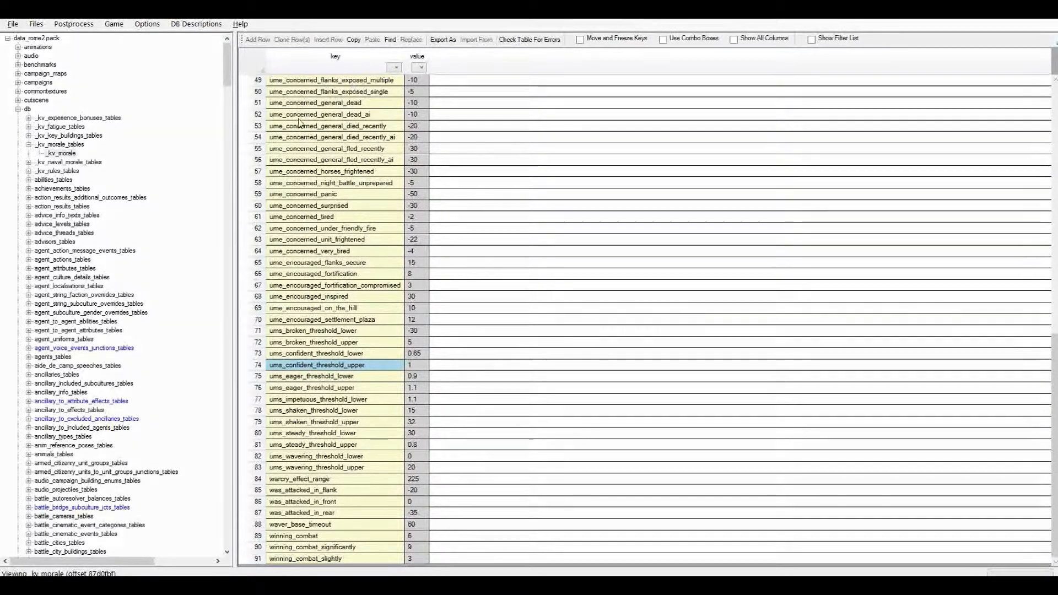
pyautogui.moveTo(55, 192)
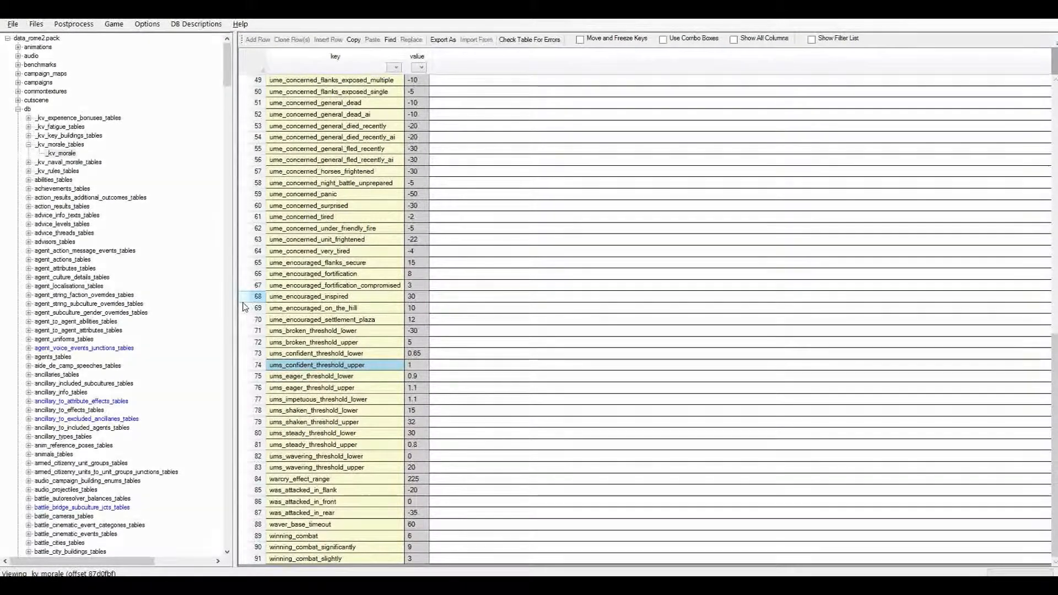
pyautogui.moveTo(428, 434)
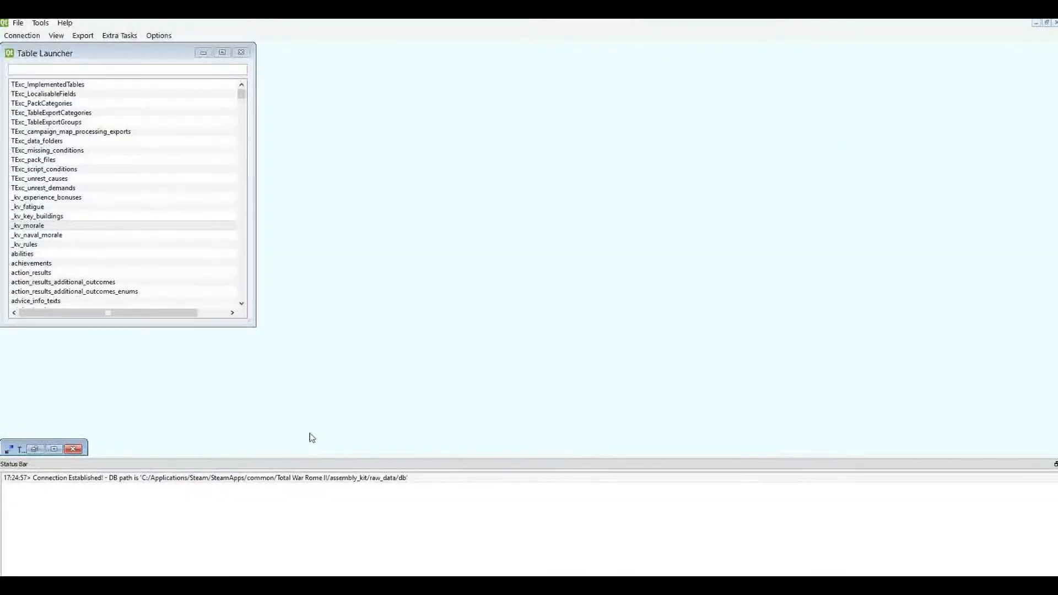
# Step: Open _kv_morale in DAVE and inspect the ume_encouraged_settlement_plaza row
pyautogui.doubleClick(28, 235)
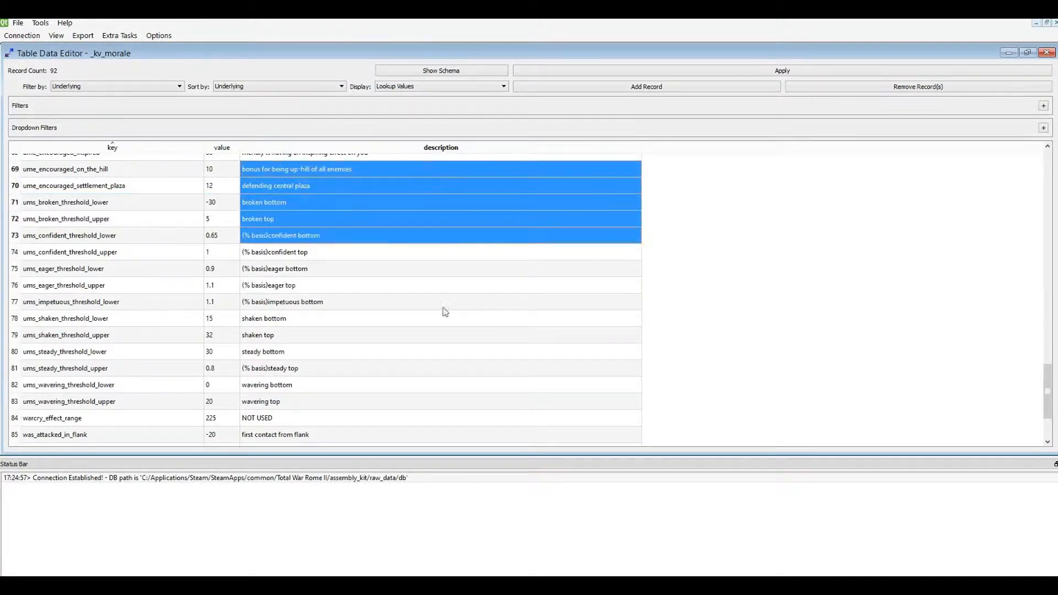
pyautogui.click(75, 185)
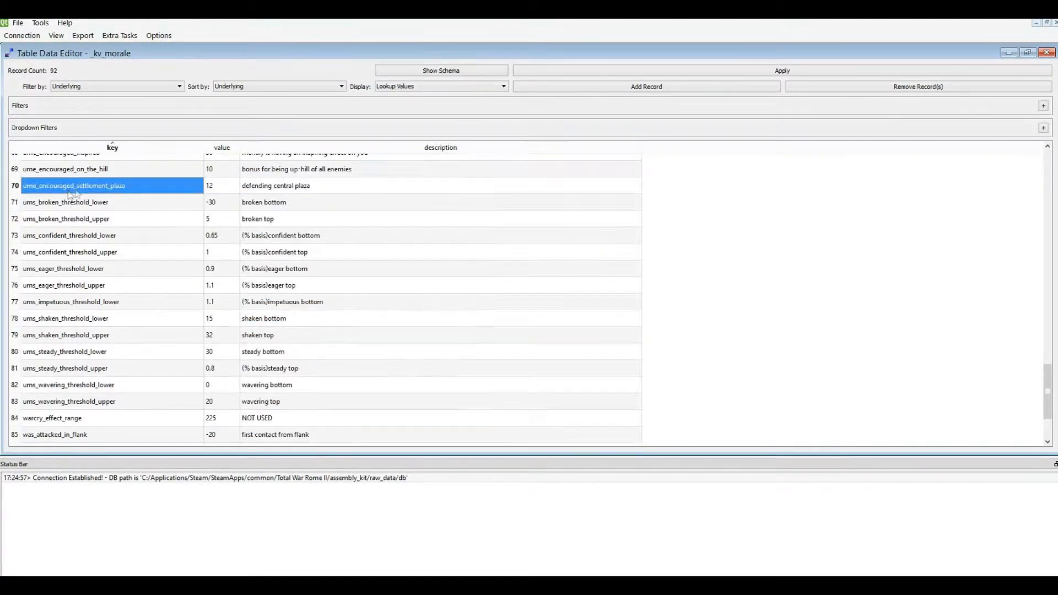
pyautogui.scroll(3)
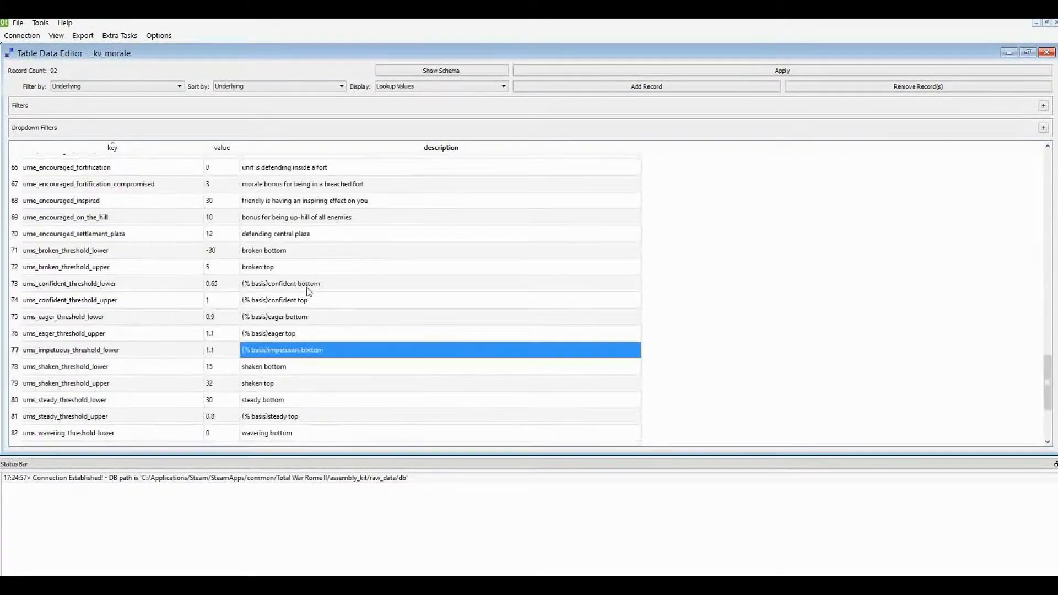
pyautogui.moveTo(362, 250)
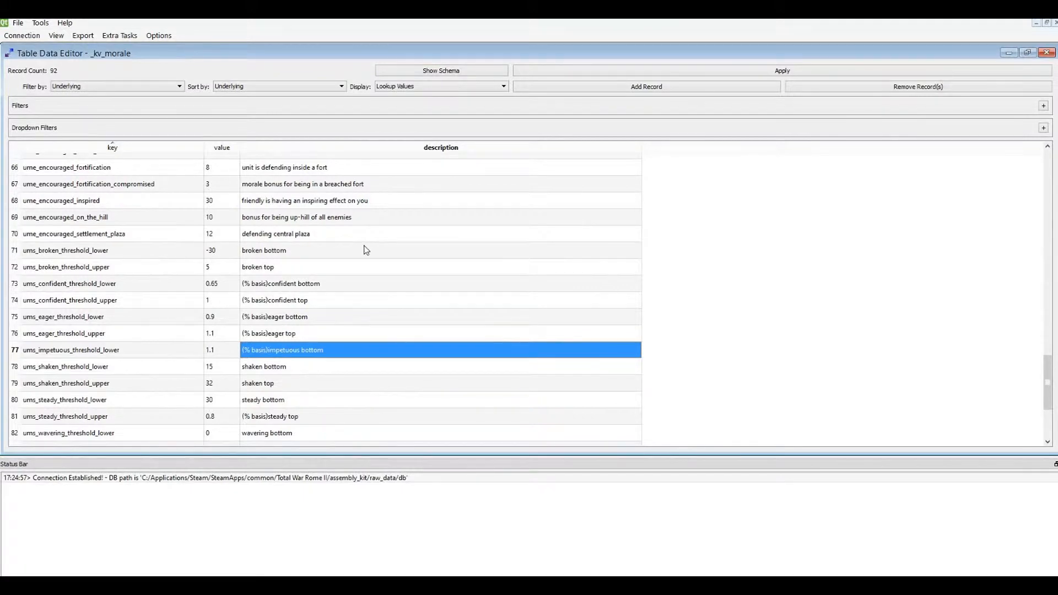
pyautogui.moveTo(404, 270)
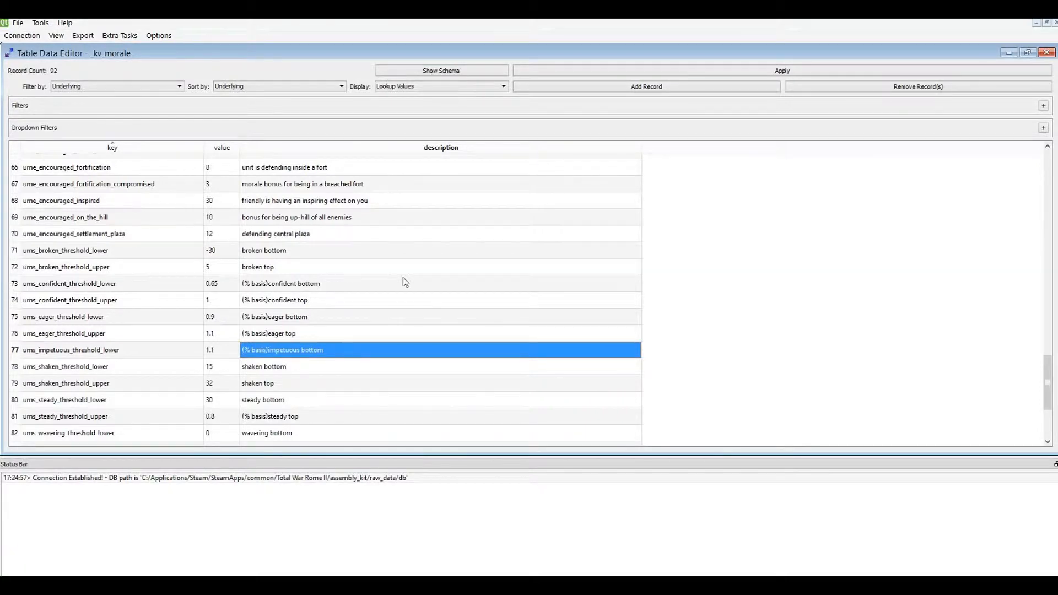
pyautogui.moveTo(397, 250)
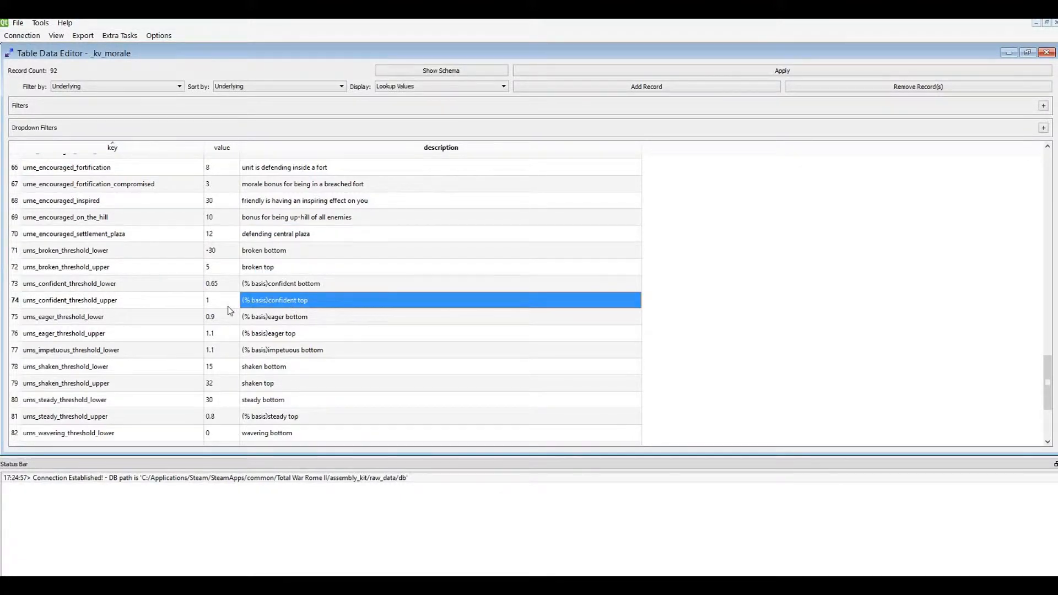
# Step: Review the ums_confident_threshold_upper and ums_eager_threshold_lower rows and their values
pyautogui.click(69, 300)
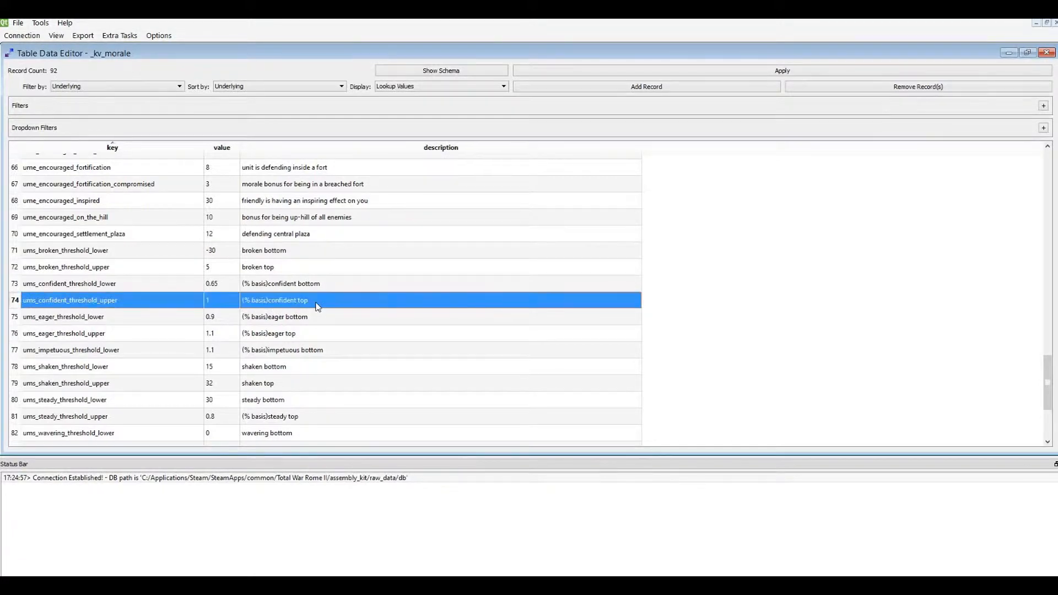
pyautogui.moveTo(279, 311)
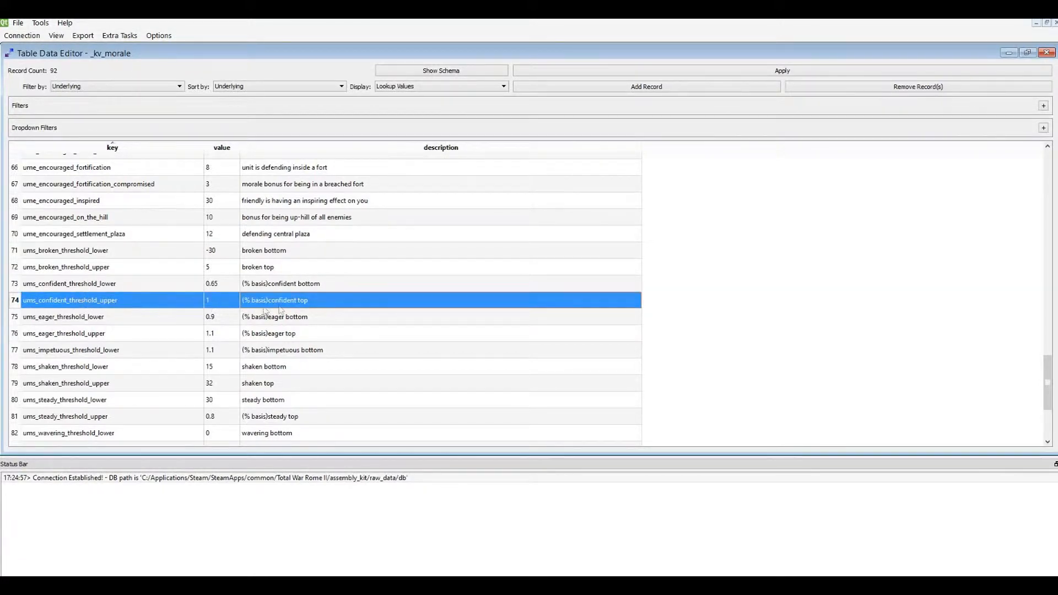
pyautogui.moveTo(212, 306)
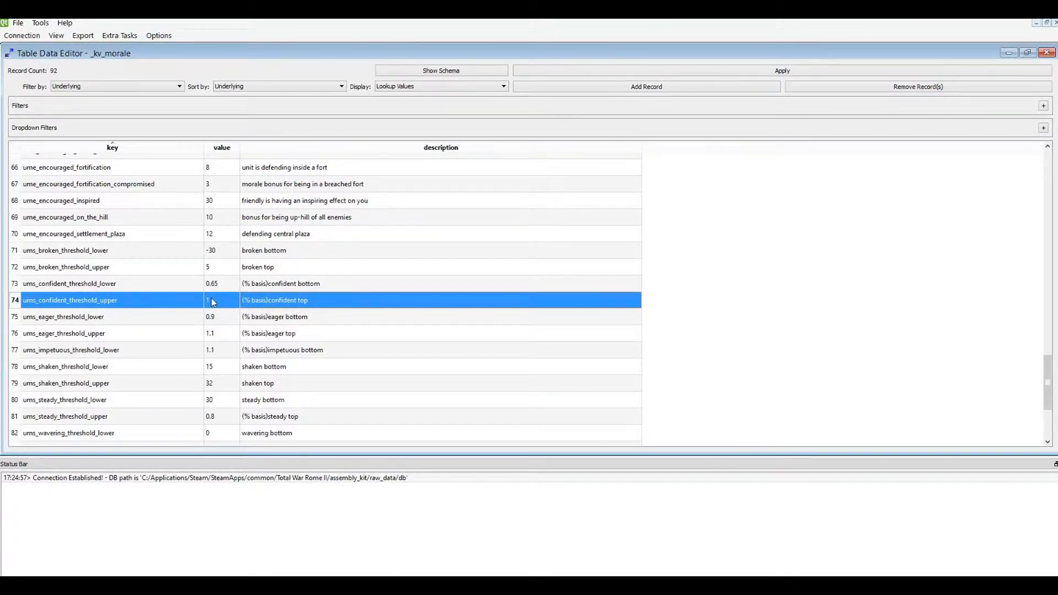
pyautogui.click(222, 299)
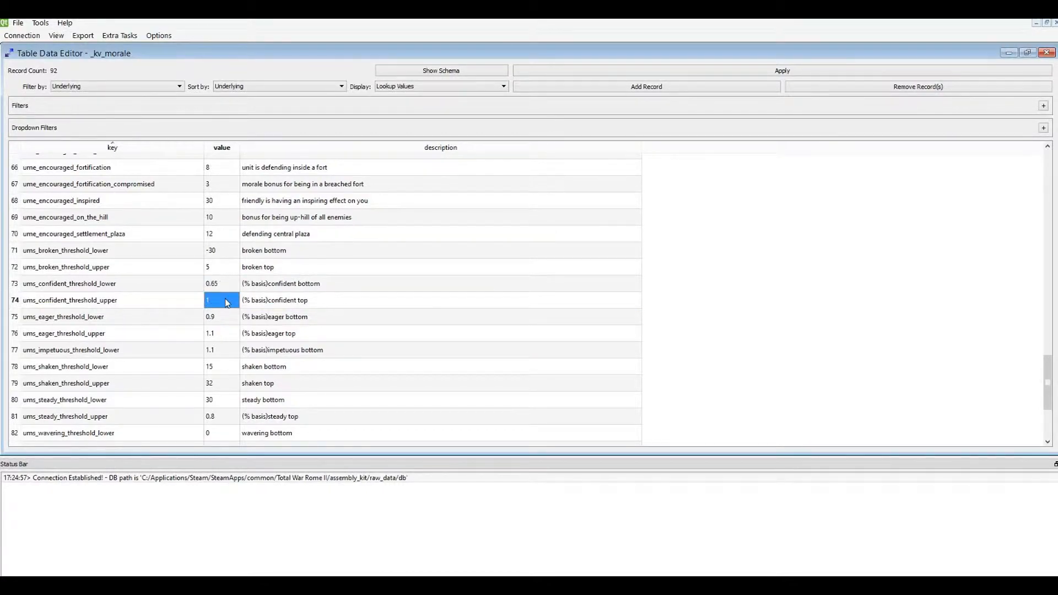
pyautogui.scroll(3)
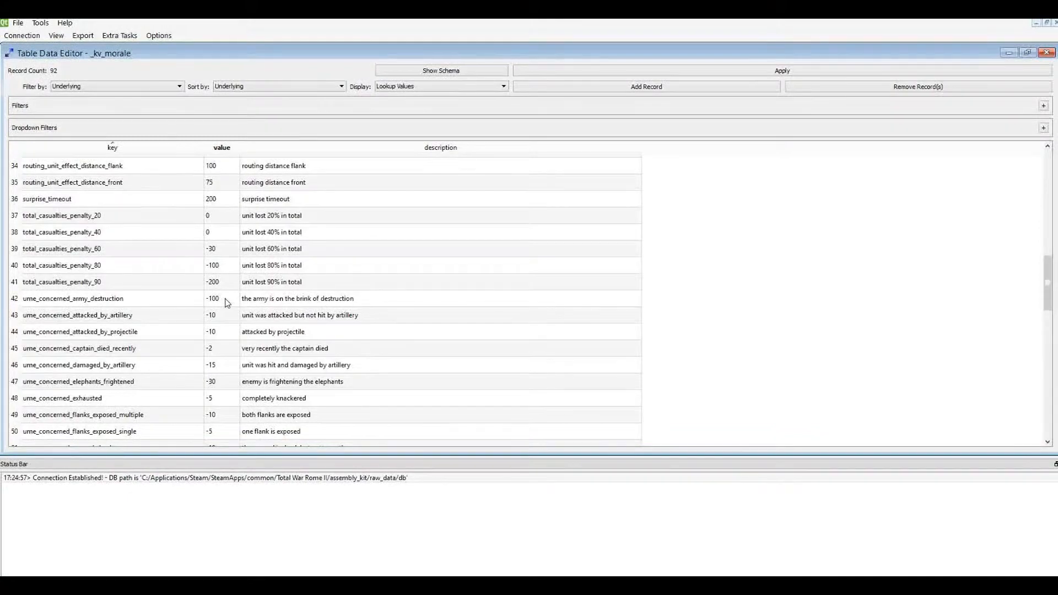
pyautogui.scroll(-3)
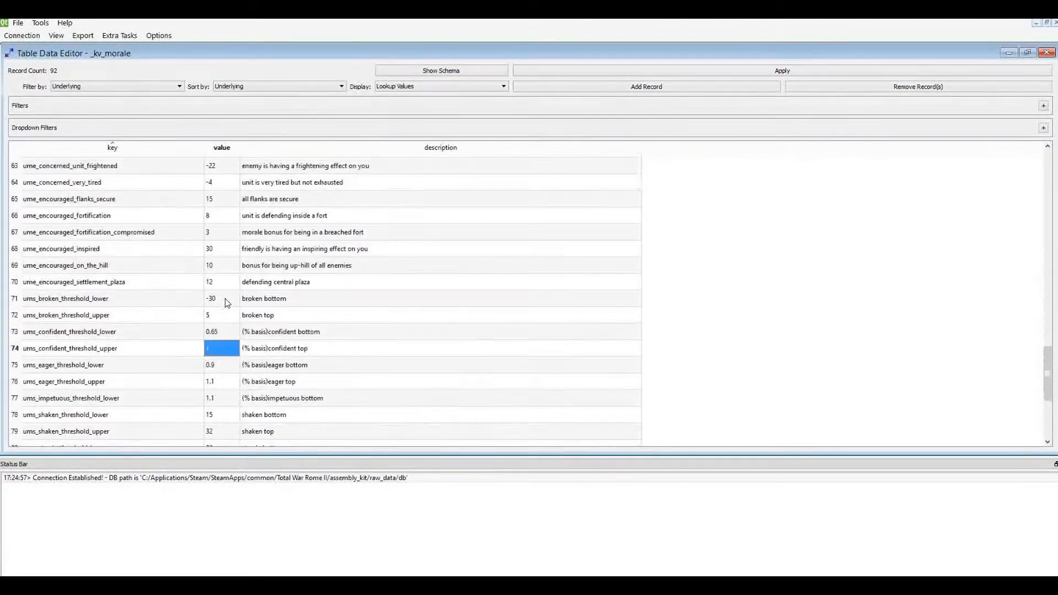
pyautogui.scroll(-3)
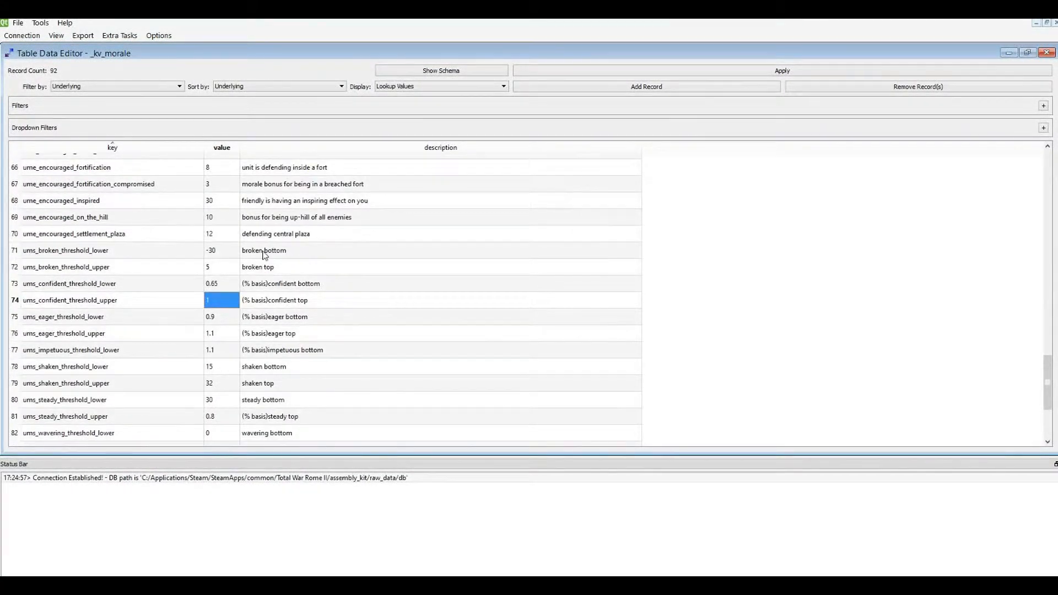
pyautogui.moveTo(177, 267)
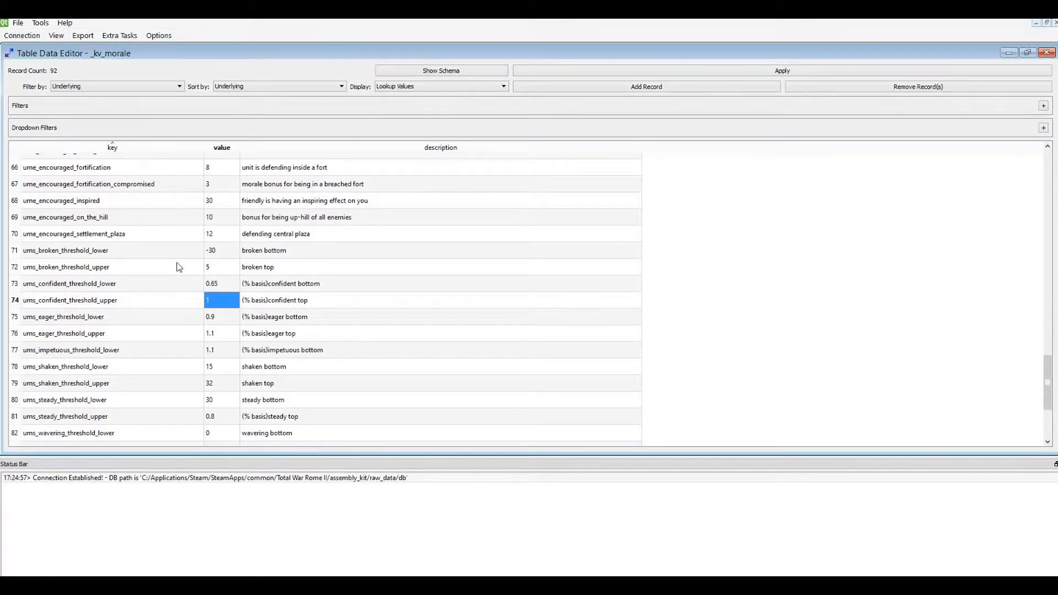
pyautogui.click(64, 317)
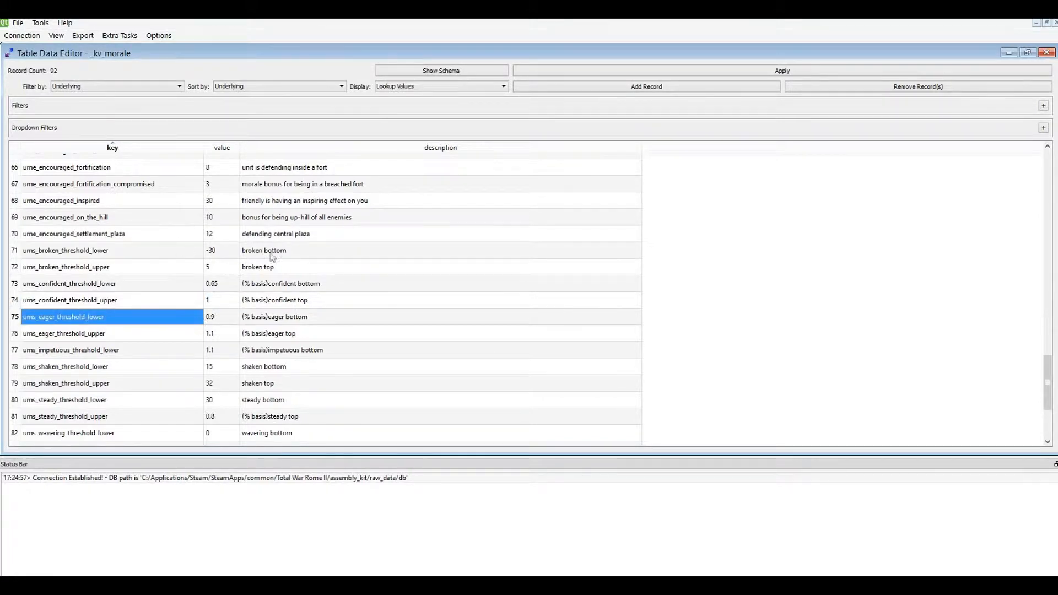
pyautogui.scroll(-3)
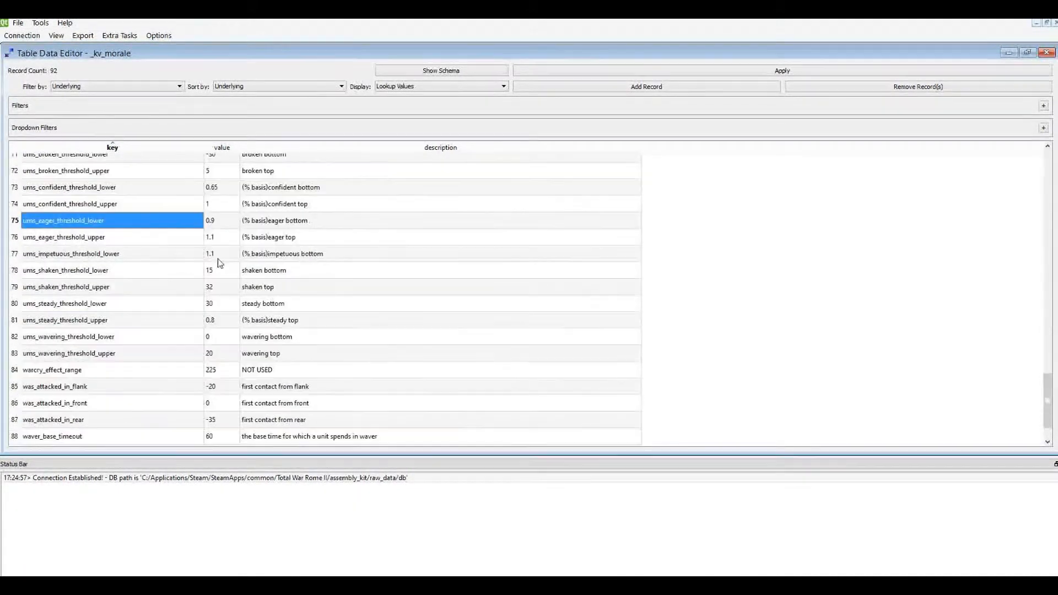
pyautogui.moveTo(115, 249)
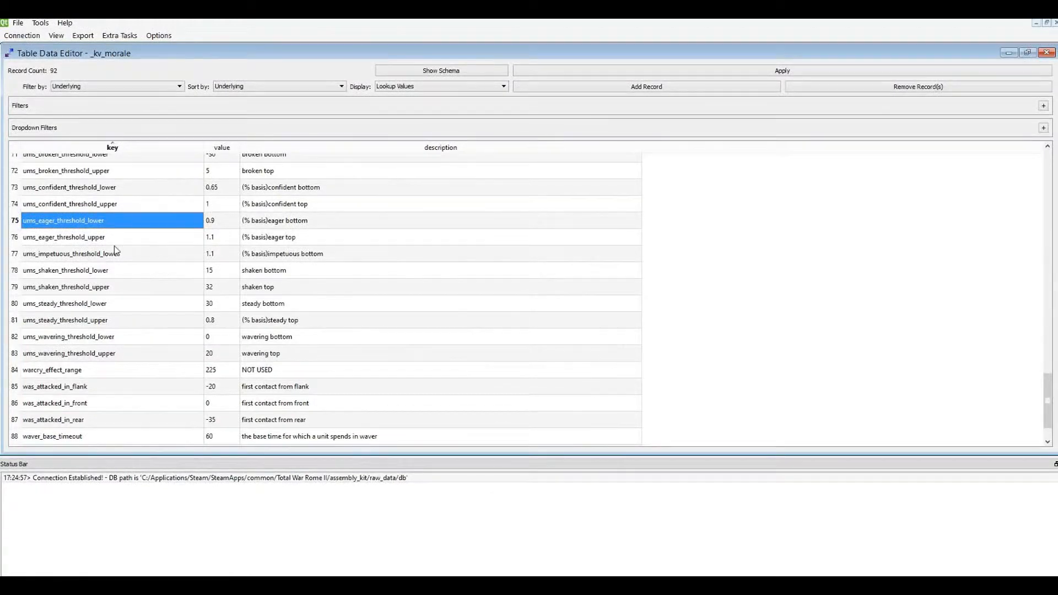
pyautogui.click(64, 237)
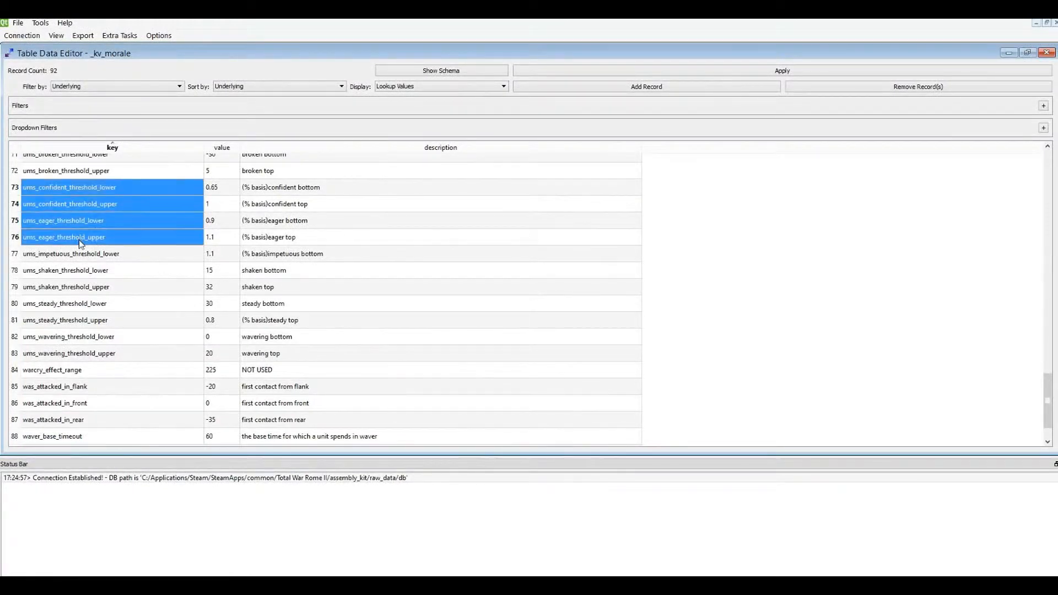
pyautogui.click(70, 253)
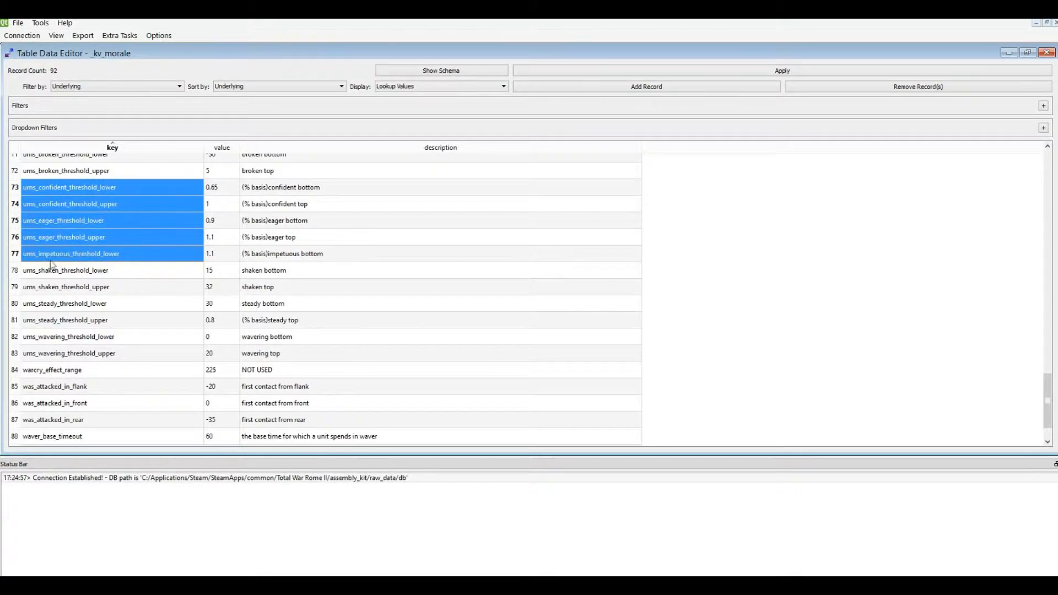
pyautogui.scroll(3)
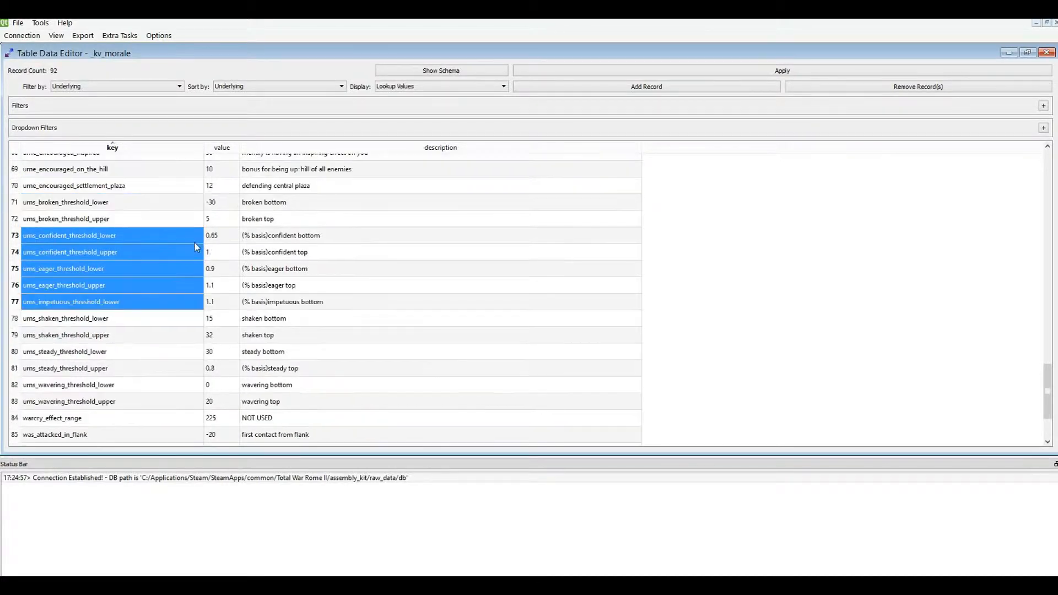
pyautogui.moveTo(130, 375)
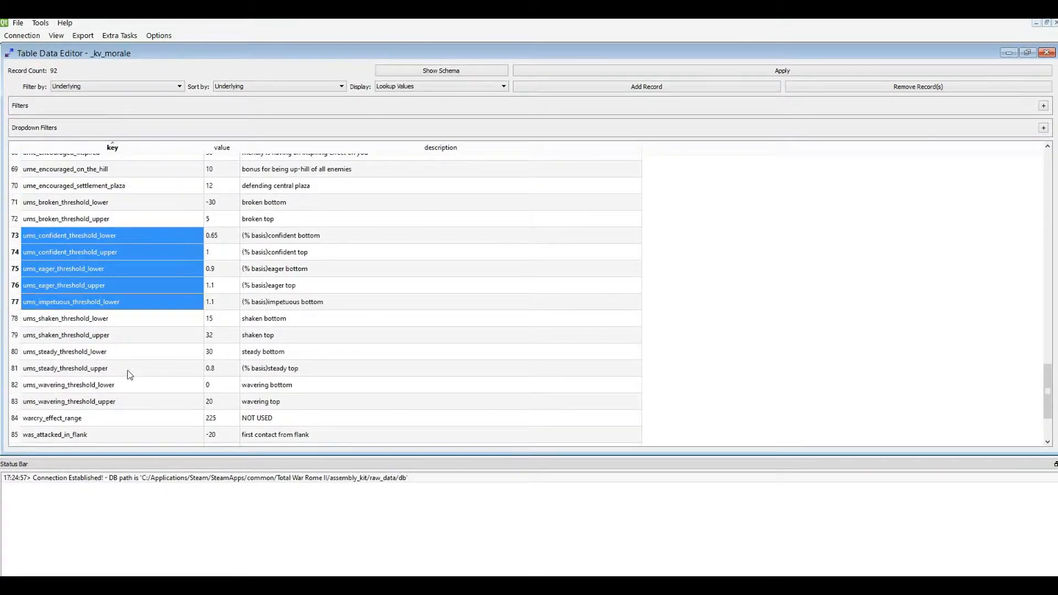
pyautogui.click(91, 367)
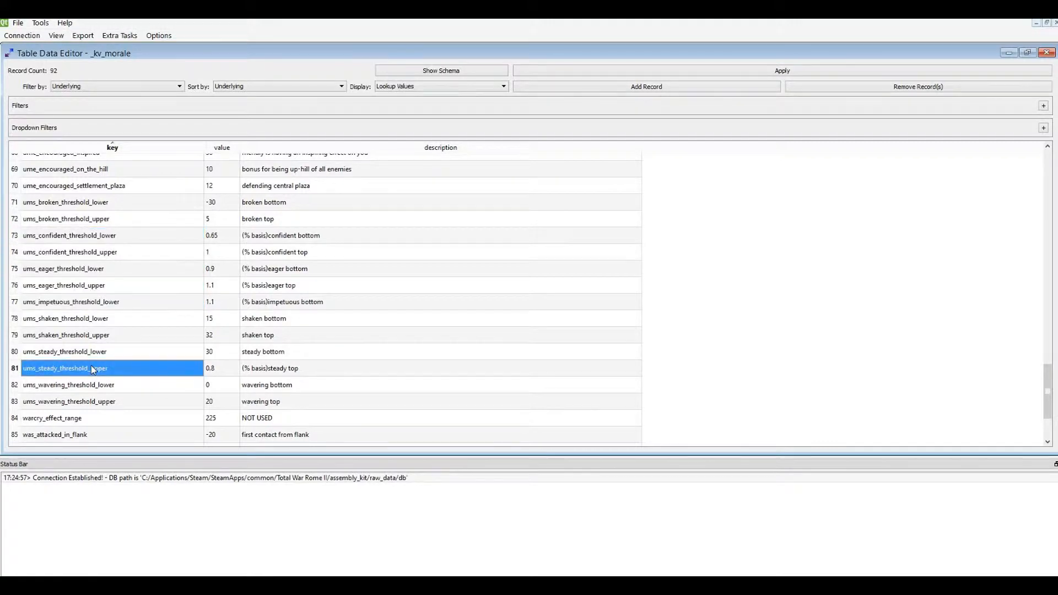
pyautogui.moveTo(214, 264)
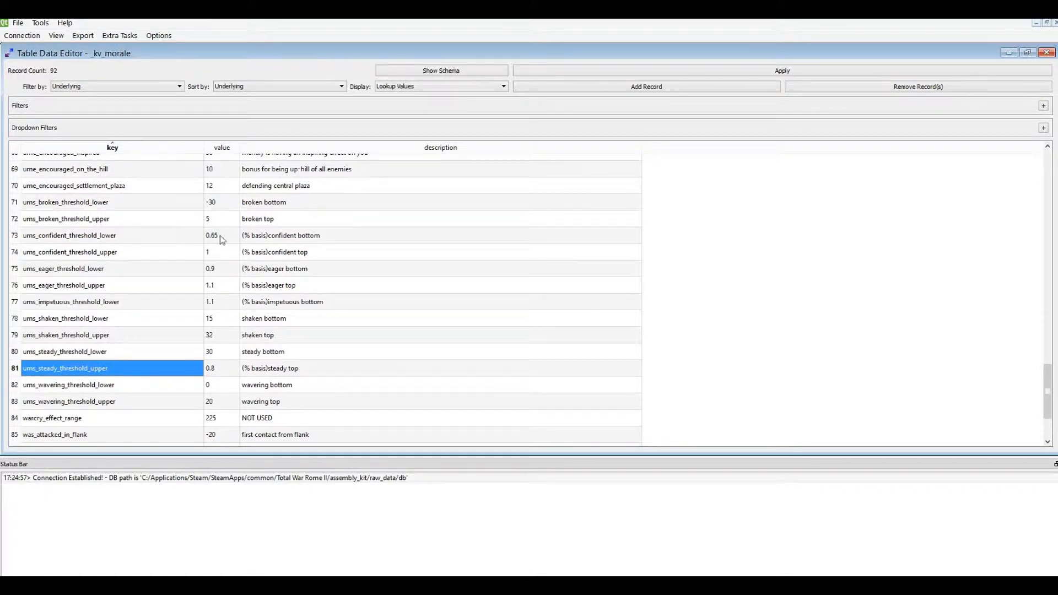
pyautogui.moveTo(188, 358)
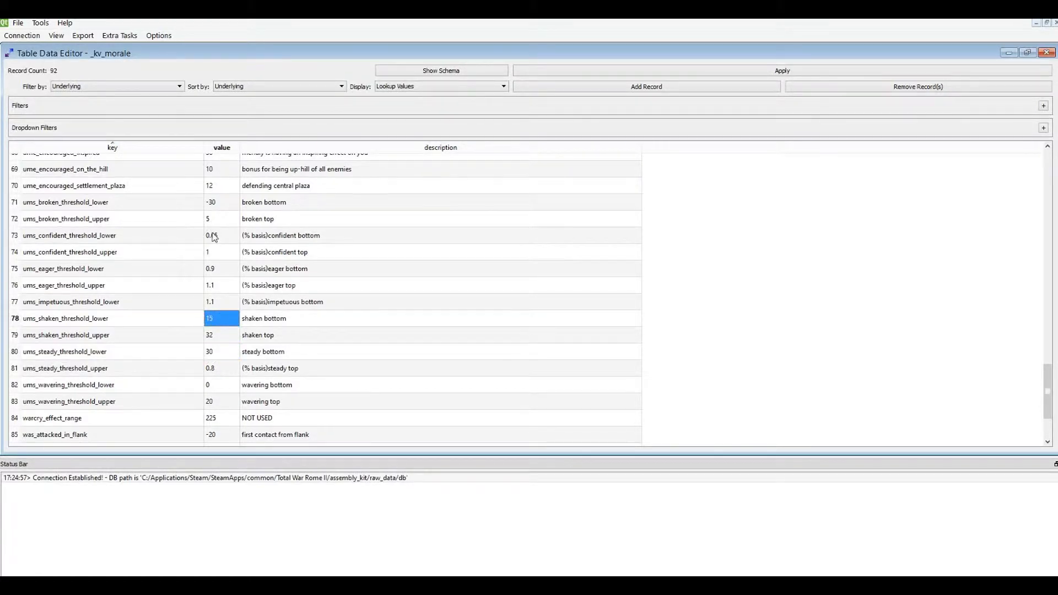
pyautogui.click(221, 219)
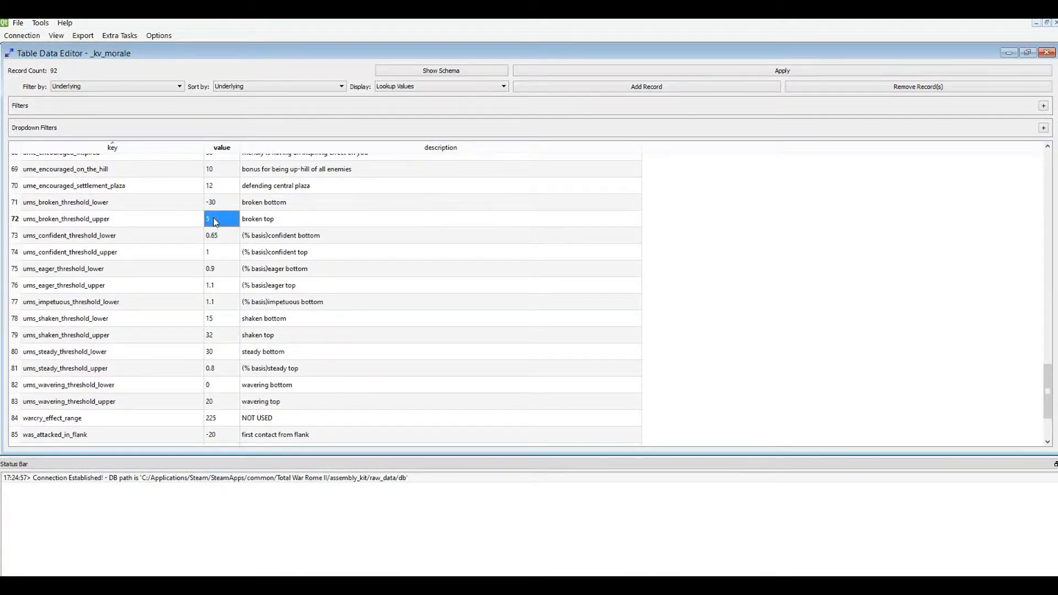
pyautogui.moveTo(217, 331)
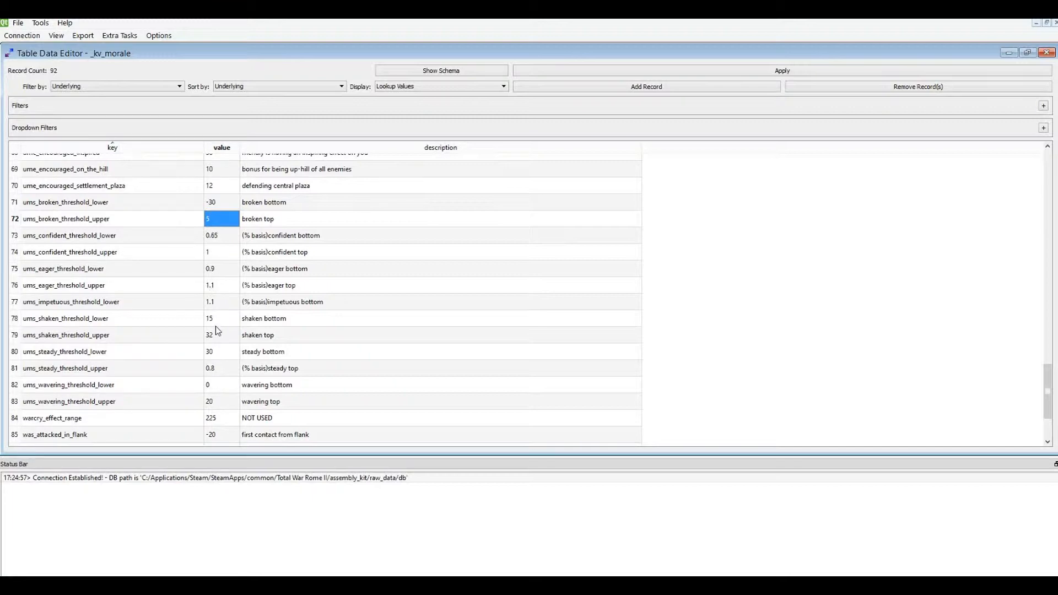
pyautogui.click(222, 318)
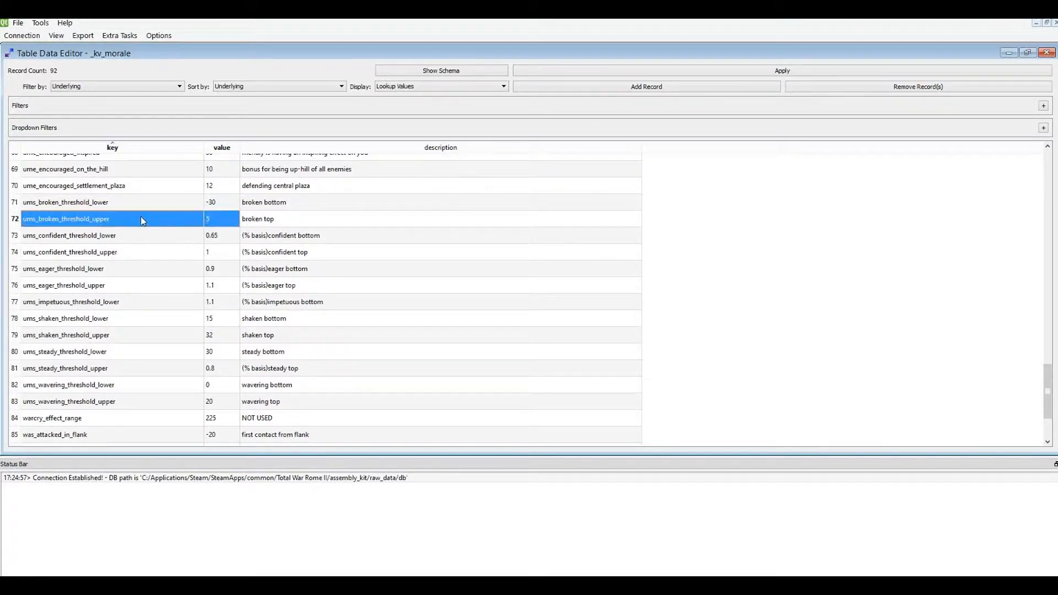
pyautogui.click(220, 219)
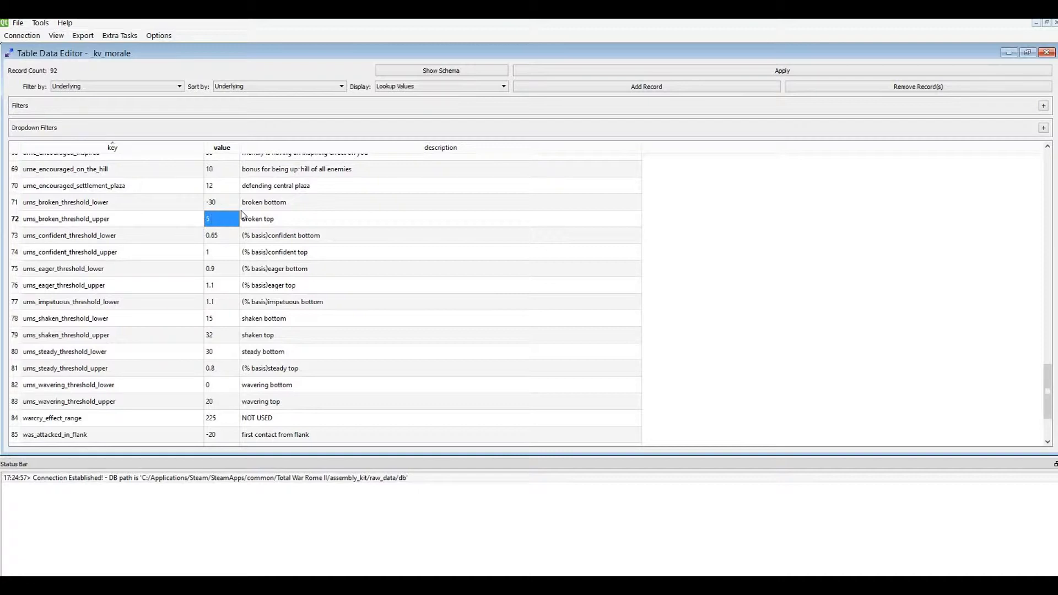
pyautogui.click(220, 201)
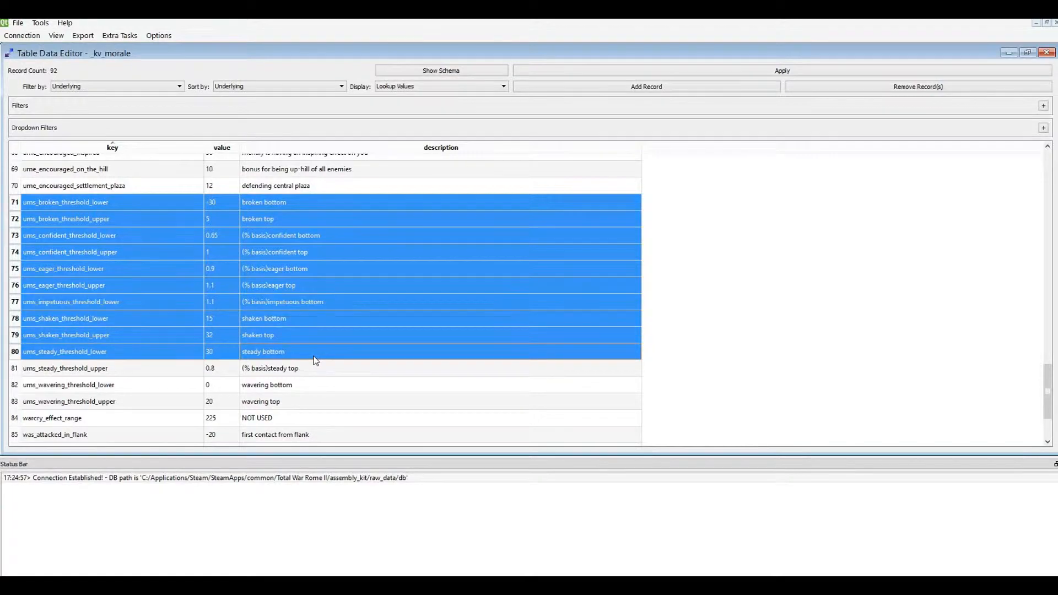
pyautogui.scroll(3)
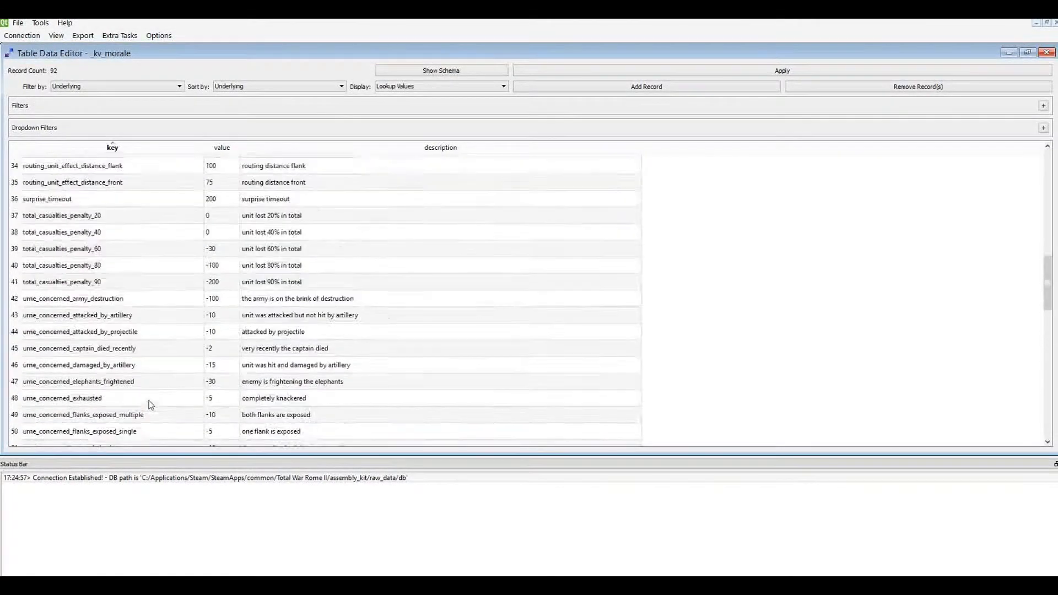
pyautogui.scroll(3)
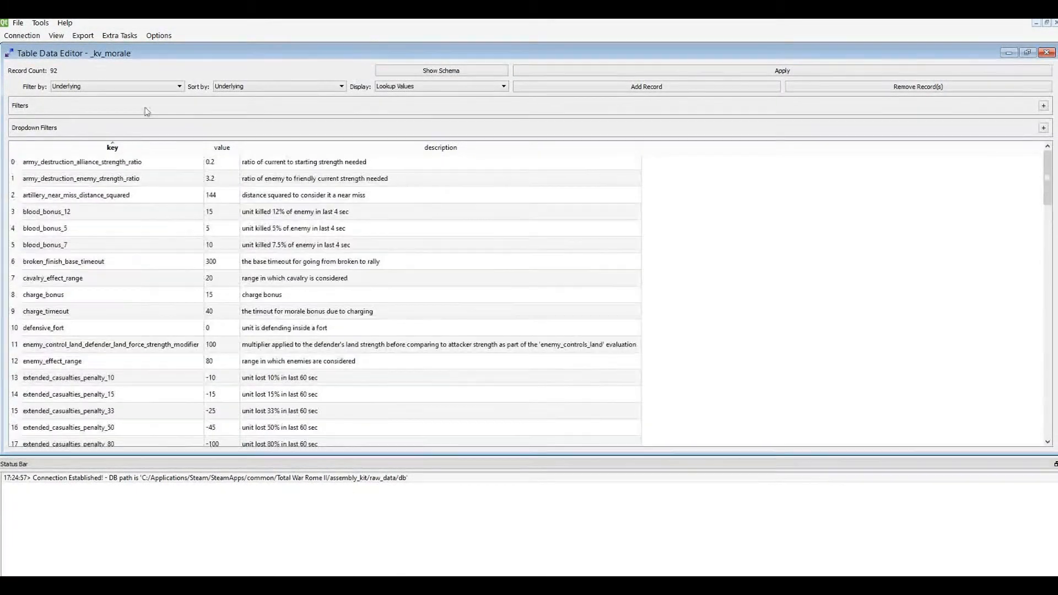
pyautogui.moveTo(190, 272)
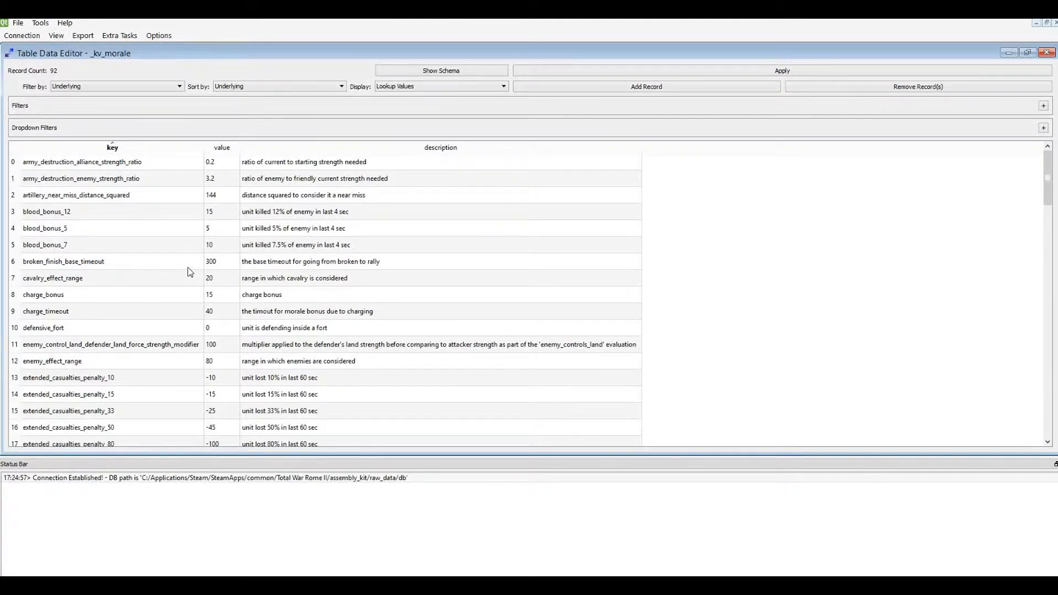
pyautogui.moveTo(179, 270)
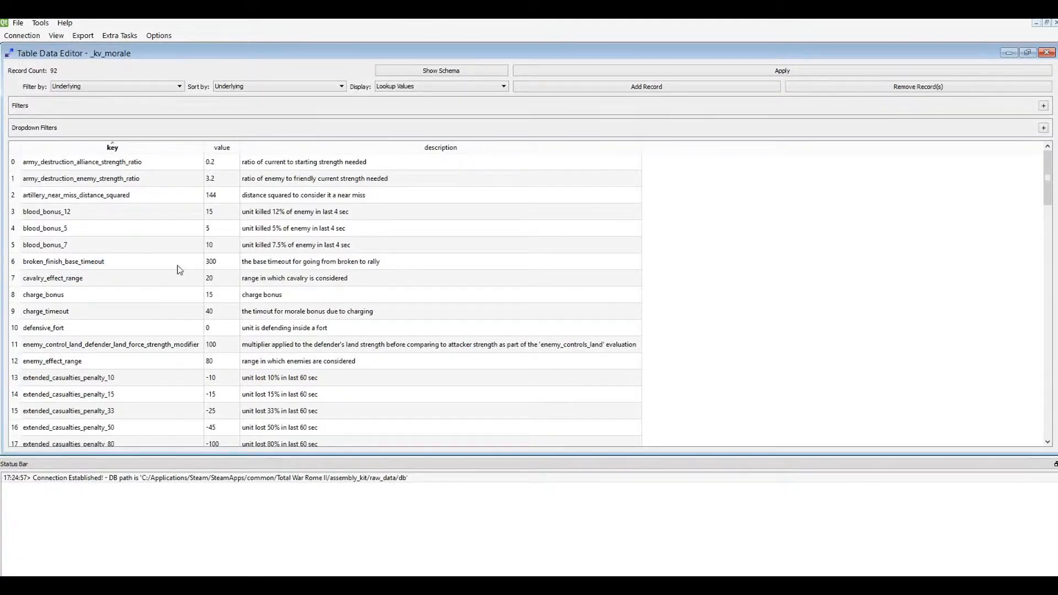
pyautogui.click(354, 179)
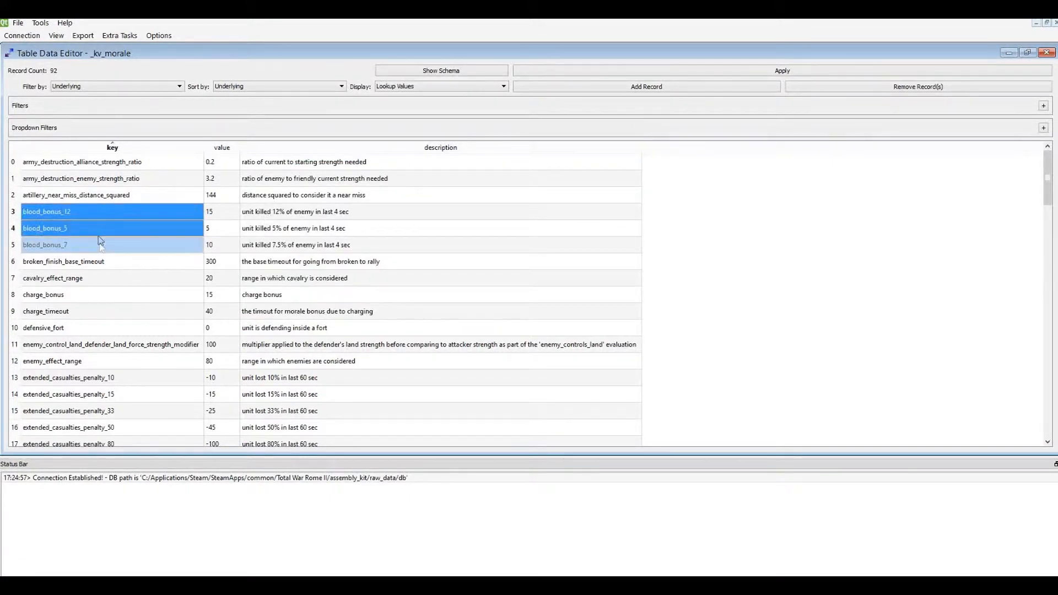
pyautogui.click(313, 245)
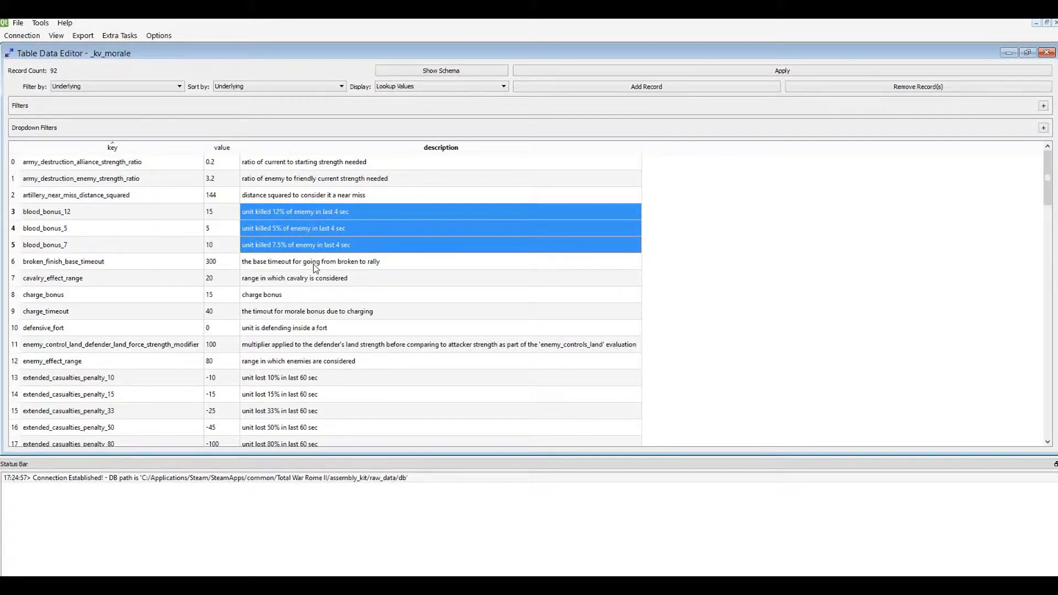
pyautogui.moveTo(338, 236)
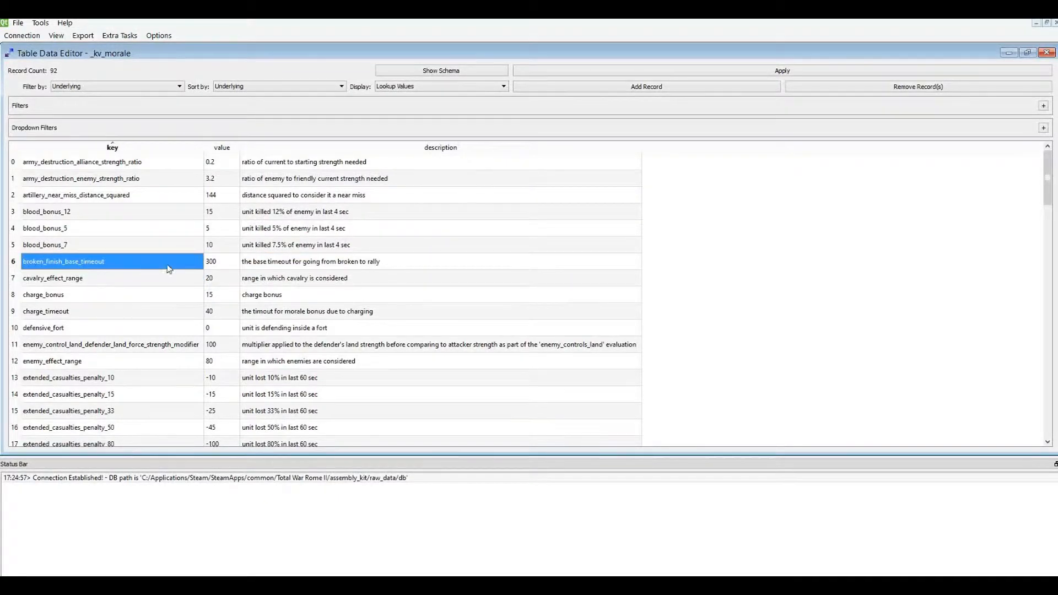
pyautogui.click(310, 261)
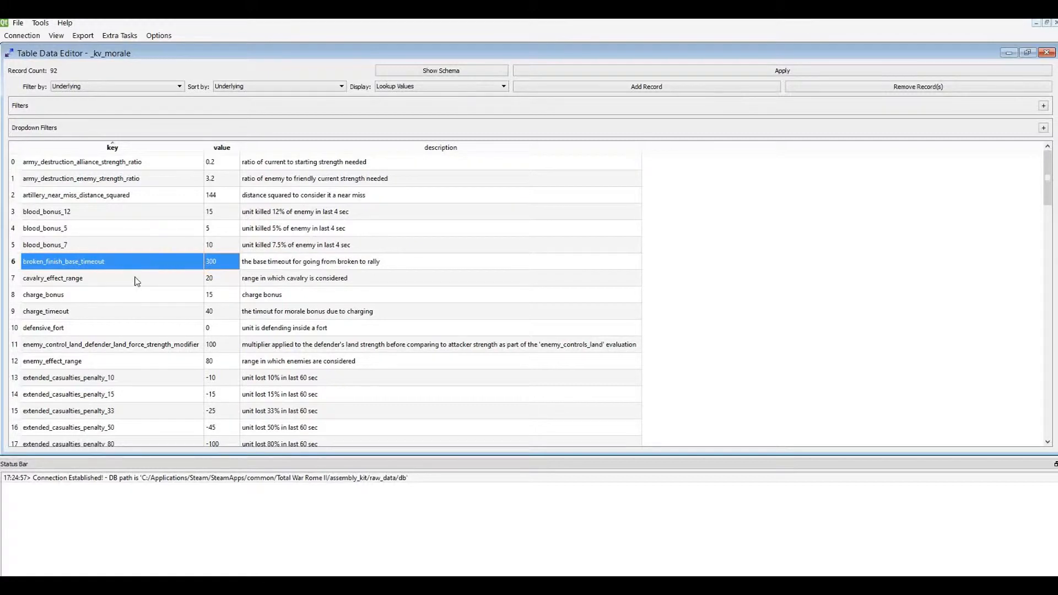
pyautogui.moveTo(160, 273)
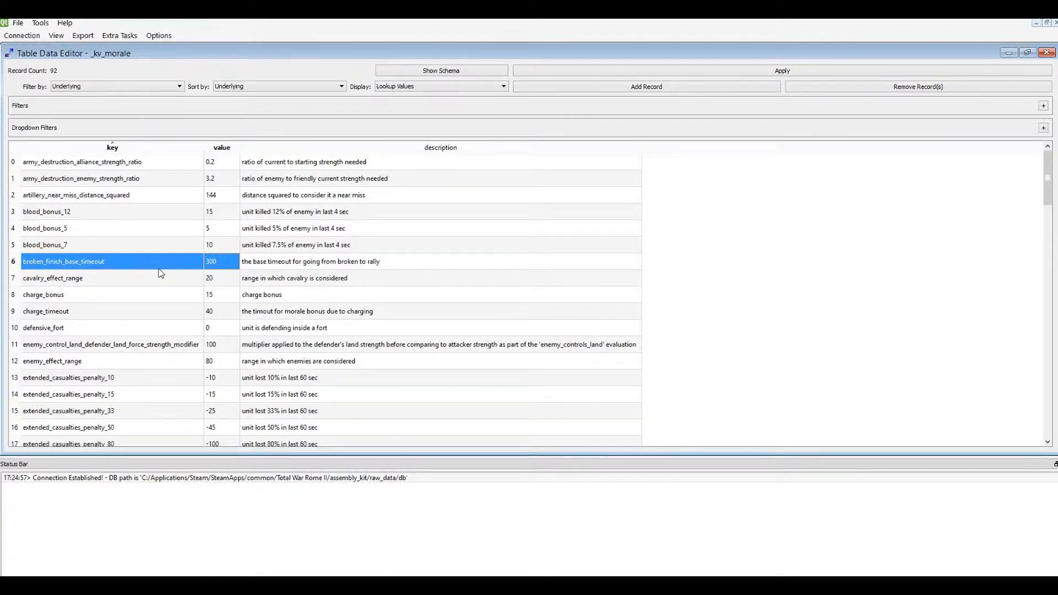
pyautogui.click(310, 261)
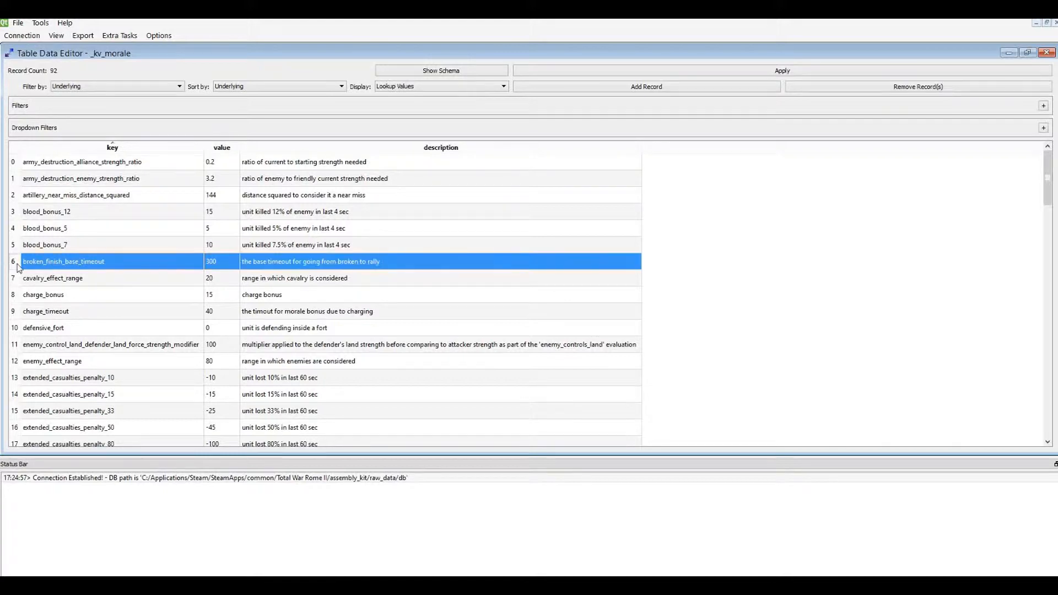
pyautogui.moveTo(112, 298)
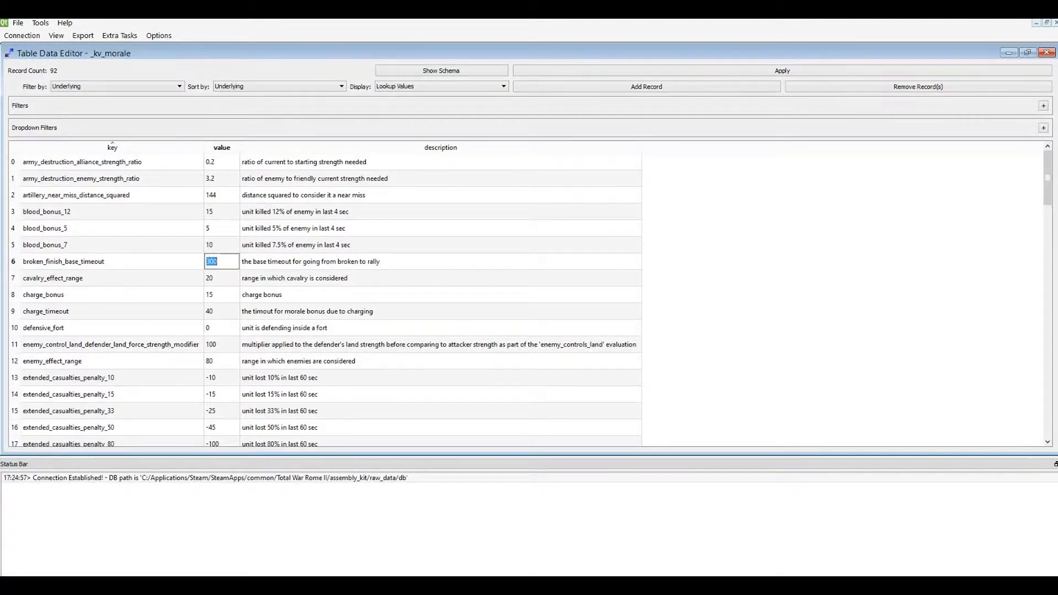
pyautogui.click(53, 277)
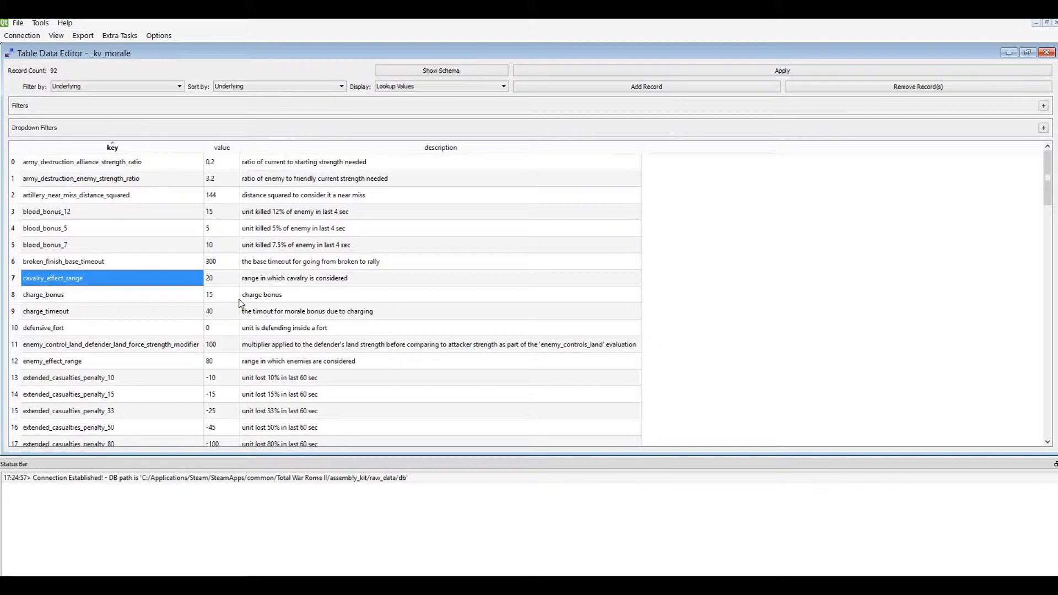
pyautogui.moveTo(268, 320)
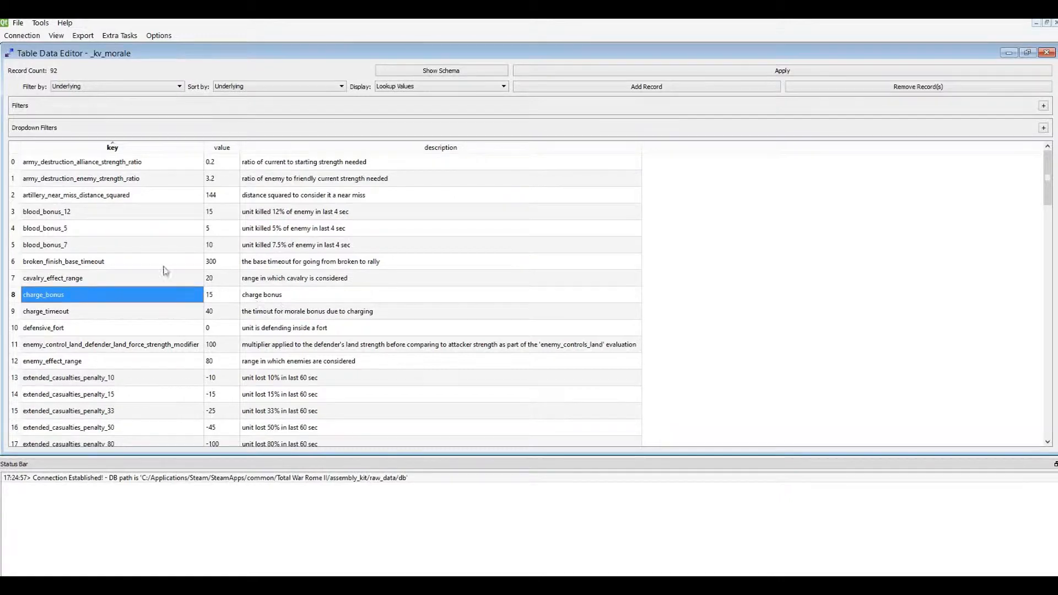
pyautogui.moveTo(175, 304)
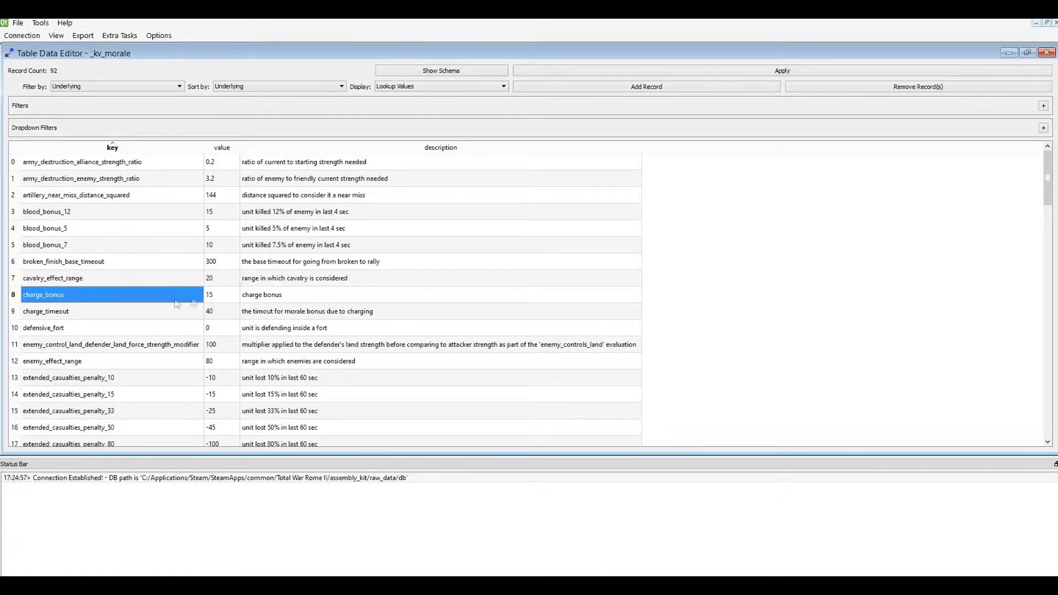
pyautogui.click(221, 294)
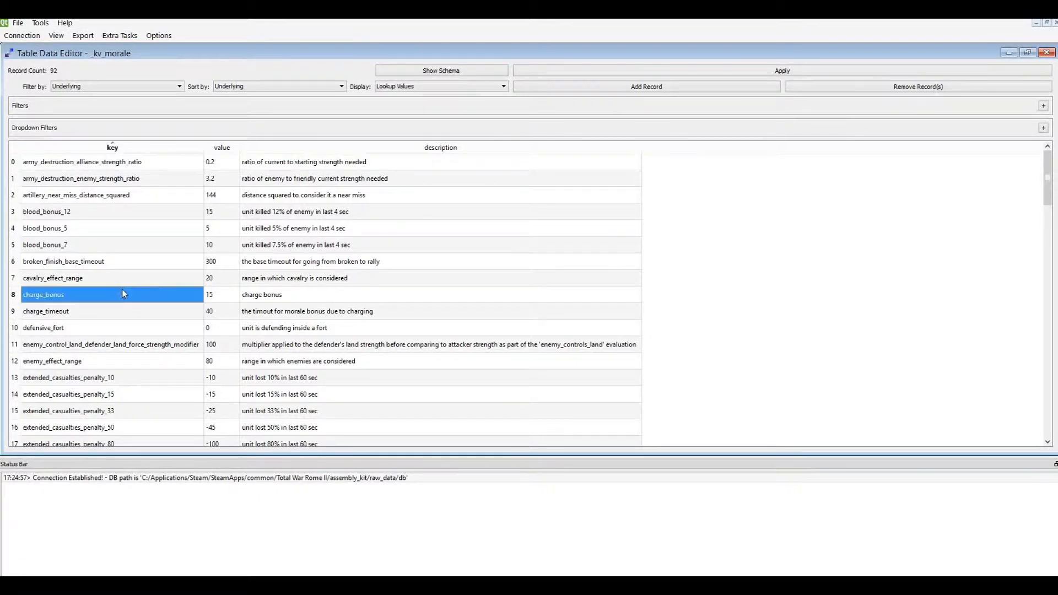
pyautogui.moveTo(219, 299)
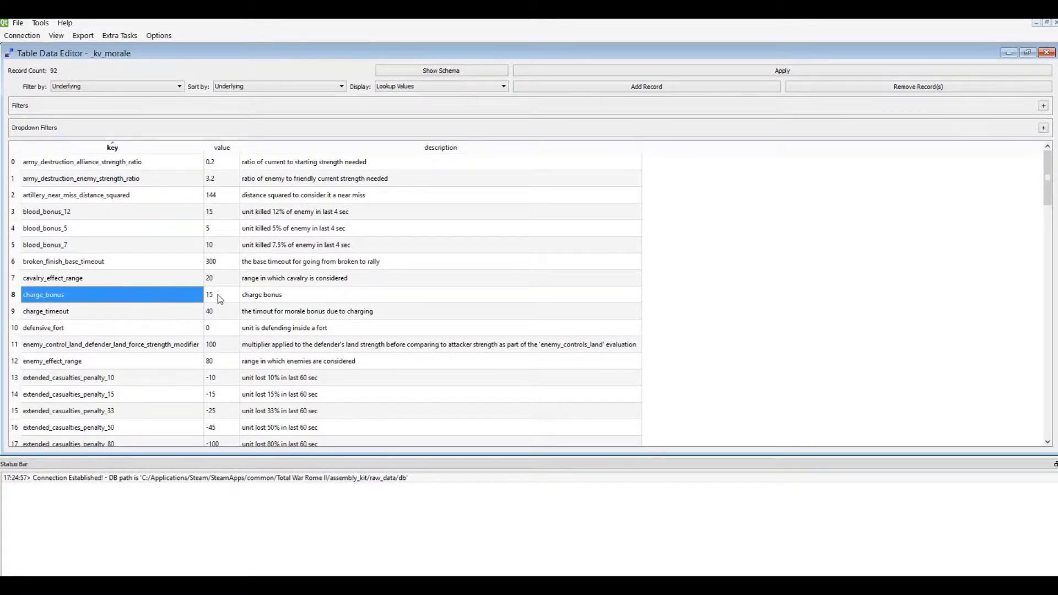
pyautogui.click(221, 295)
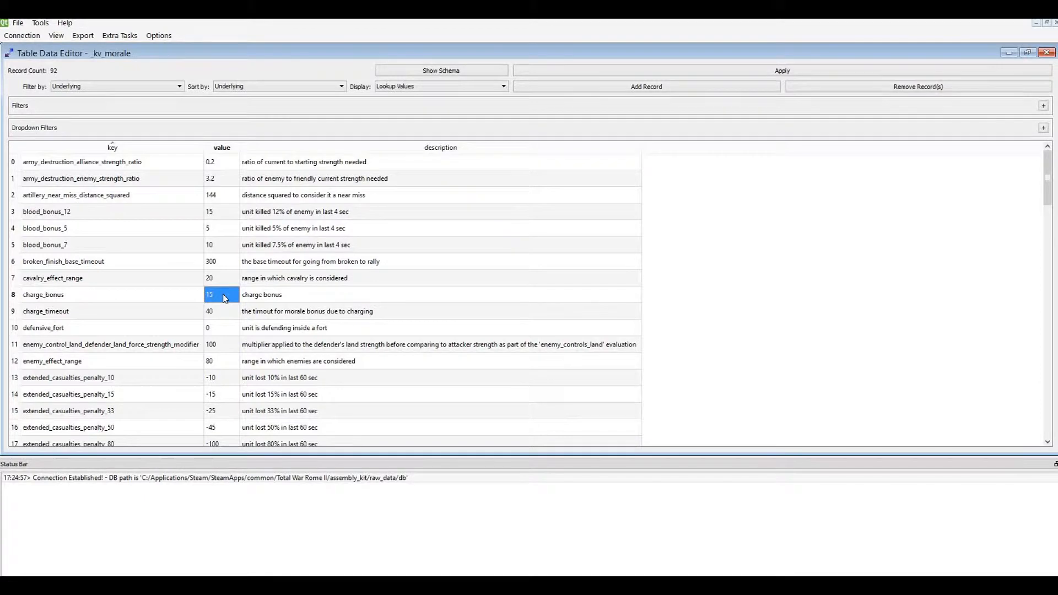
pyautogui.moveTo(229, 295)
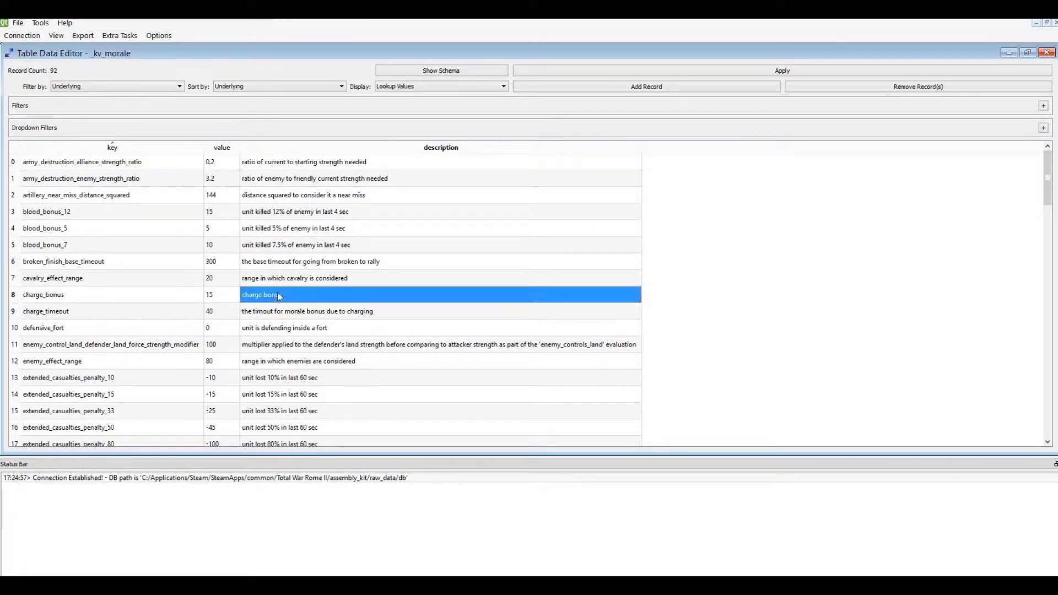
pyautogui.click(44, 295)
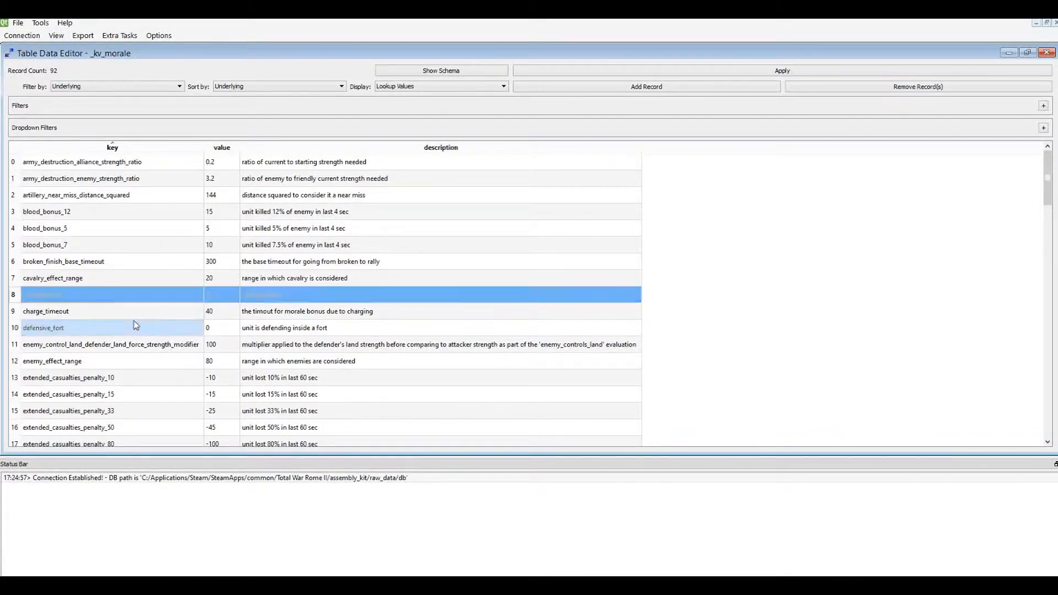
pyautogui.scroll(-3)
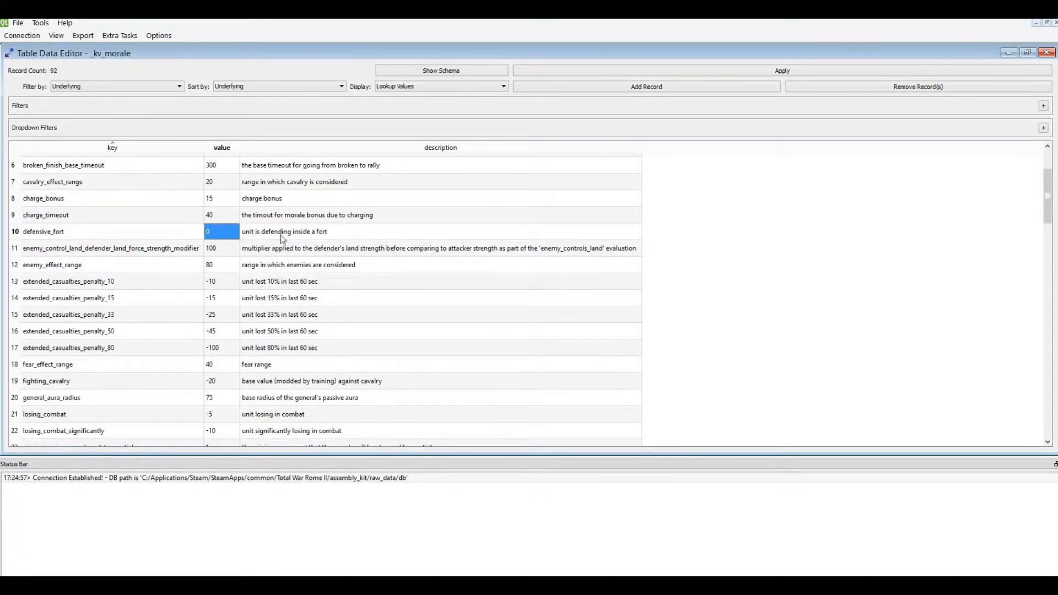
pyautogui.click(111, 231)
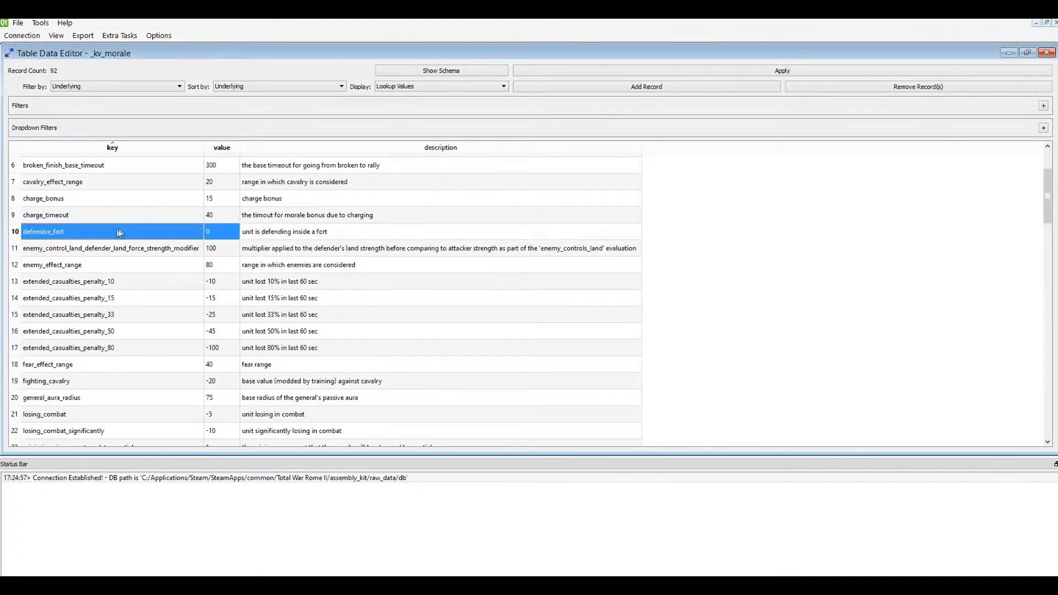
pyautogui.click(111, 248)
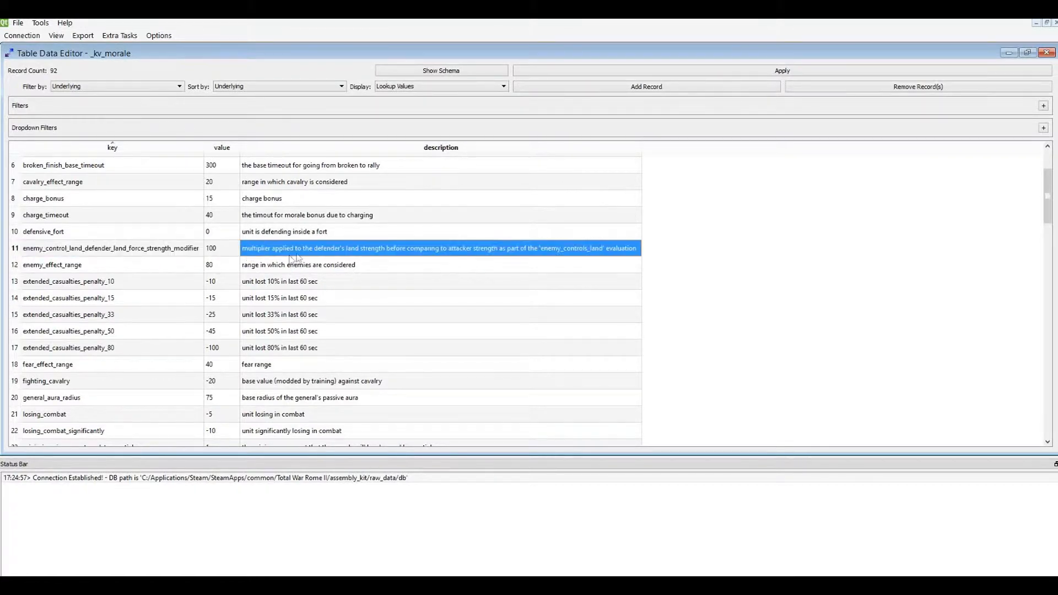
pyautogui.moveTo(475, 263)
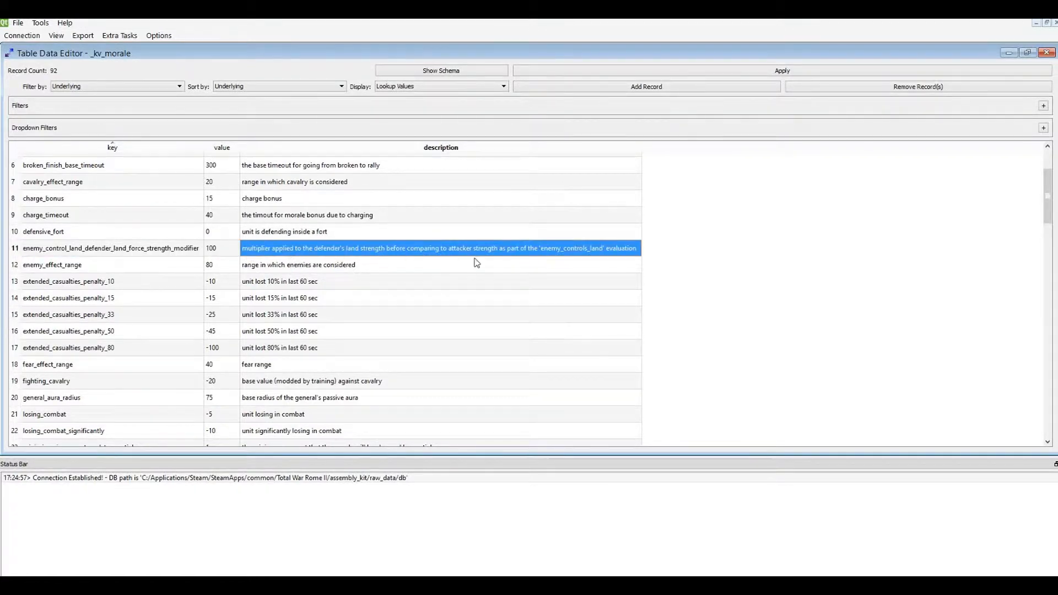
pyautogui.moveTo(559, 259)
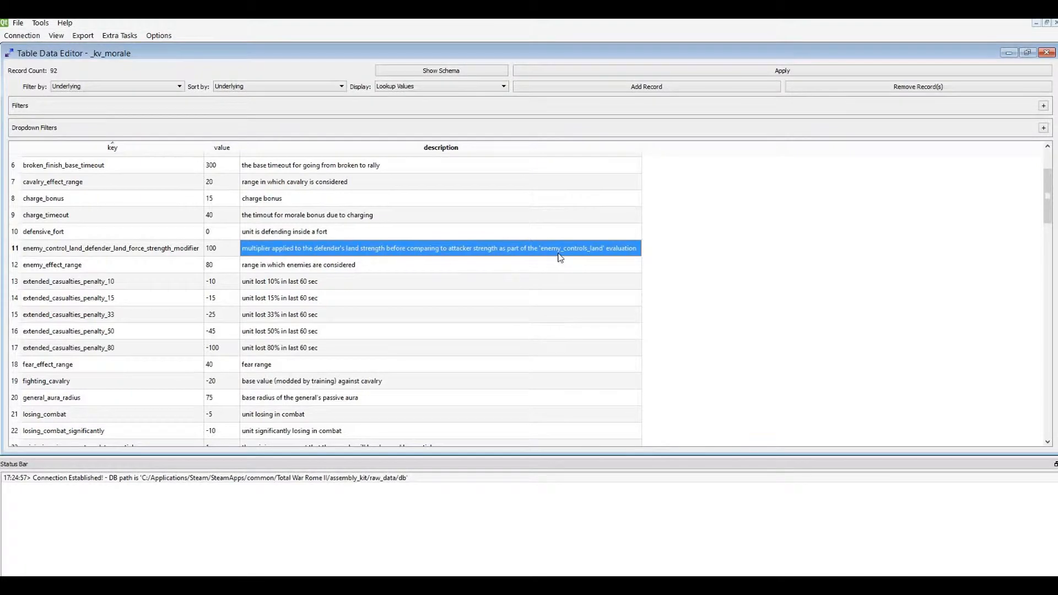
pyautogui.moveTo(566, 256)
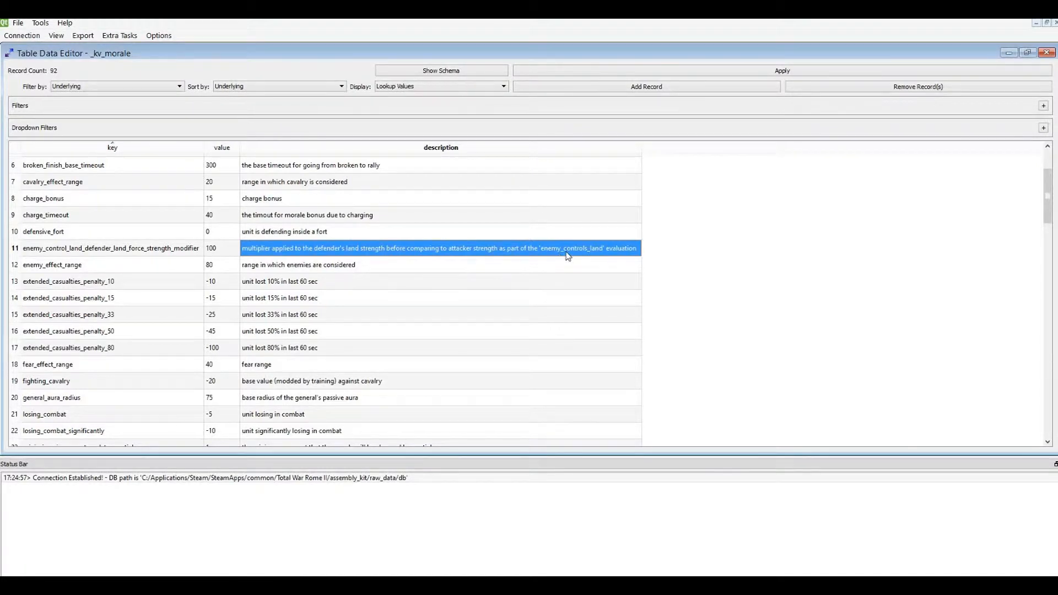
pyautogui.moveTo(637, 264)
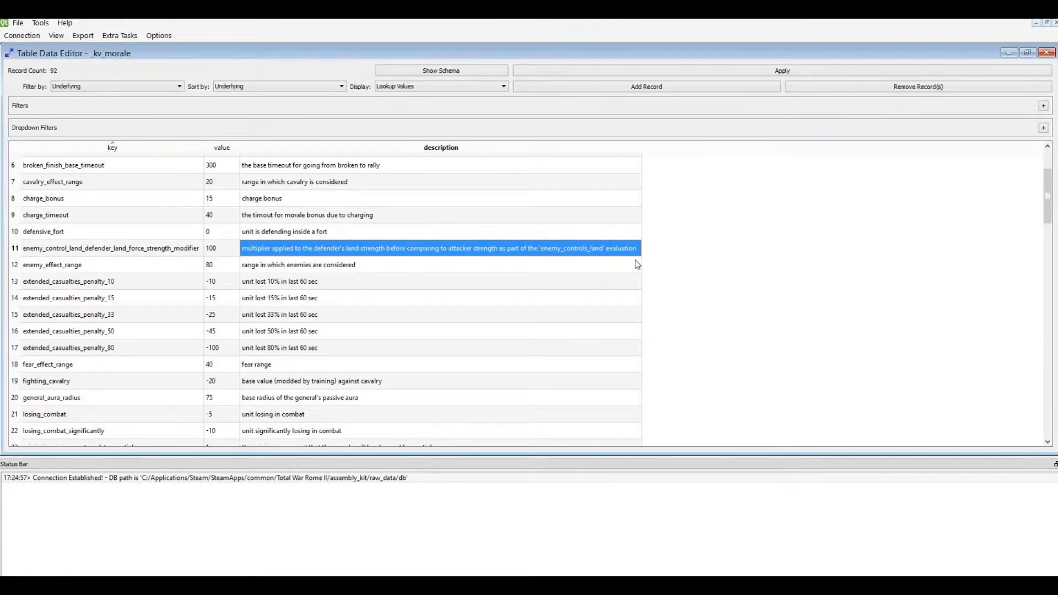
pyautogui.moveTo(397, 253)
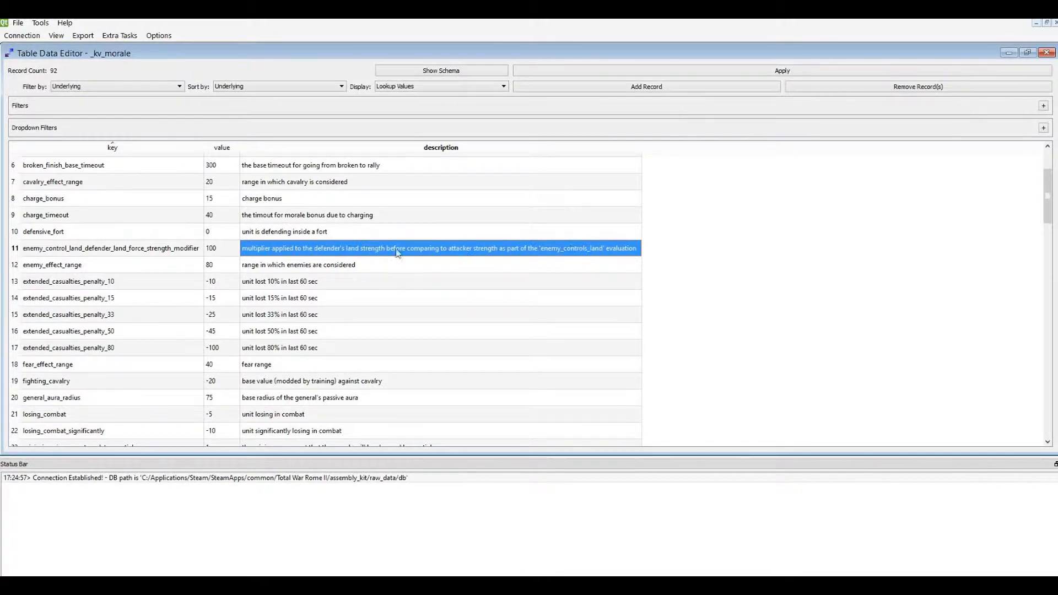
pyautogui.click(110, 248)
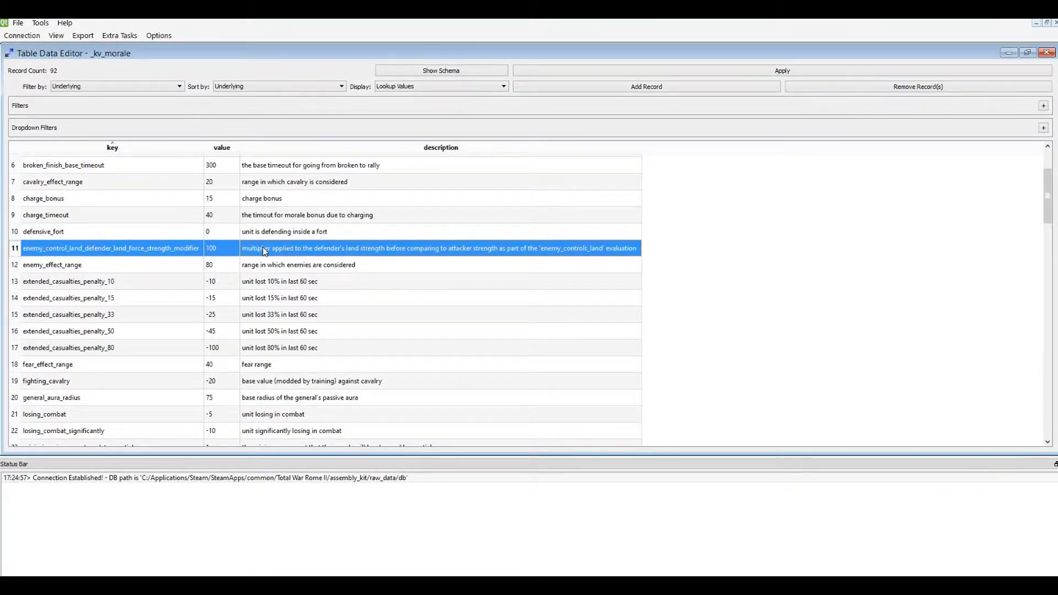
pyautogui.moveTo(174, 255)
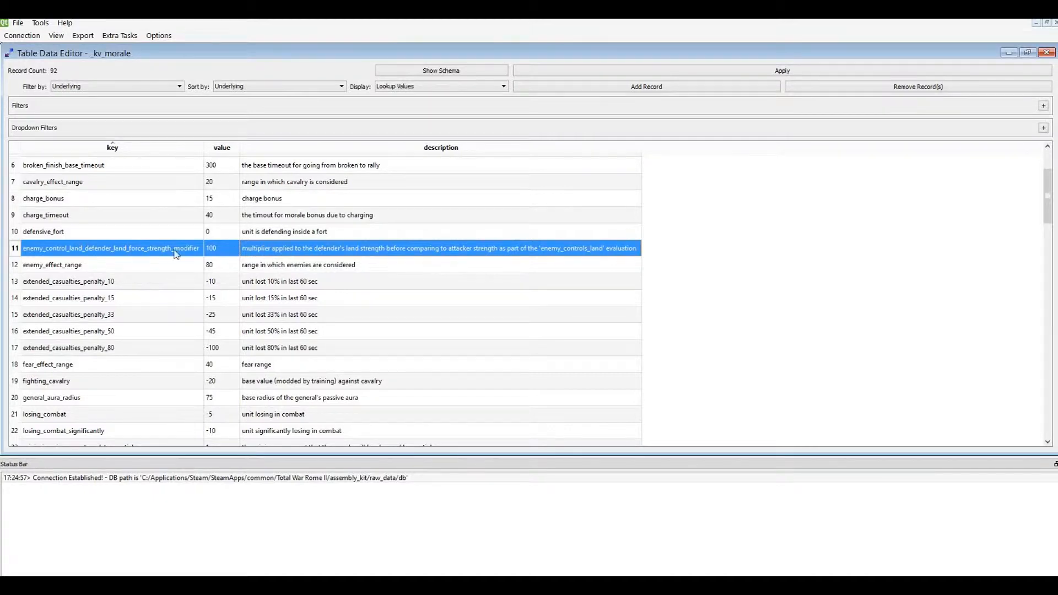
pyautogui.moveTo(148, 251)
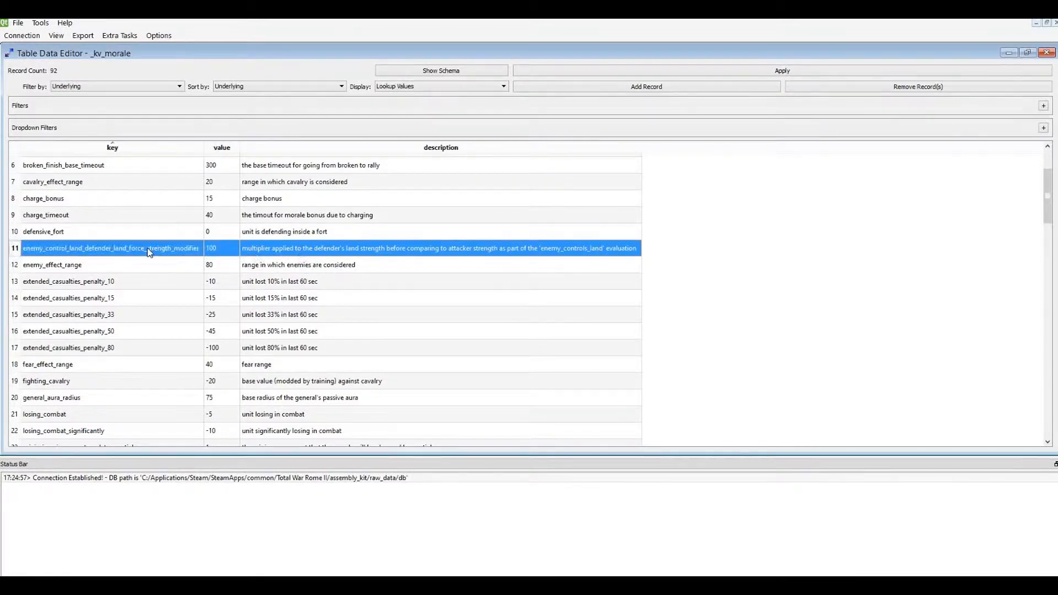
pyautogui.click(111, 248)
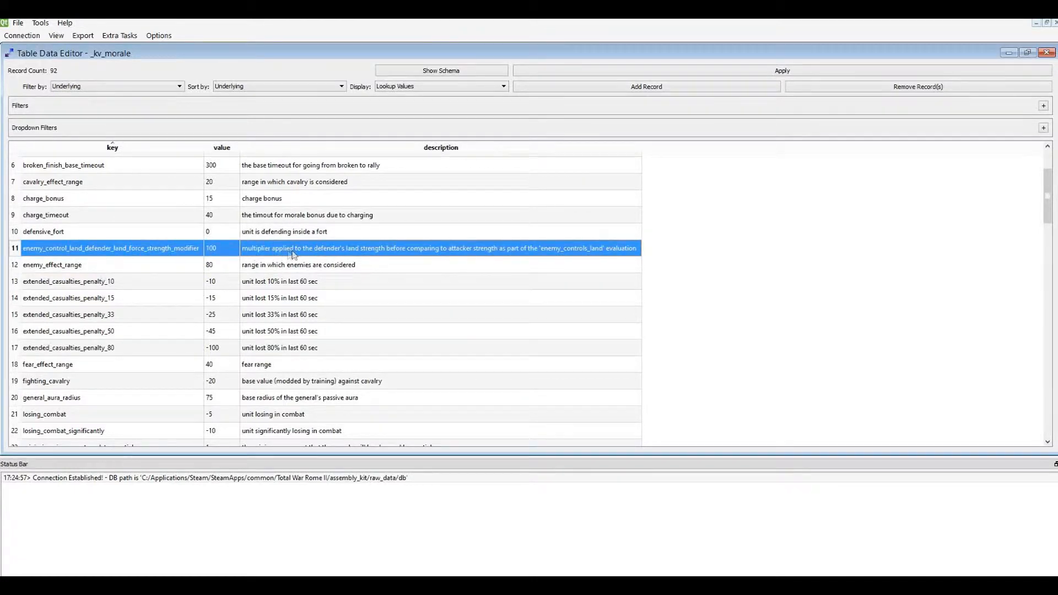
pyautogui.scroll(-3)
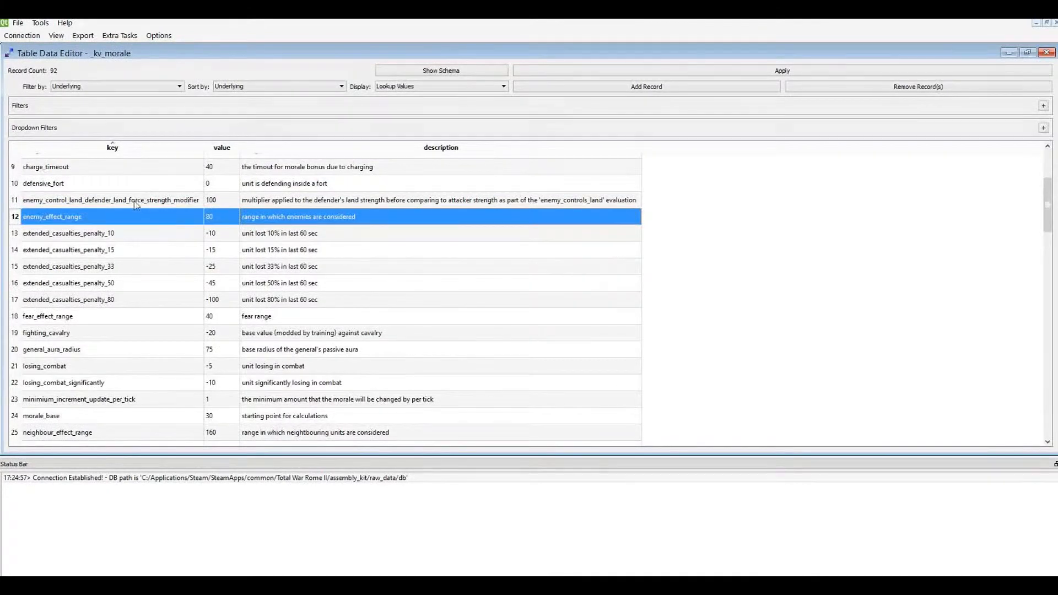
pyautogui.click(112, 199)
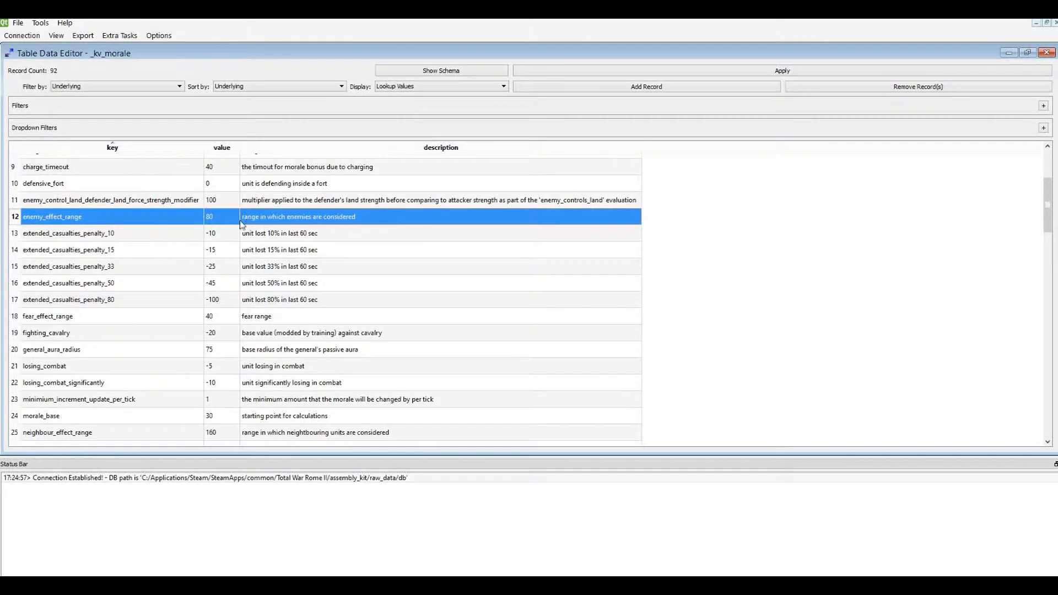
pyautogui.doubleClick(222, 217)
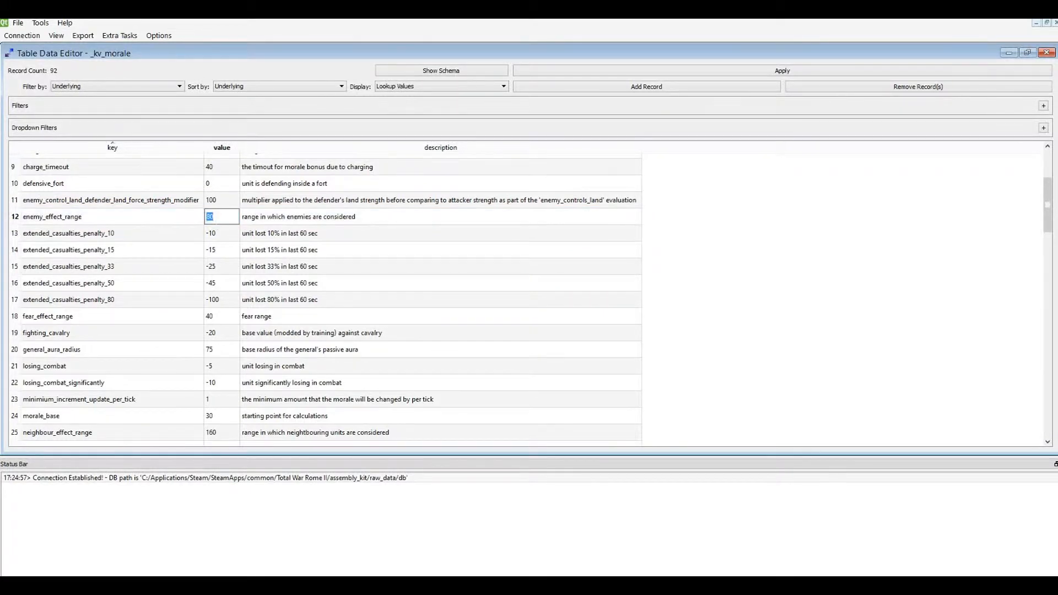
pyautogui.click(220, 233)
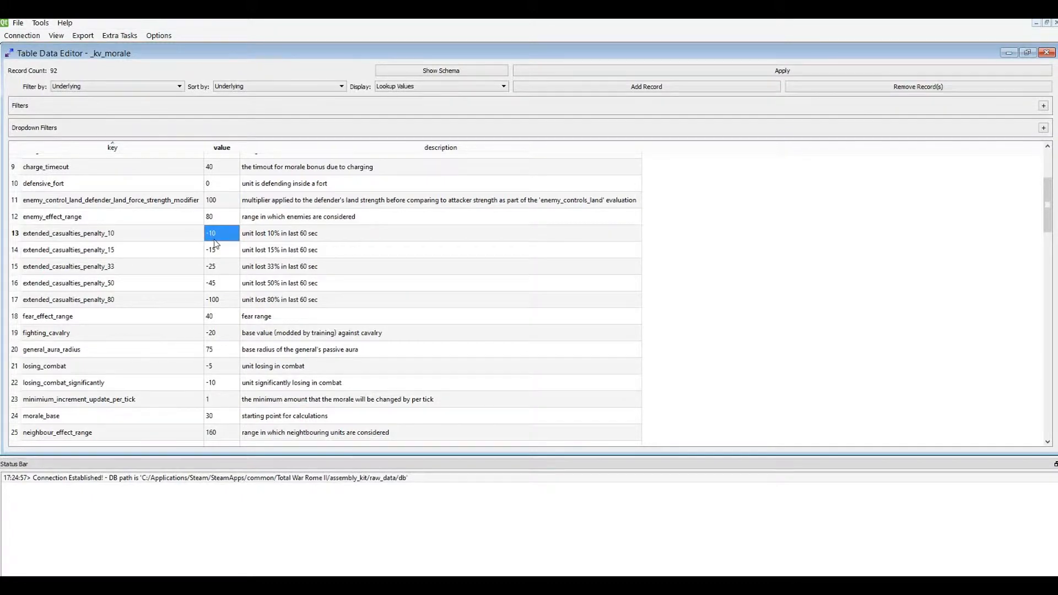
pyautogui.moveTo(216, 217)
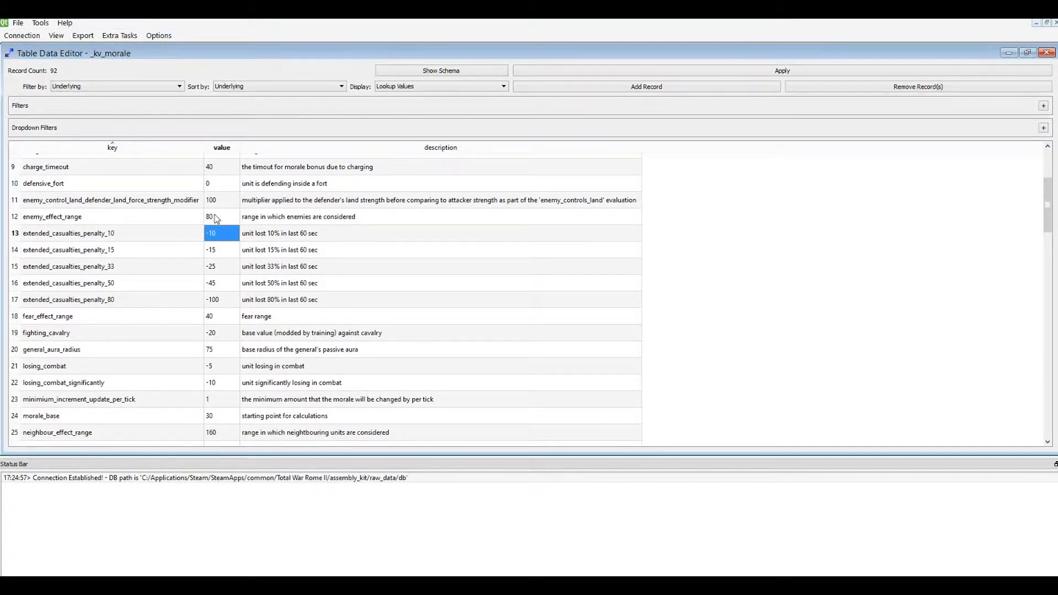
pyautogui.click(221, 216)
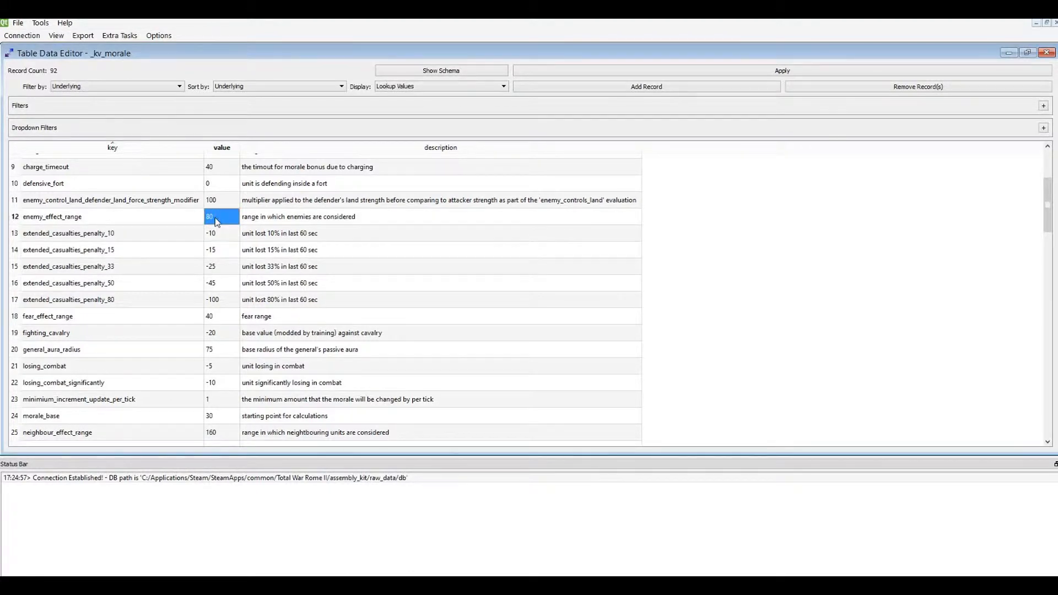
pyautogui.moveTo(222, 277)
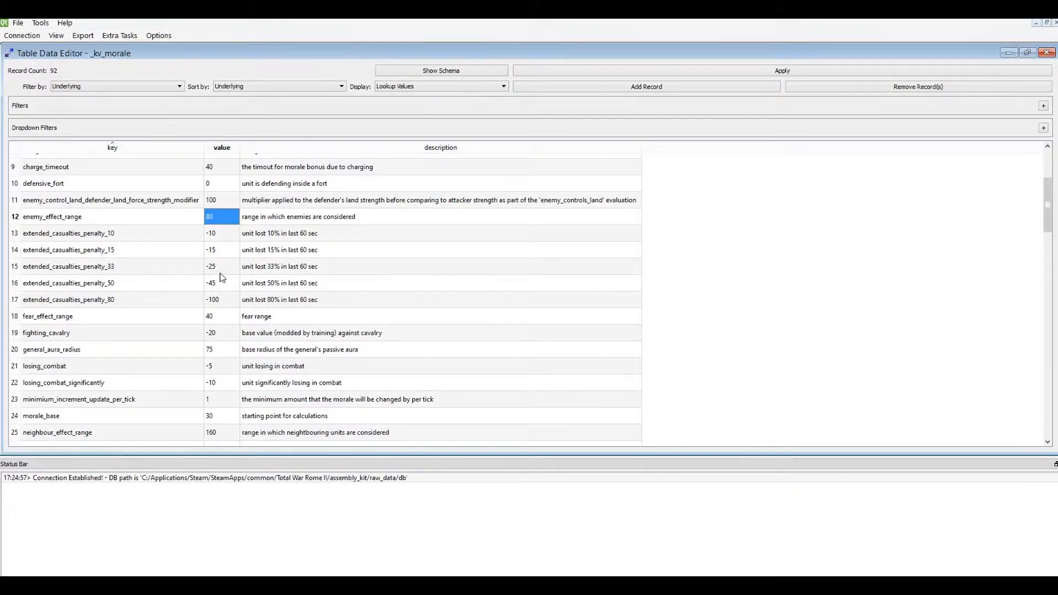
pyautogui.moveTo(337, 279)
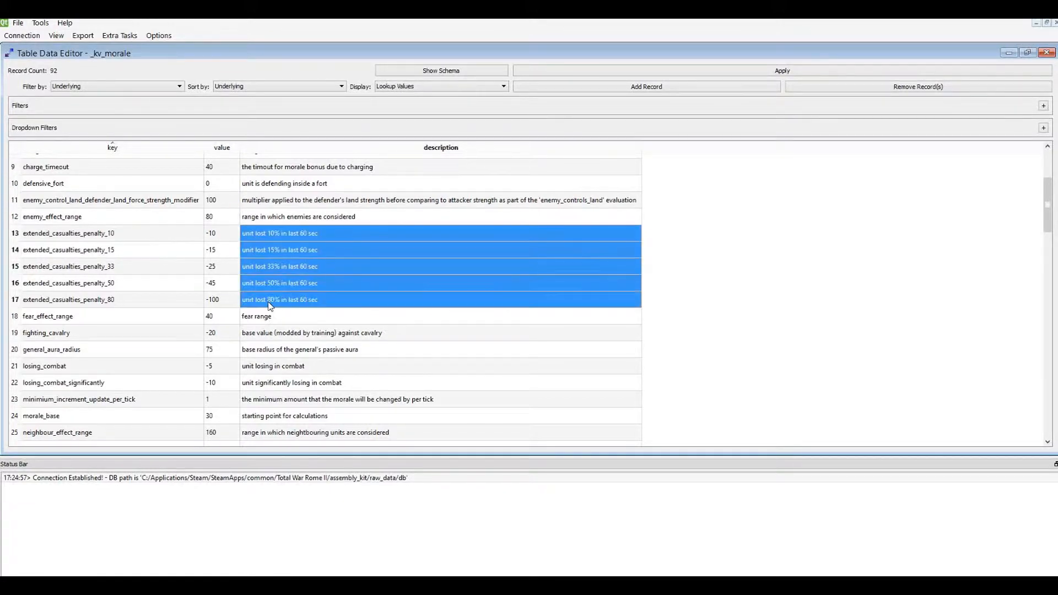
pyautogui.click(67, 299)
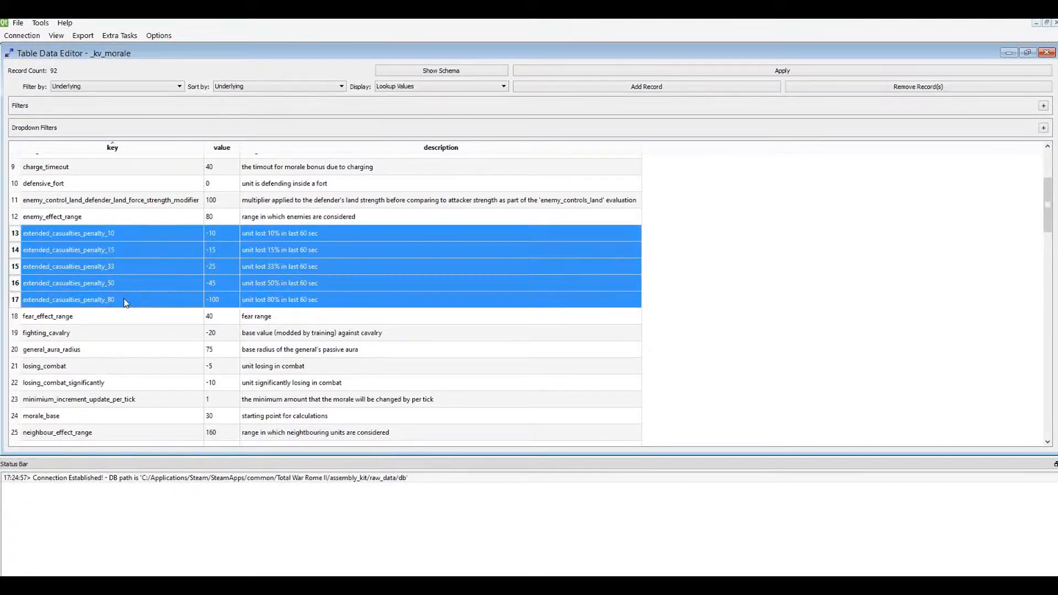
pyautogui.moveTo(133, 235)
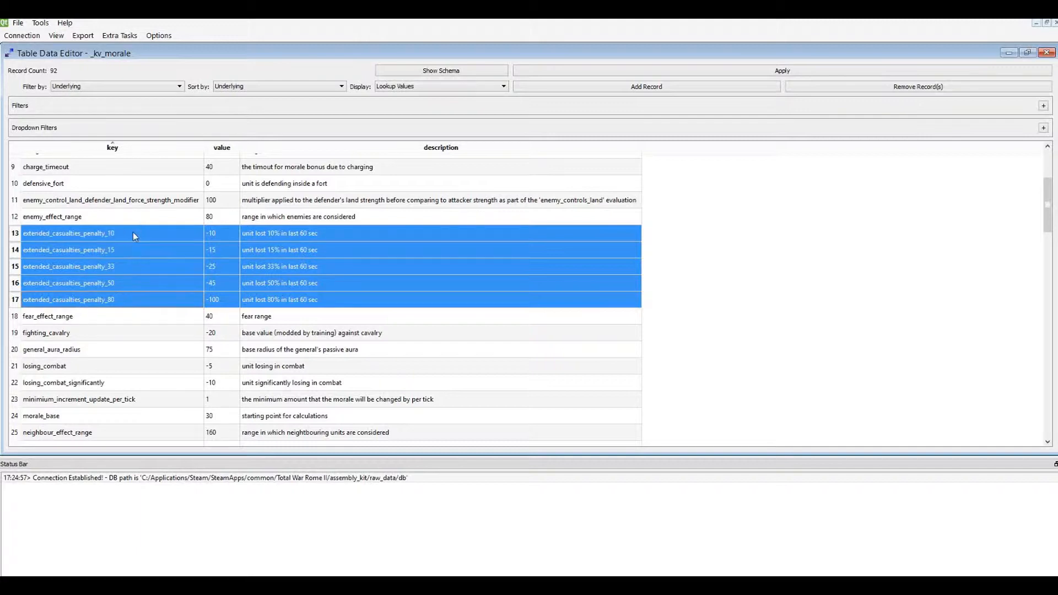
pyautogui.moveTo(135, 243)
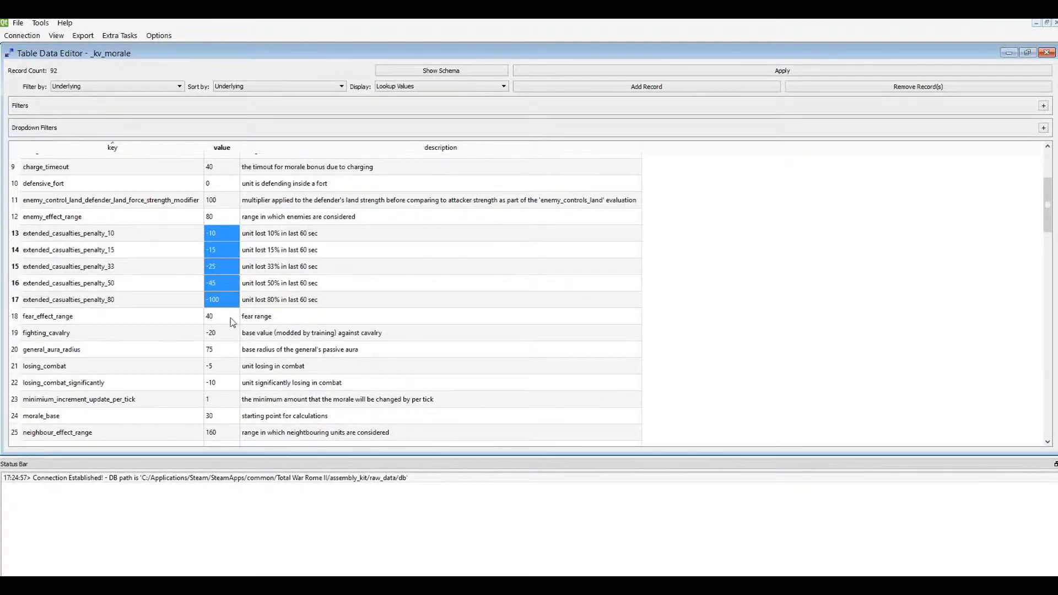
pyautogui.moveTo(295, 336)
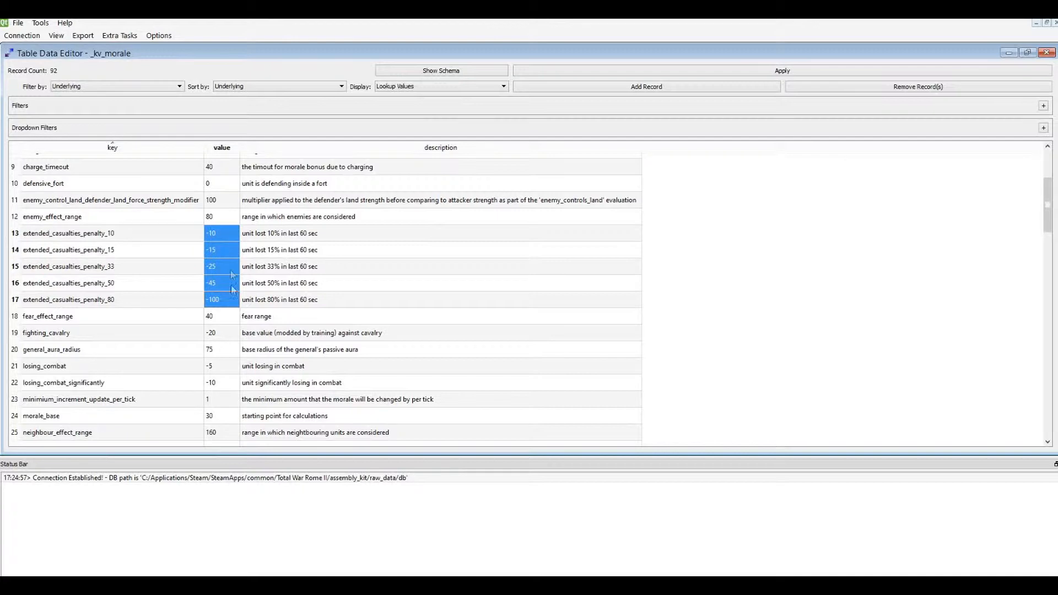
pyautogui.moveTo(224, 315)
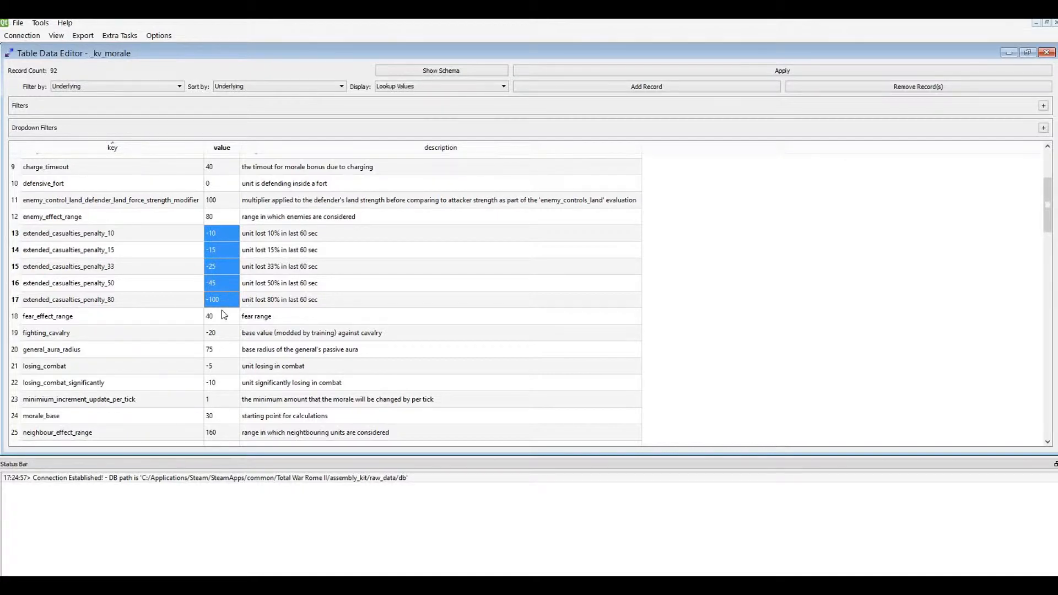
pyautogui.moveTo(199, 357)
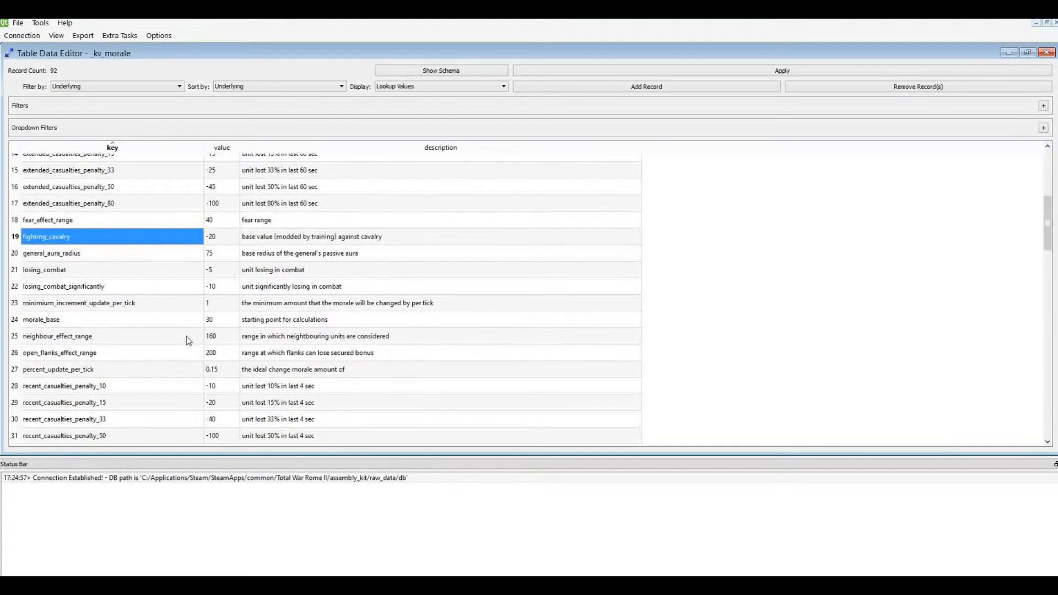
pyautogui.click(48, 220)
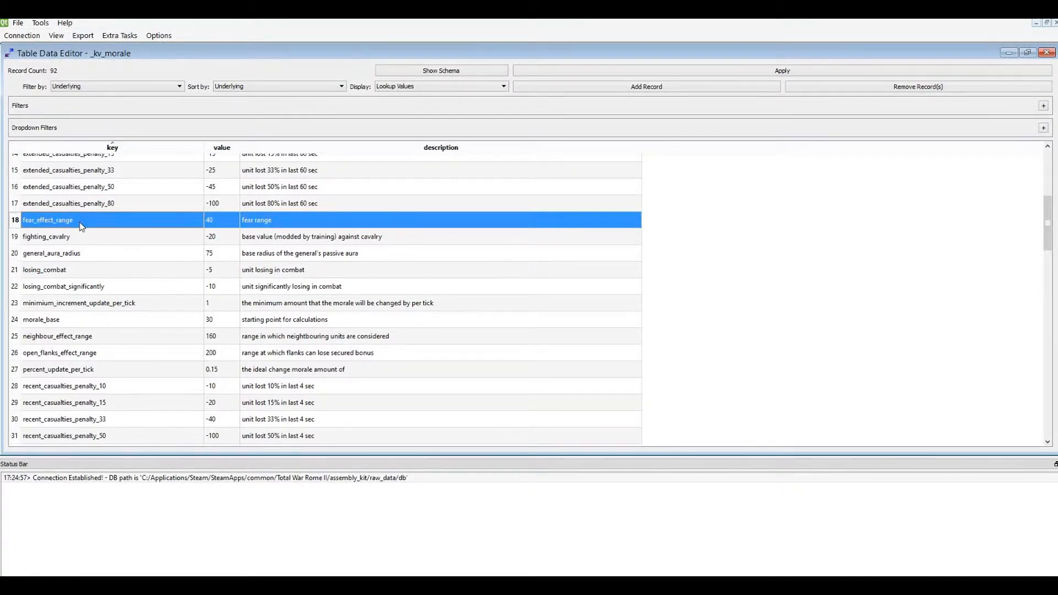
pyautogui.moveTo(138, 229)
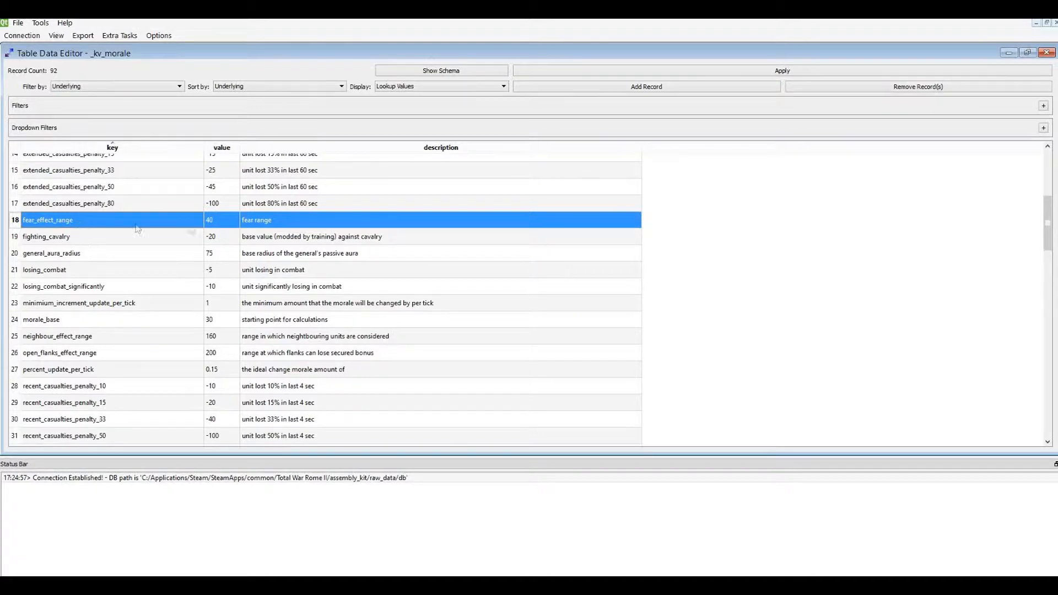
pyautogui.moveTo(285, 221)
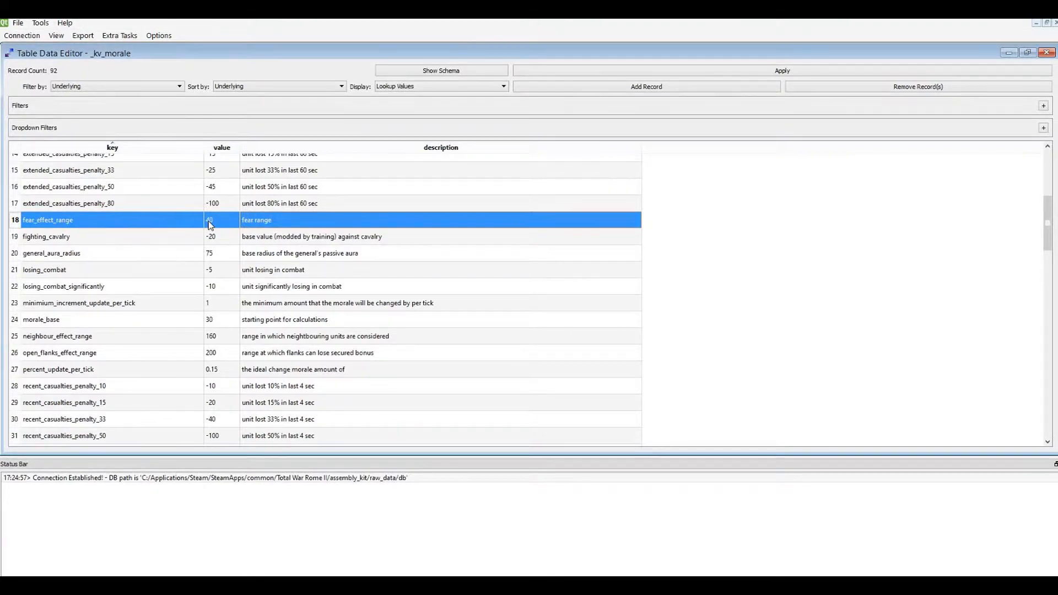
pyautogui.click(45, 237)
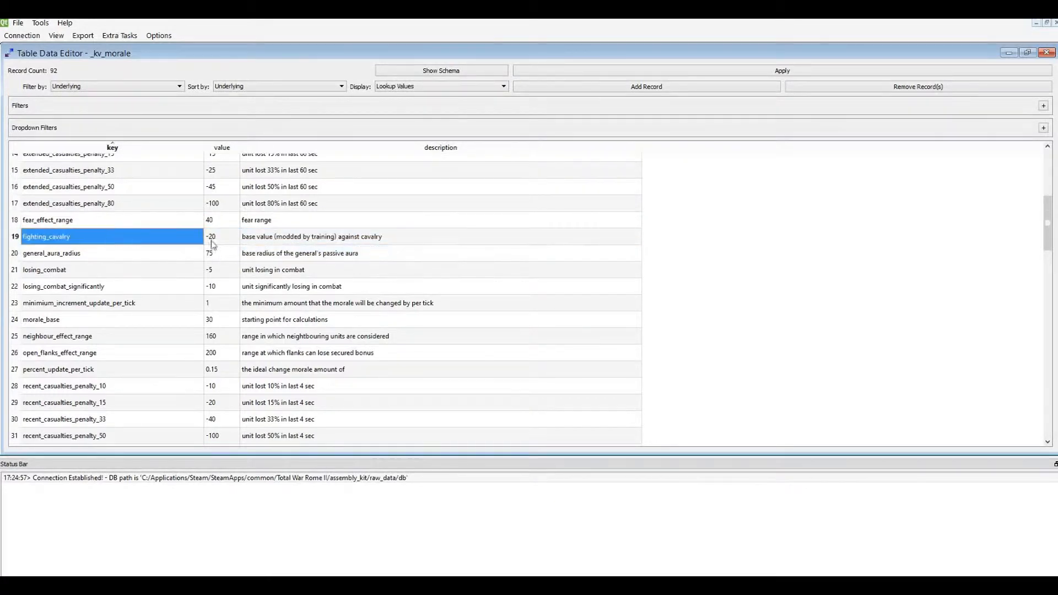
pyautogui.click(221, 219)
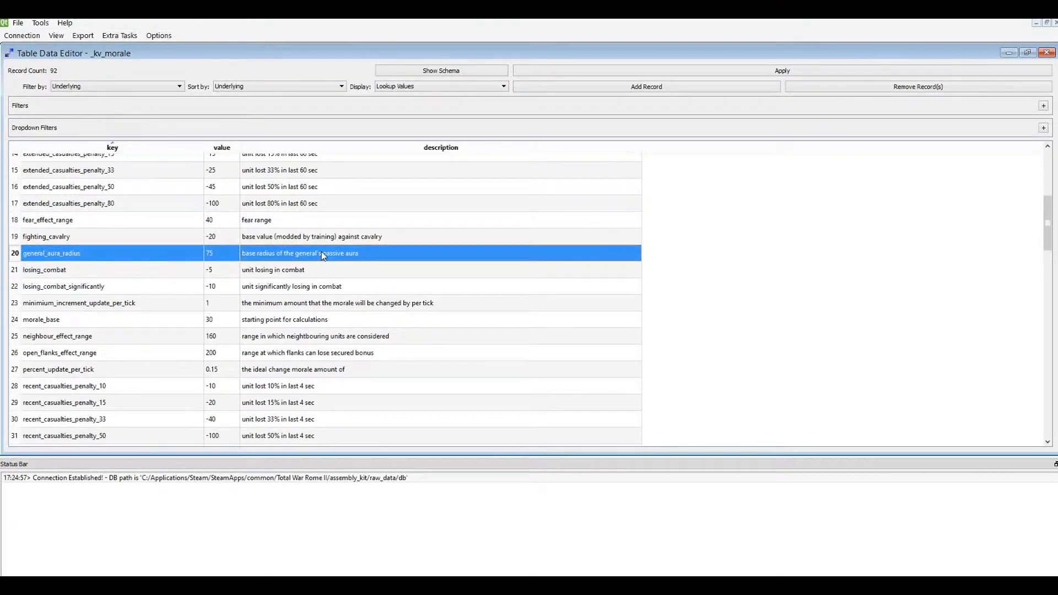
pyautogui.moveTo(312, 285)
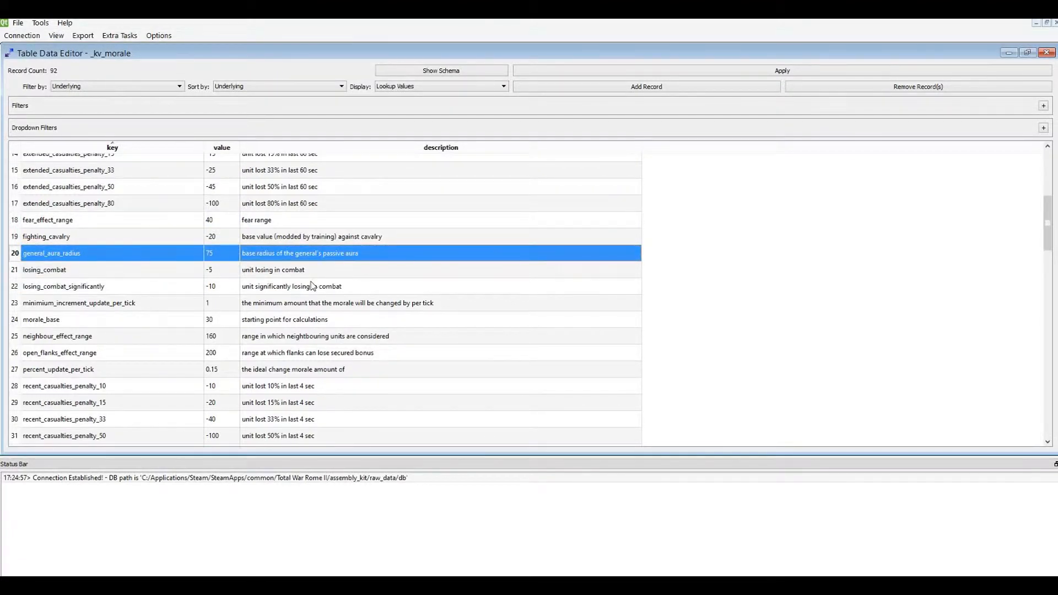
pyautogui.scroll(-3)
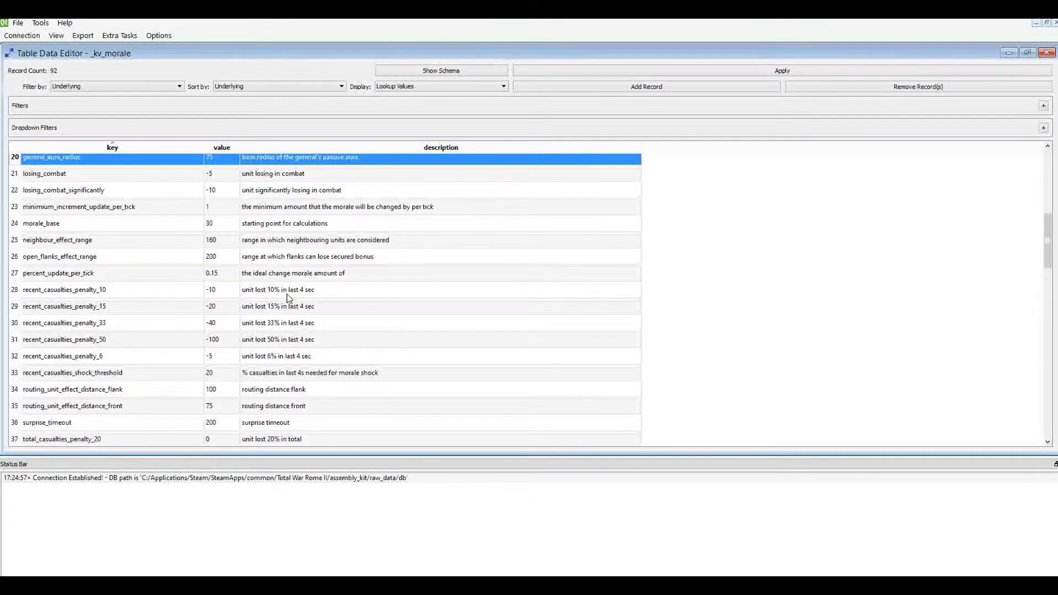
pyautogui.scroll(3)
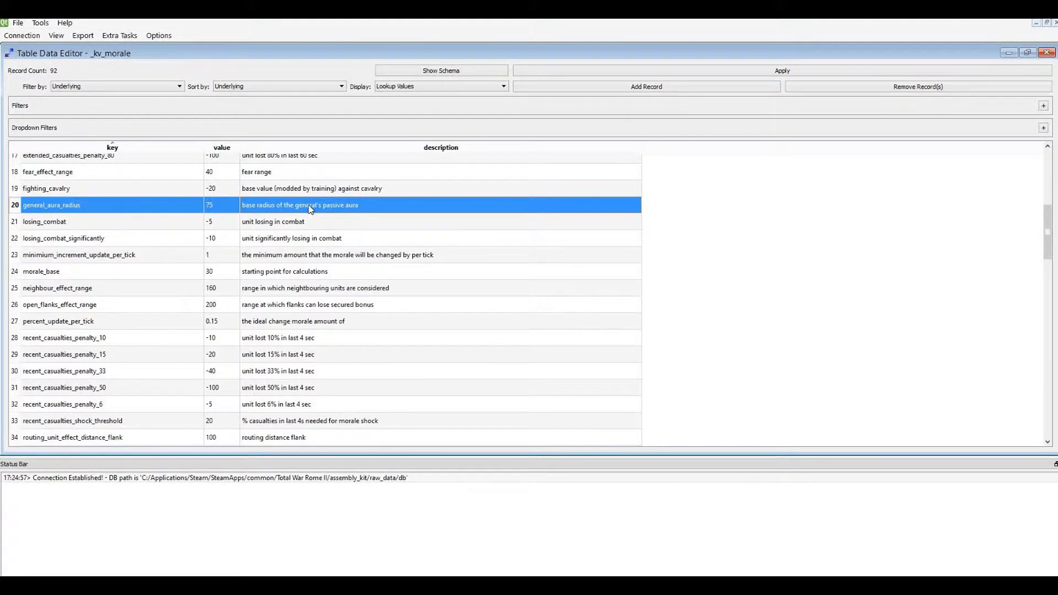
pyautogui.moveTo(162, 228)
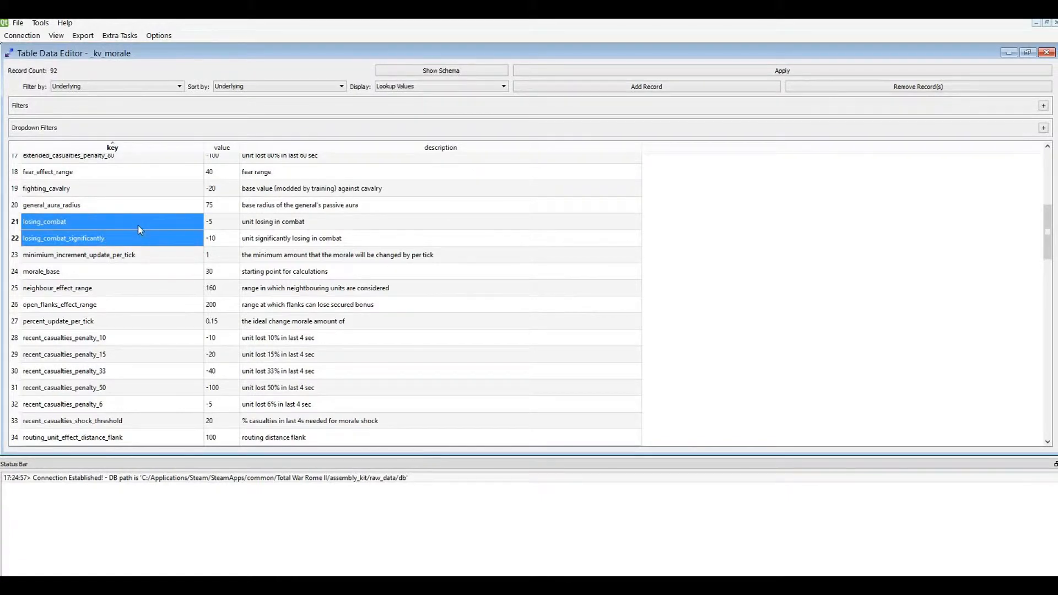
pyautogui.moveTo(233, 252)
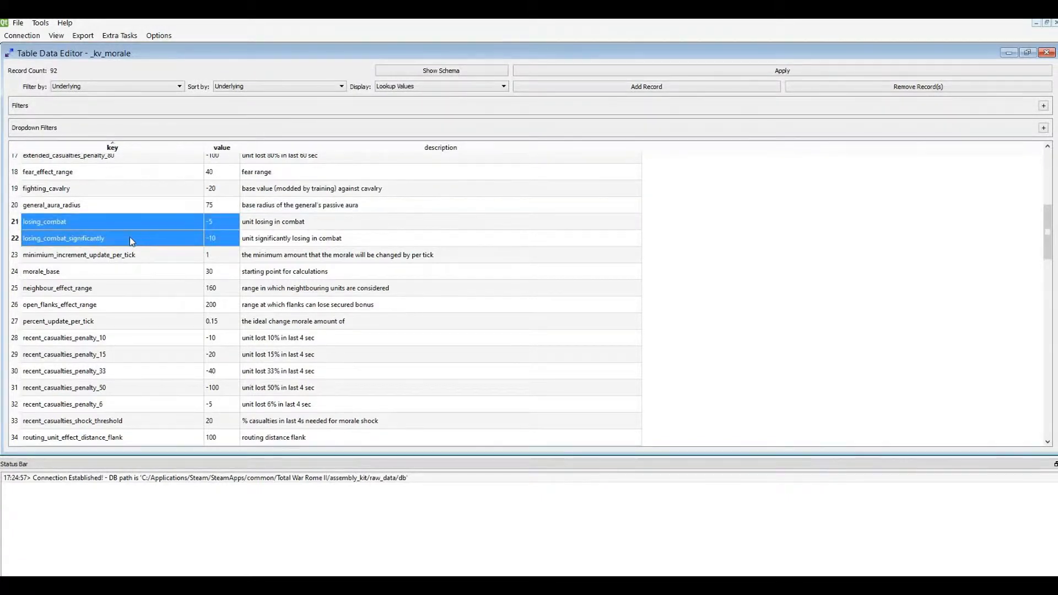
pyautogui.scroll(-3)
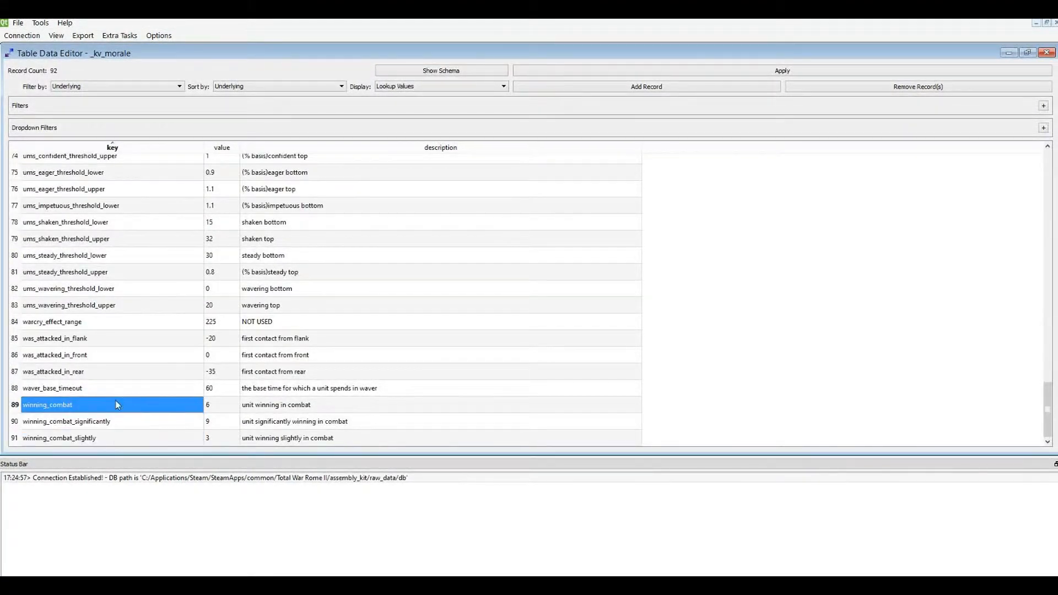
pyautogui.scroll(3)
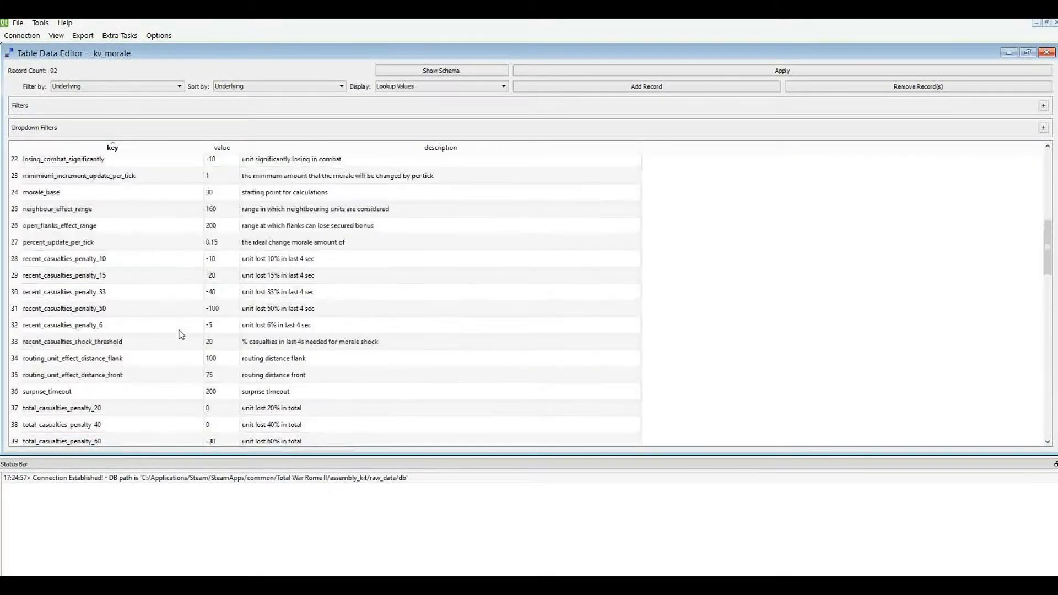
pyautogui.scroll(3)
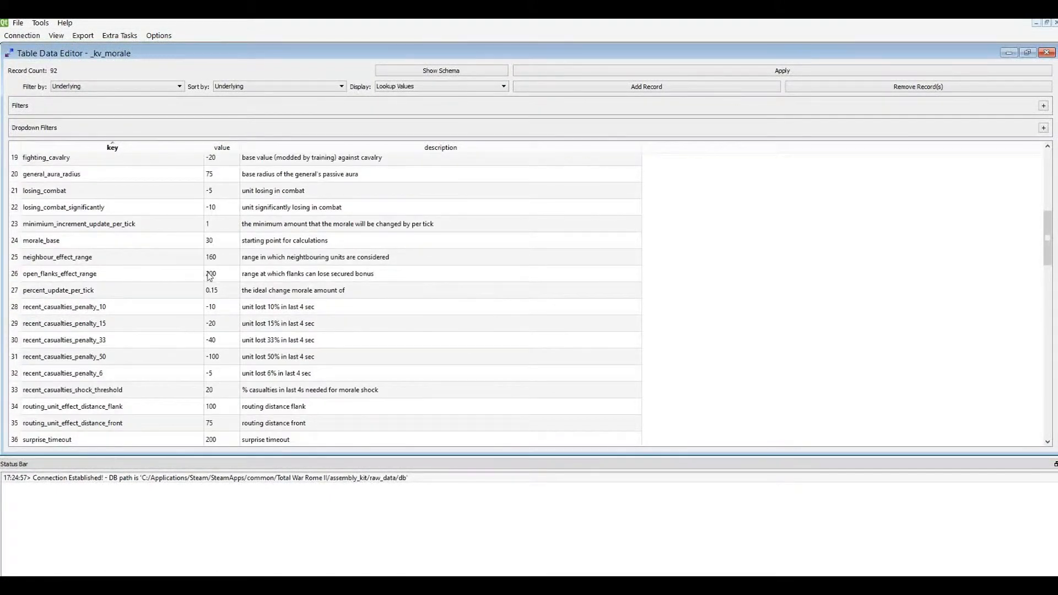
pyautogui.scroll(3)
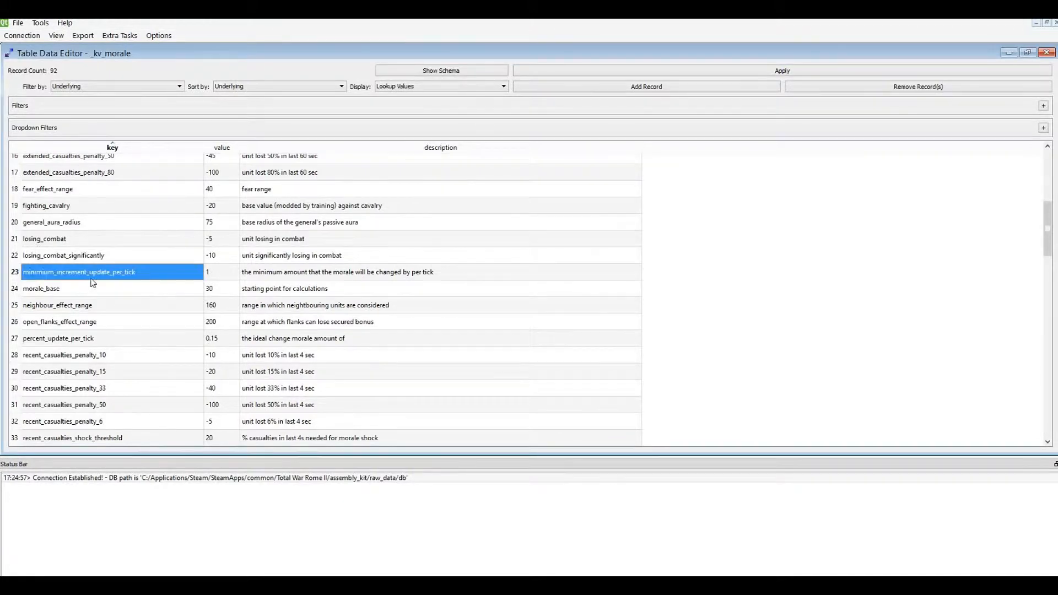
# Step: Enter 10 as the minimum_increment_update_per_tick value in row 23 and commit it
pyautogui.click(337, 271)
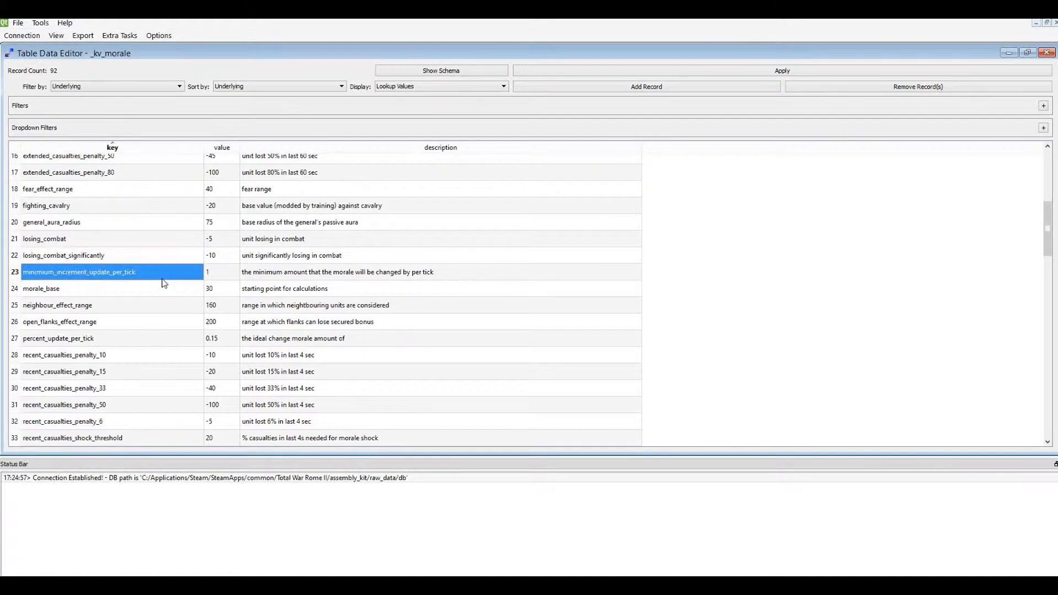
pyautogui.click(220, 255)
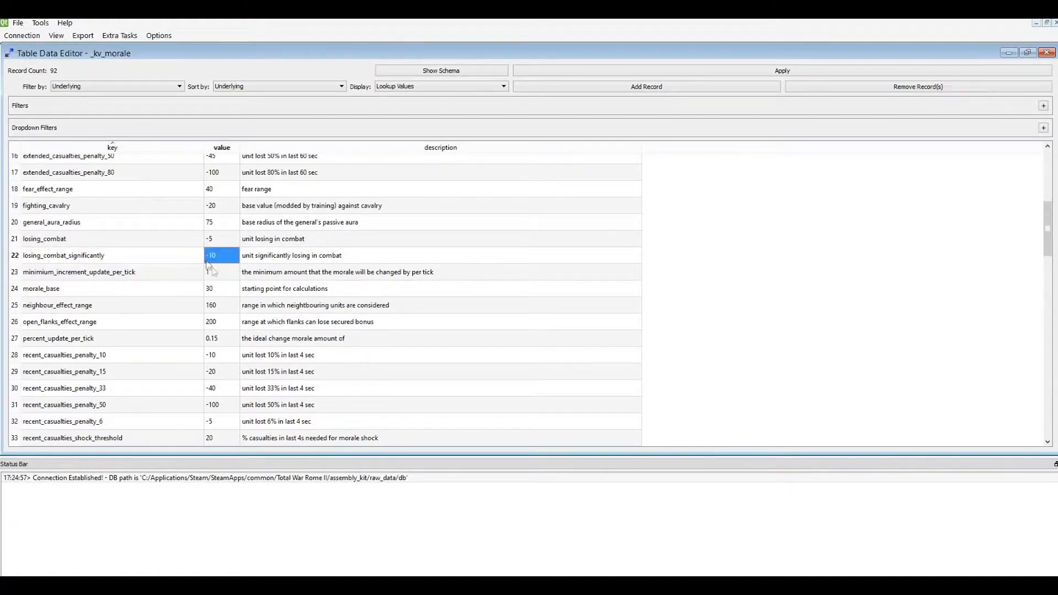
pyautogui.click(79, 272)
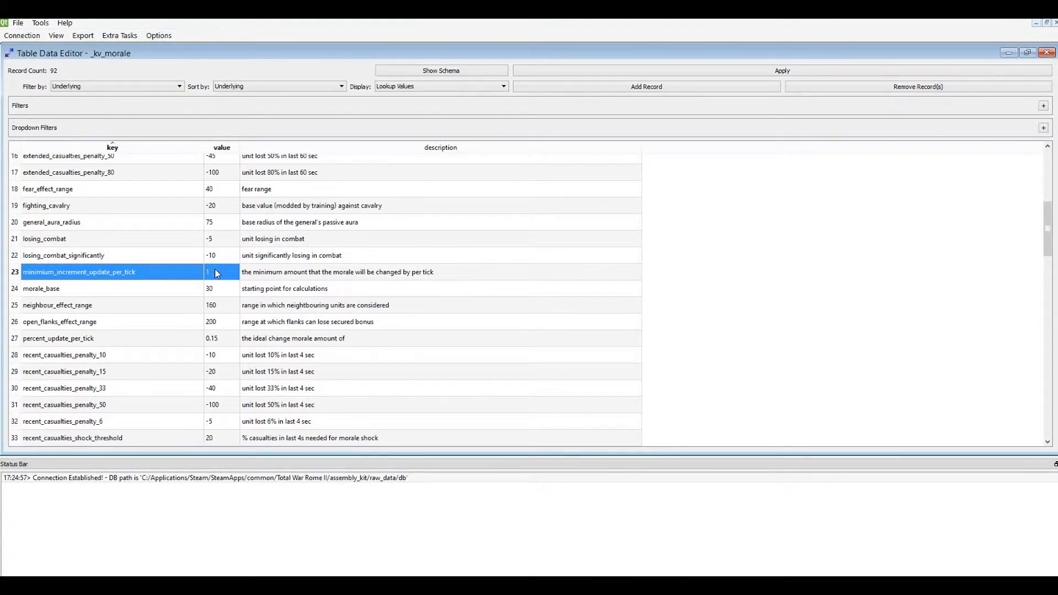
pyautogui.click(216, 272)
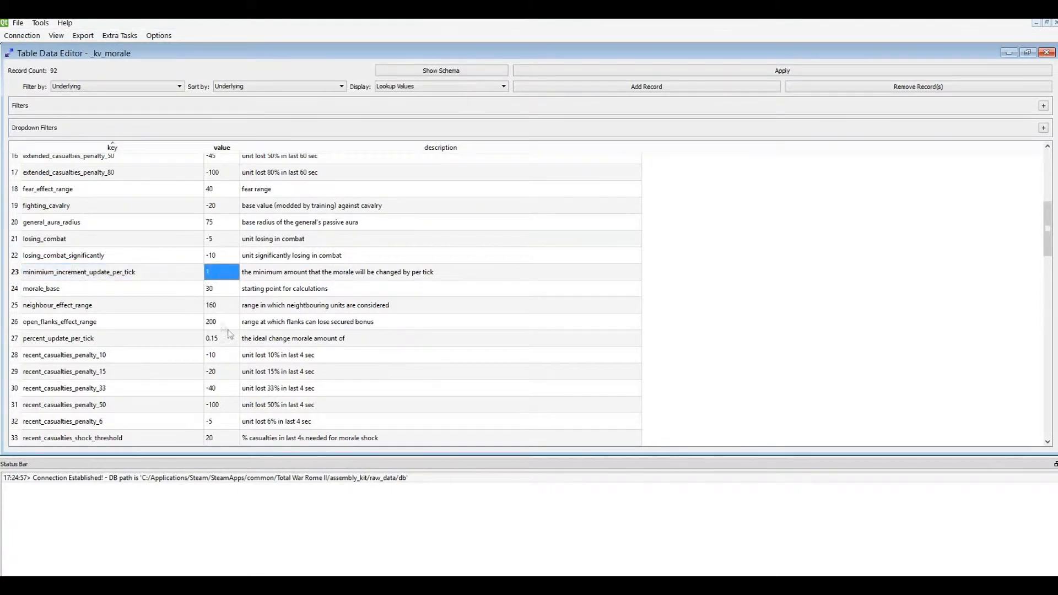
pyautogui.write('10')
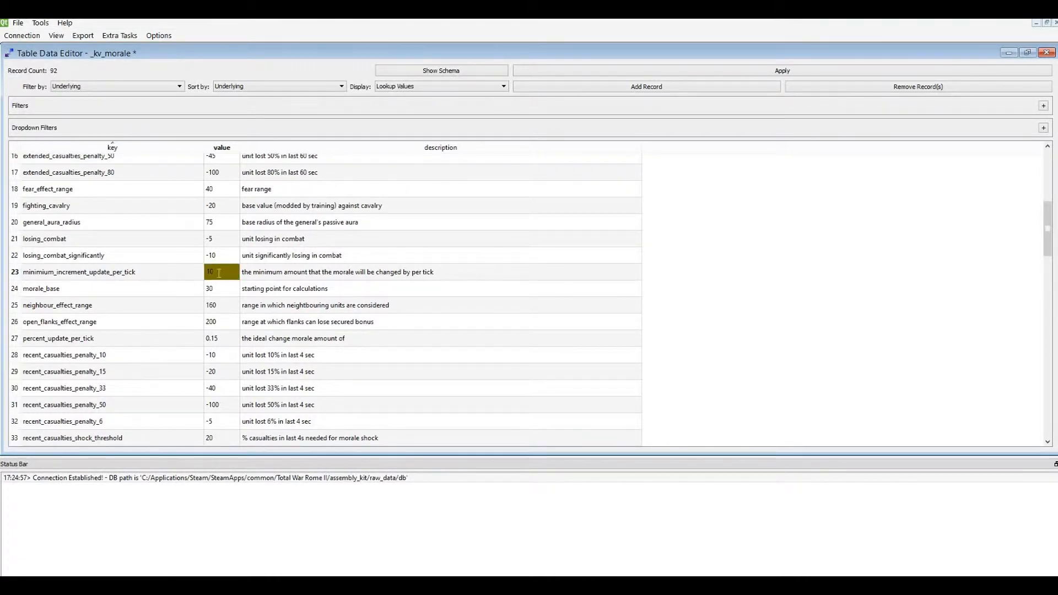
pyautogui.click(60, 322)
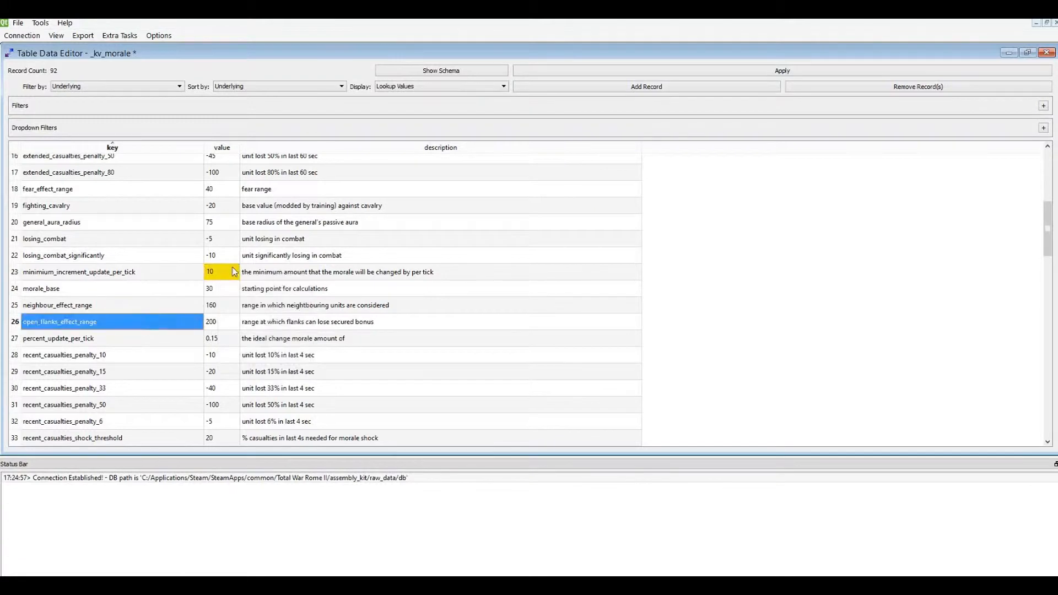
pyautogui.click(222, 272)
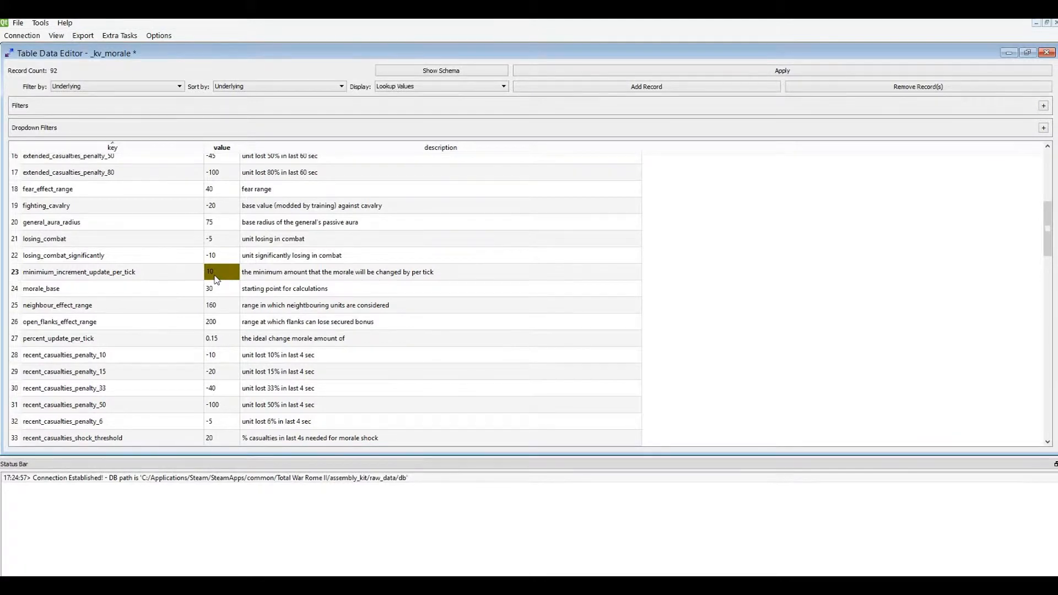
pyautogui.moveTo(193, 294)
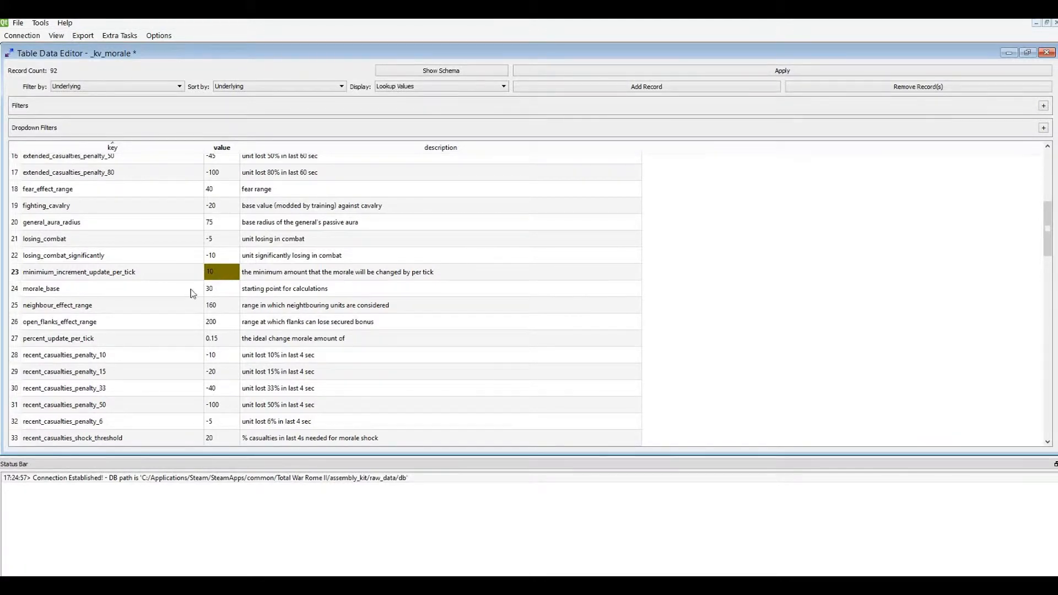
pyautogui.click(221, 305)
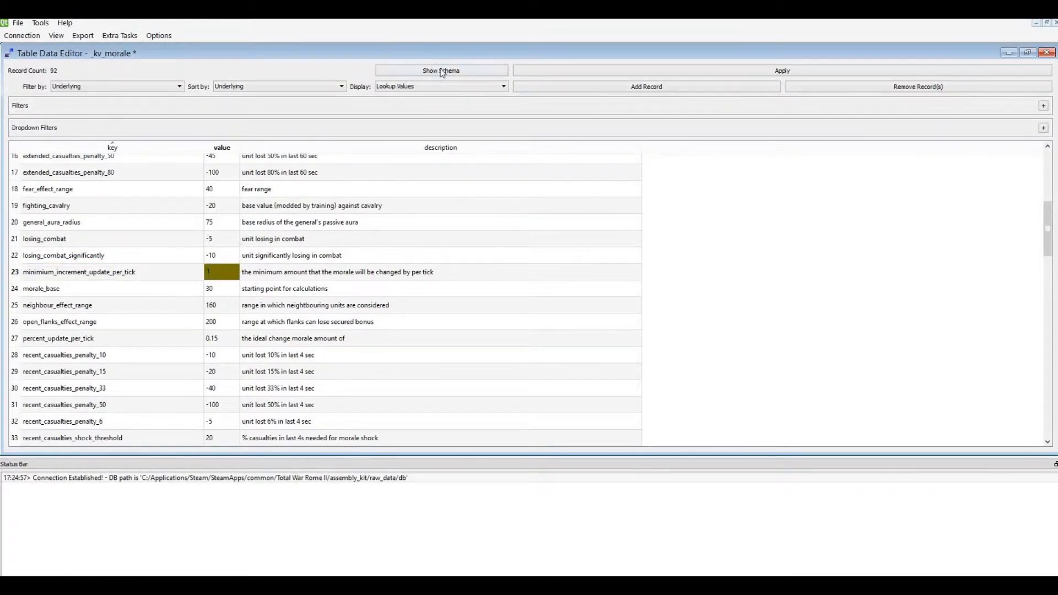
pyautogui.click(441, 70)
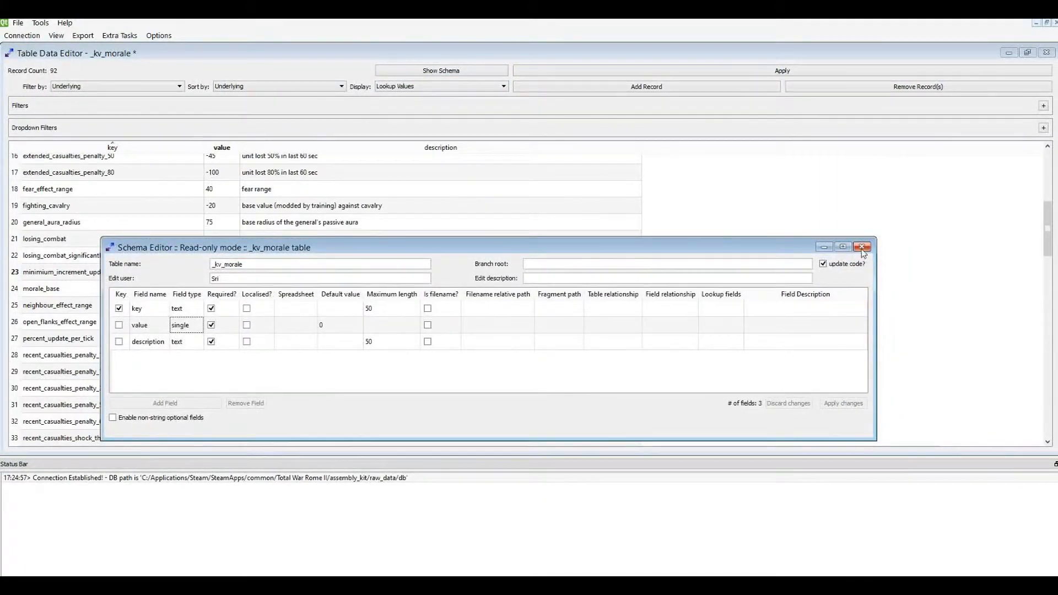
pyautogui.click(863, 246)
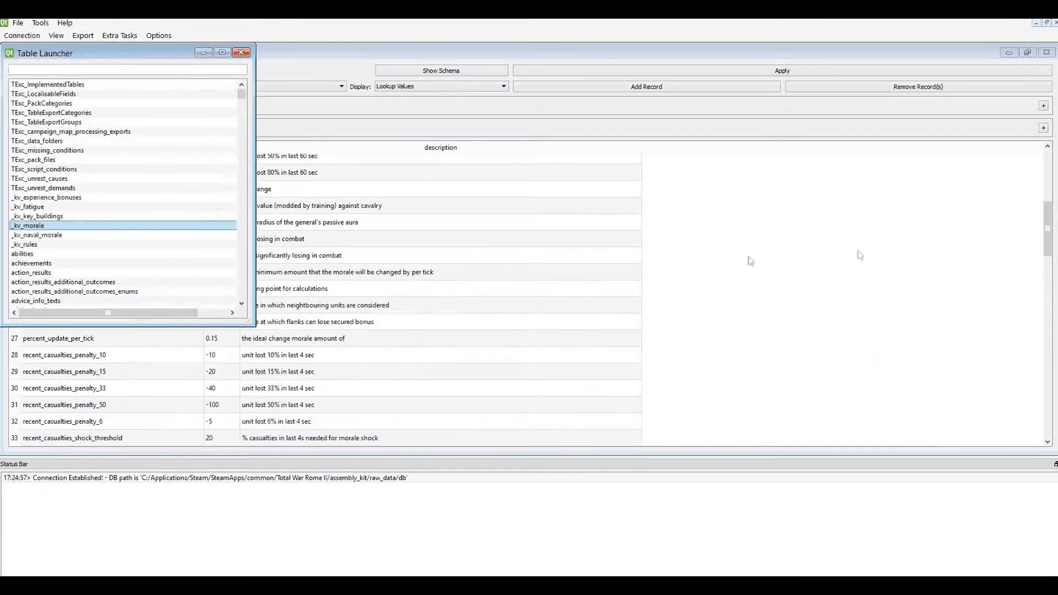
pyautogui.doubleClick(30, 226)
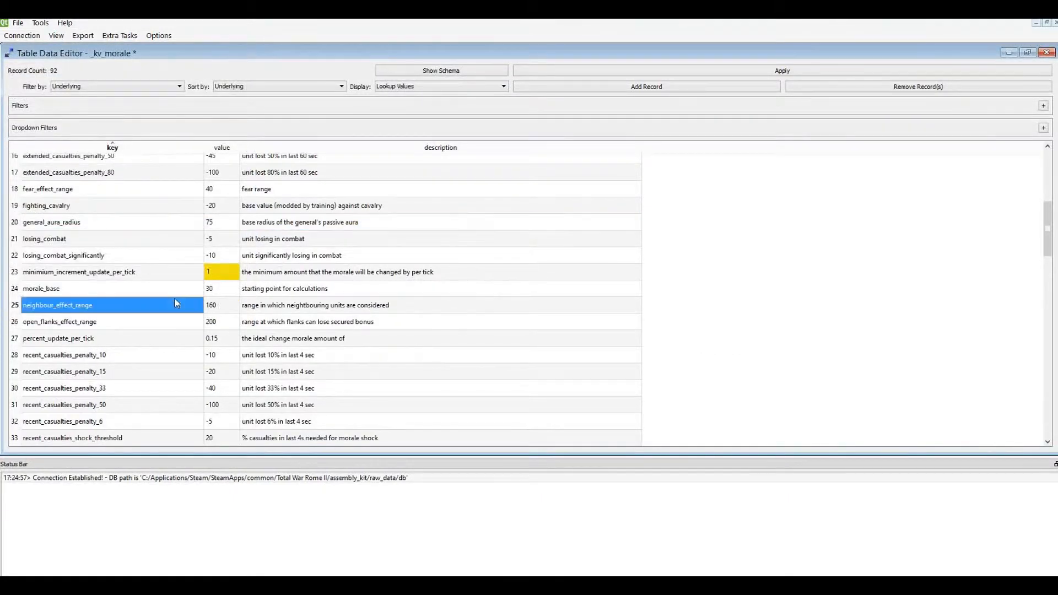
pyautogui.click(41, 288)
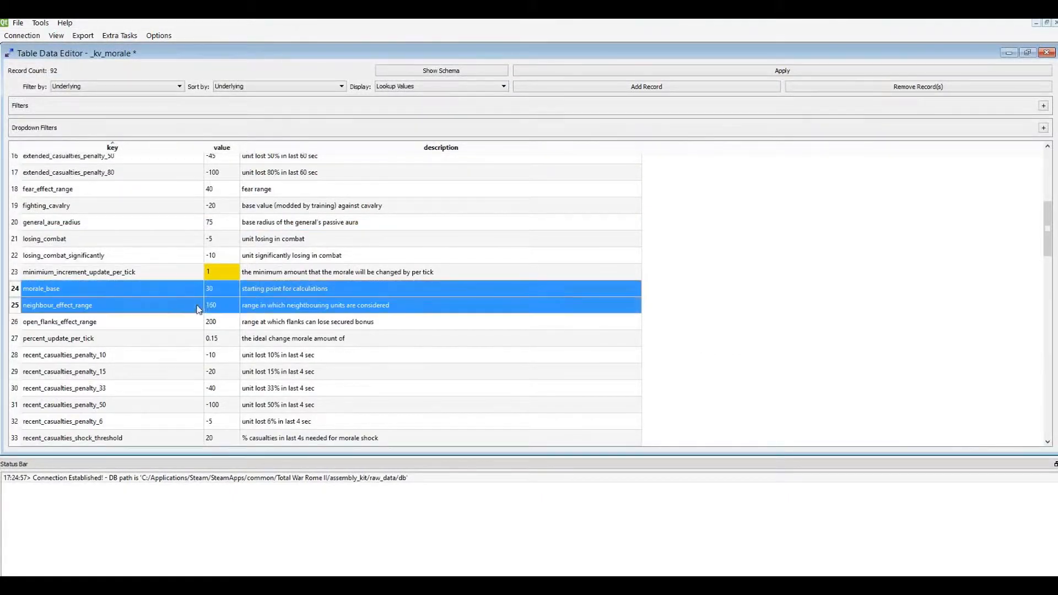
pyautogui.scroll(-3)
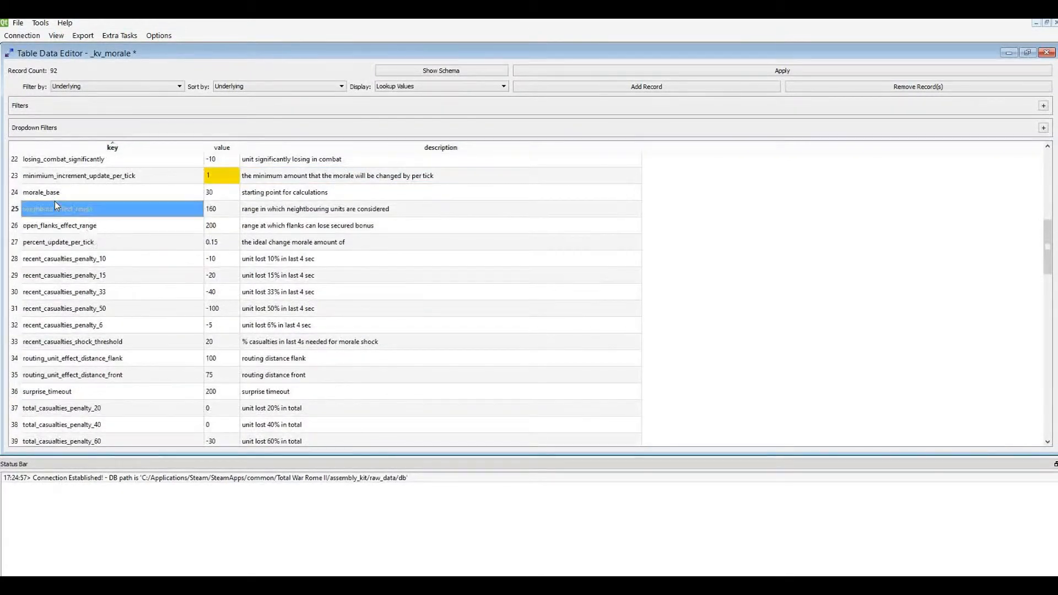
pyautogui.click(42, 192)
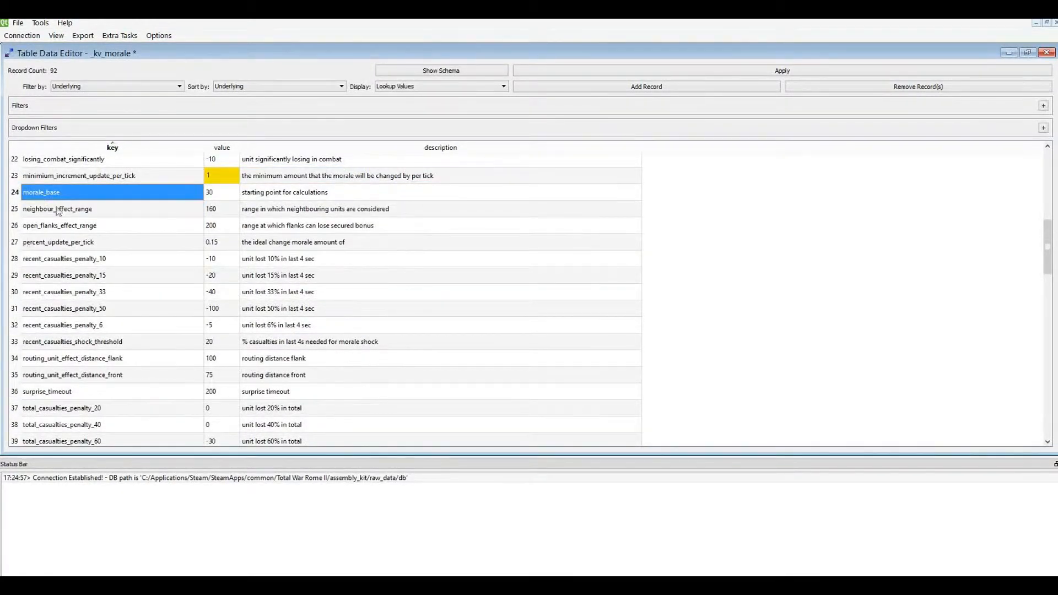
pyautogui.click(57, 209)
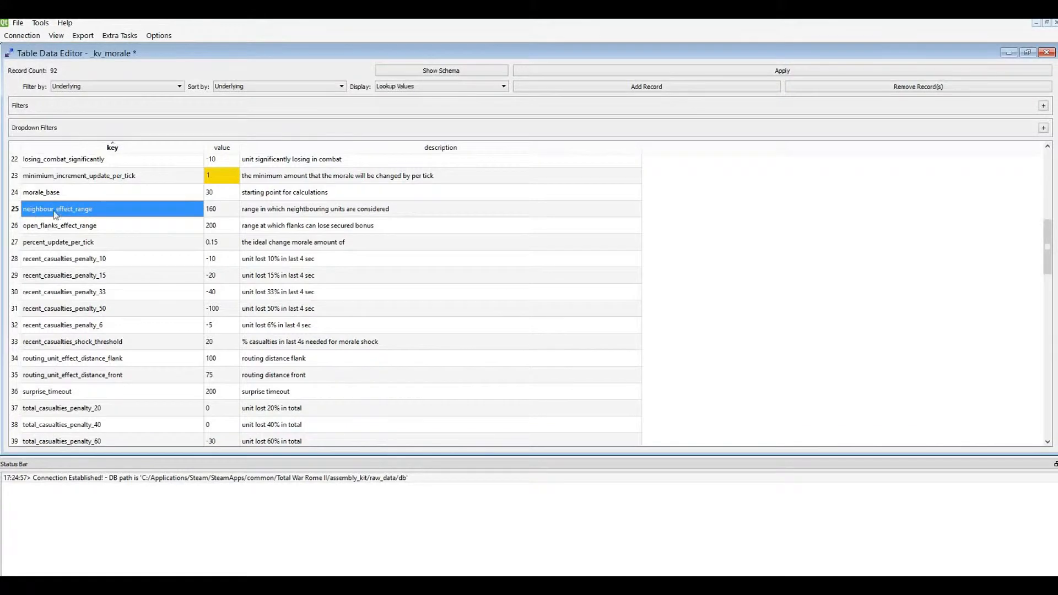
pyautogui.moveTo(218, 210)
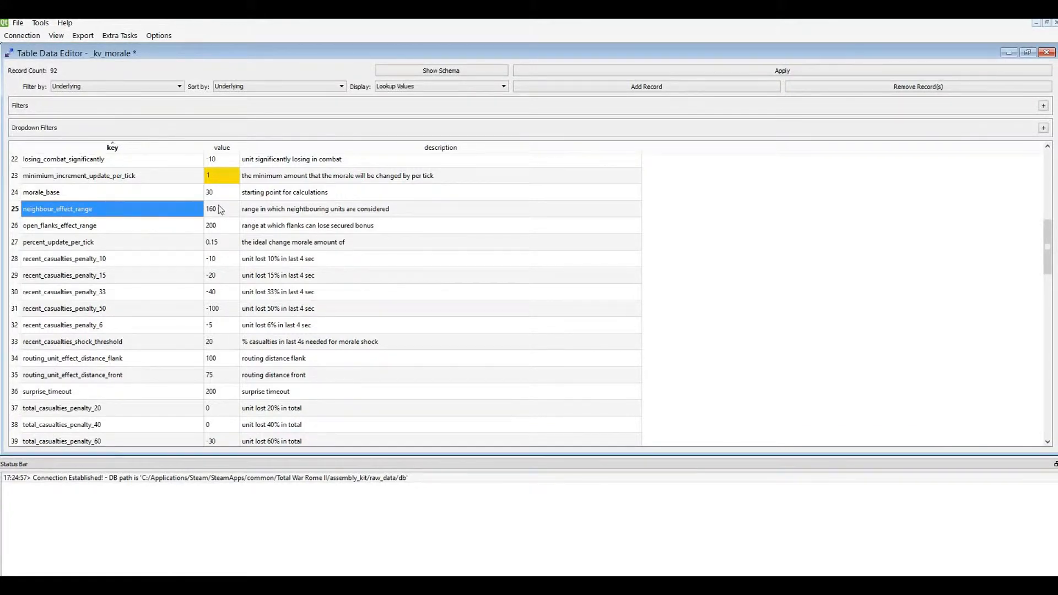
pyautogui.moveTo(220, 203)
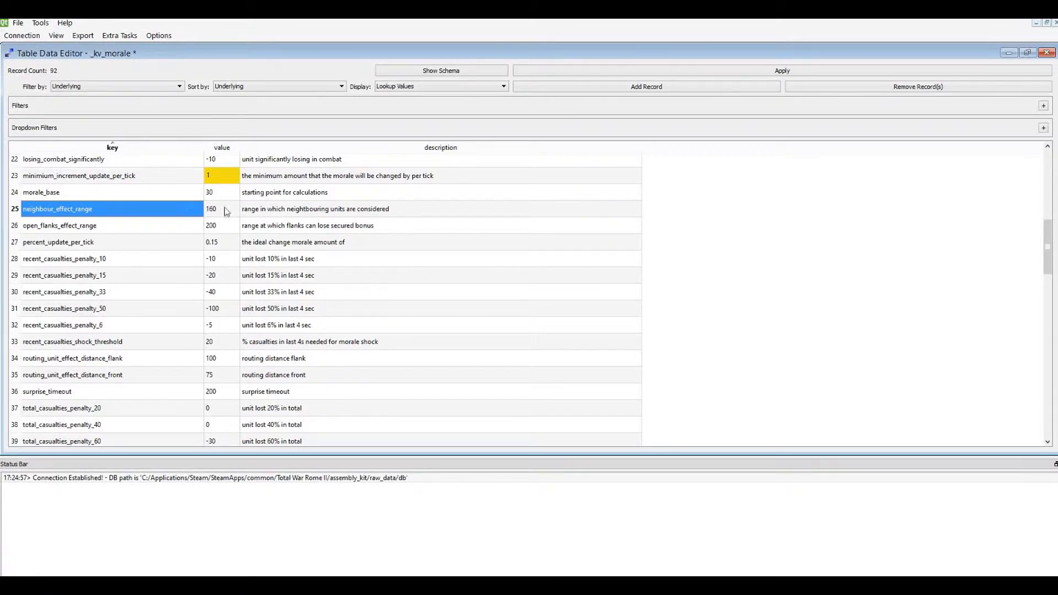
pyautogui.click(439, 208)
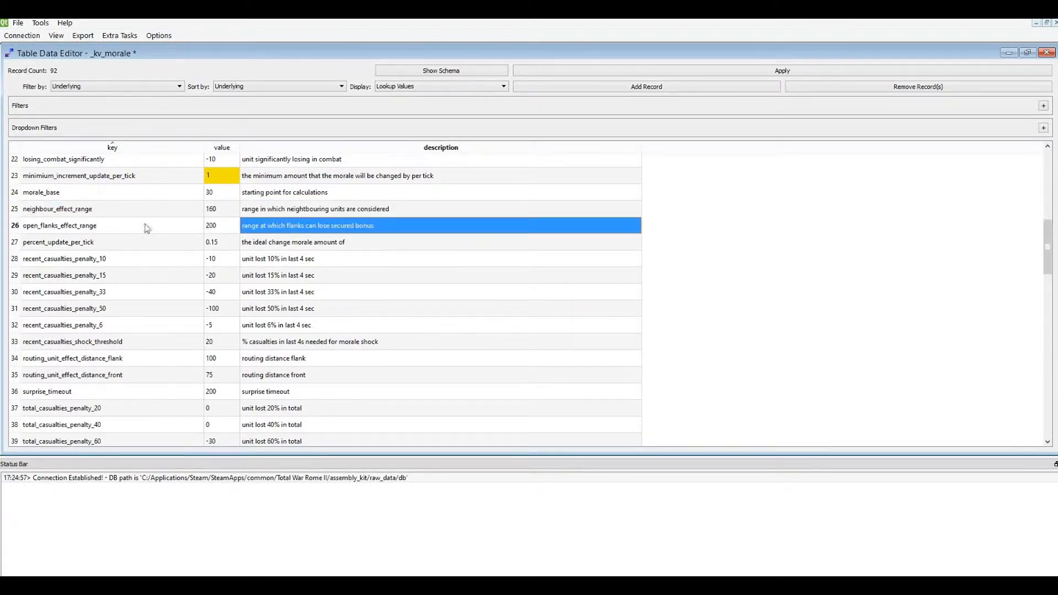
pyautogui.click(88, 225)
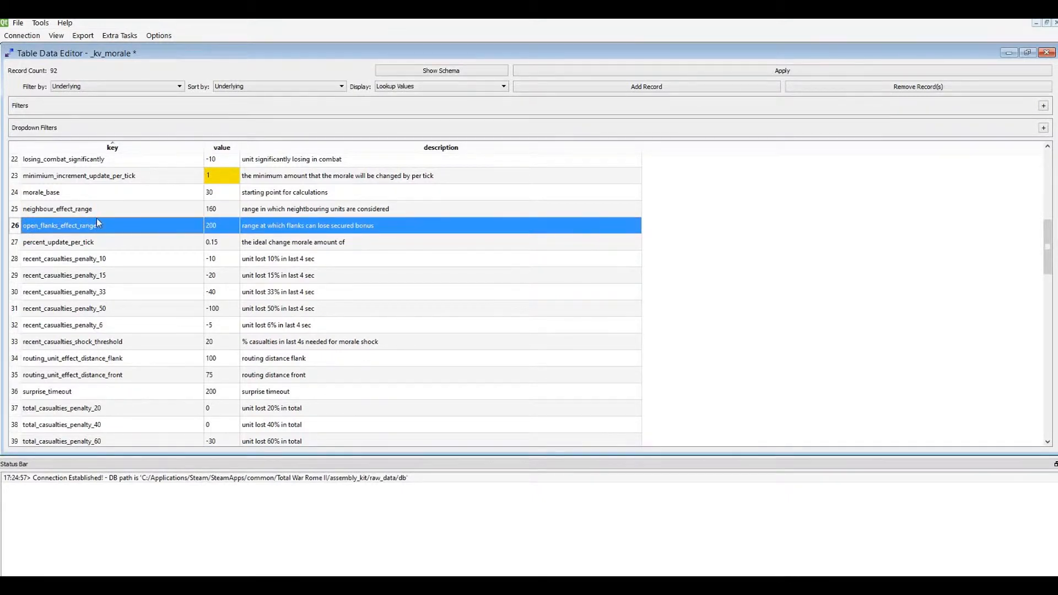
pyautogui.moveTo(303, 228)
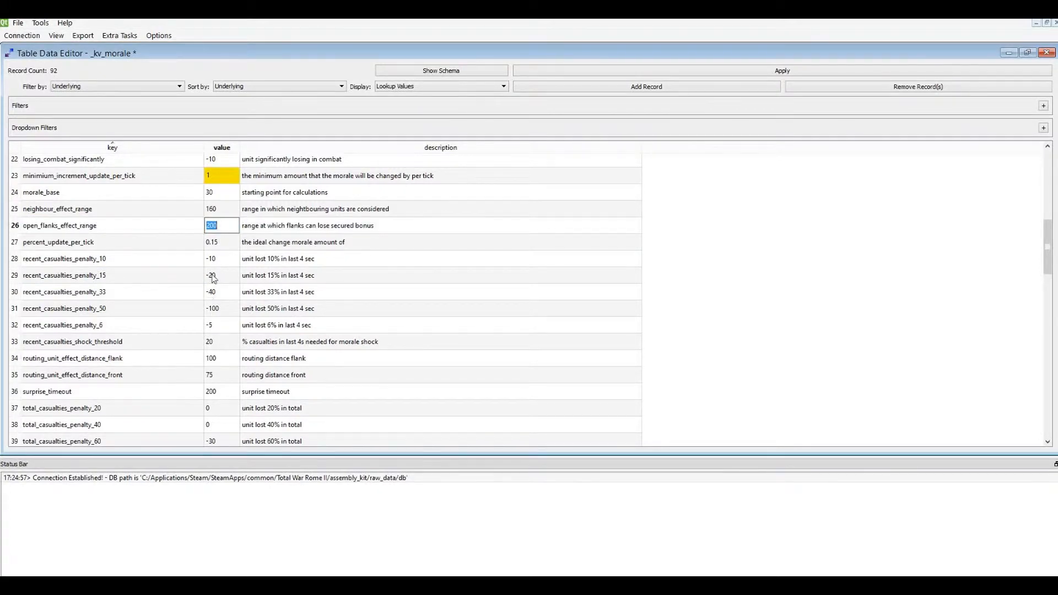
pyautogui.click(222, 209)
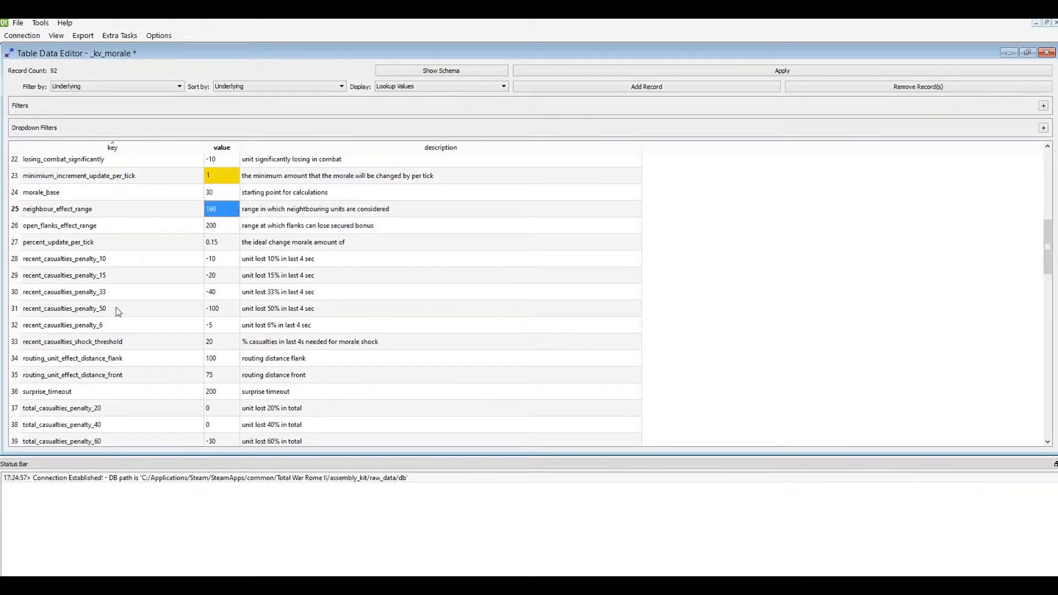
pyautogui.click(58, 242)
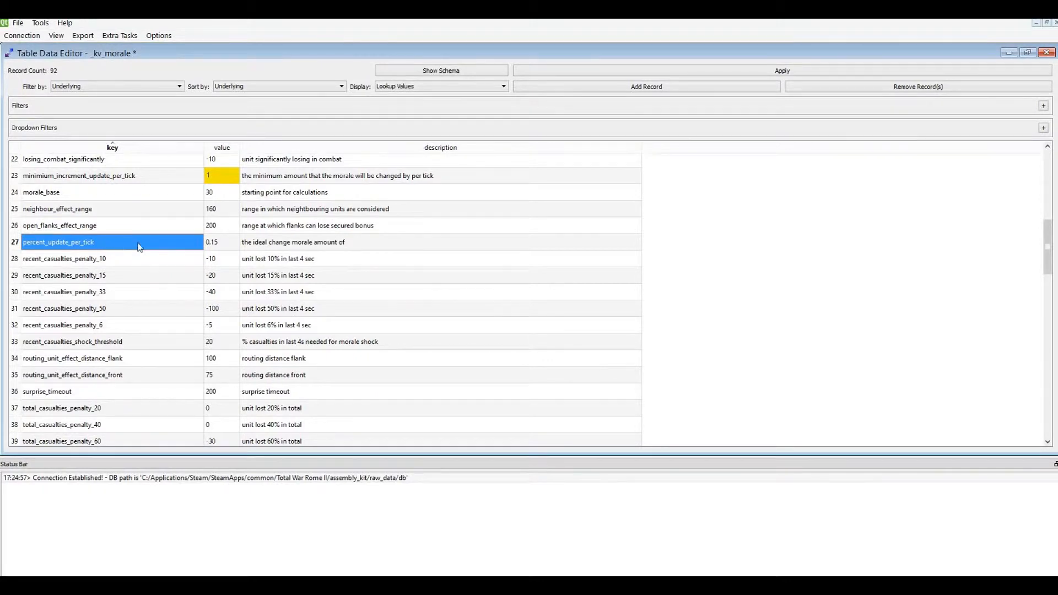
pyautogui.click(292, 242)
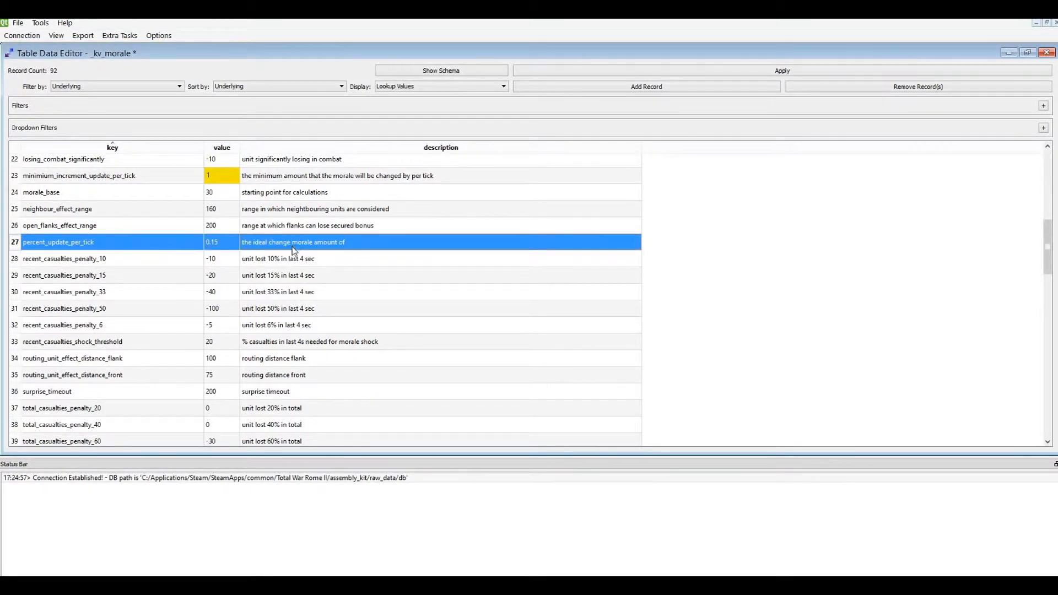
pyautogui.moveTo(66, 190)
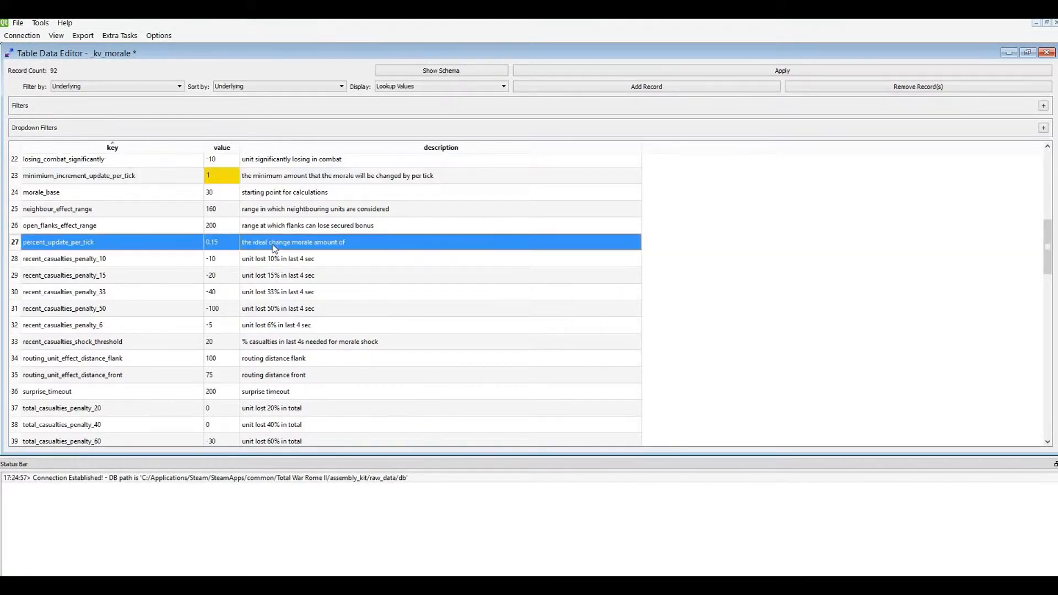
pyautogui.scroll(-3)
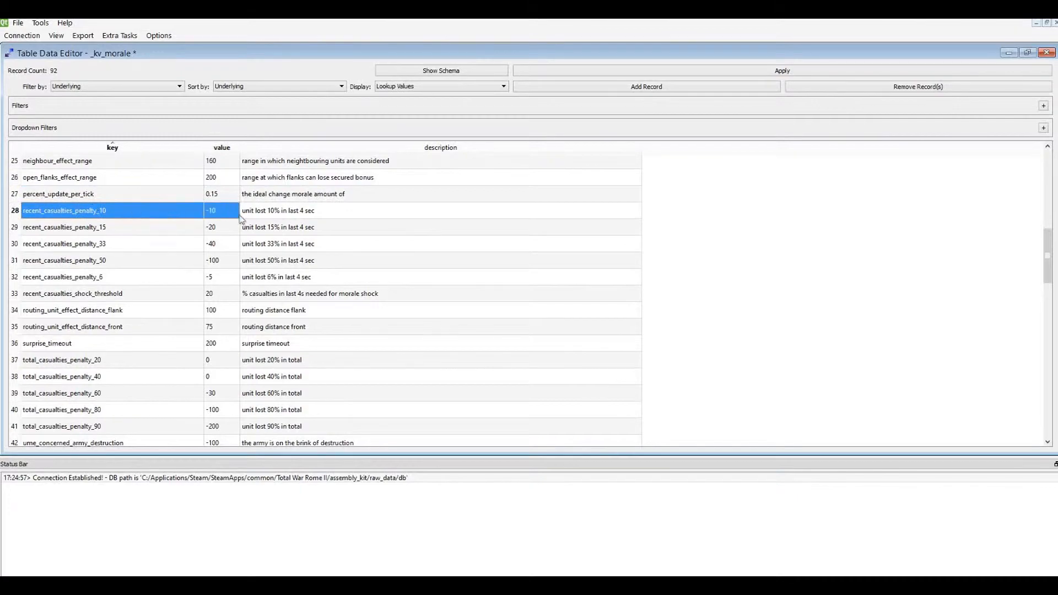
pyautogui.scroll(3)
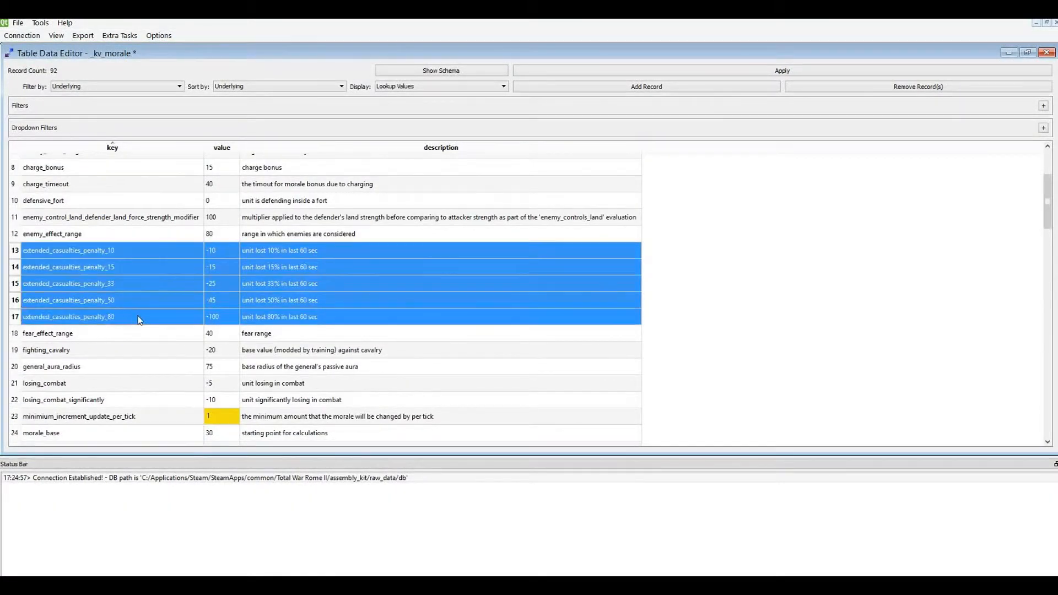
pyautogui.scroll(-3)
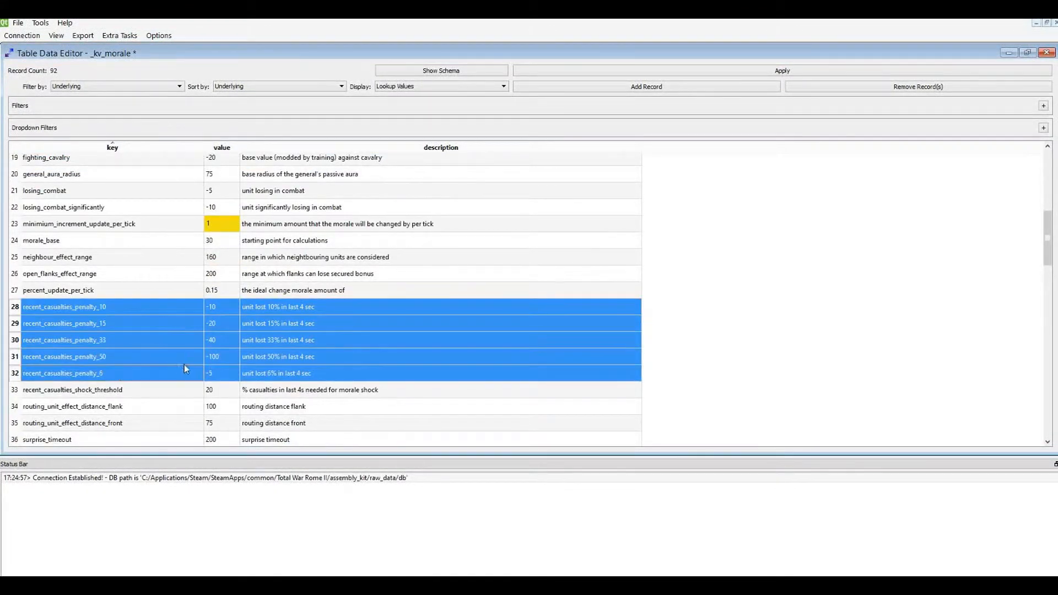
pyautogui.moveTo(207, 302)
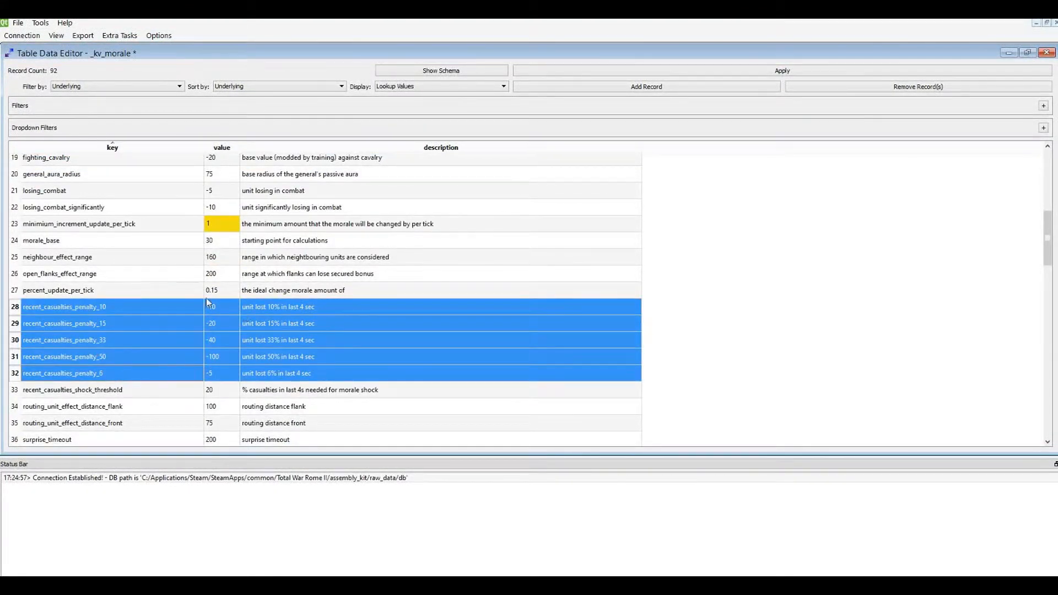
pyautogui.scroll(3)
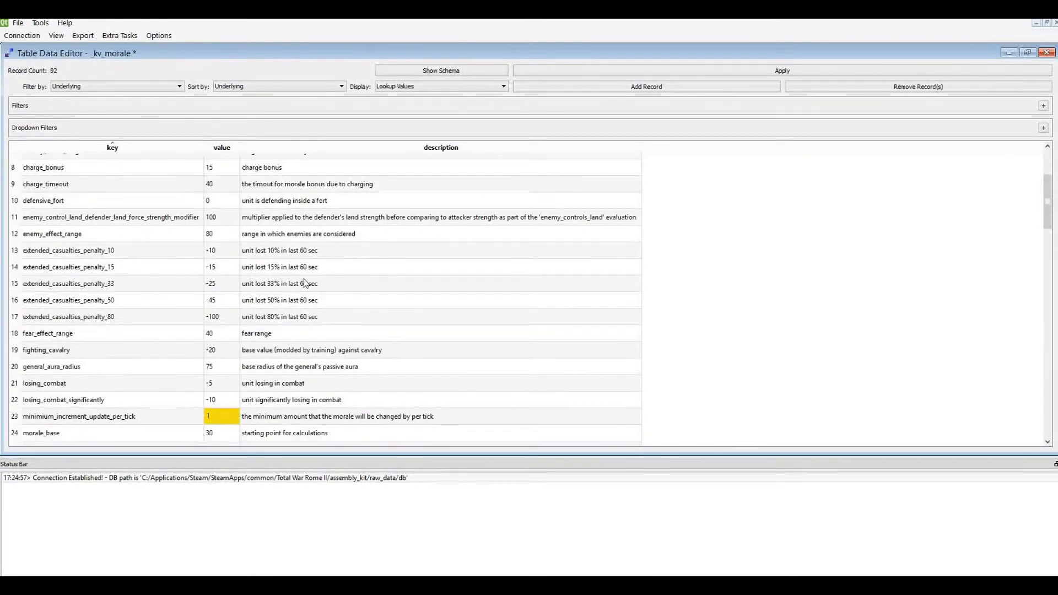
pyautogui.scroll(-3)
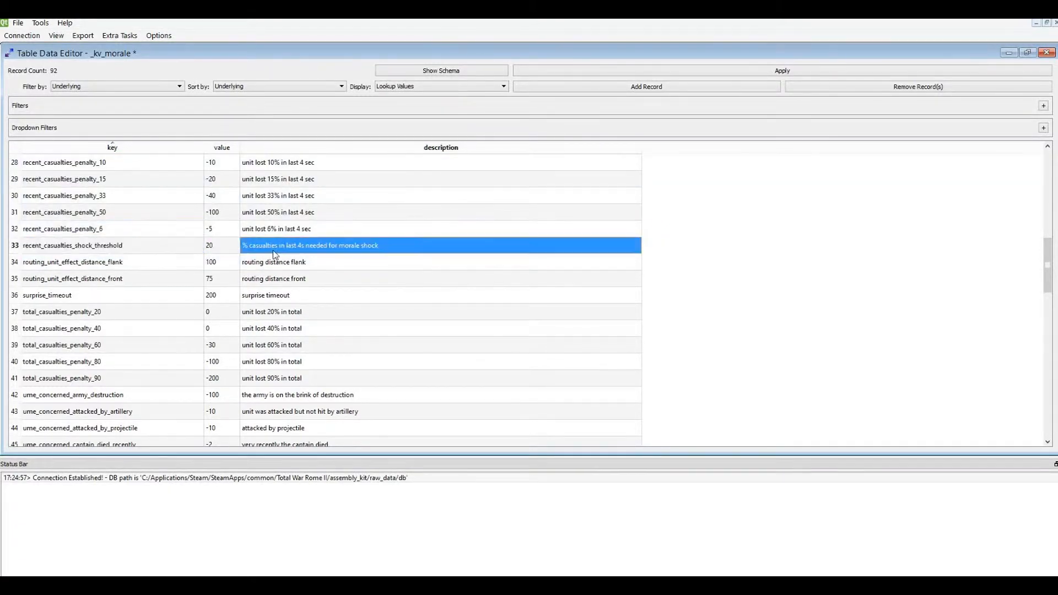
pyautogui.moveTo(63, 270)
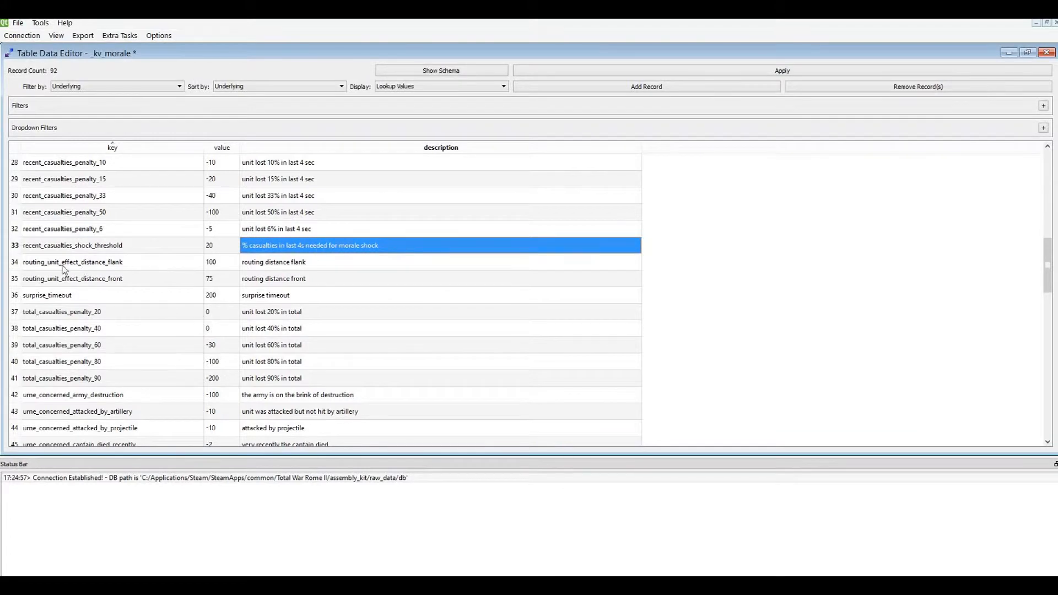
pyautogui.click(273, 262)
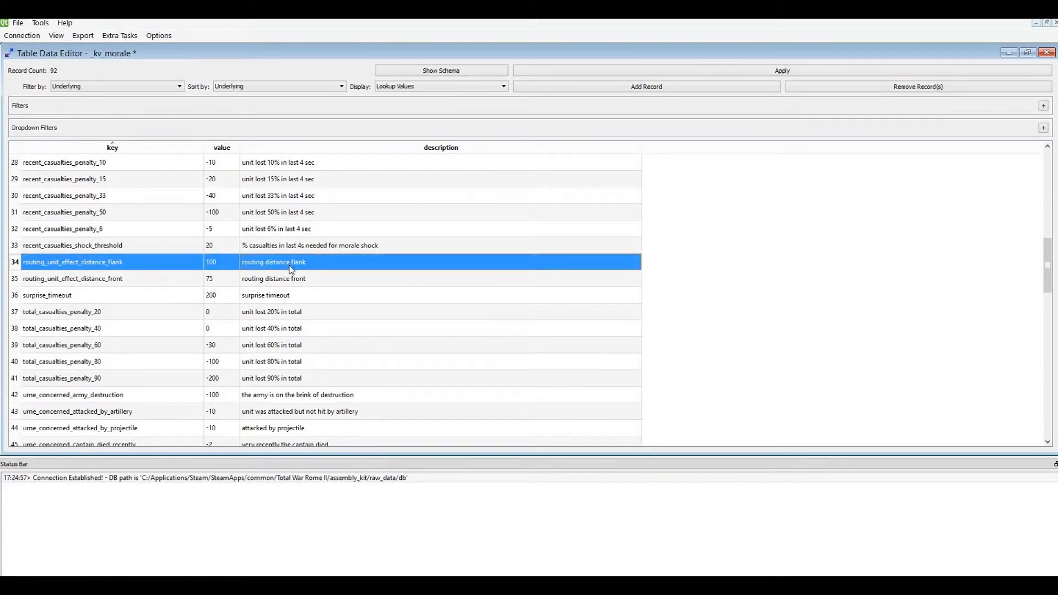
pyautogui.doubleClick(273, 278)
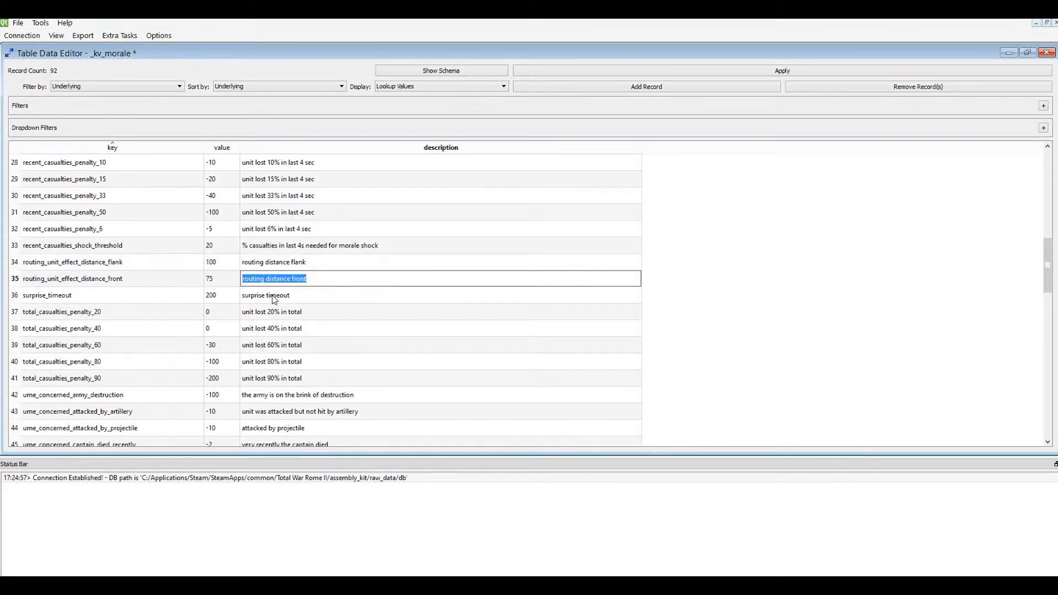
pyautogui.click(265, 294)
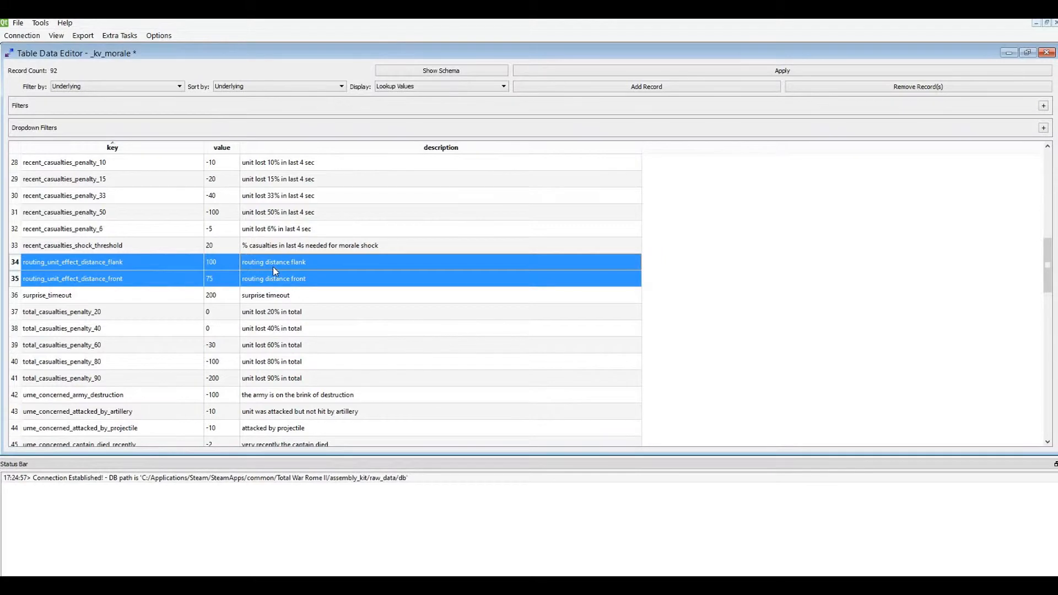
pyautogui.moveTo(256, 287)
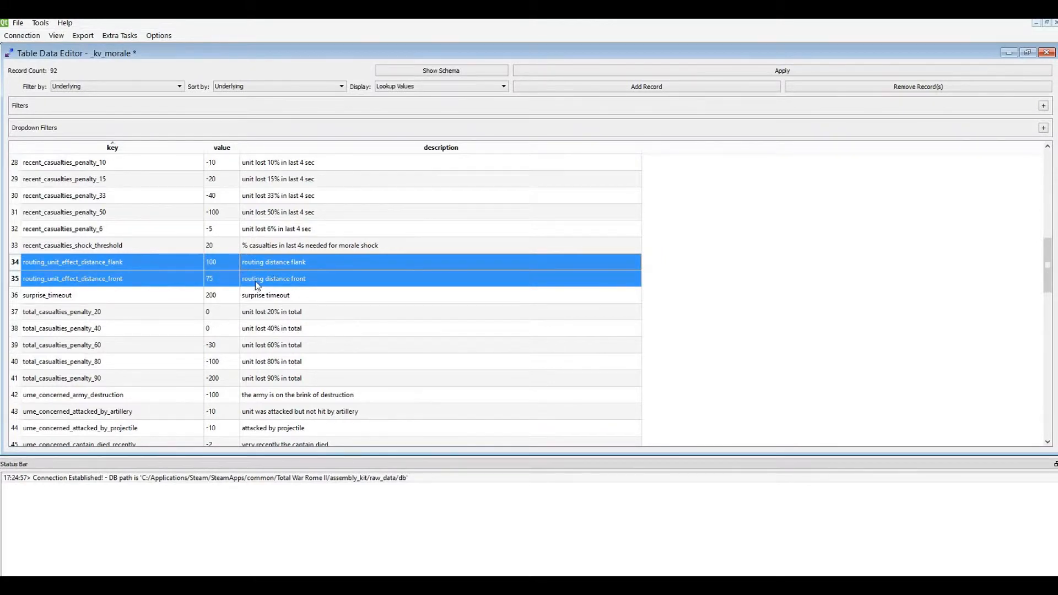
pyautogui.click(265, 295)
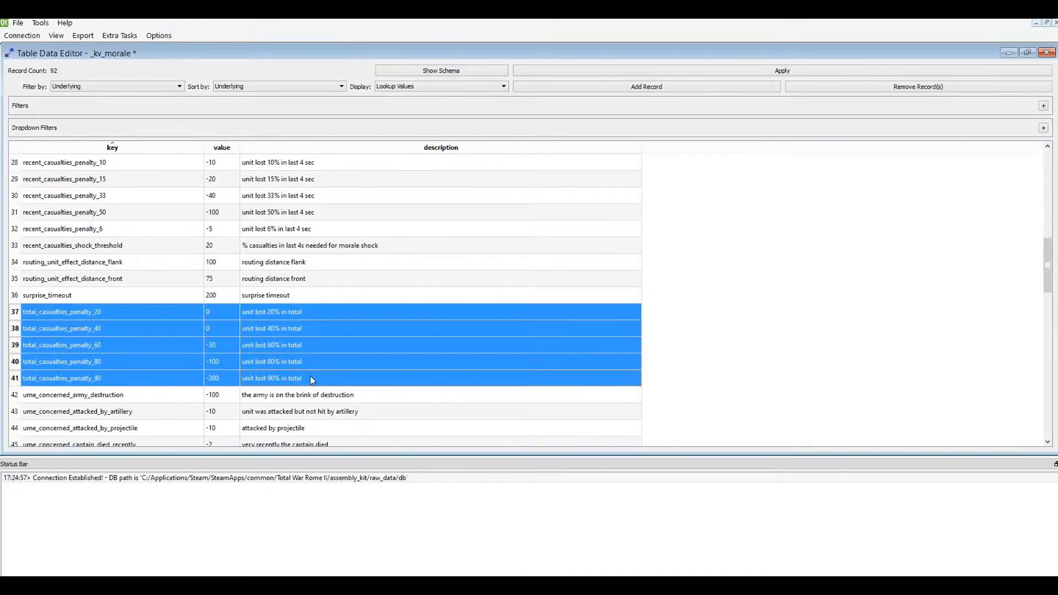
pyautogui.scroll(3)
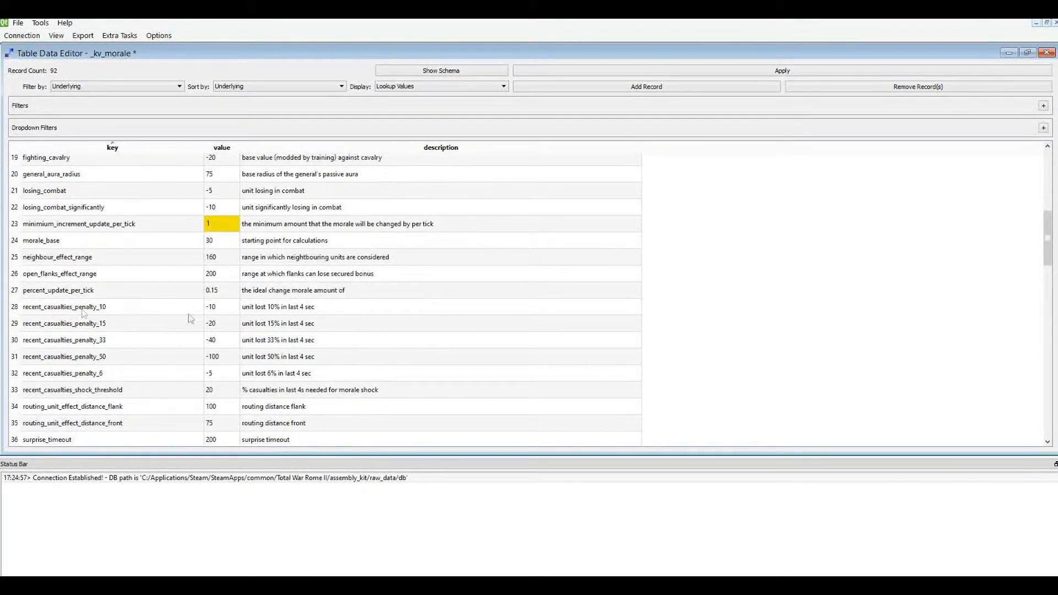
pyautogui.moveTo(130, 308)
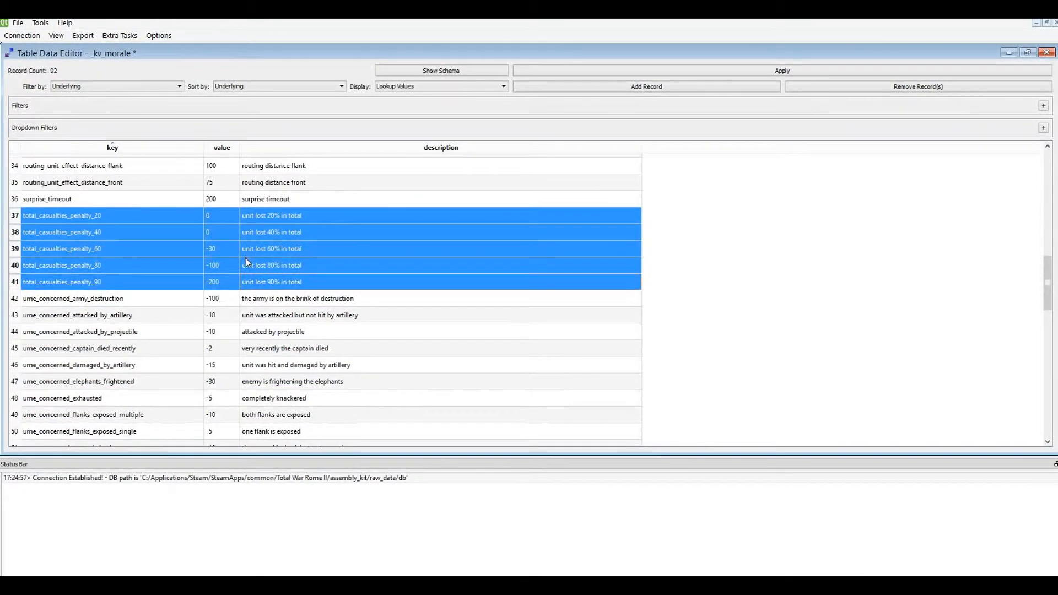
pyautogui.scroll(-3)
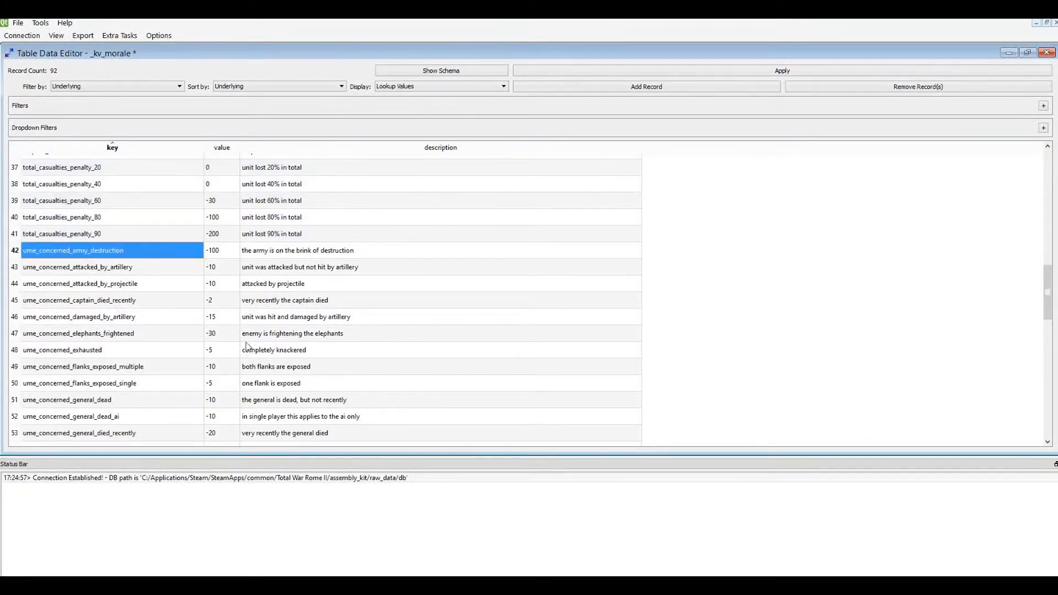
pyautogui.scroll(-3)
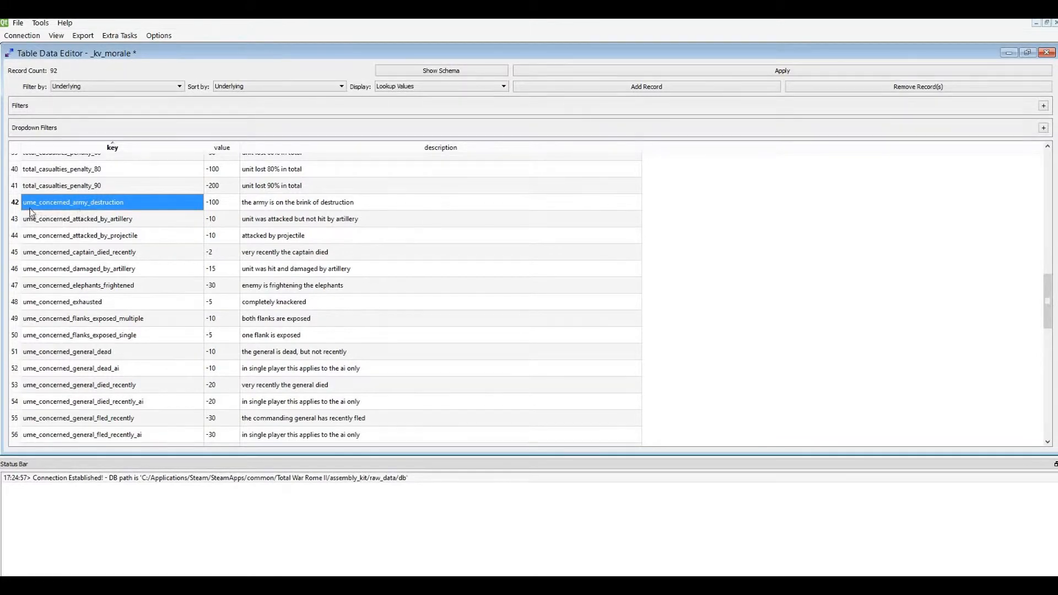
pyautogui.moveTo(145, 208)
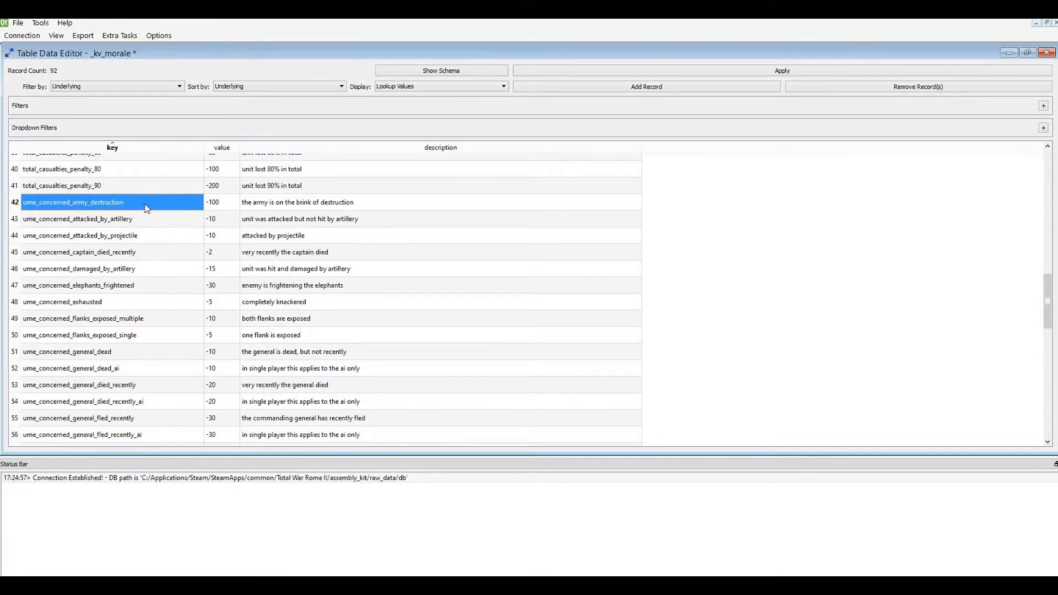
pyautogui.click(297, 202)
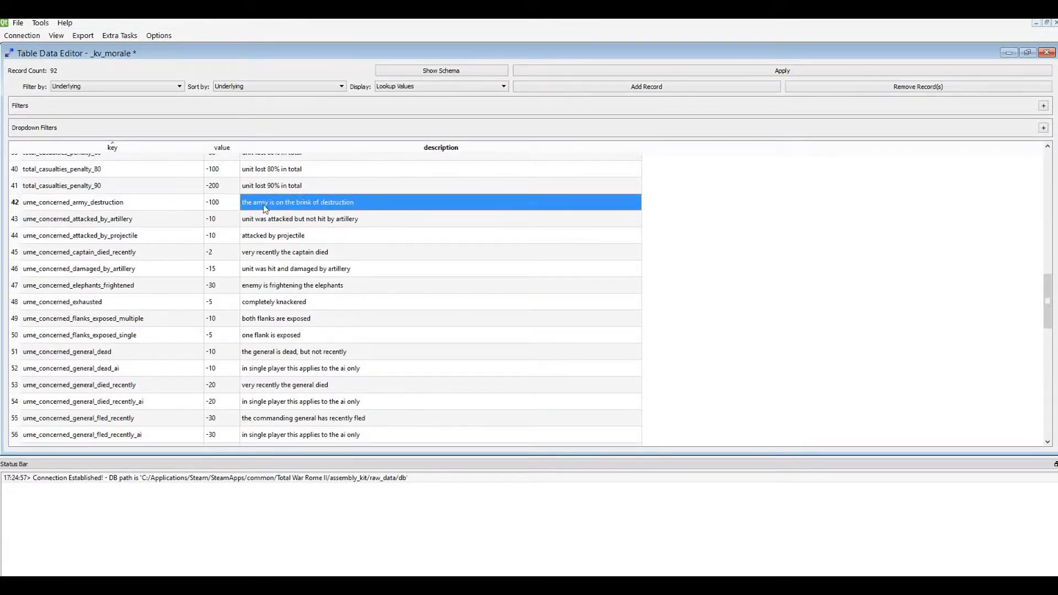
pyautogui.click(221, 202)
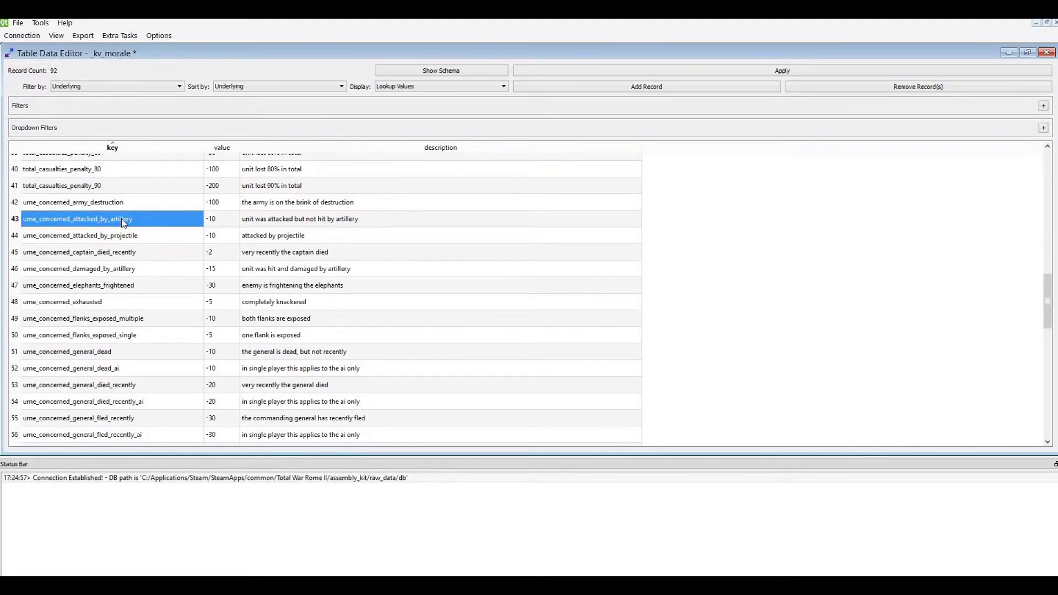
pyautogui.click(79, 235)
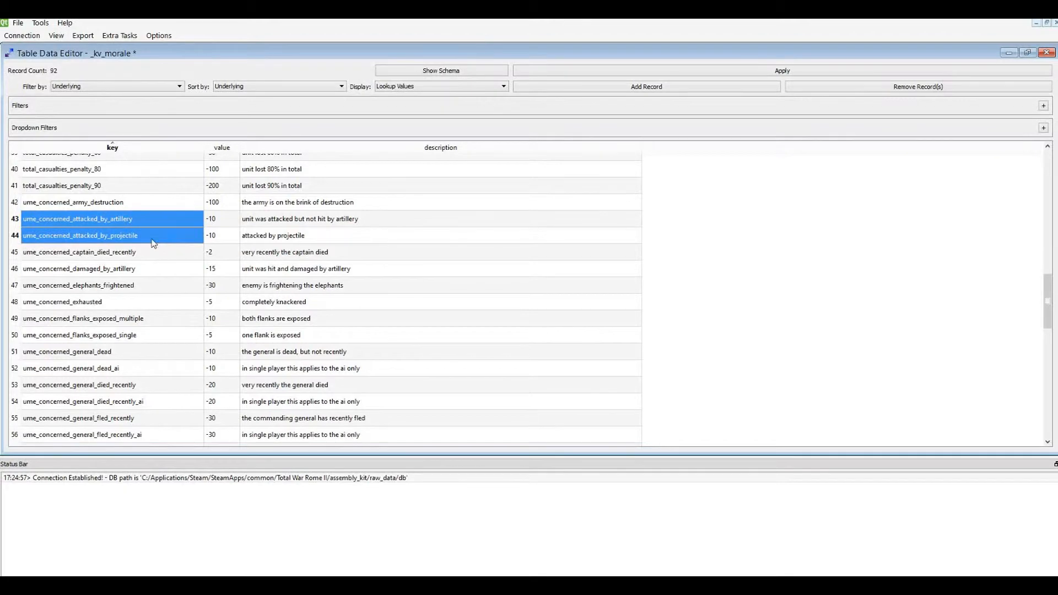
pyautogui.moveTo(143, 231)
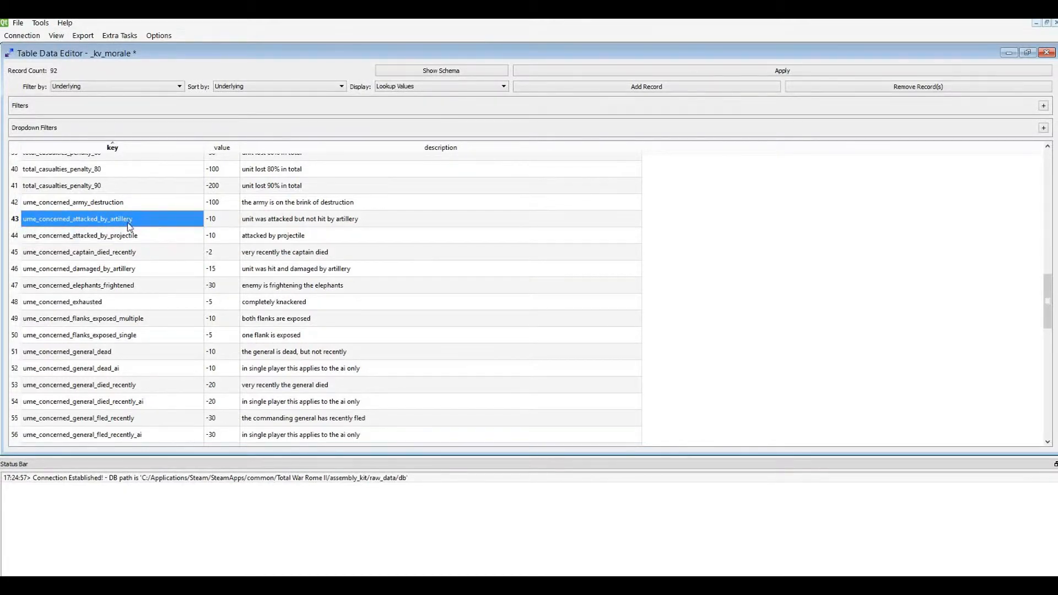
pyautogui.click(78, 252)
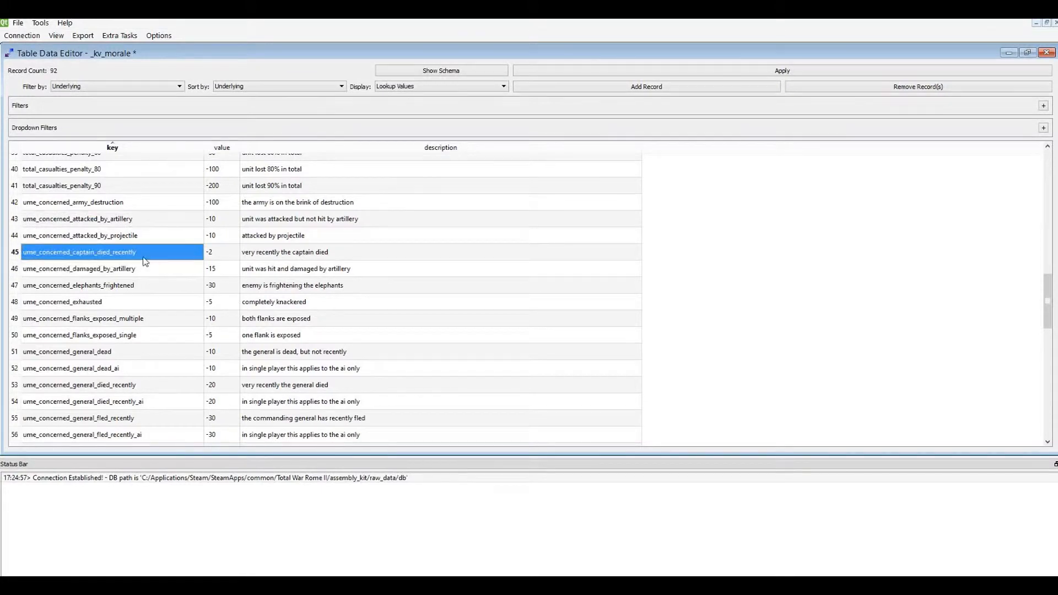
pyautogui.click(79, 268)
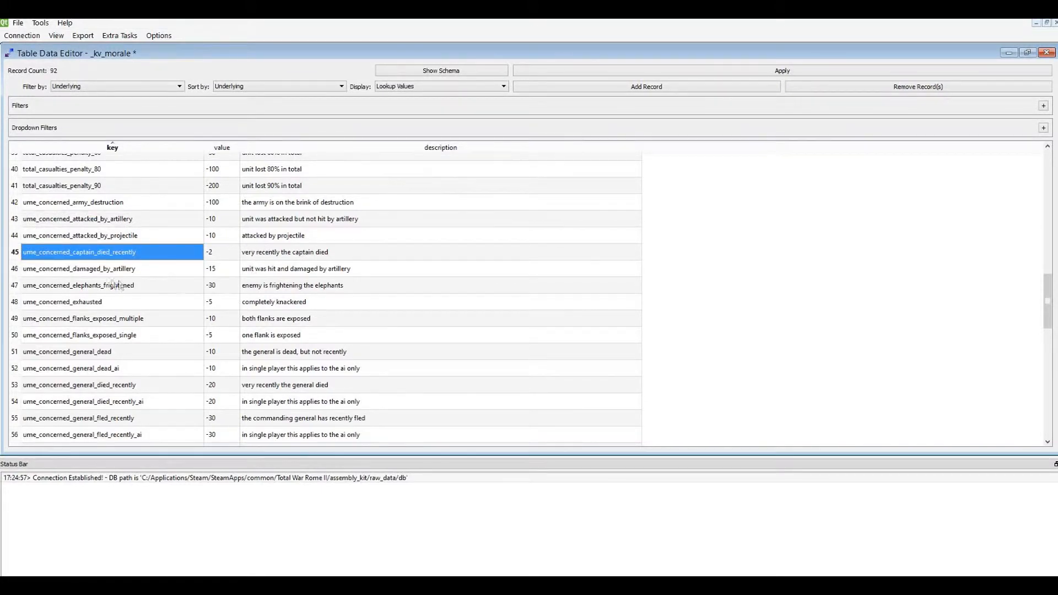
pyautogui.click(79, 268)
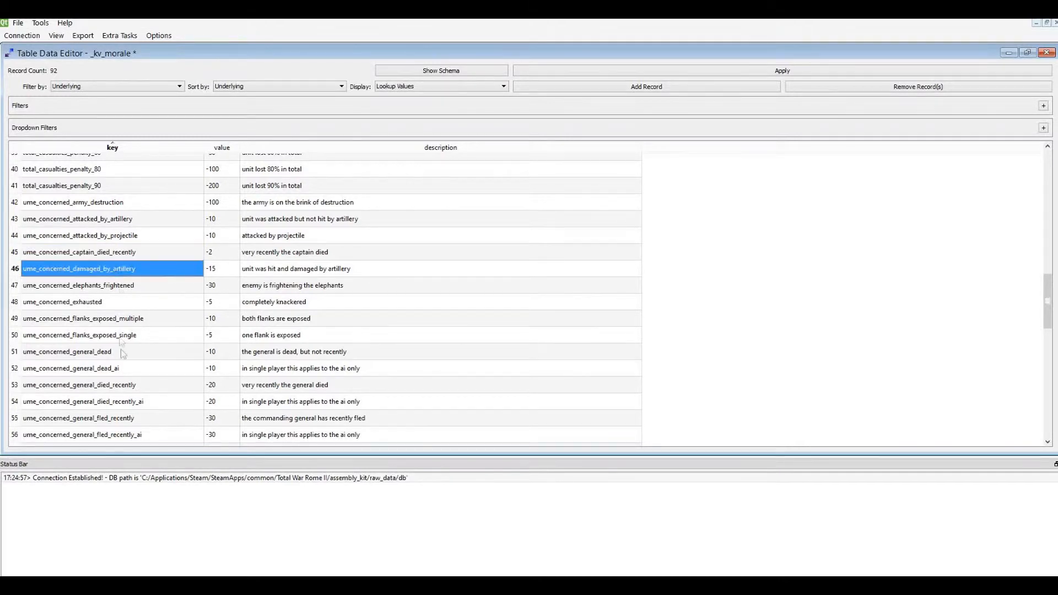
pyautogui.scroll(-3)
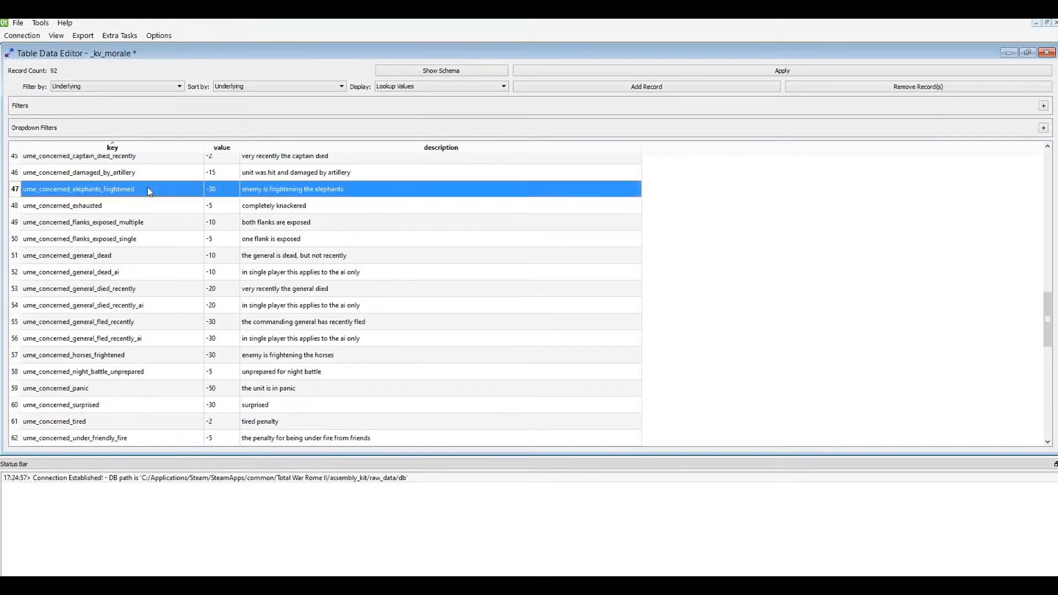
pyautogui.moveTo(119, 202)
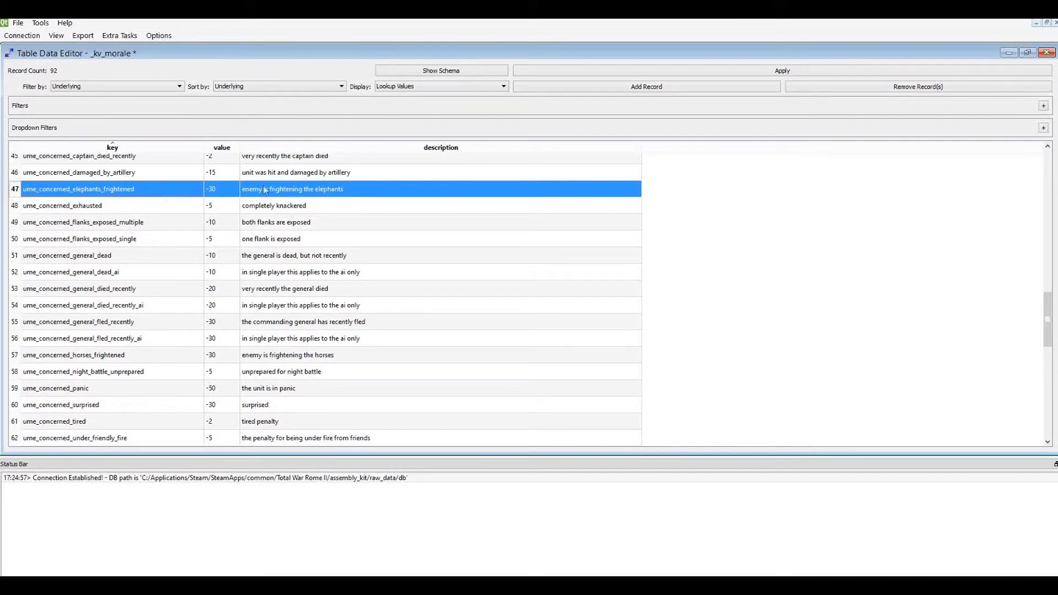
pyautogui.click(102, 205)
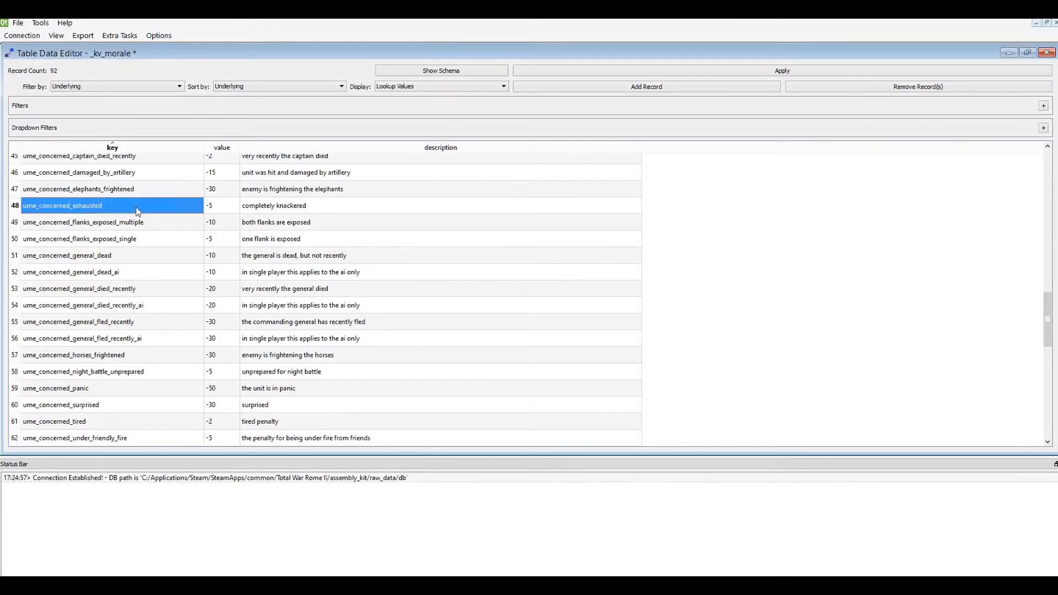
pyautogui.moveTo(111, 222)
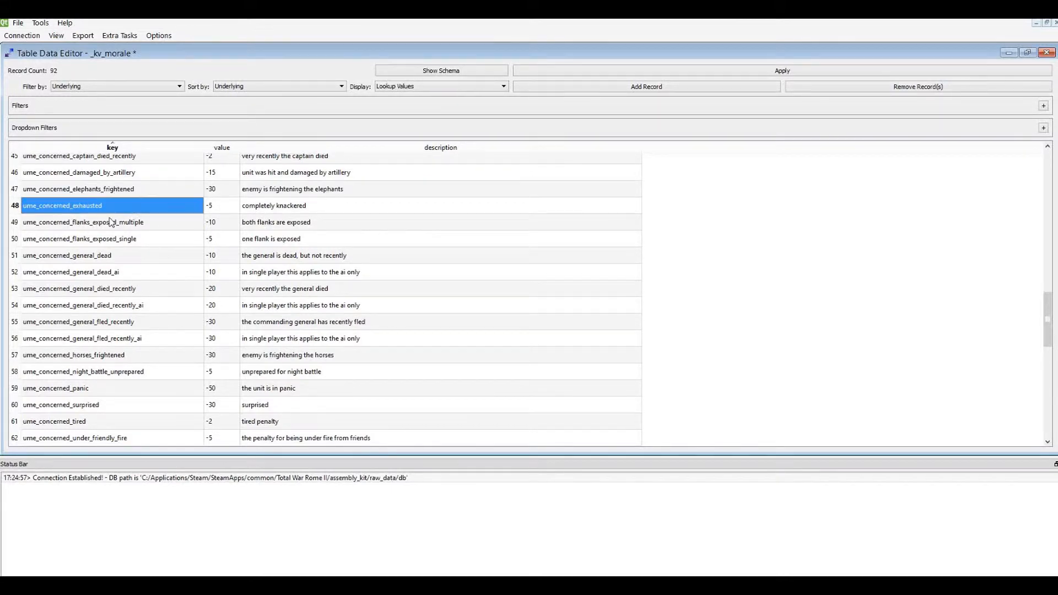
pyautogui.moveTo(141, 210)
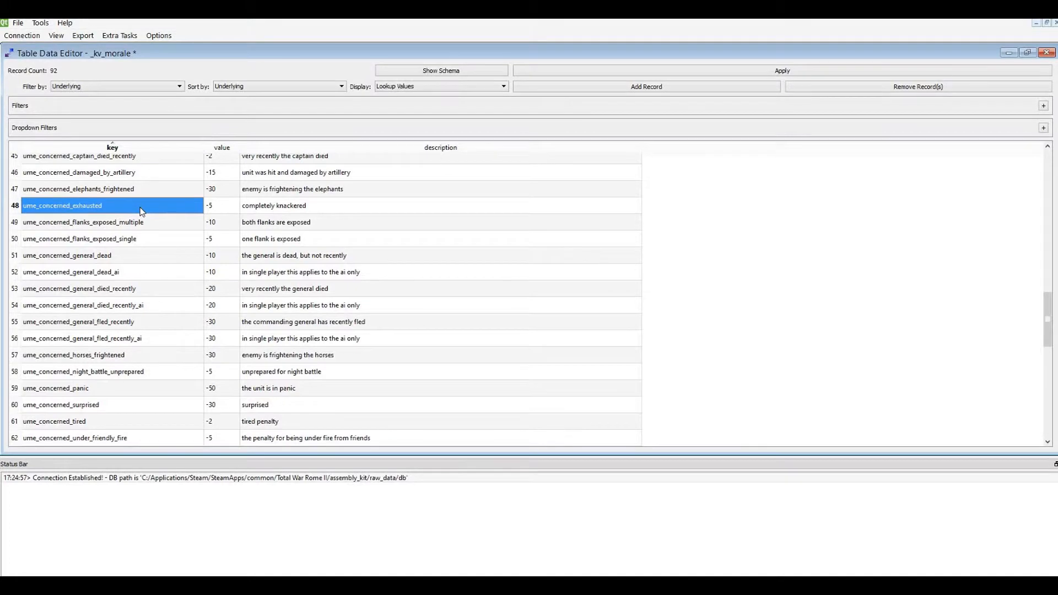
pyautogui.moveTo(212, 201)
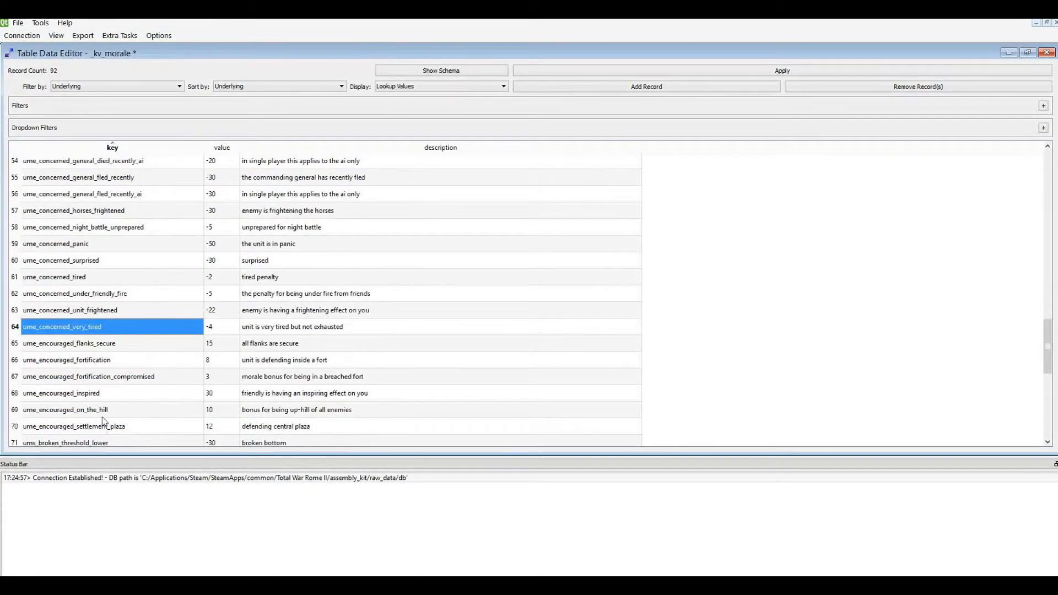
pyautogui.click(108, 393)
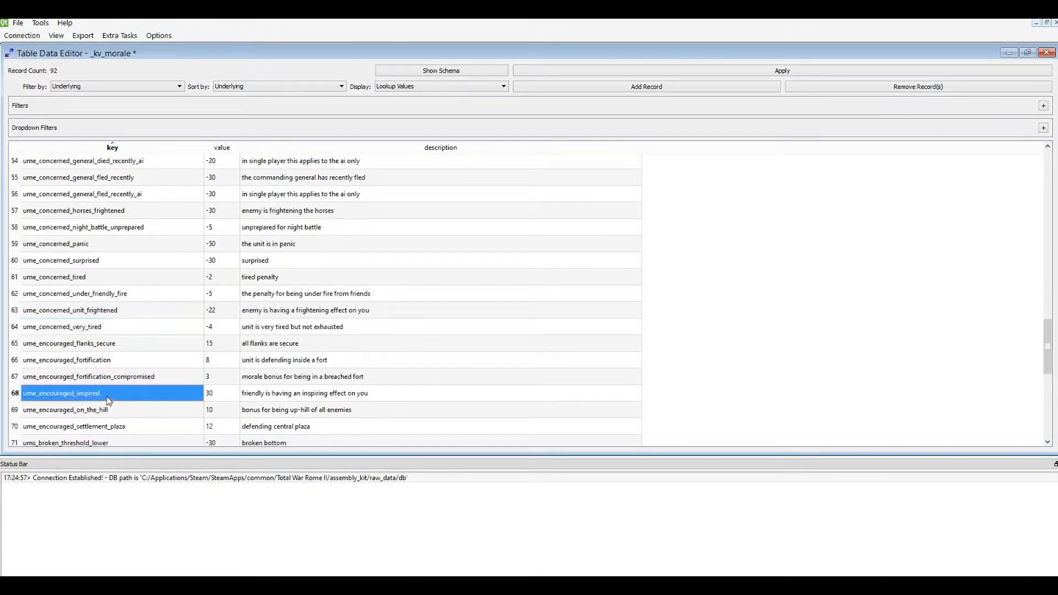
pyautogui.scroll(-3)
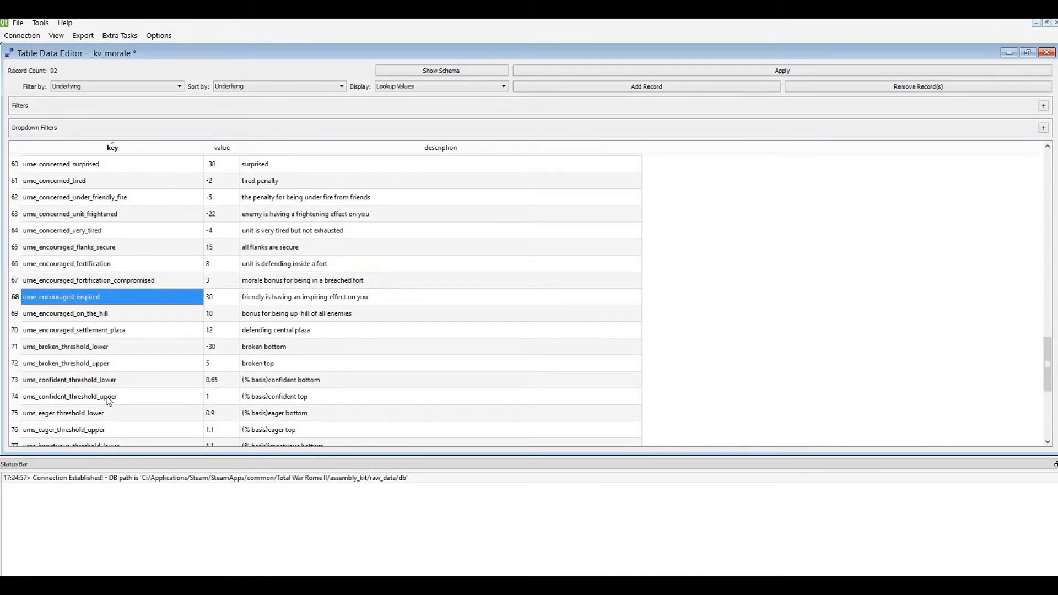
pyautogui.scroll(3)
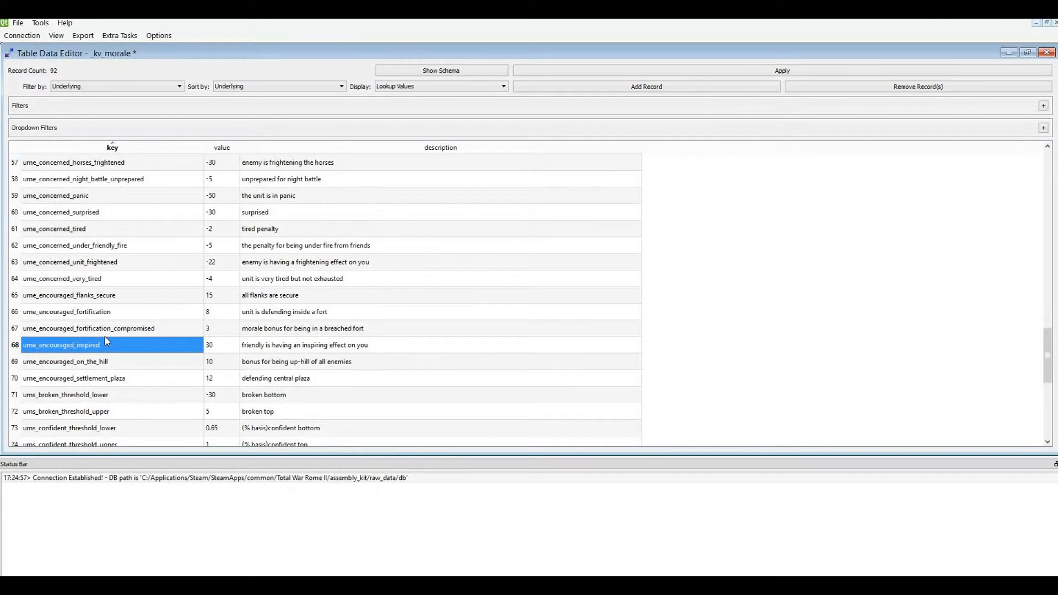
pyautogui.scroll(3)
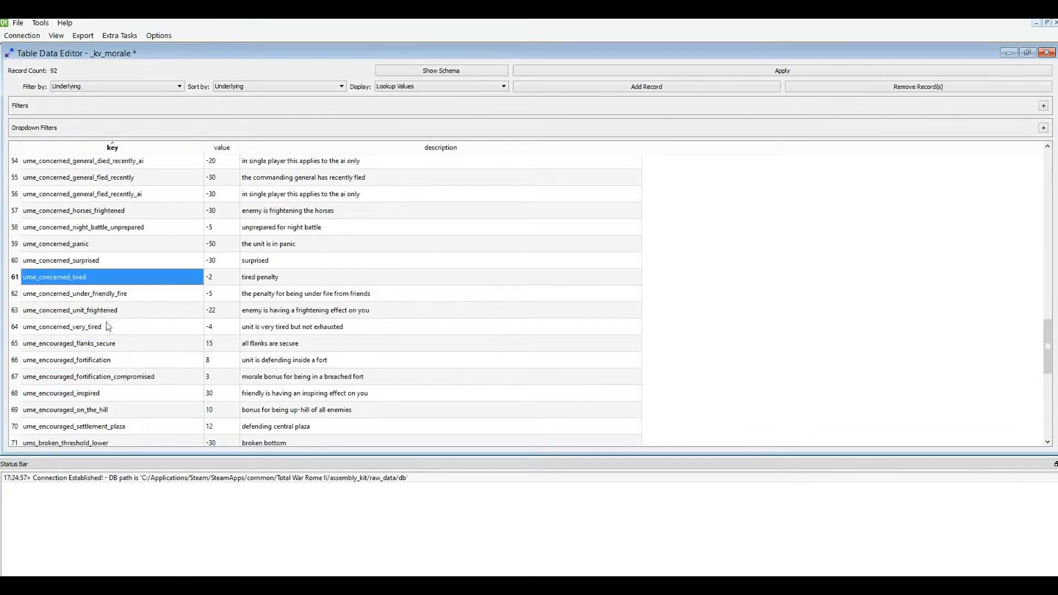
pyautogui.scroll(-3)
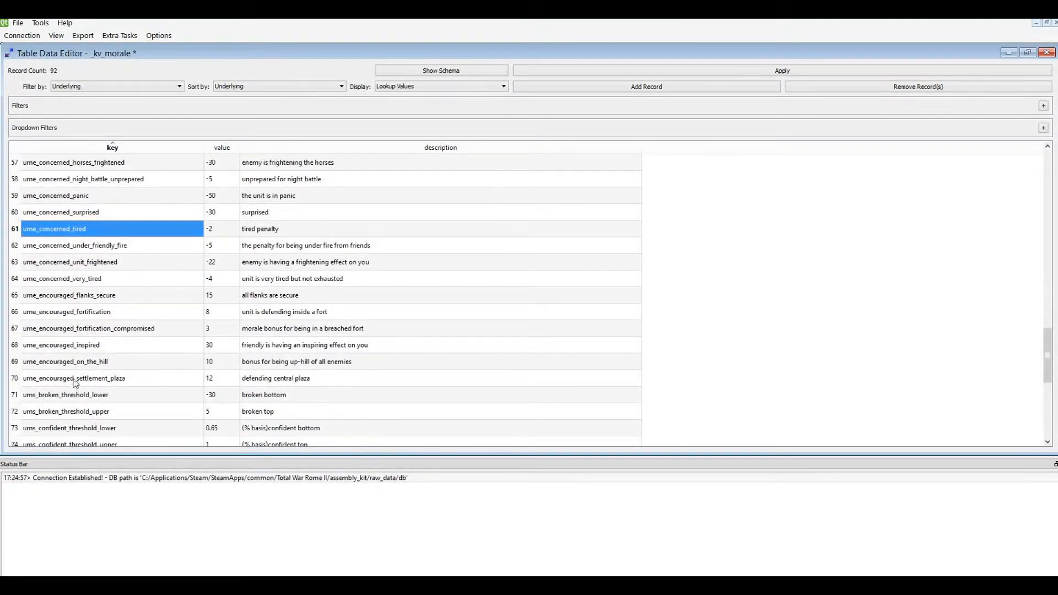
pyautogui.scroll(3)
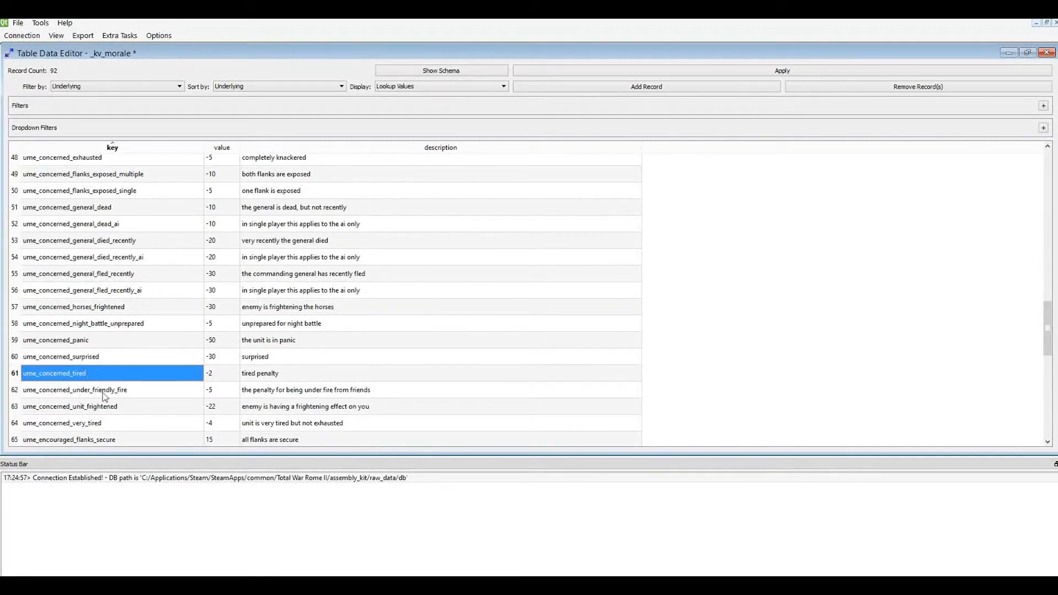
pyautogui.click(63, 423)
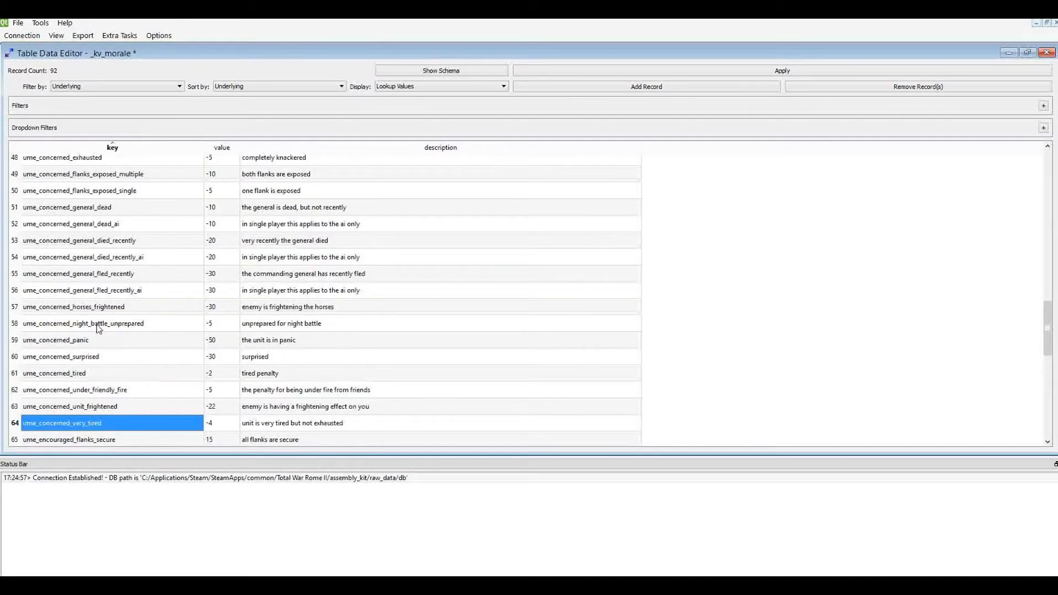
pyautogui.scroll(3)
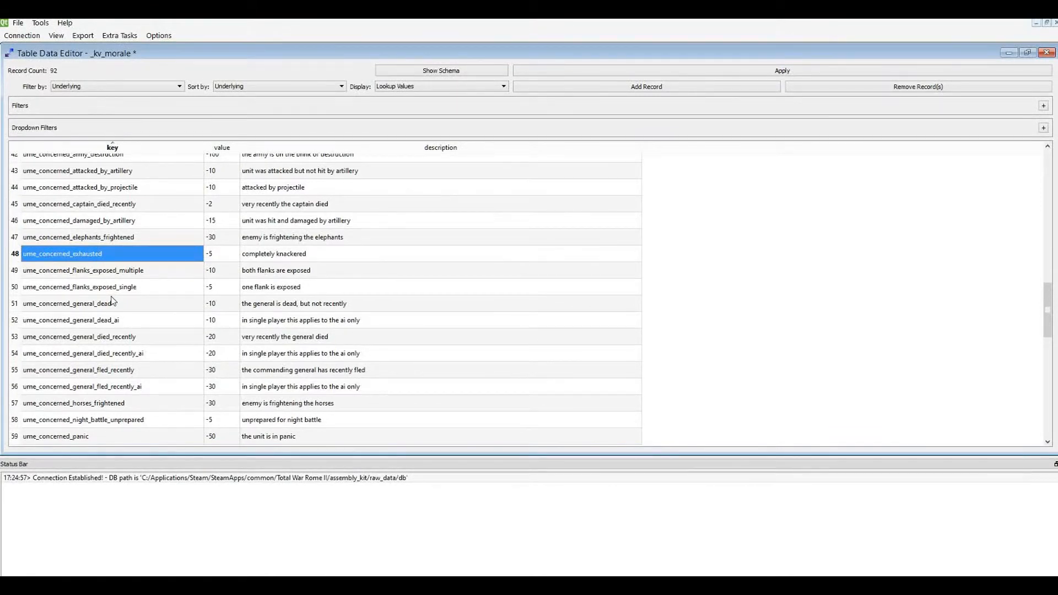
pyautogui.moveTo(128, 272)
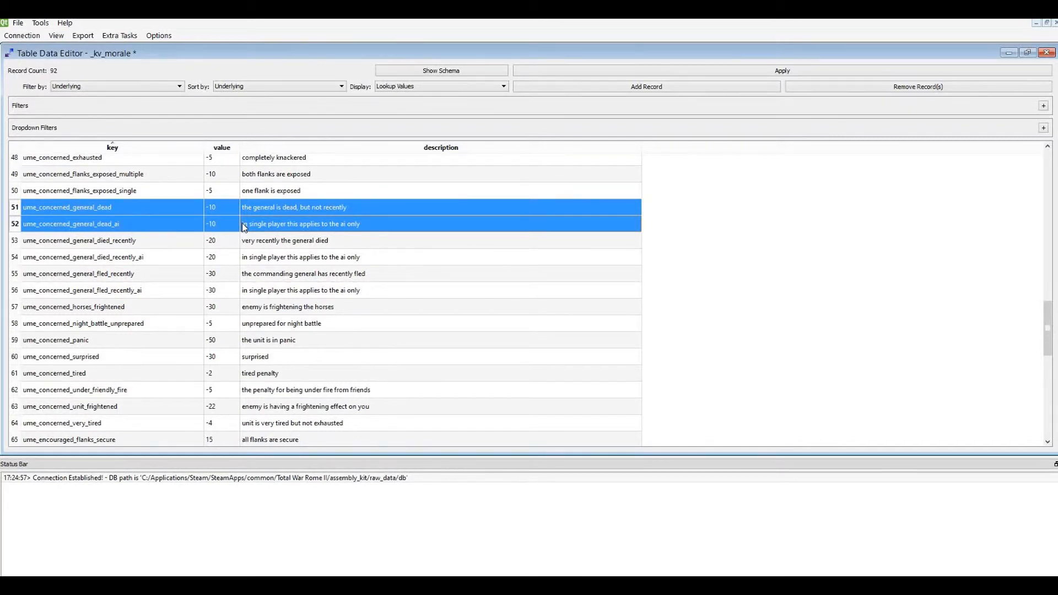
pyautogui.click(135, 207)
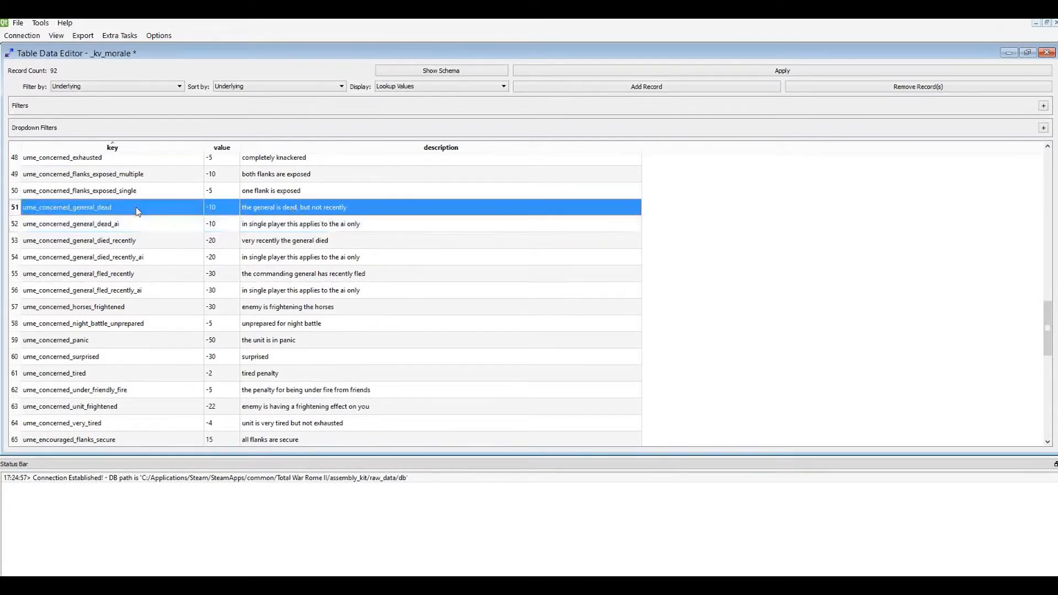
pyautogui.moveTo(120, 224)
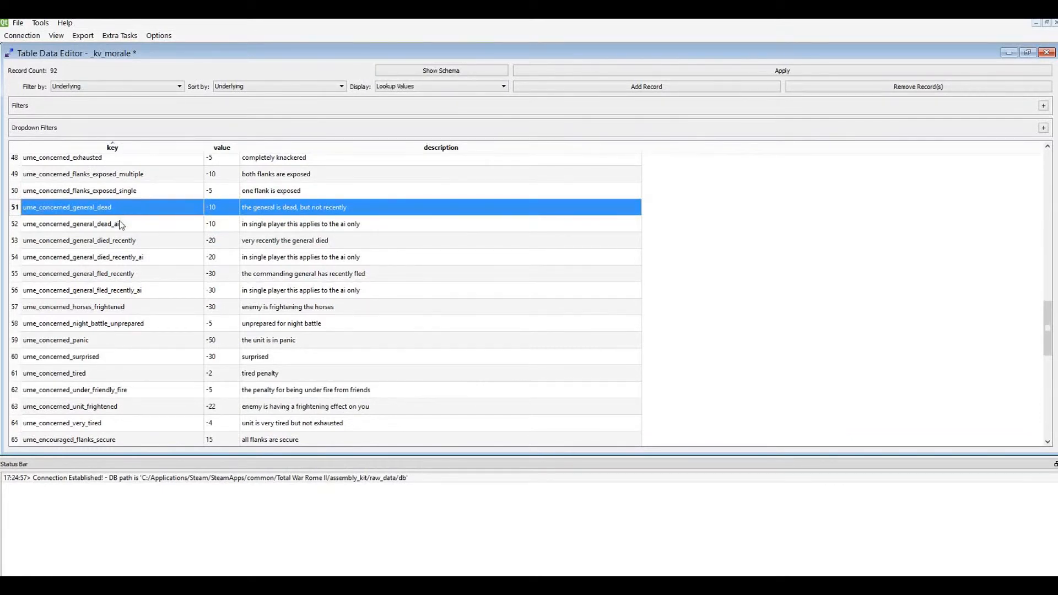
pyautogui.moveTo(279, 216)
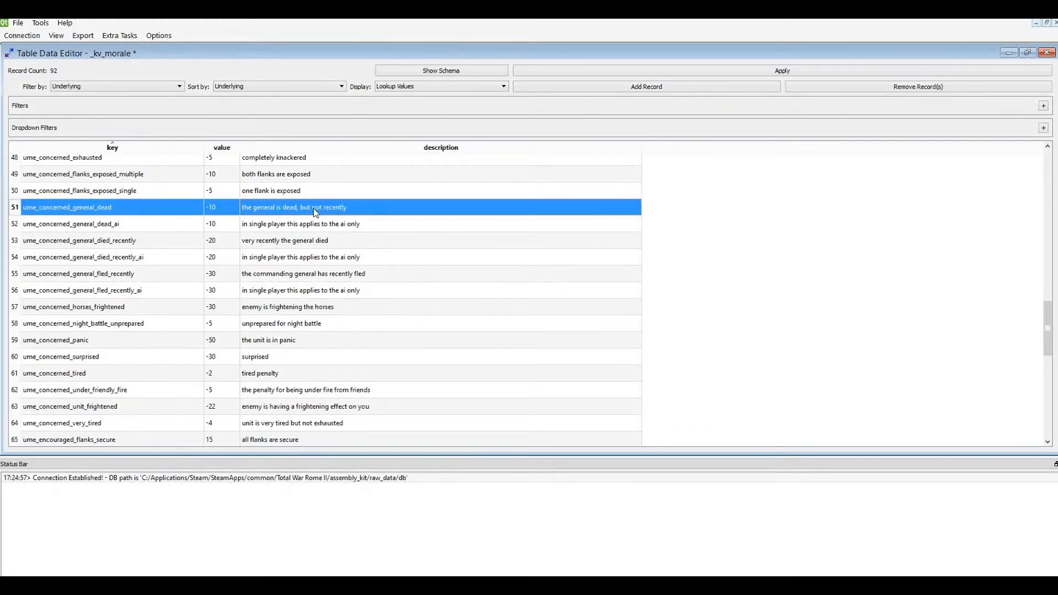
pyautogui.click(108, 223)
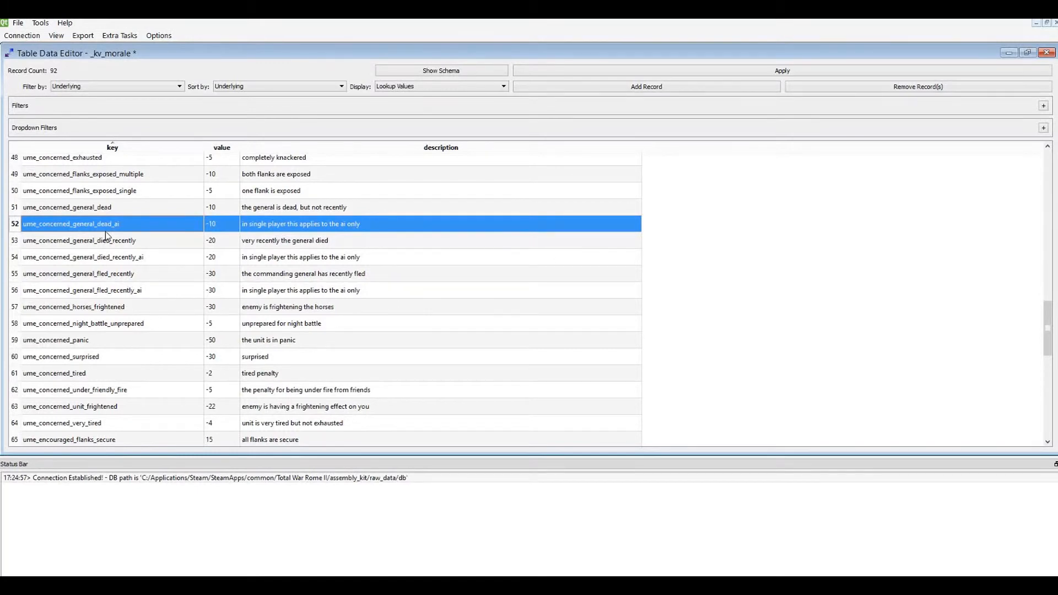
pyautogui.click(79, 240)
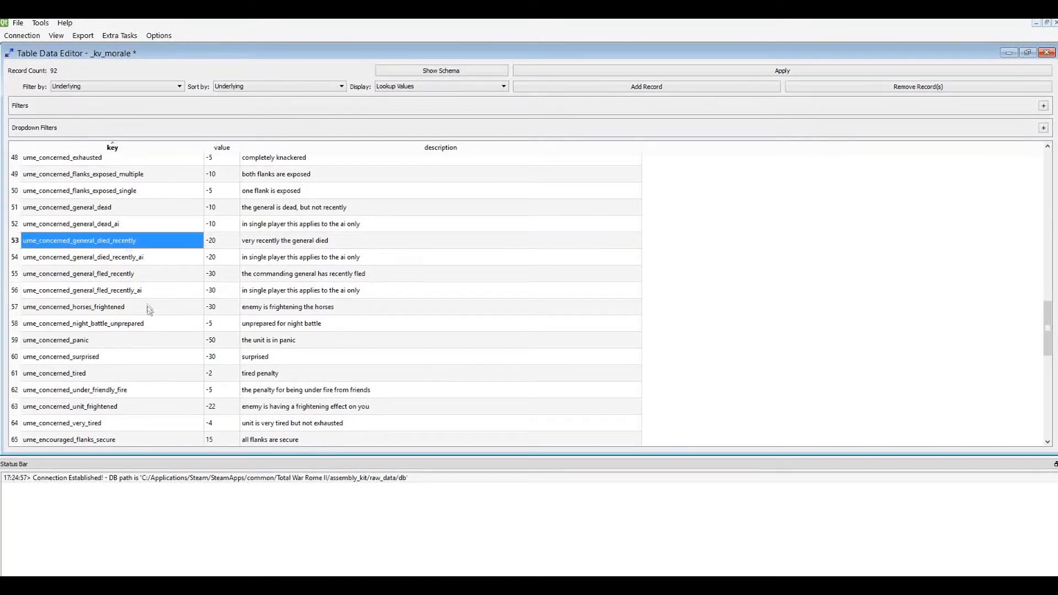
pyautogui.click(79, 291)
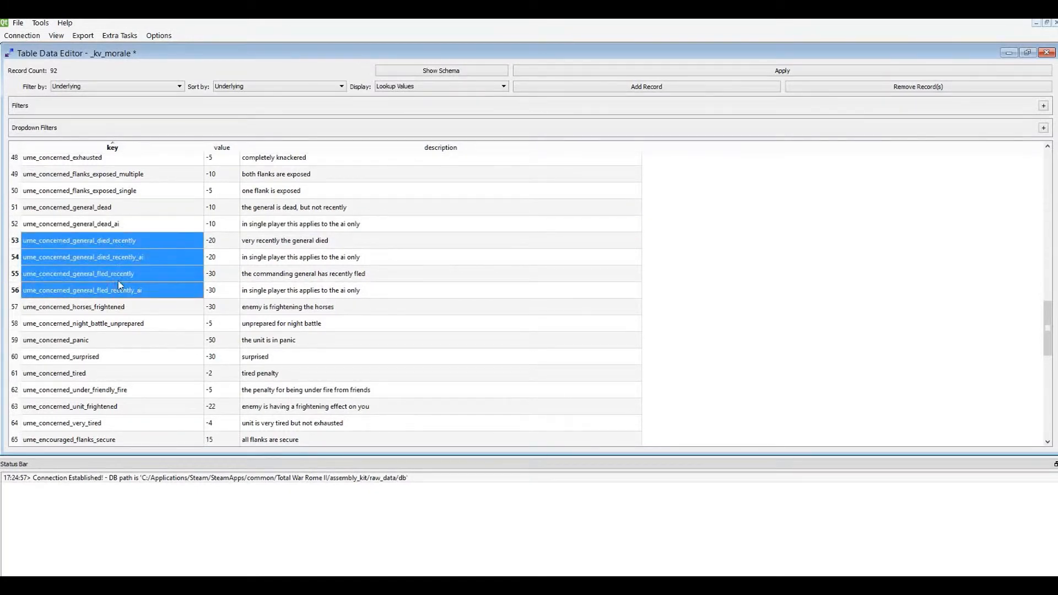
pyautogui.scroll(-3)
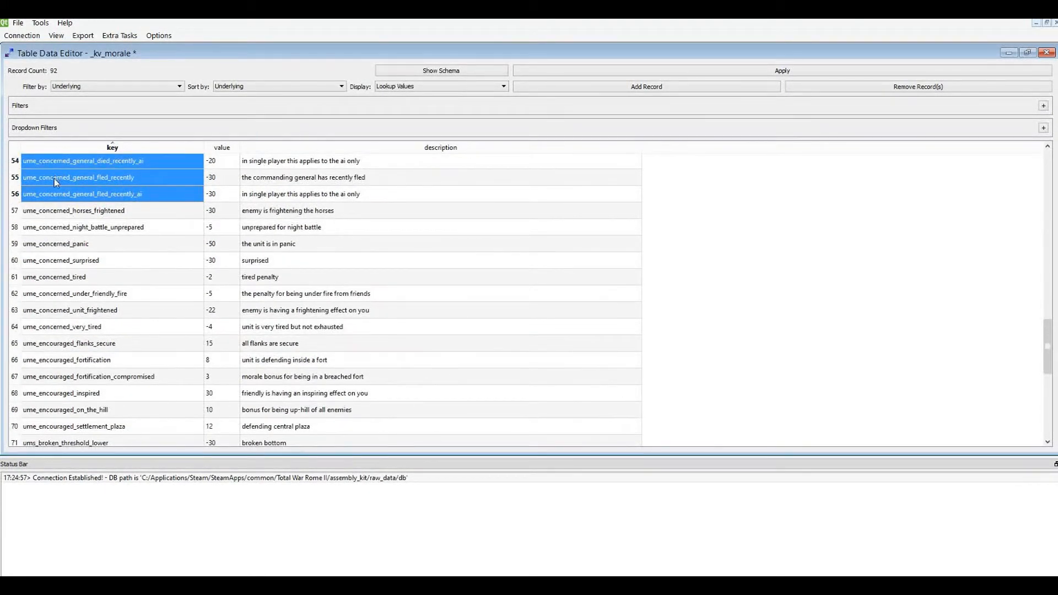
pyautogui.moveTo(60, 205)
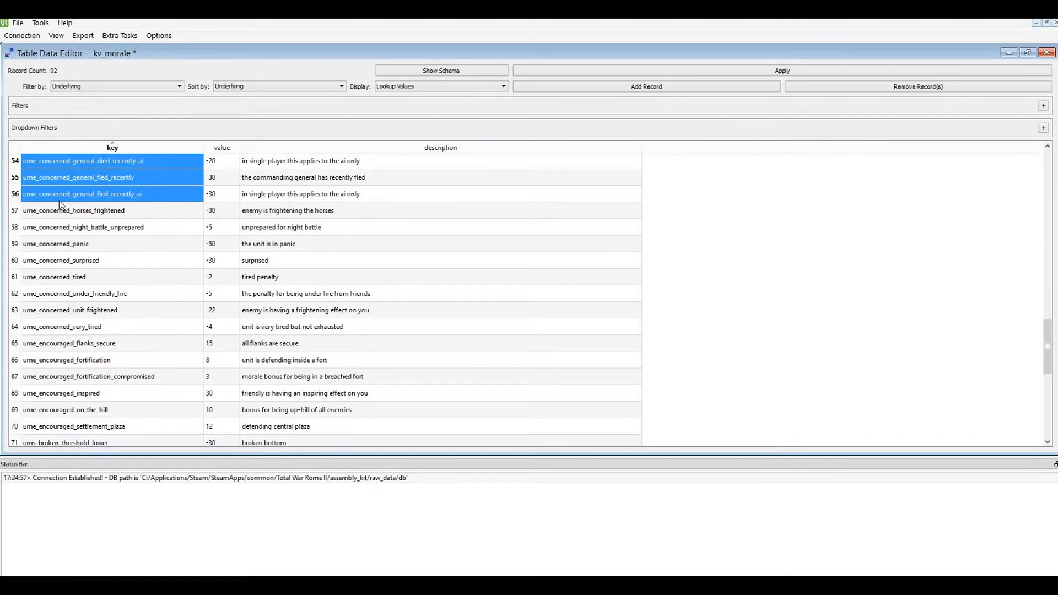
pyautogui.click(81, 210)
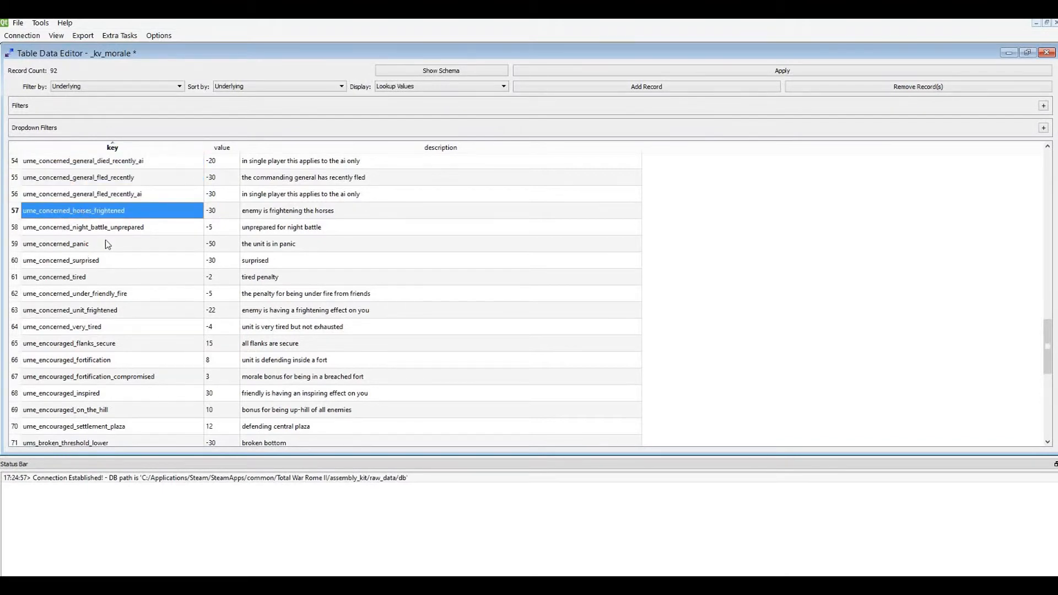
pyautogui.moveTo(282, 223)
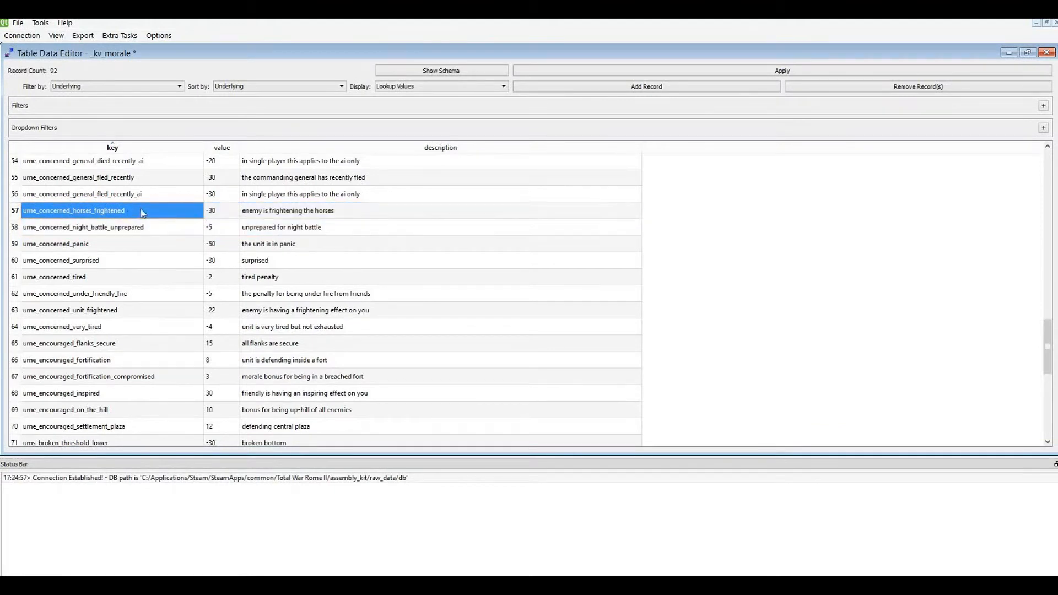
pyautogui.click(84, 226)
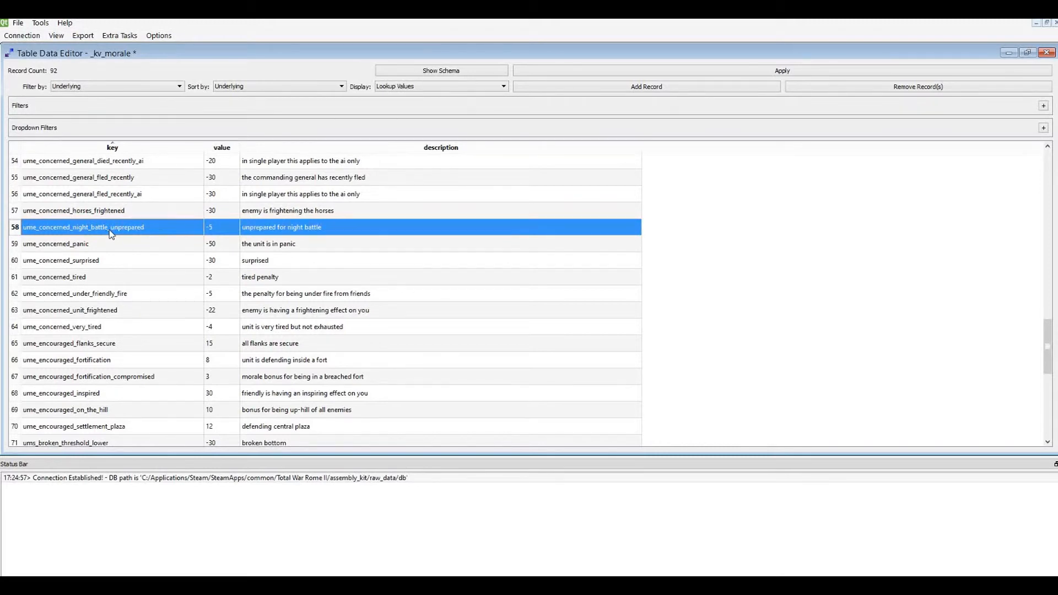
pyautogui.moveTo(116, 212)
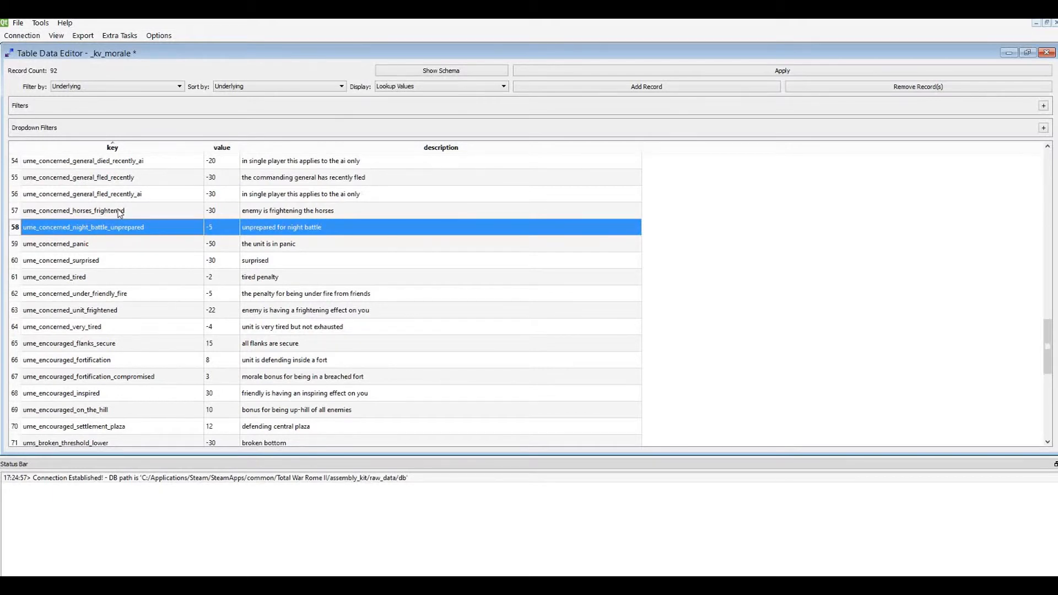
pyautogui.scroll(-3)
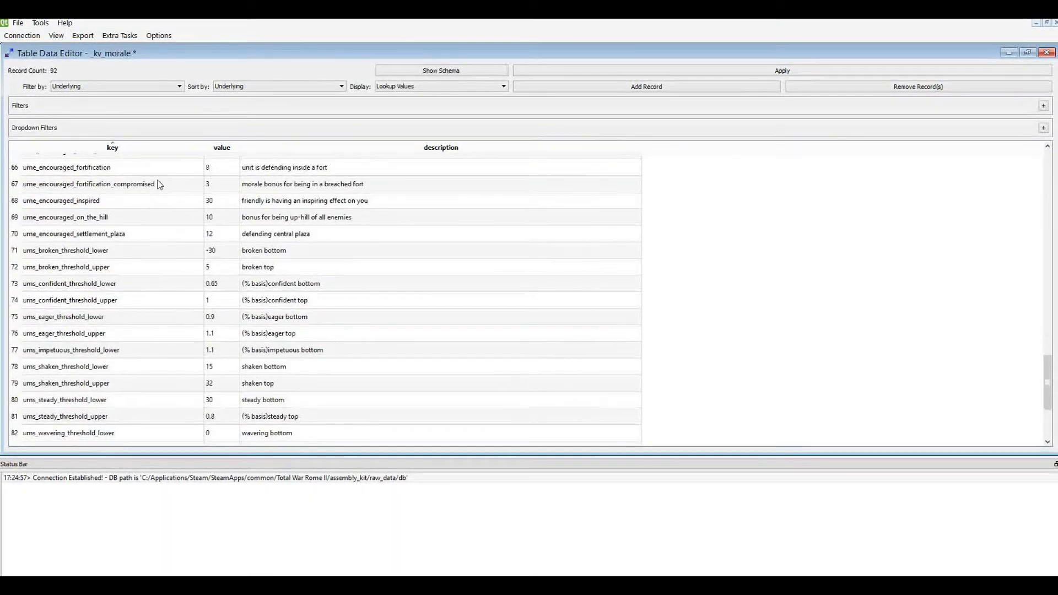
pyautogui.scroll(3)
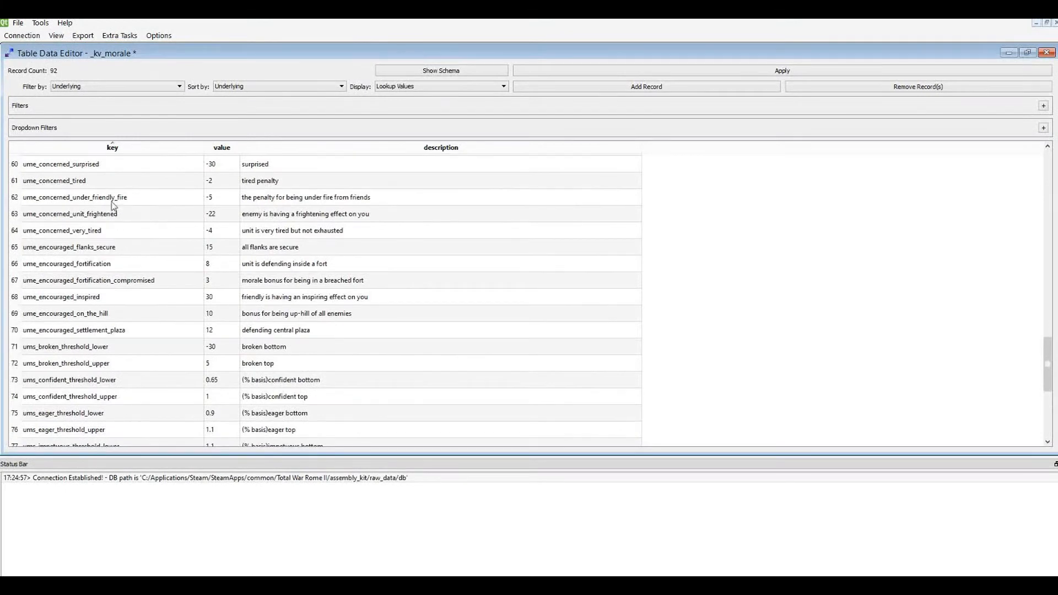
pyautogui.scroll(-3)
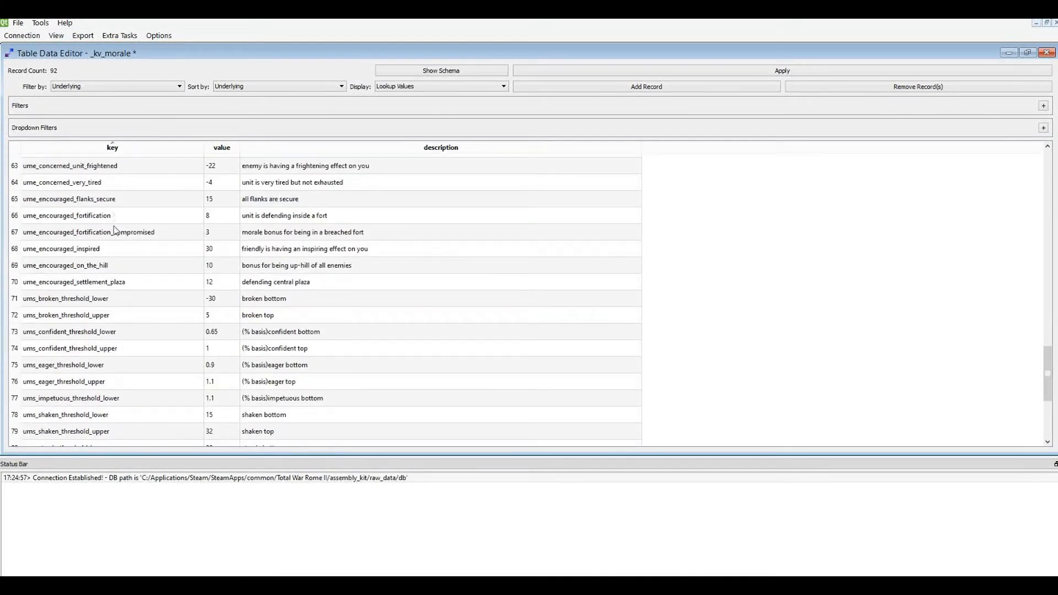
pyautogui.click(88, 231)
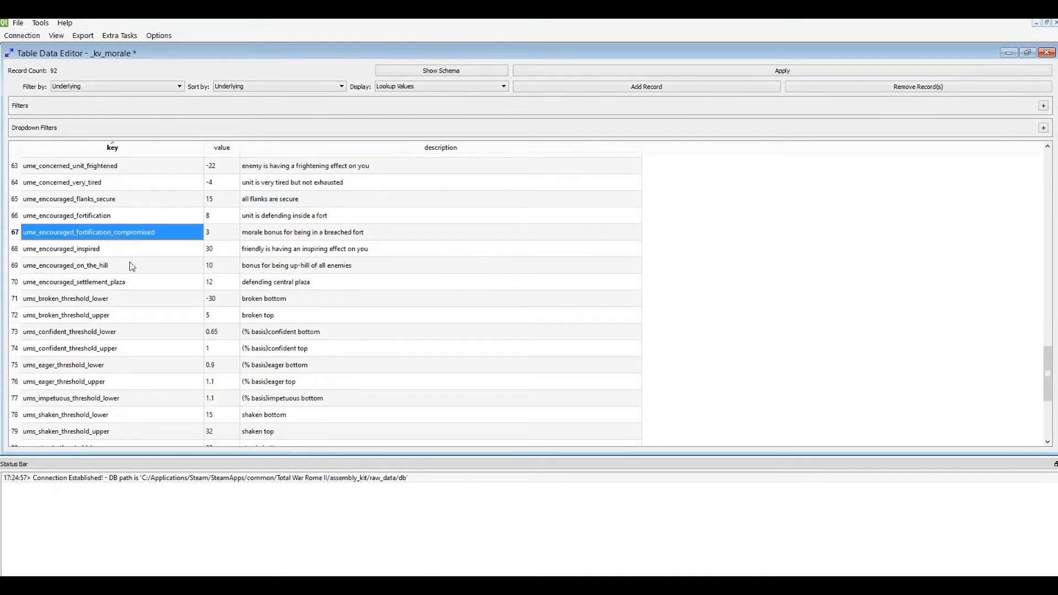
pyautogui.click(65, 265)
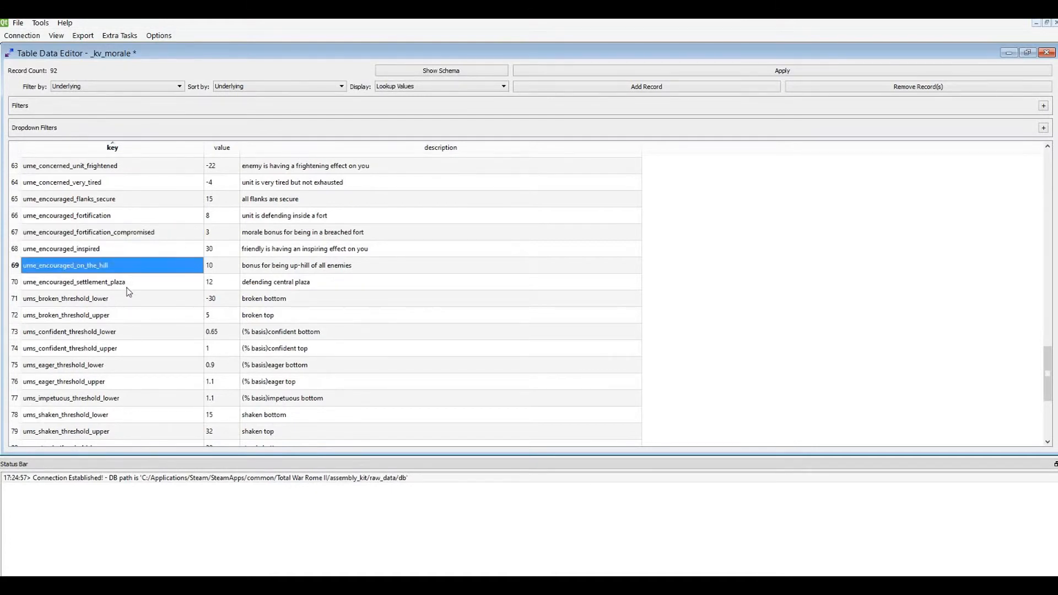
pyautogui.click(74, 282)
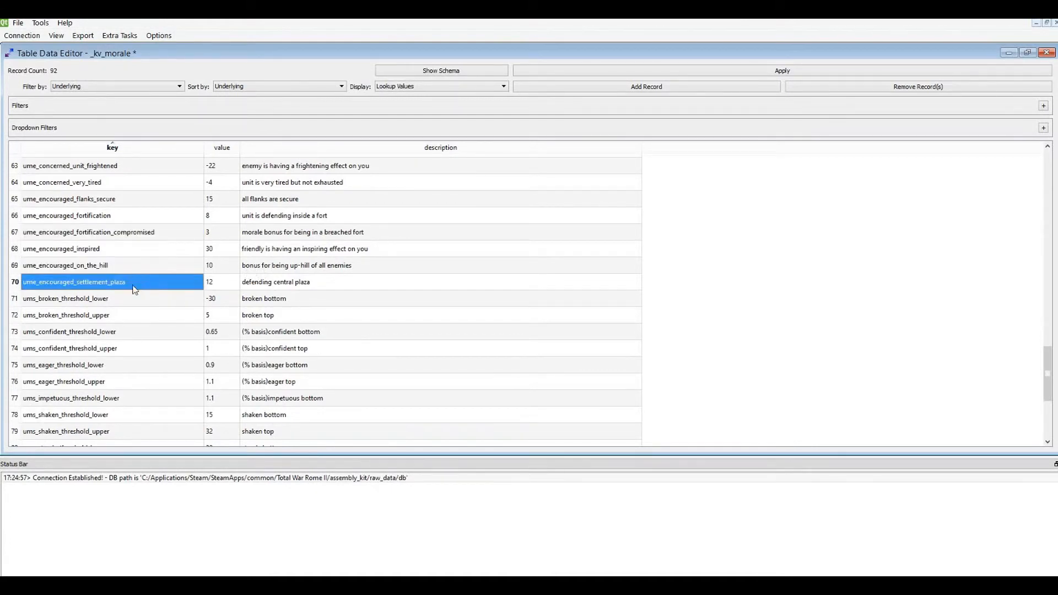
pyautogui.scroll(-3)
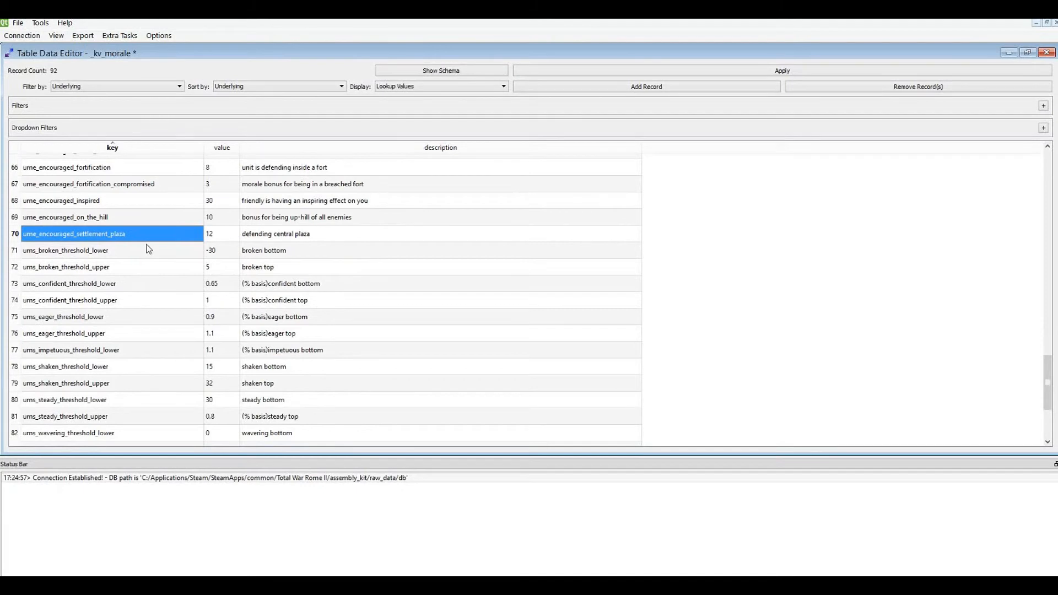
pyautogui.click(290, 234)
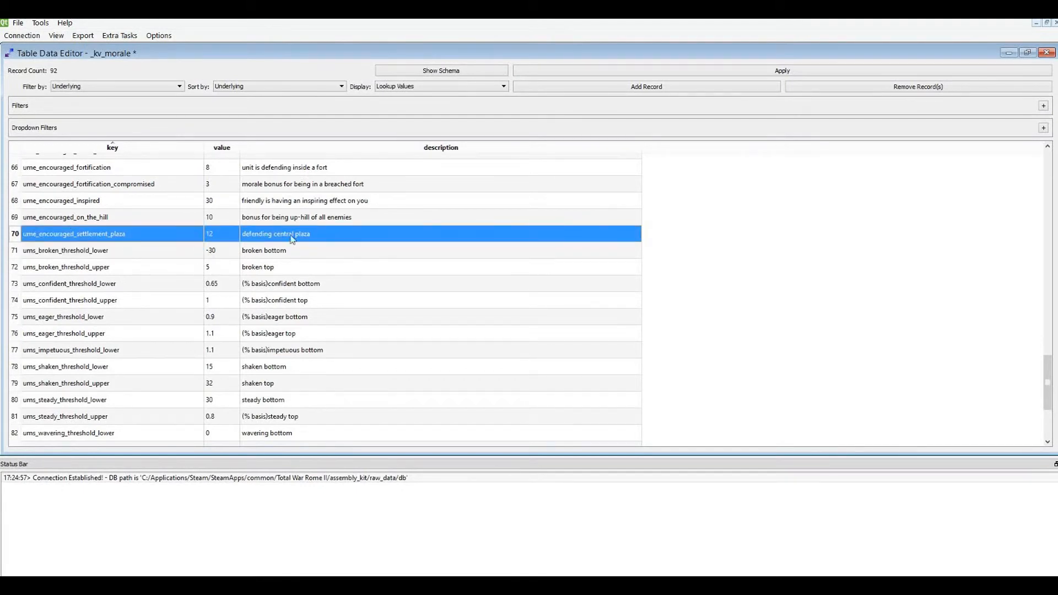
pyautogui.moveTo(213, 231)
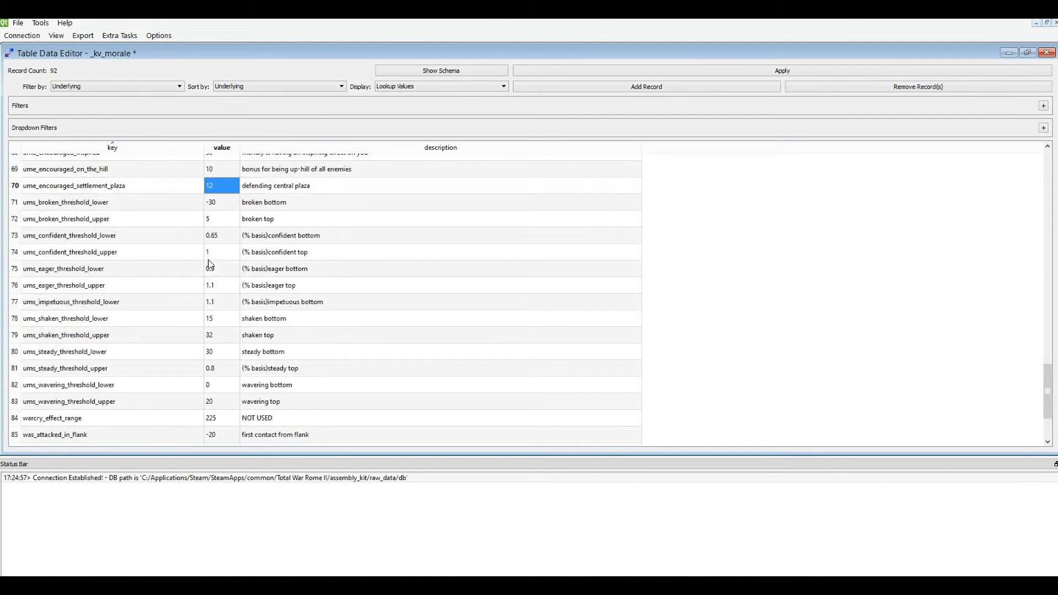
pyautogui.scroll(-3)
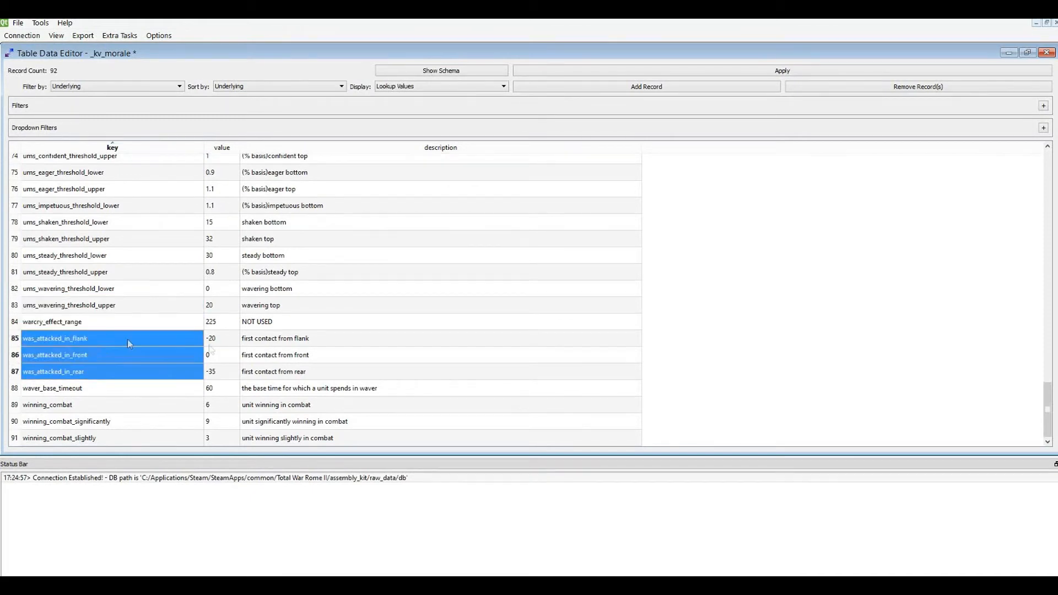
pyautogui.click(319, 338)
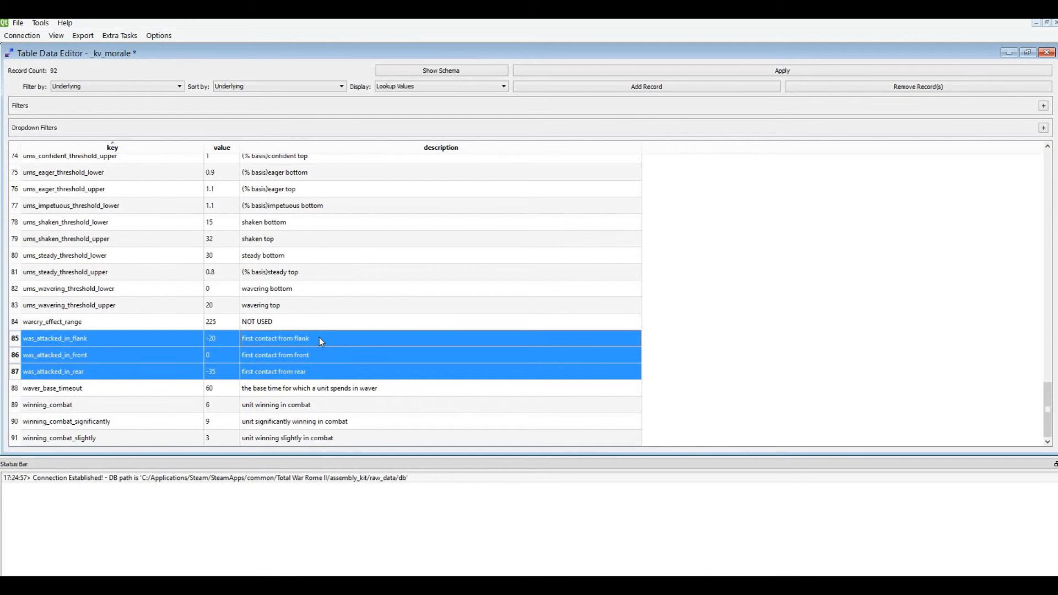
pyautogui.moveTo(213, 408)
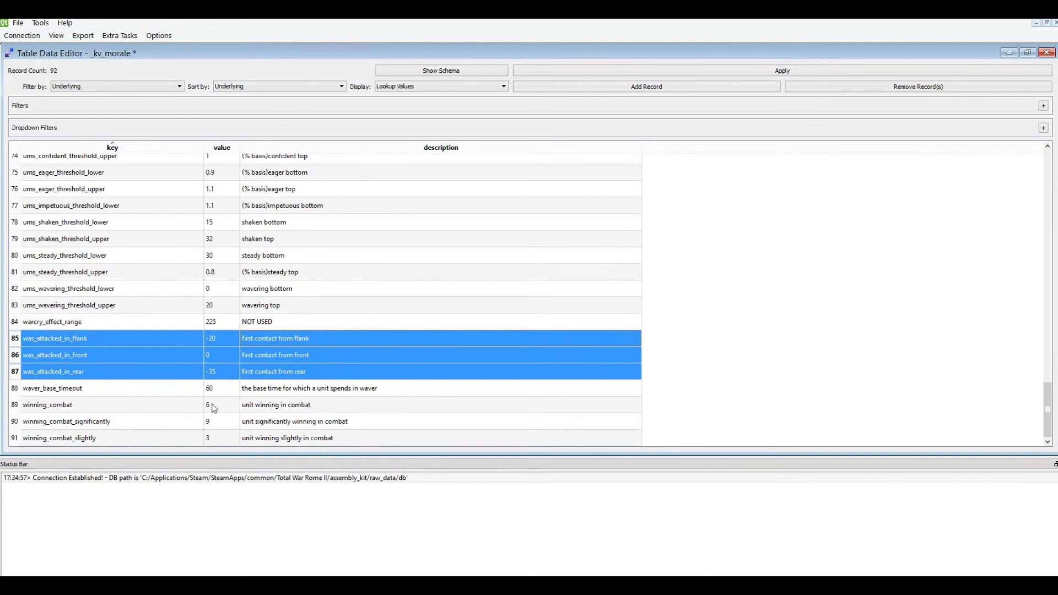
pyautogui.click(216, 404)
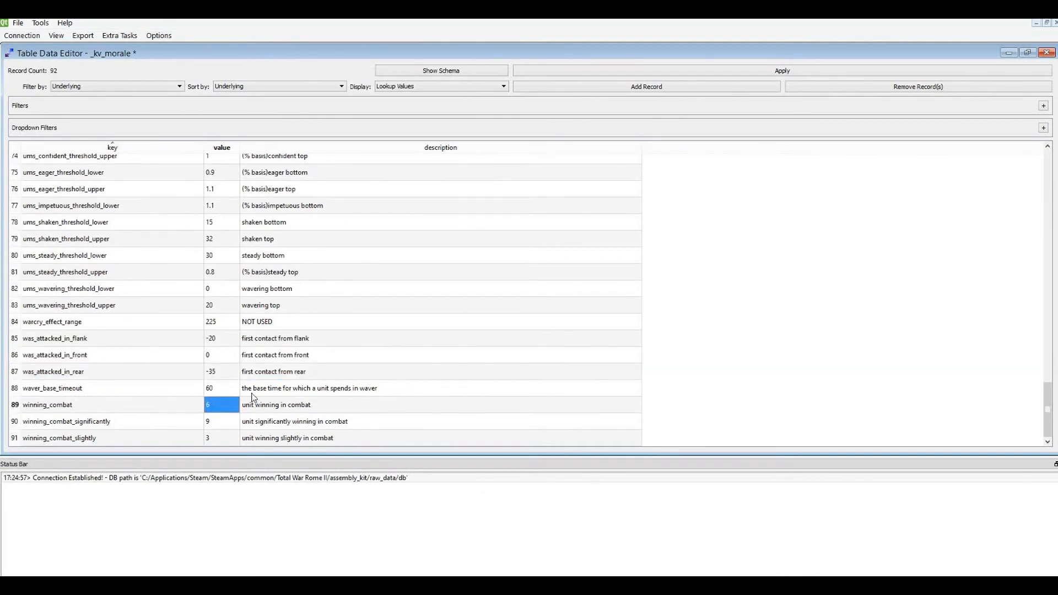
pyautogui.click(438, 388)
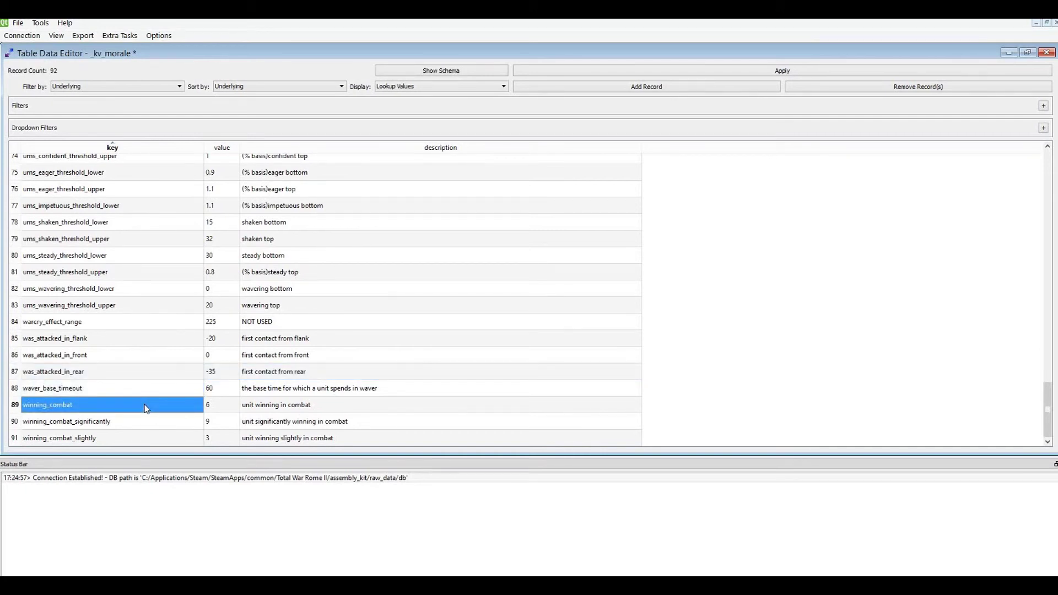
pyautogui.click(52, 388)
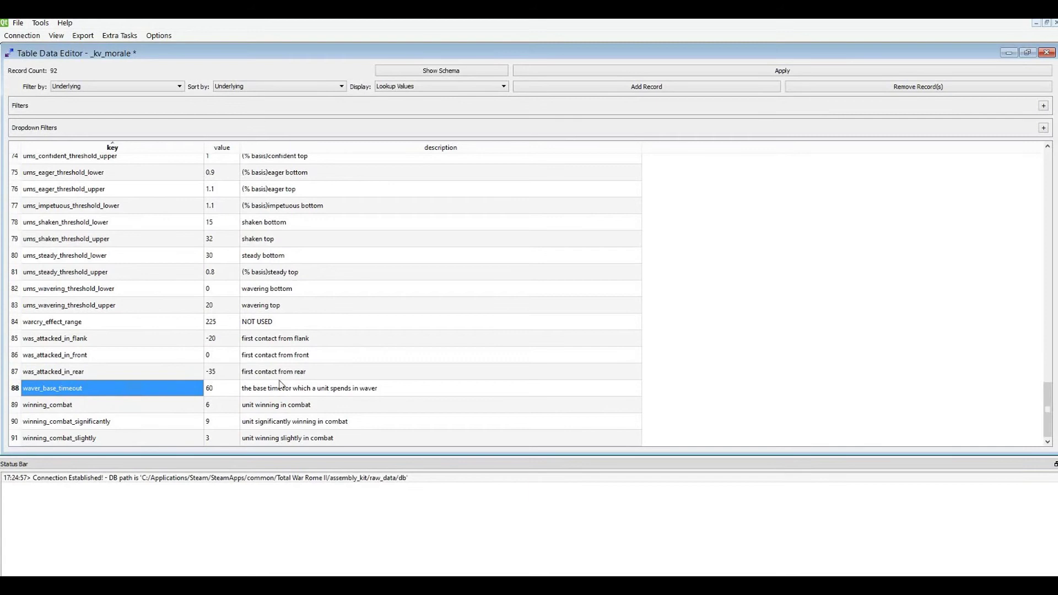
pyautogui.click(304, 388)
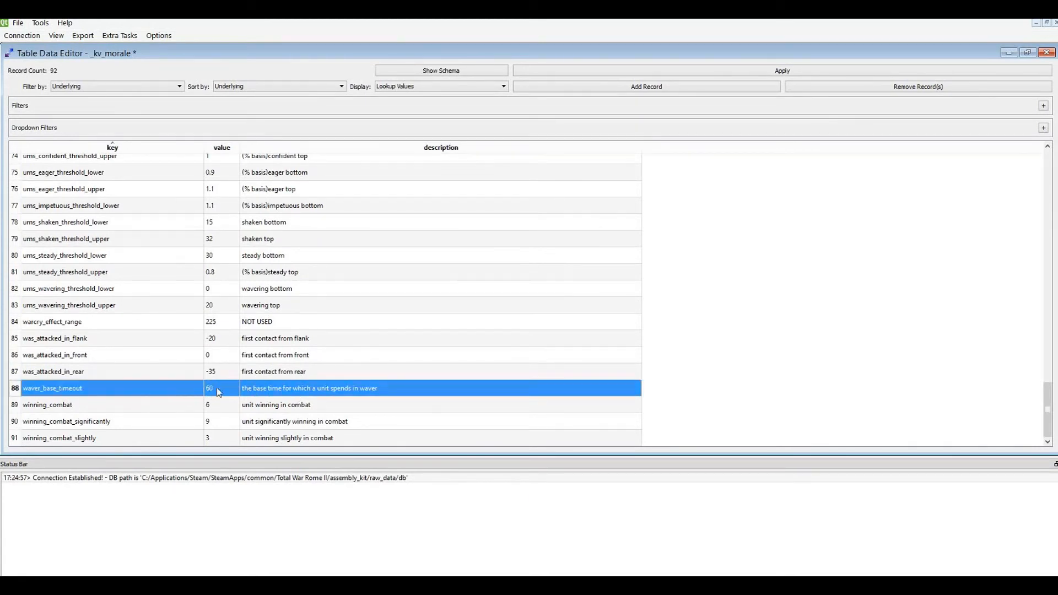
pyautogui.moveTo(324, 384)
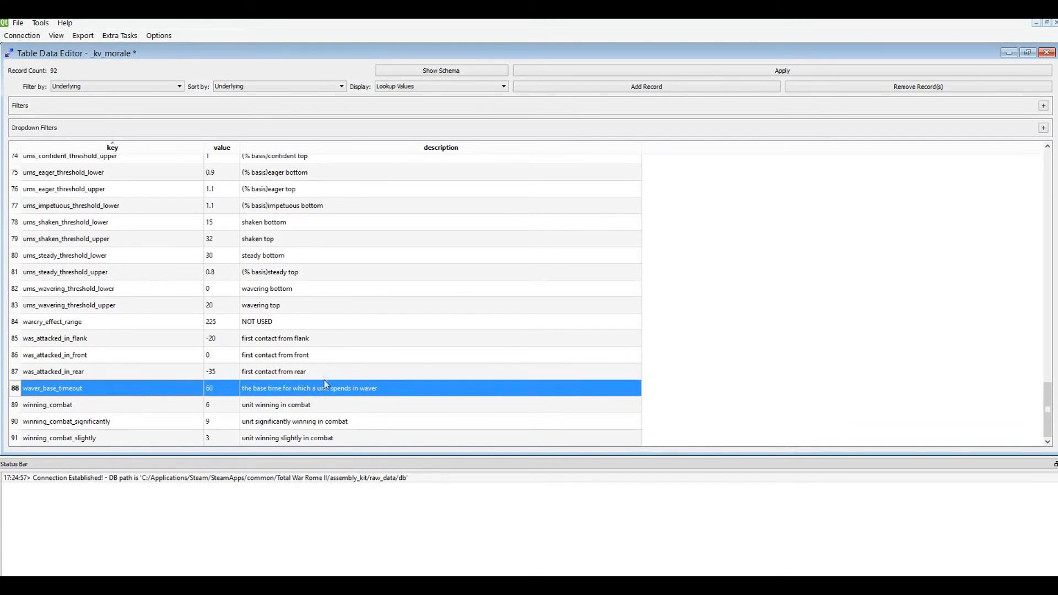
pyautogui.moveTo(343, 397)
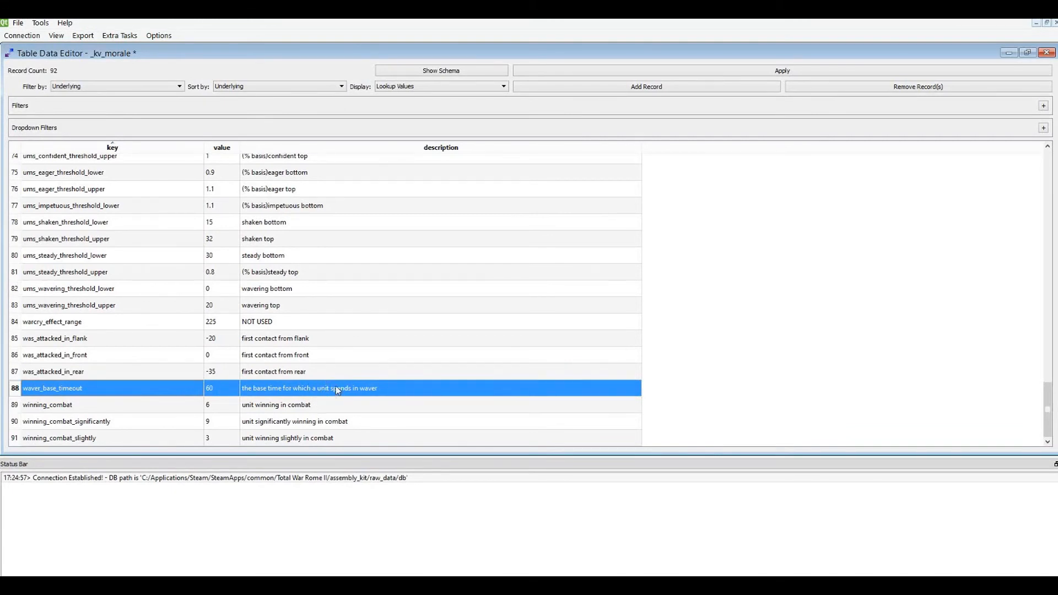
pyautogui.moveTo(210, 404)
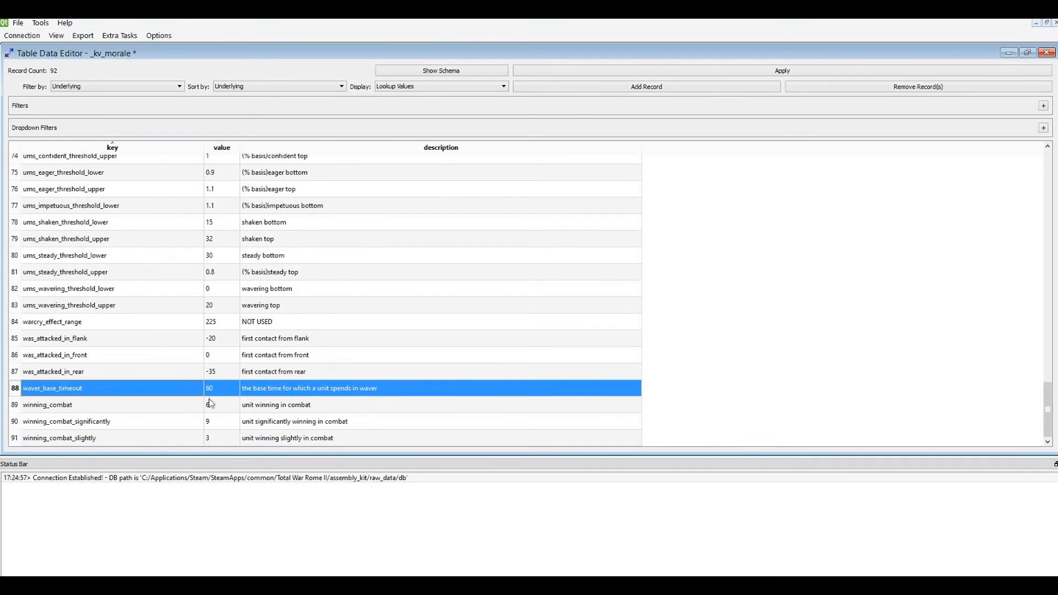
pyautogui.click(324, 421)
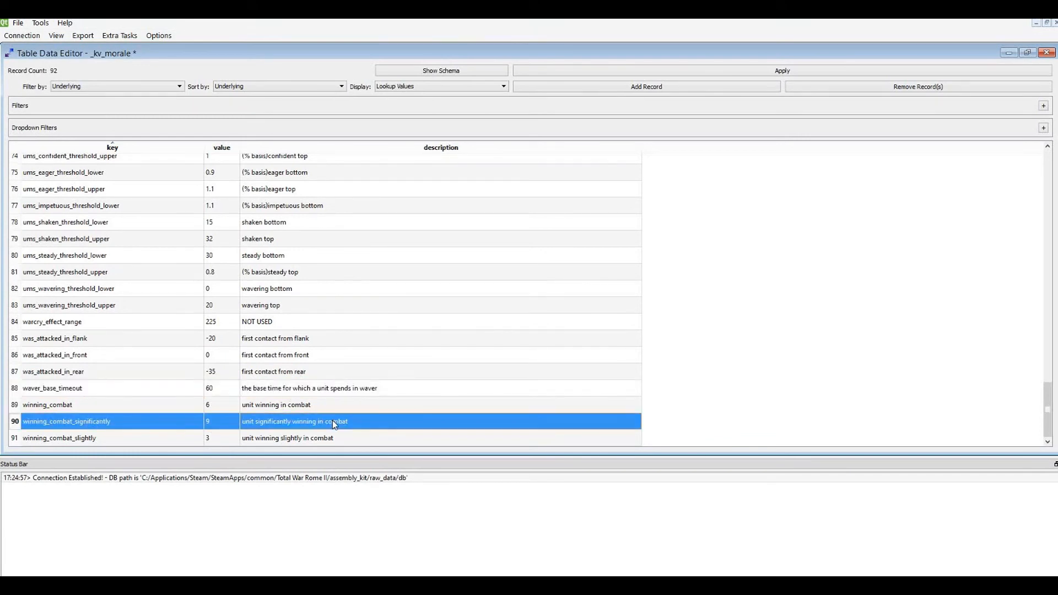
pyautogui.click(60, 437)
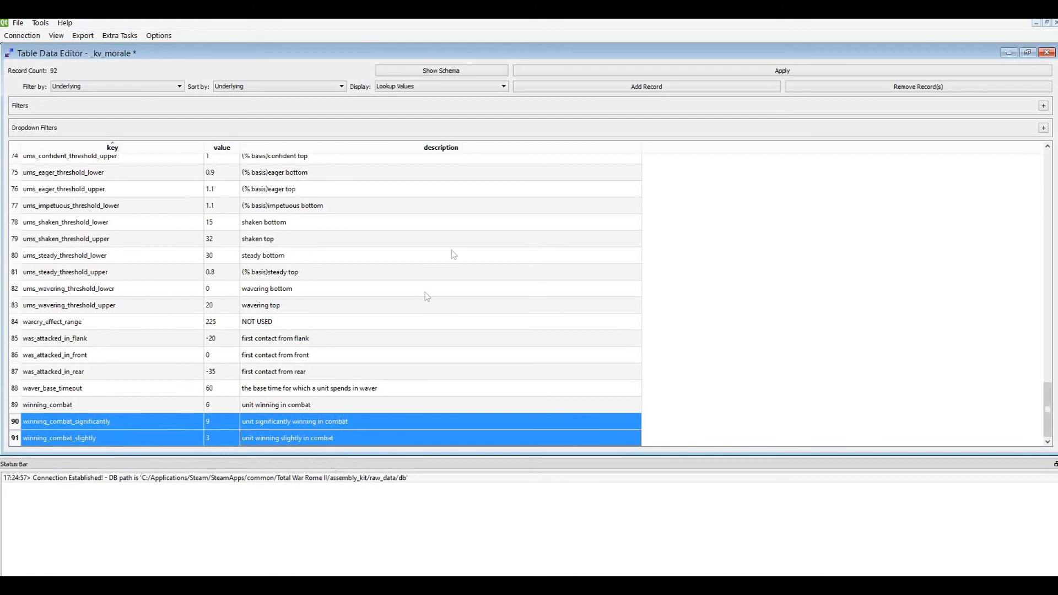
# Step: Close the _kv_morale editor, decline saving, and close the Table Launcher
pyautogui.click(1043, 53)
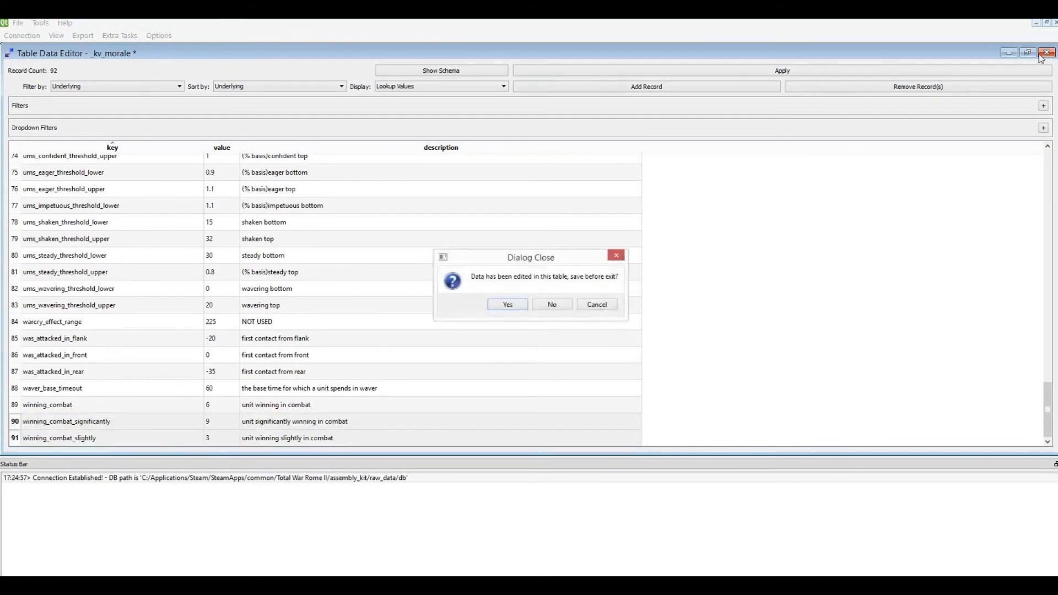
pyautogui.click(551, 305)
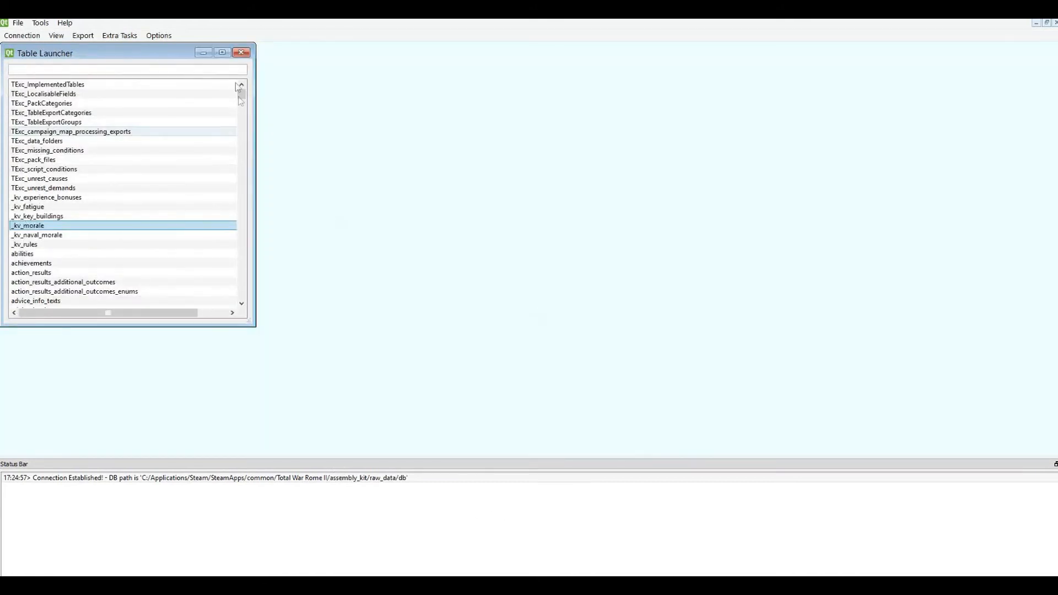
pyautogui.click(241, 52)
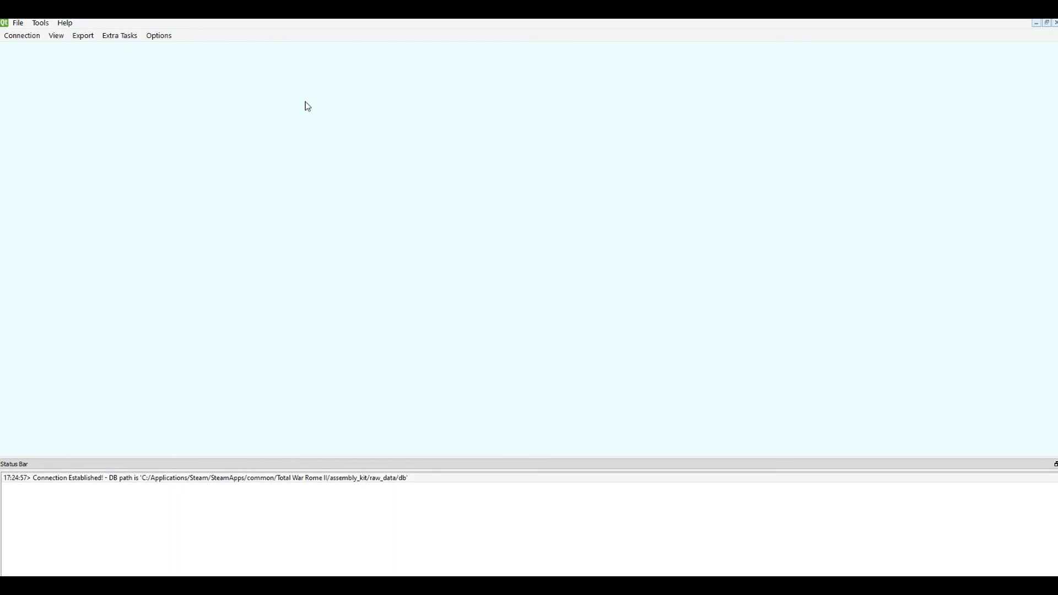